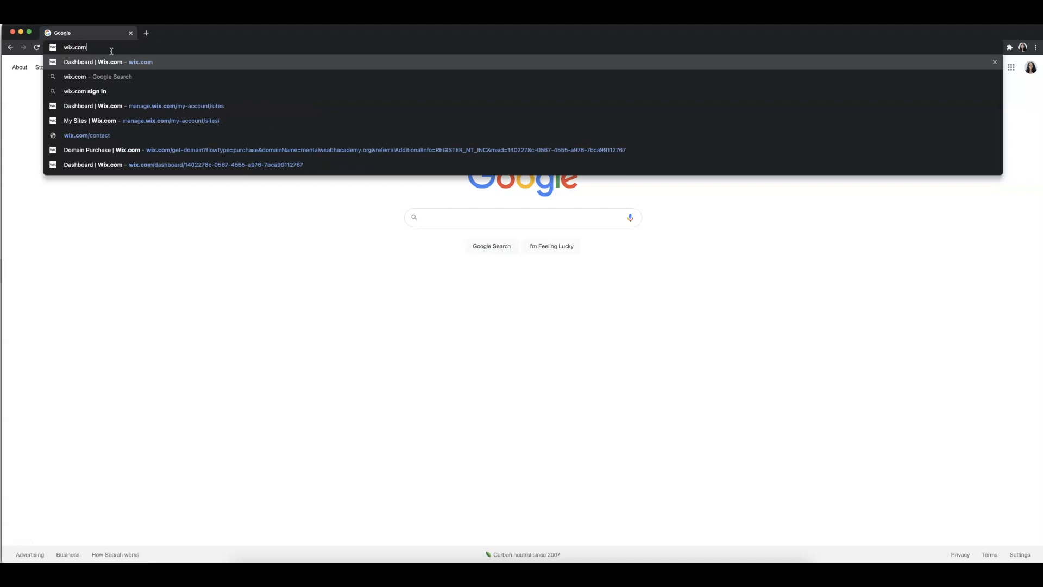
Go from the Wix site dashboard to Marketing & SEO > Marketing Home
left_click(109, 62)
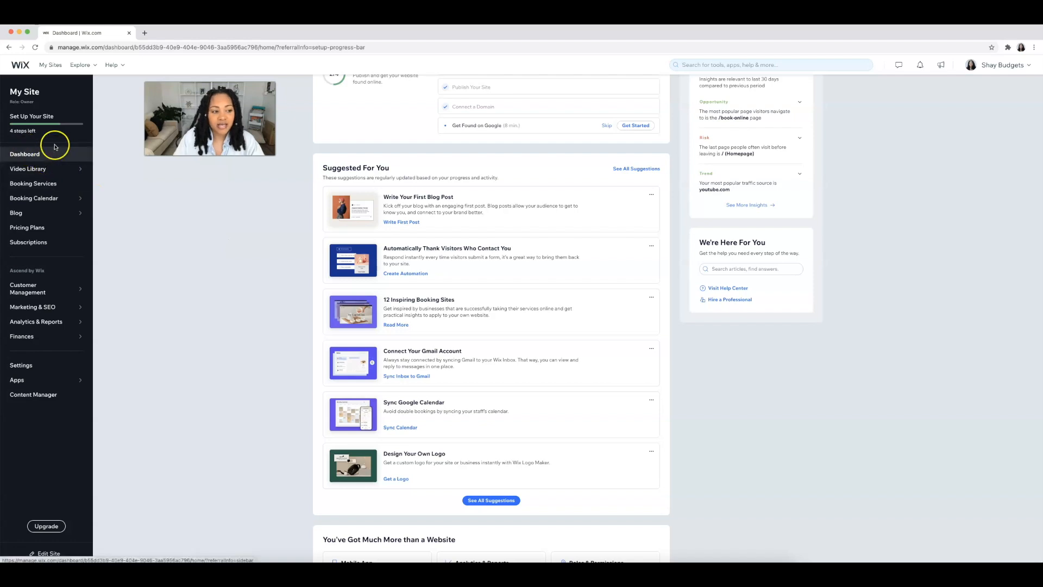
mouse_move(104, 410)
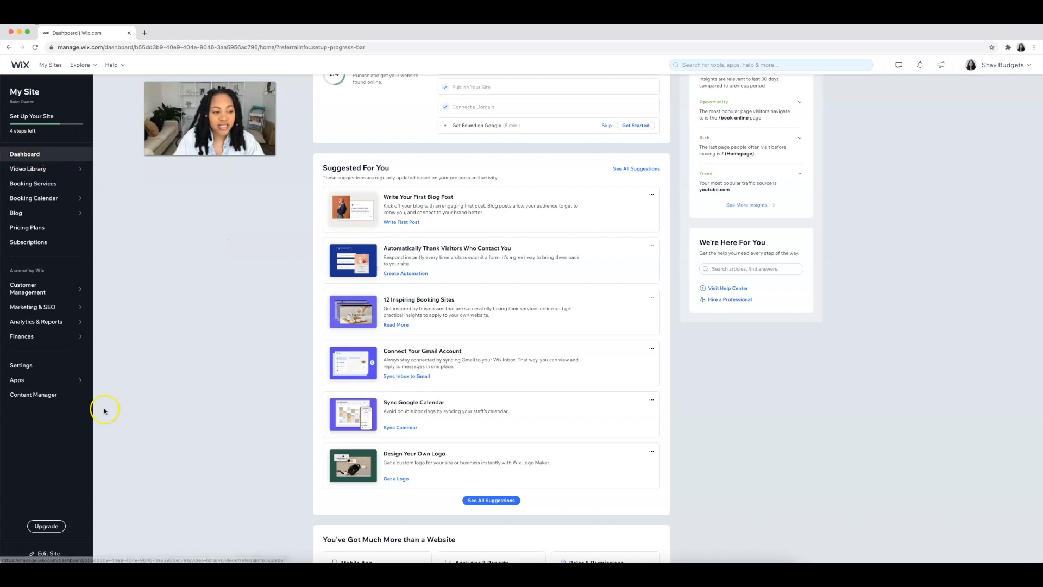
left_click(28, 288)
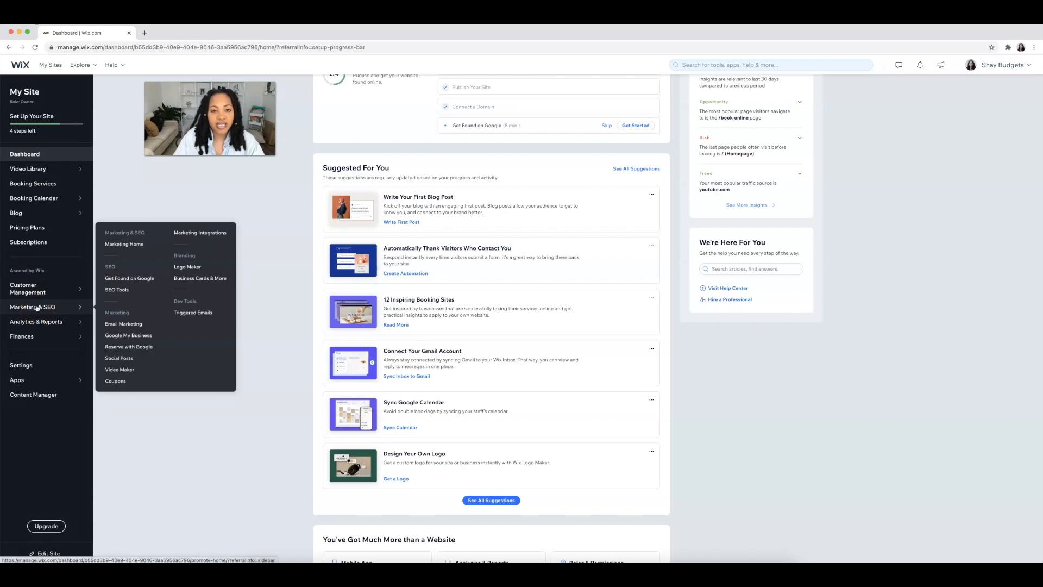
left_click(124, 244)
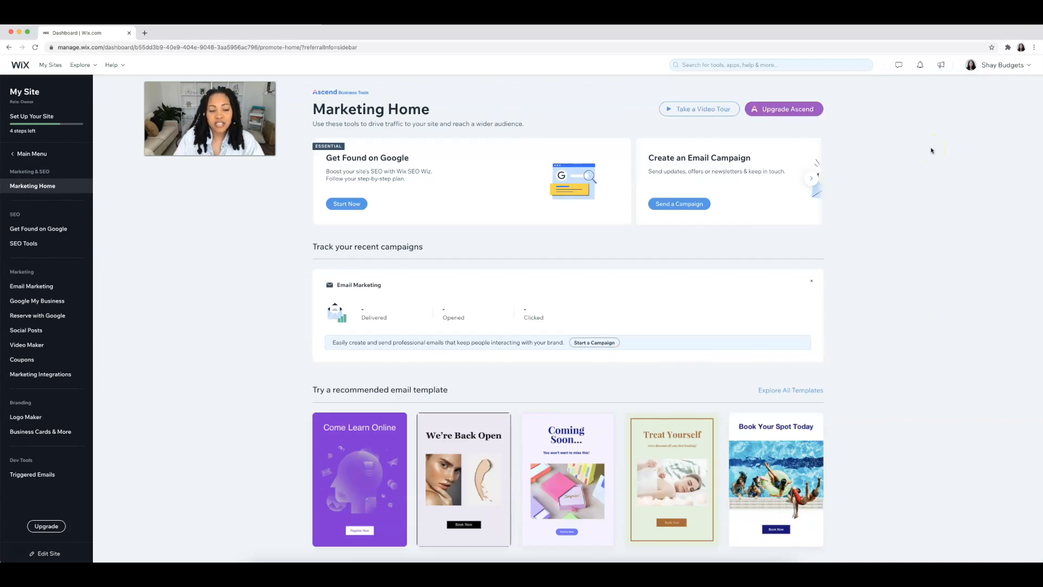
mouse_move(570, 145)
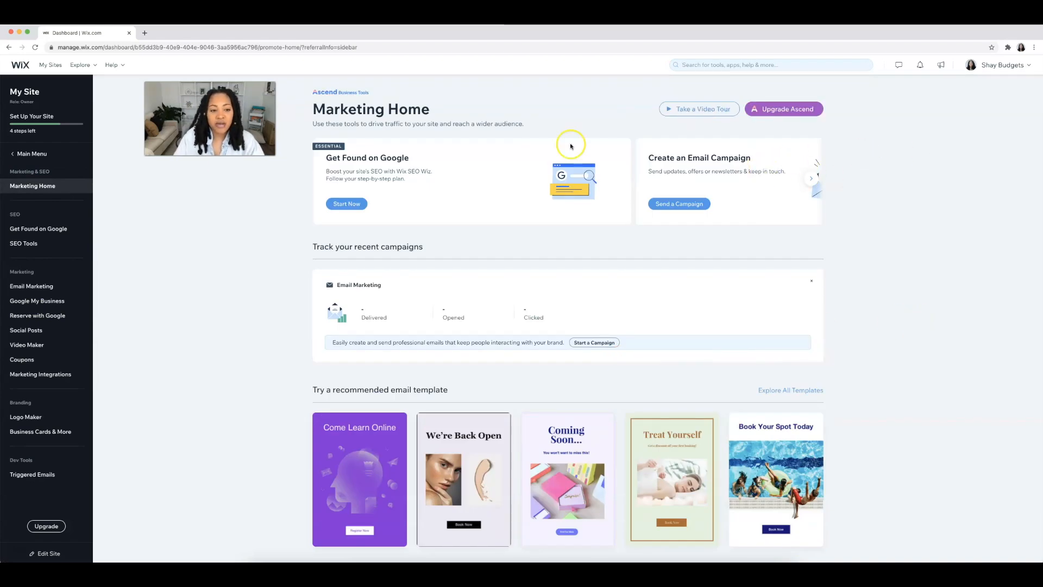
mouse_move(404, 167)
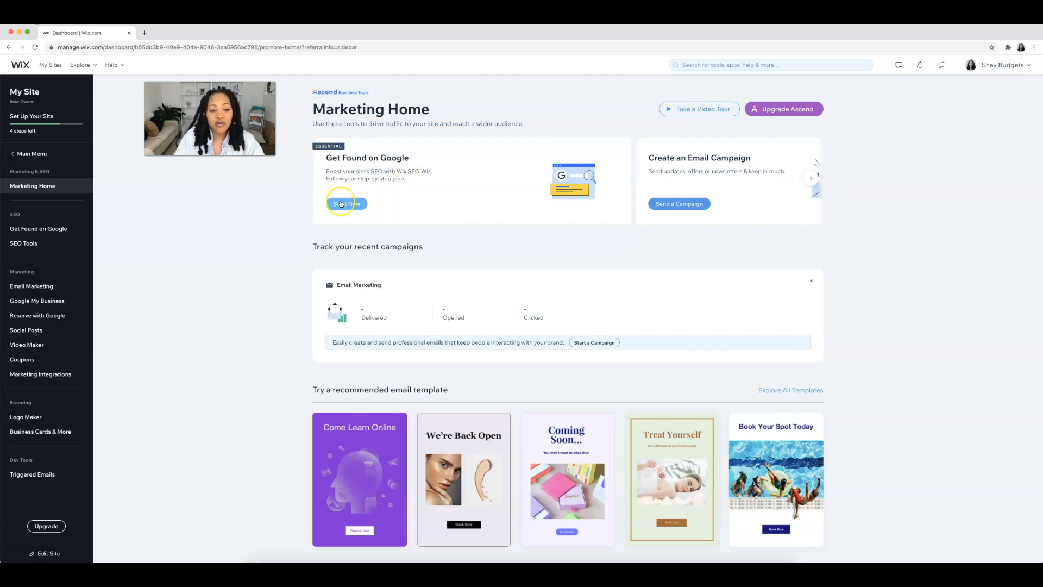
Start Get Found on Google with business name 'Shay' as an online-only business
left_click(345, 203)
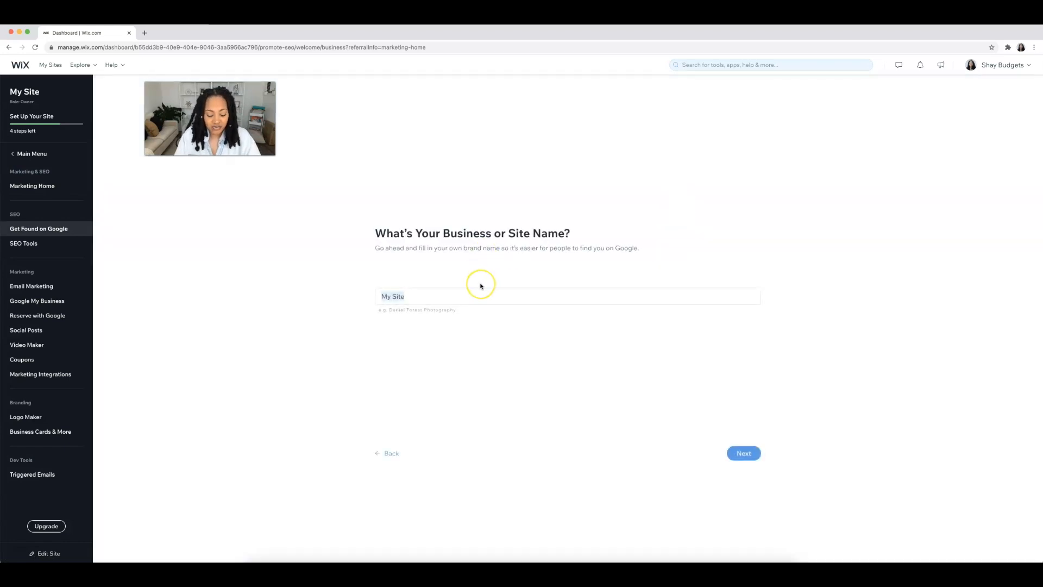
type("Shay Budgets")
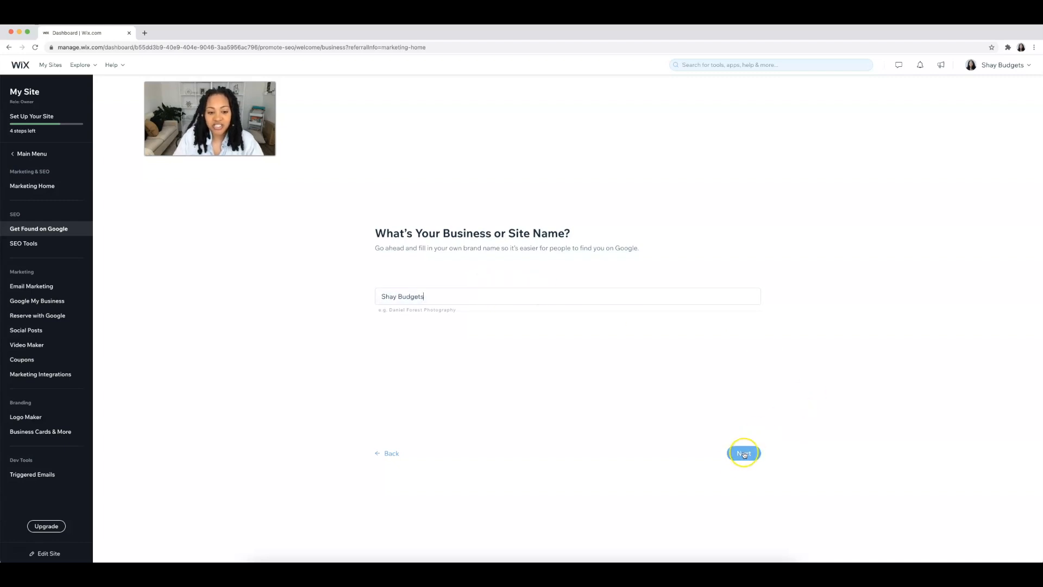
left_click(743, 453)
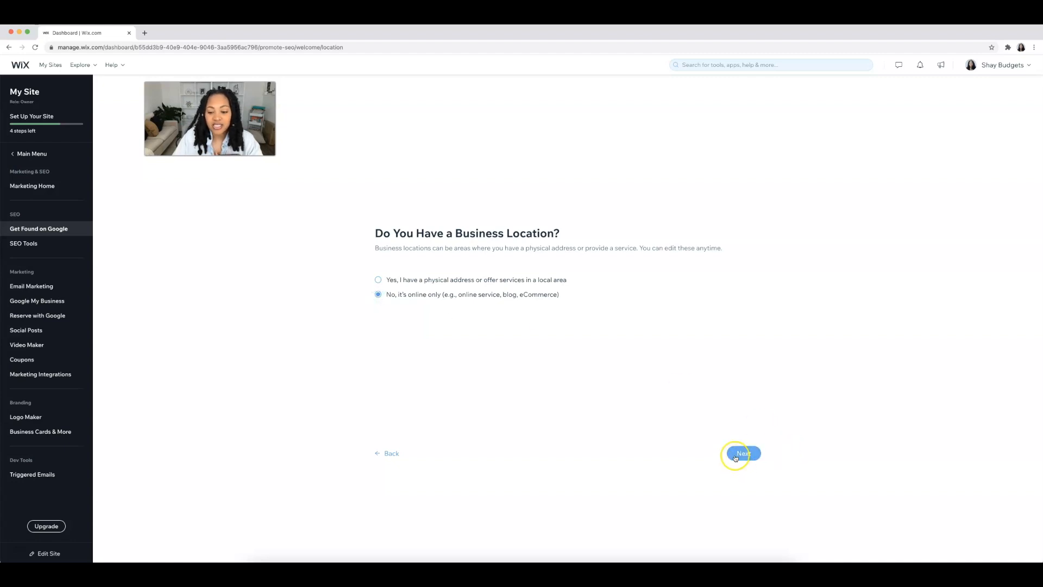
left_click(742, 454)
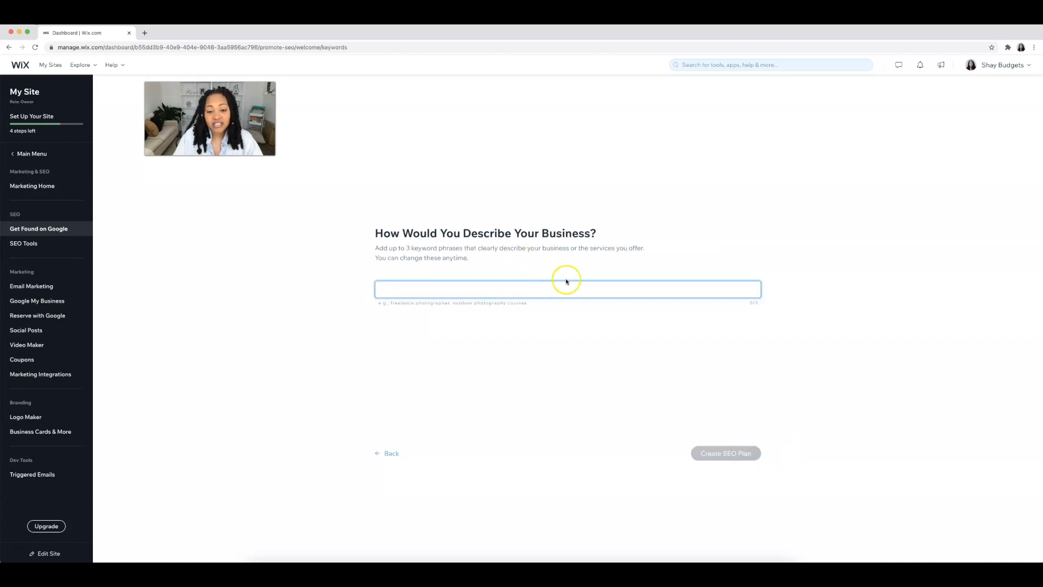
Enter the keywords financial services, content creator and money coach
type("financial s")
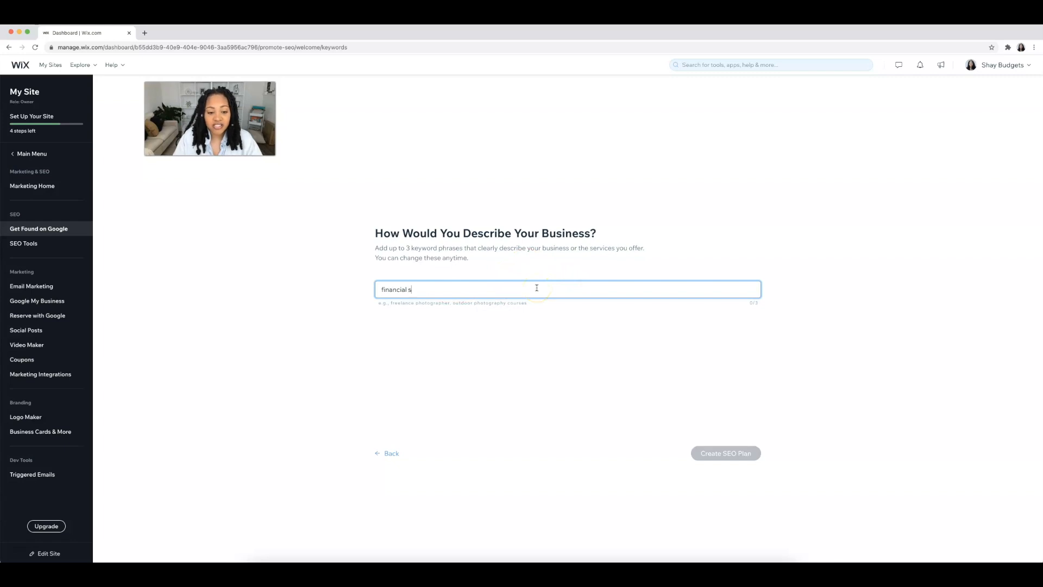
type("ervices")
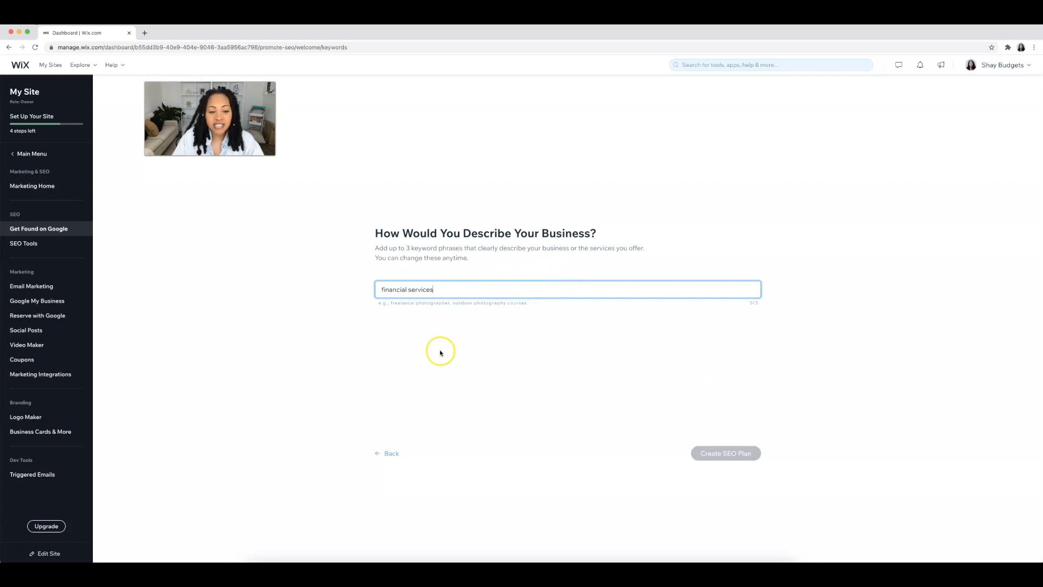
mouse_move(485, 288)
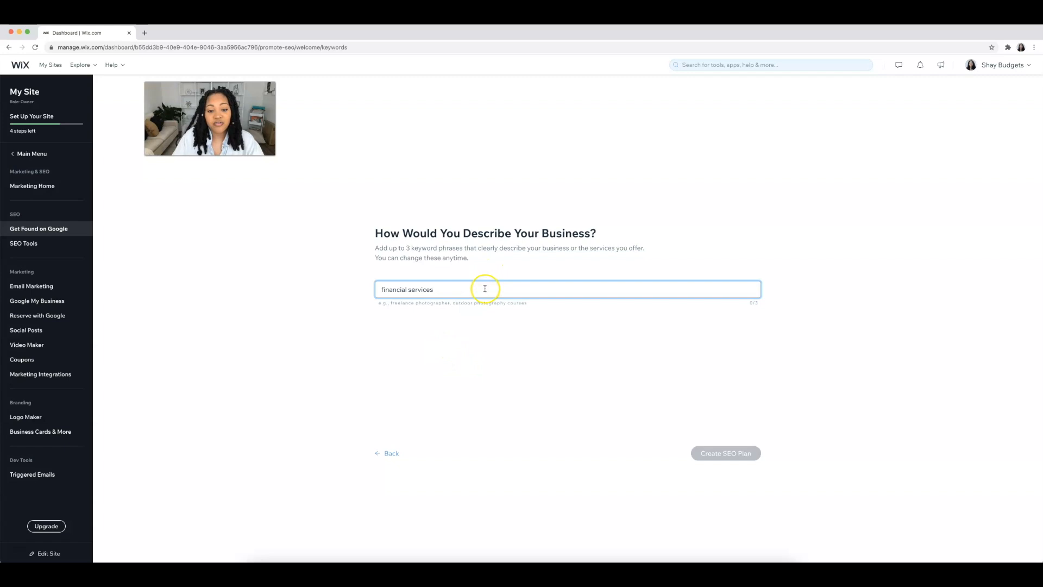
mouse_move(590, 256)
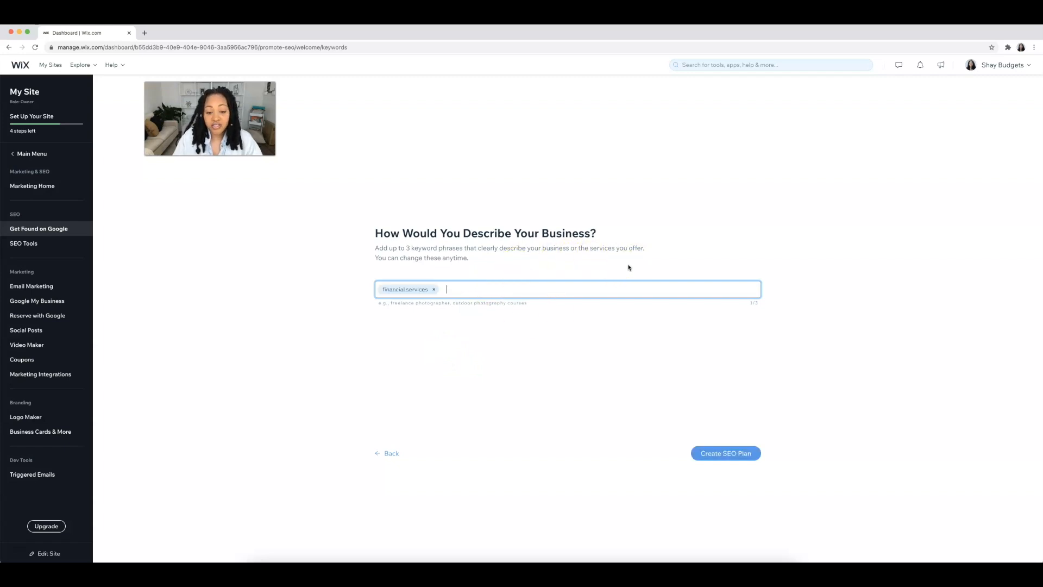
type("content creator")
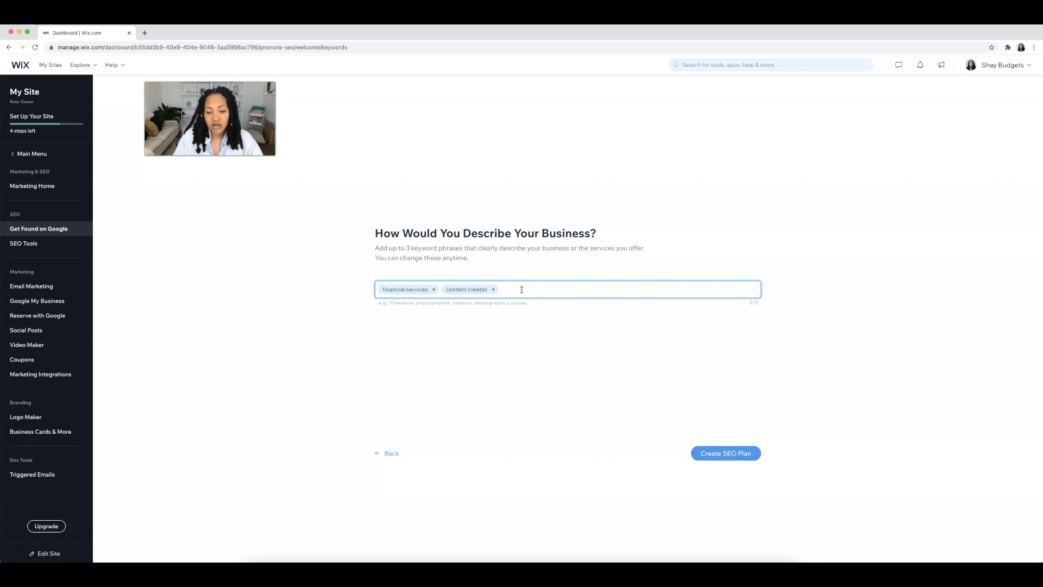
type("money coach")
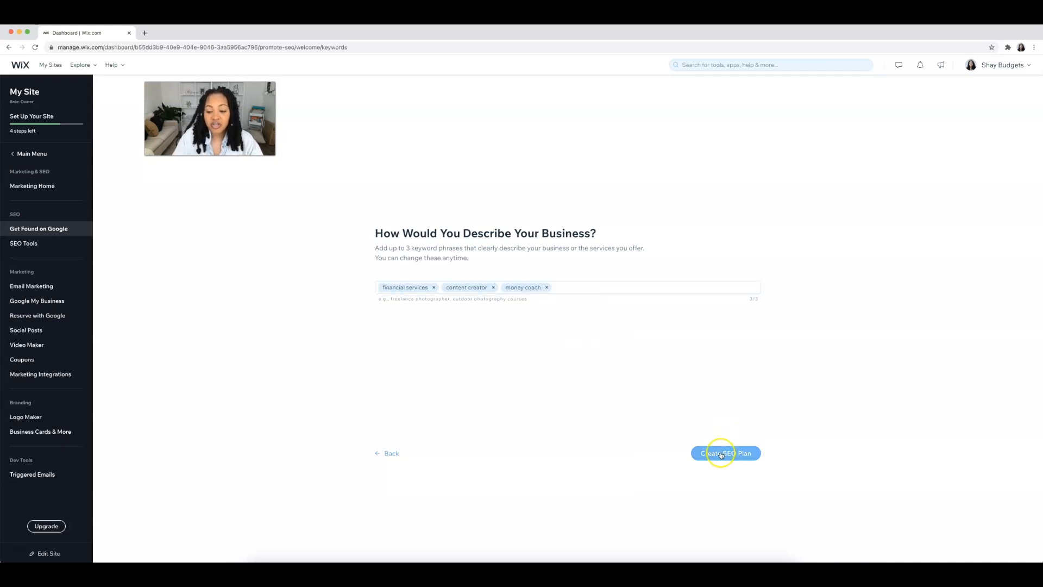
Create the SEO plan from the keywords and review its Step 1 checklist
left_click(725, 453)
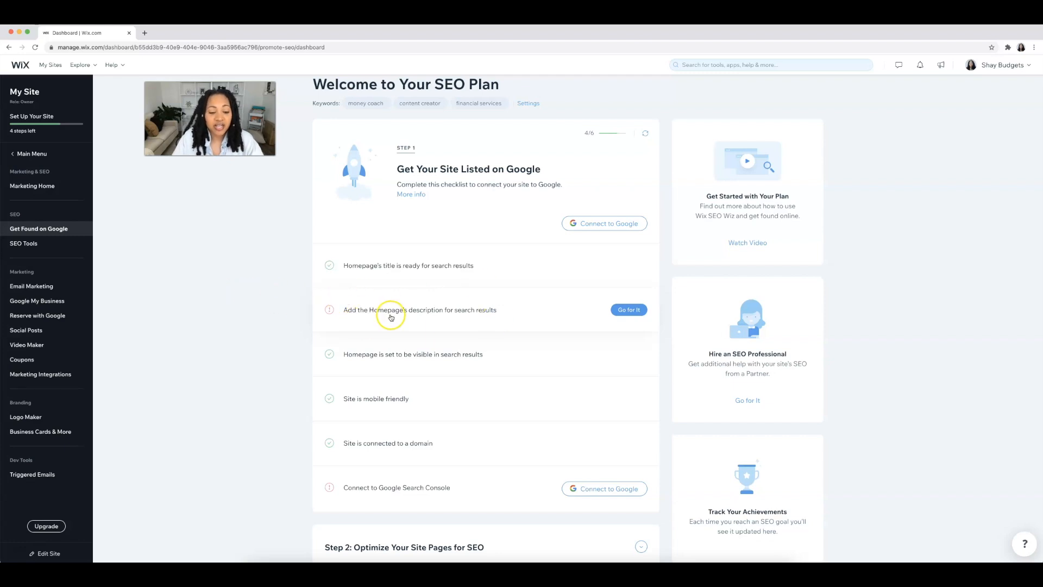
mouse_move(456, 321)
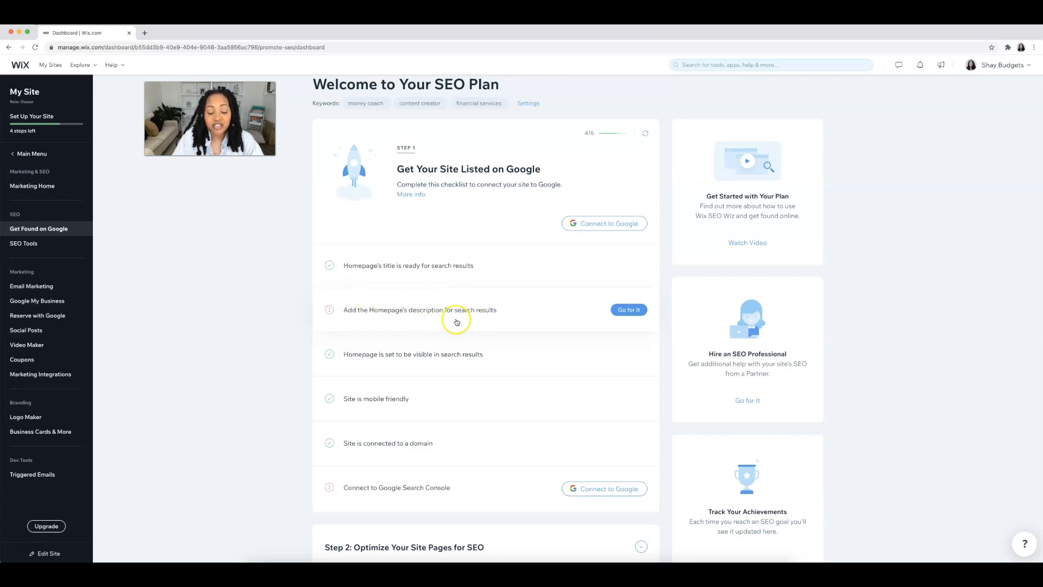
scroll("down", 3)
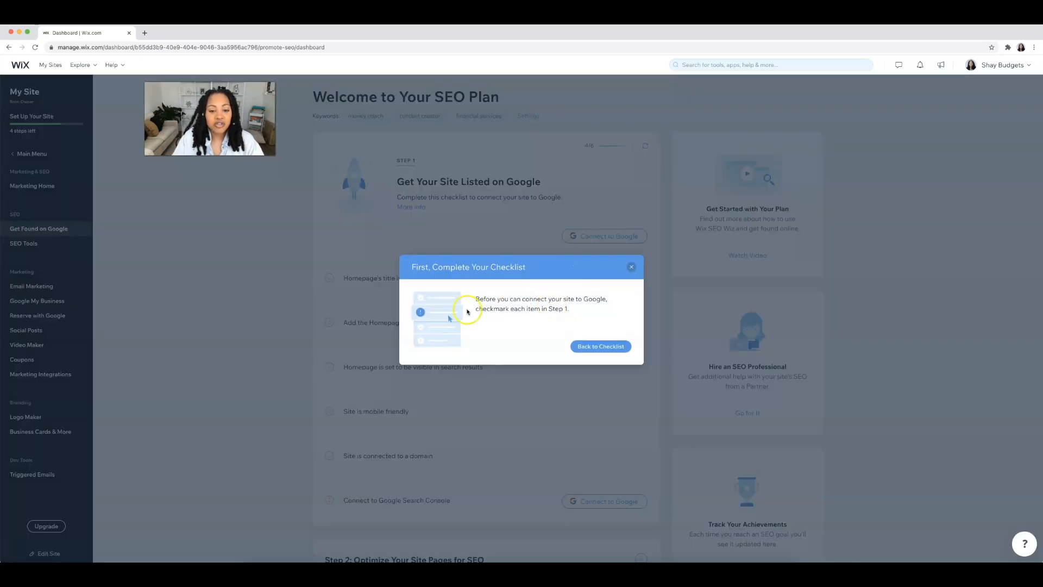
mouse_move(536, 295)
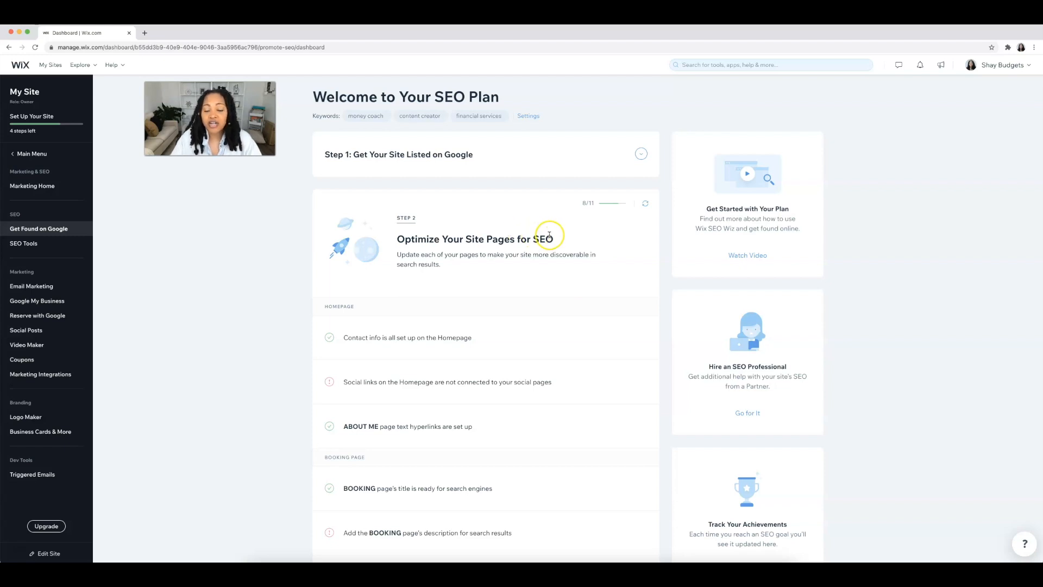
mouse_move(573, 241)
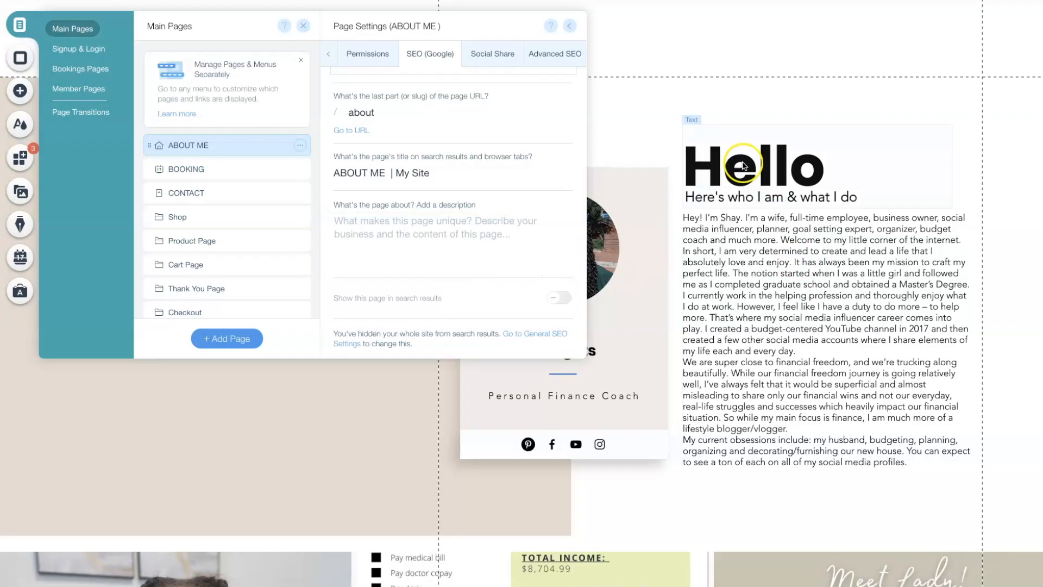
Describe the ABOUT ME page as being about my background and experience
left_click(433, 236)
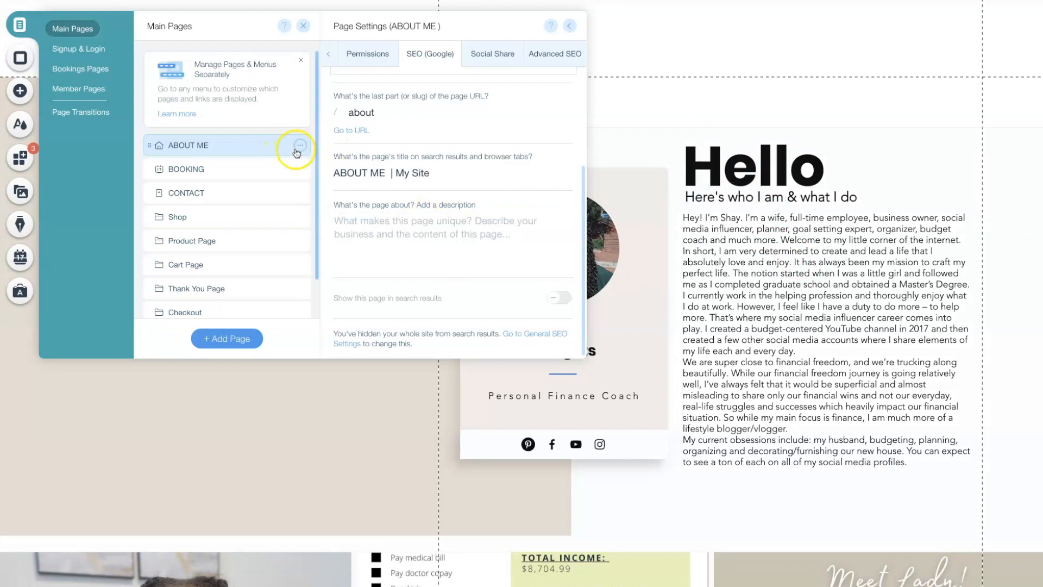
mouse_move(304, 129)
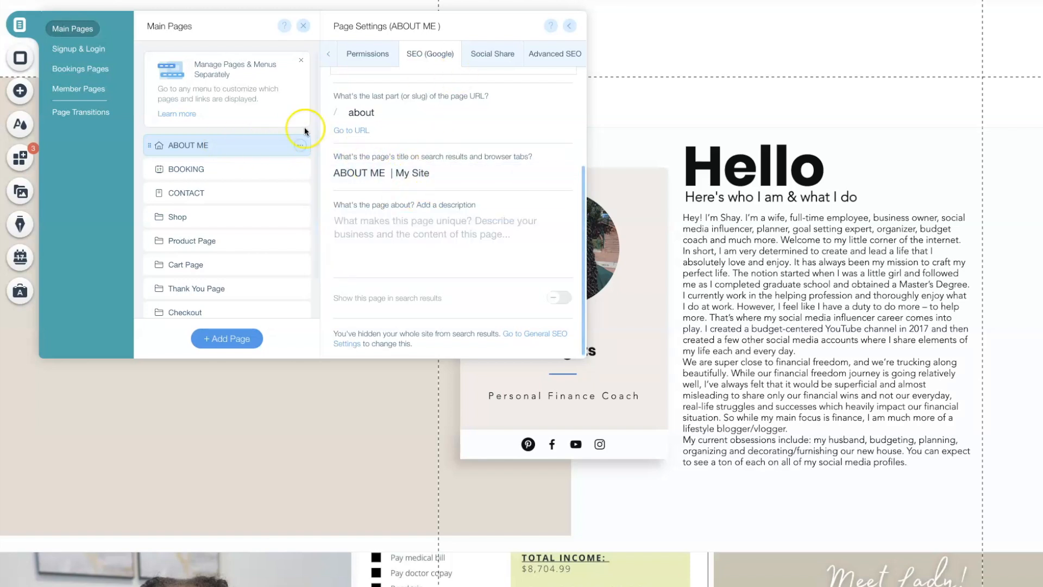
left_click(449, 239)
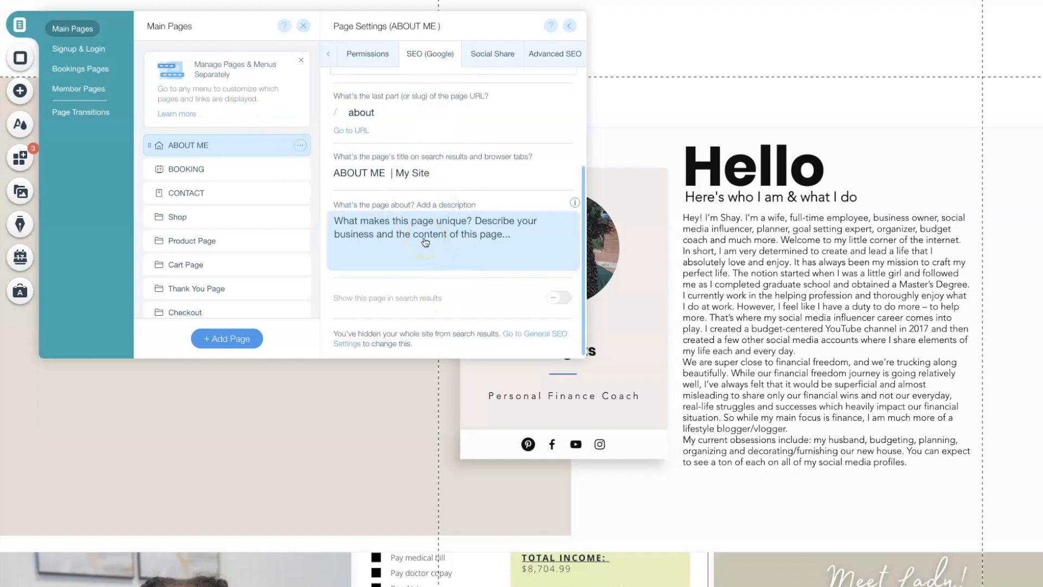
type("This page is about my background and experience that have led me to becoming a personal finance and money coach.")
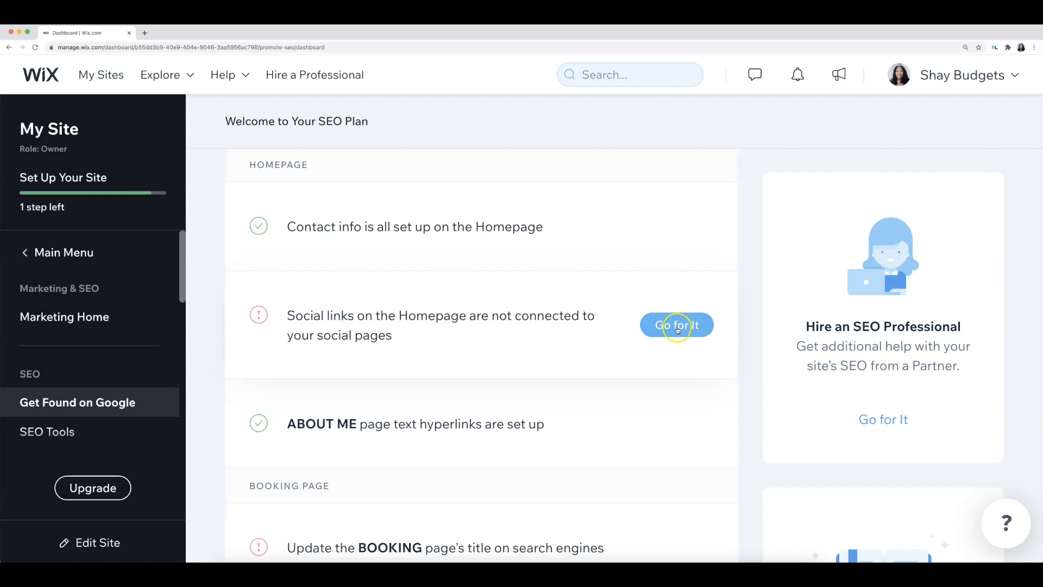
Expand the homepage social links task and head to the editor to fix them
left_click(677, 325)
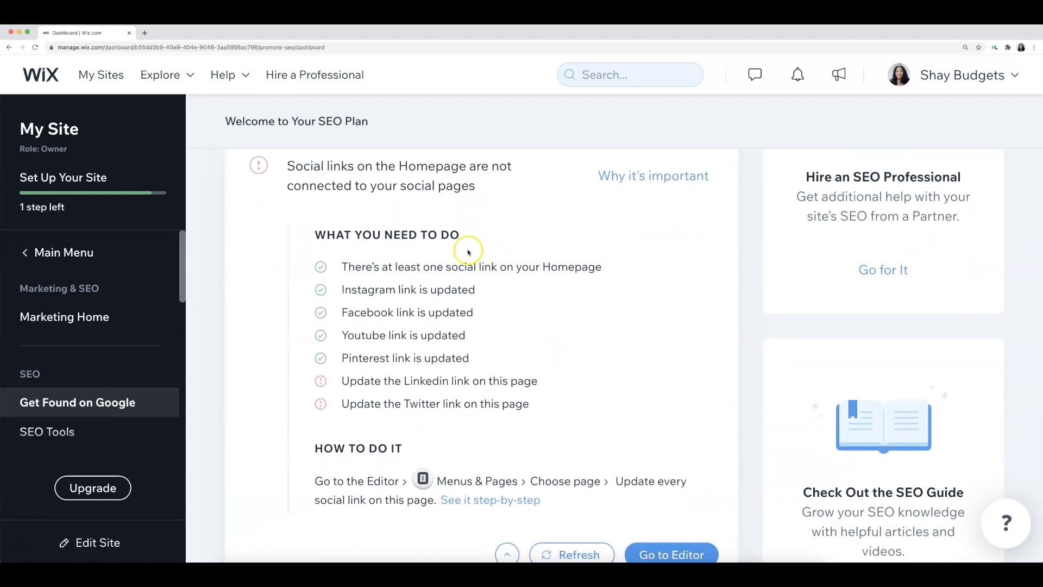
scroll("down", 3)
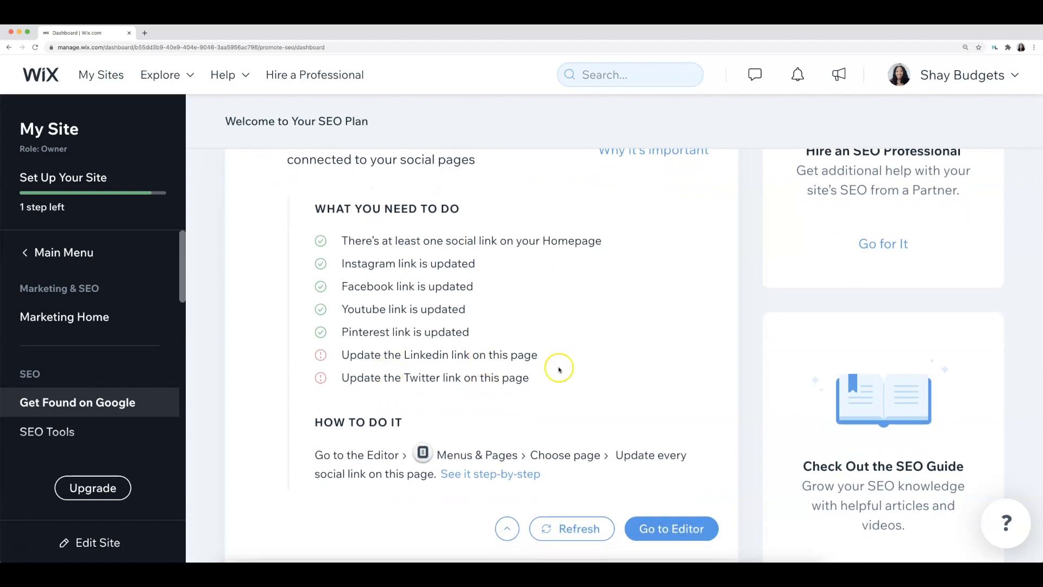
left_click(670, 528)
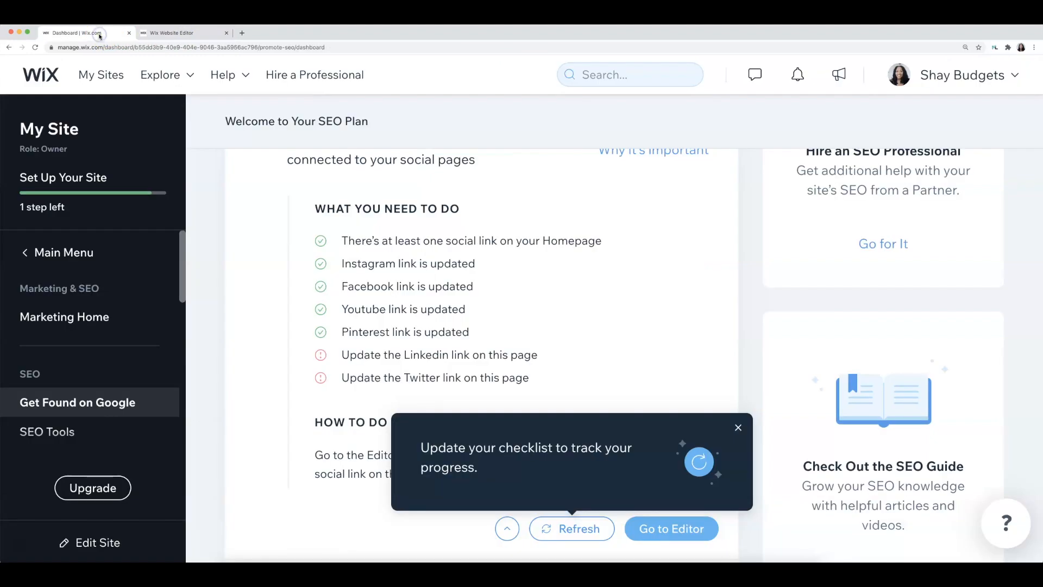
mouse_move(482, 140)
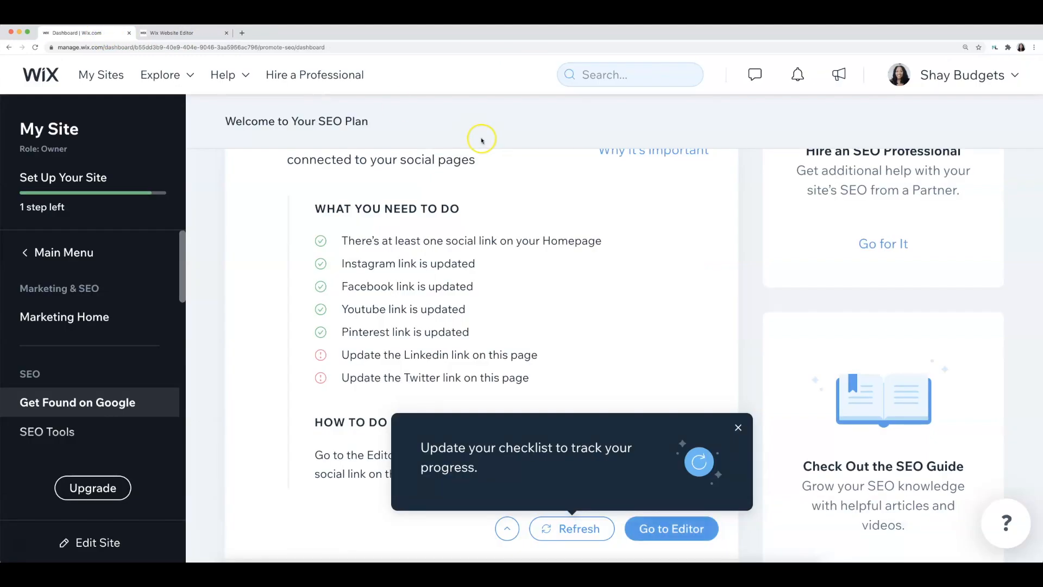
mouse_move(433, 218)
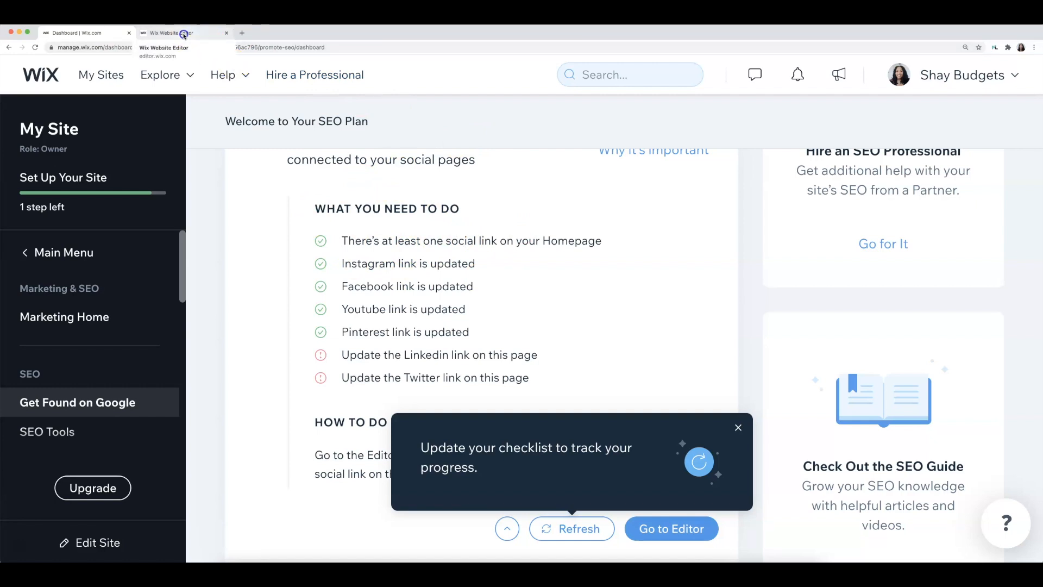
In the footer social bar, point the Facebook icon to the shaybudgets page address
left_click(671, 528)
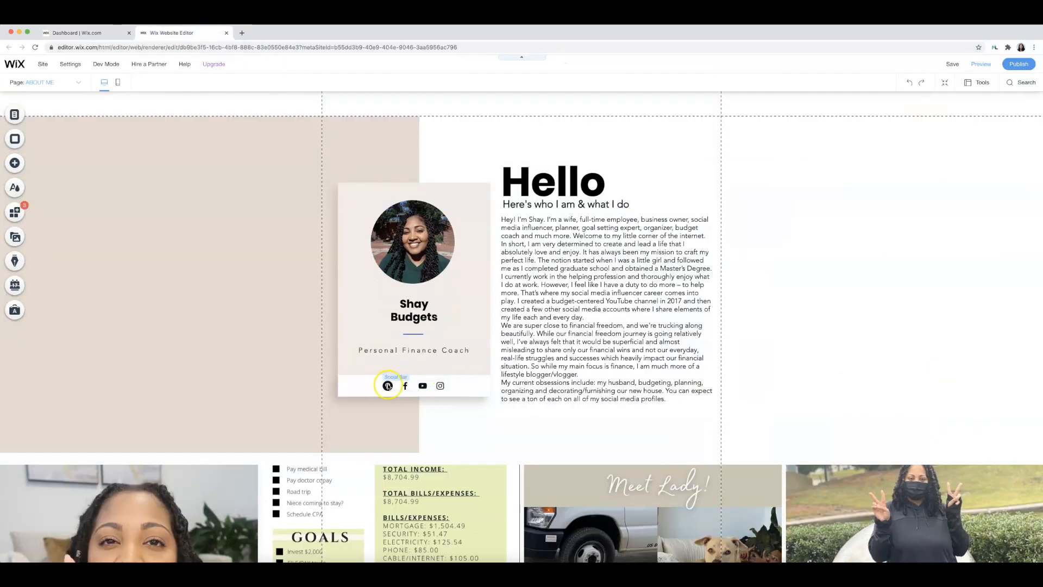
scroll("down", 3)
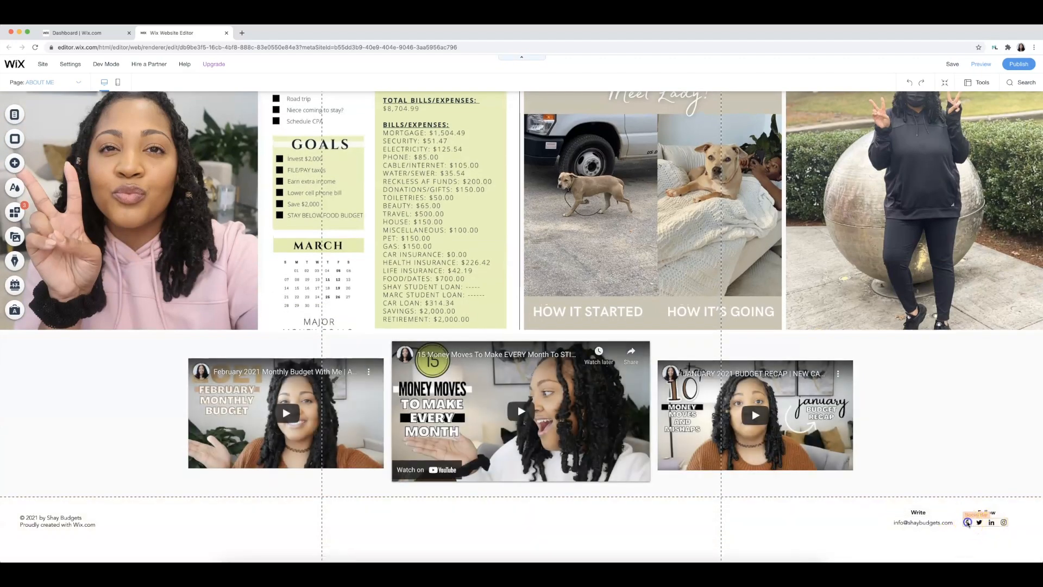
left_click(982, 523)
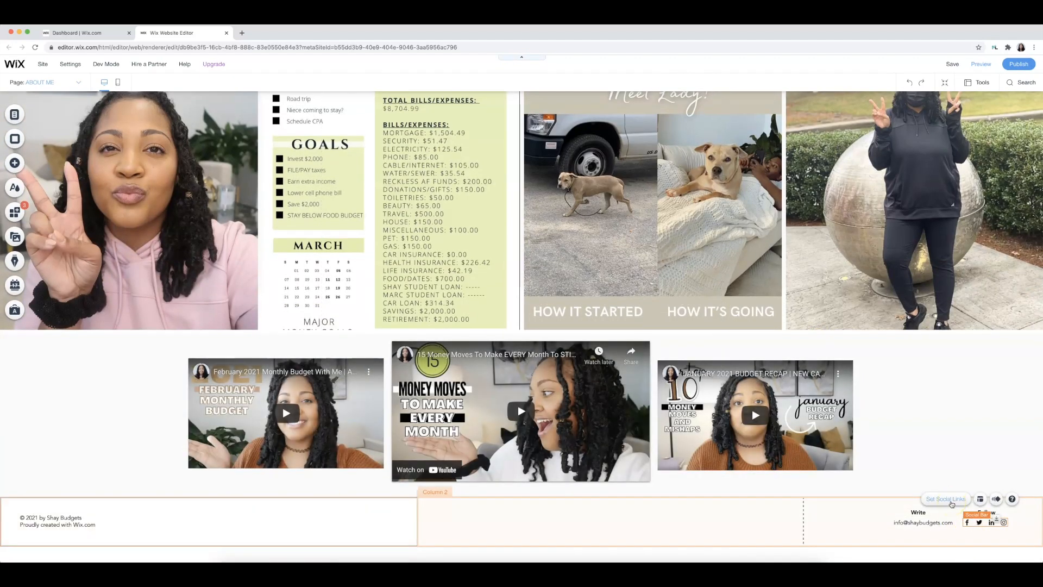
left_click(946, 499)
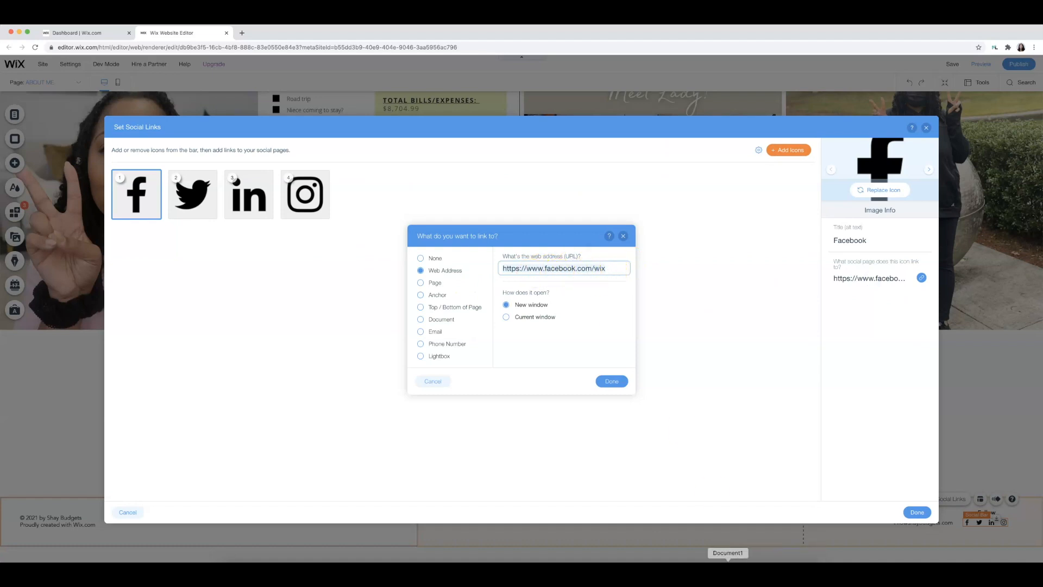
left_click(728, 552)
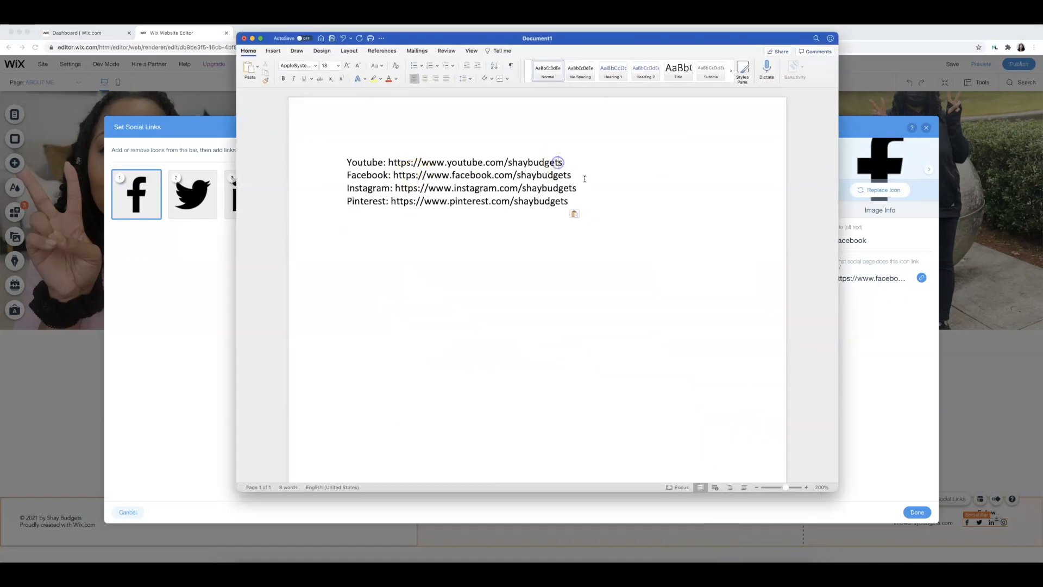
right_click(457, 173)
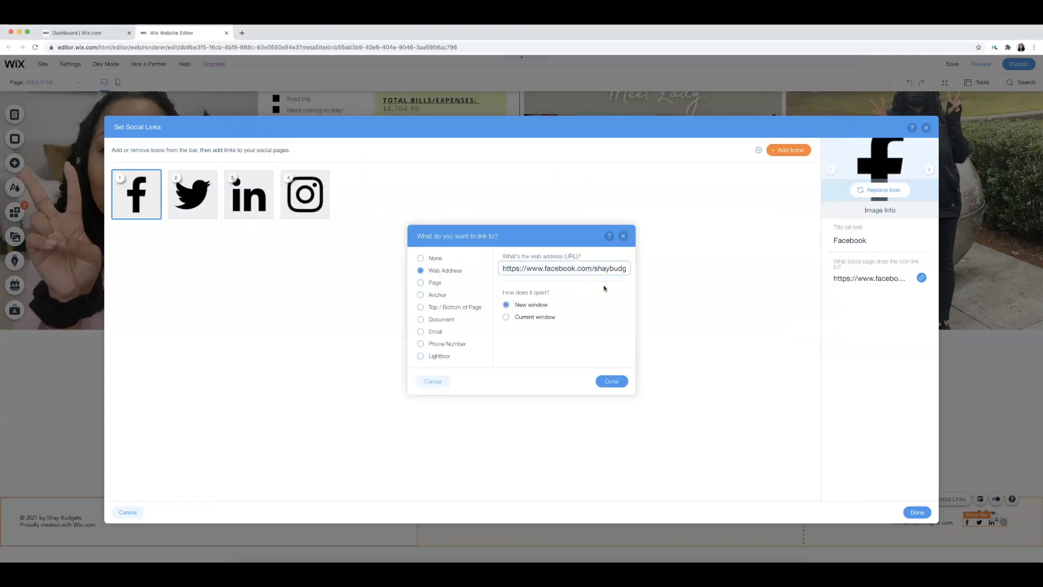
left_click(611, 382)
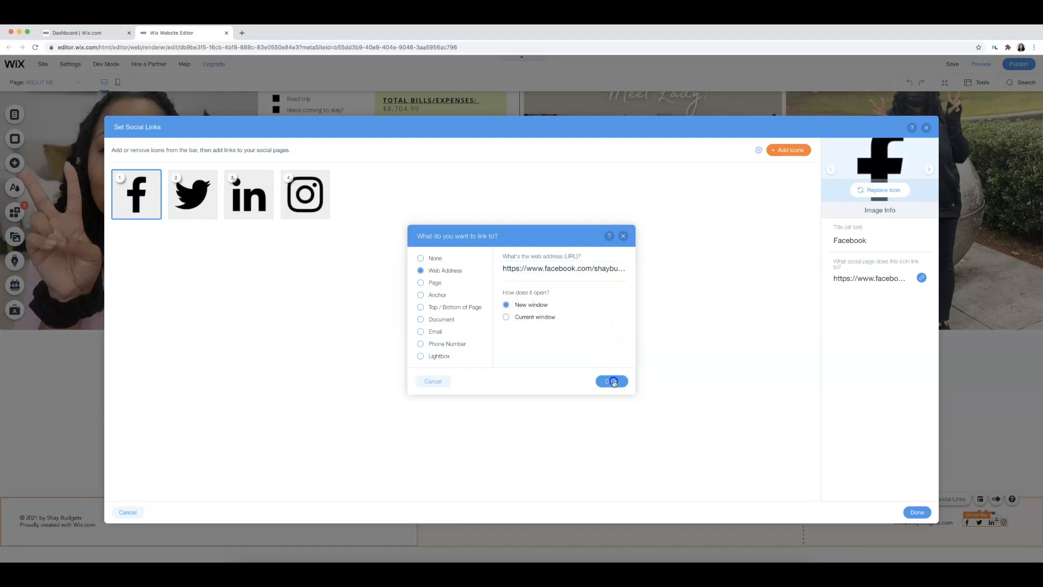
Remove the Twitter and LinkedIn icons and link Instagram to the Shay Budgets account
left_click(610, 381)
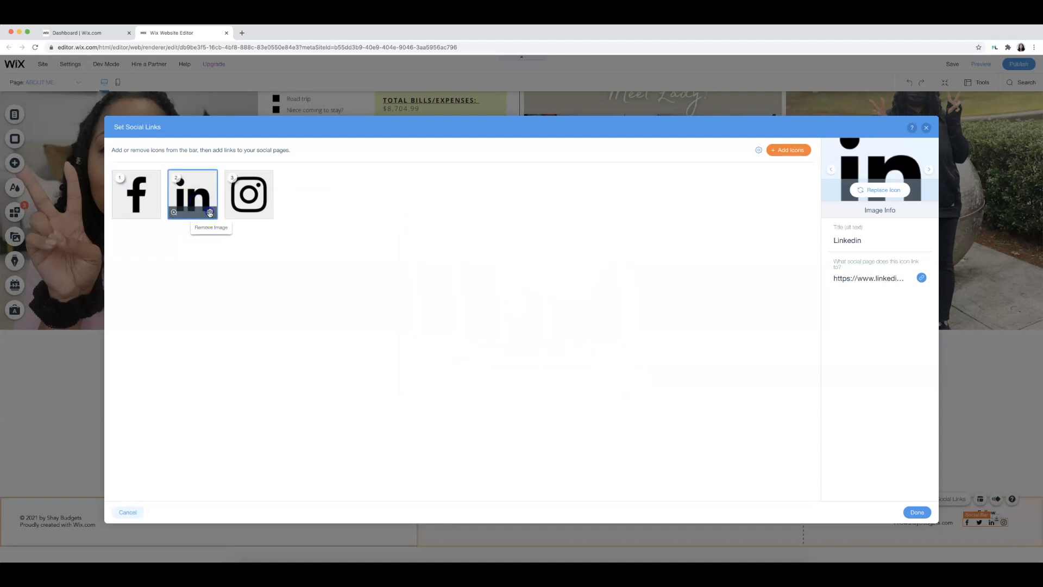
left_click(209, 212)
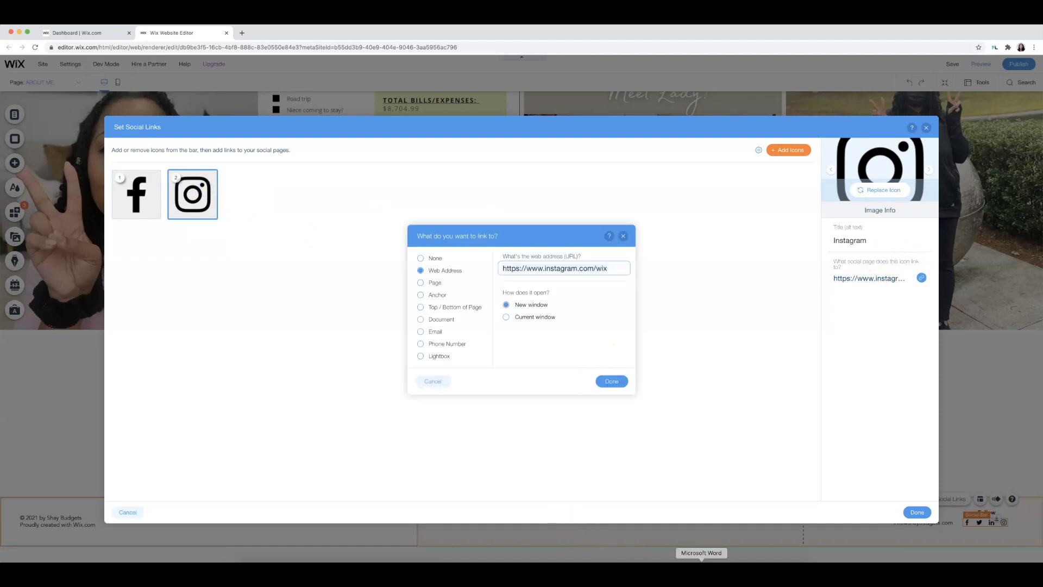
left_click(701, 552)
type("shaybudgets")
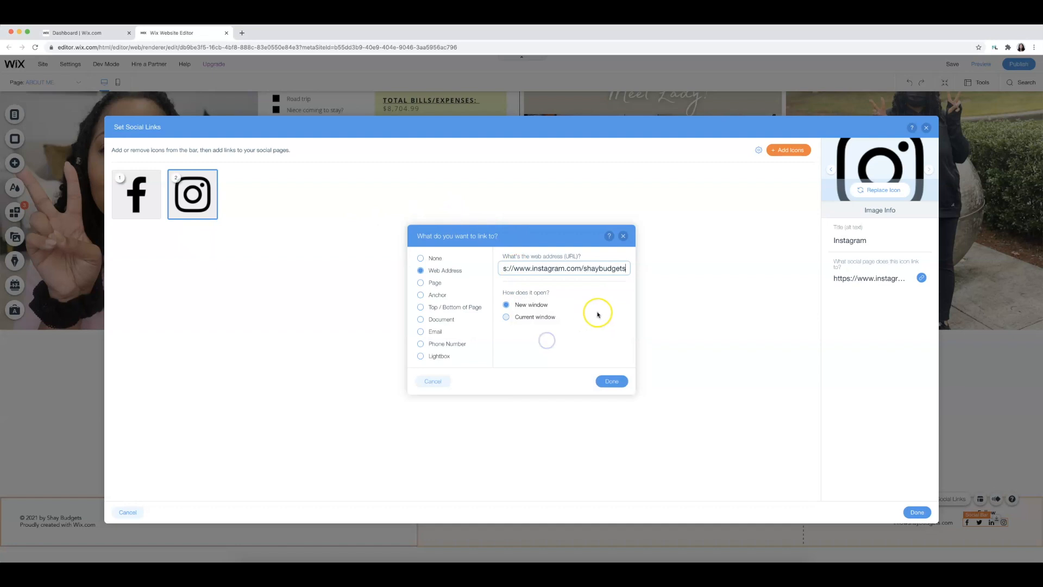
left_click(610, 380)
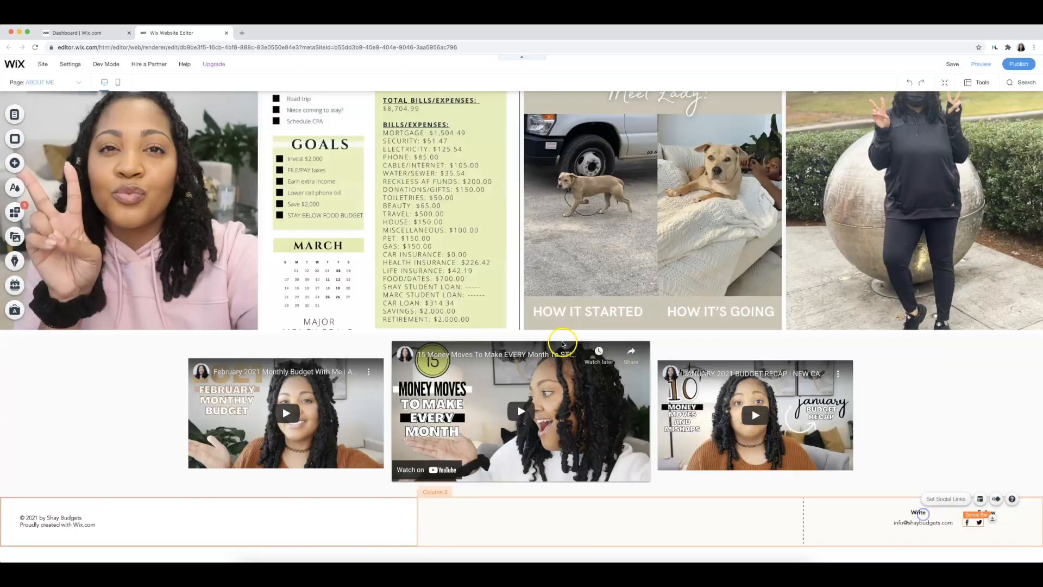
scroll("up", 3)
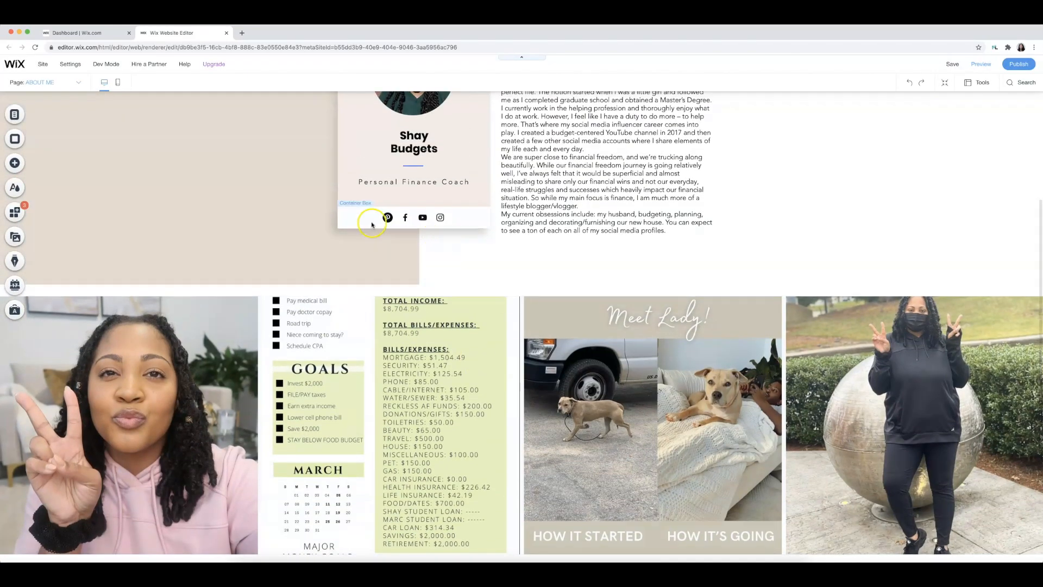
mouse_move(440, 217)
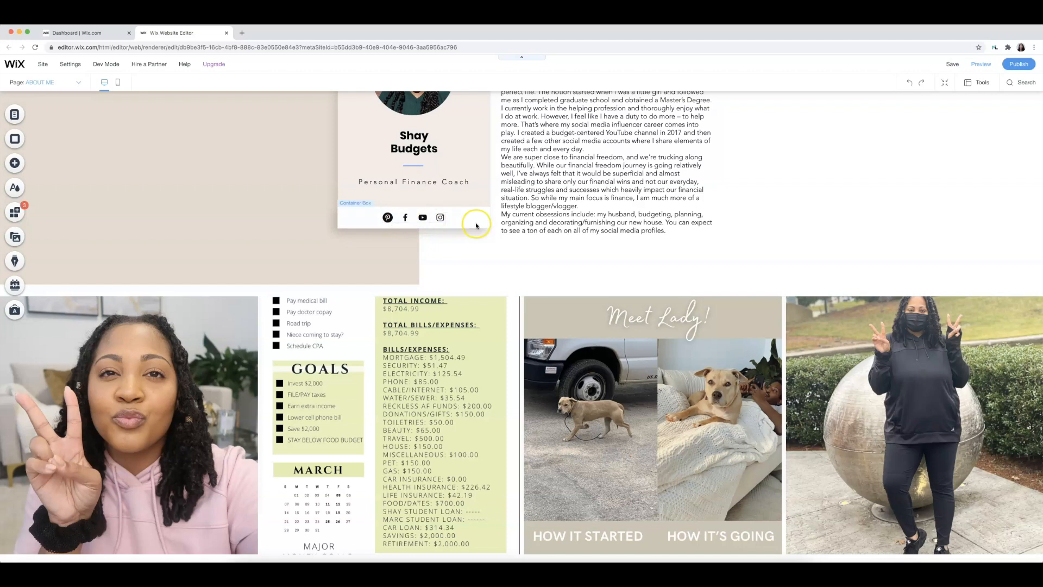
scroll("down", 3)
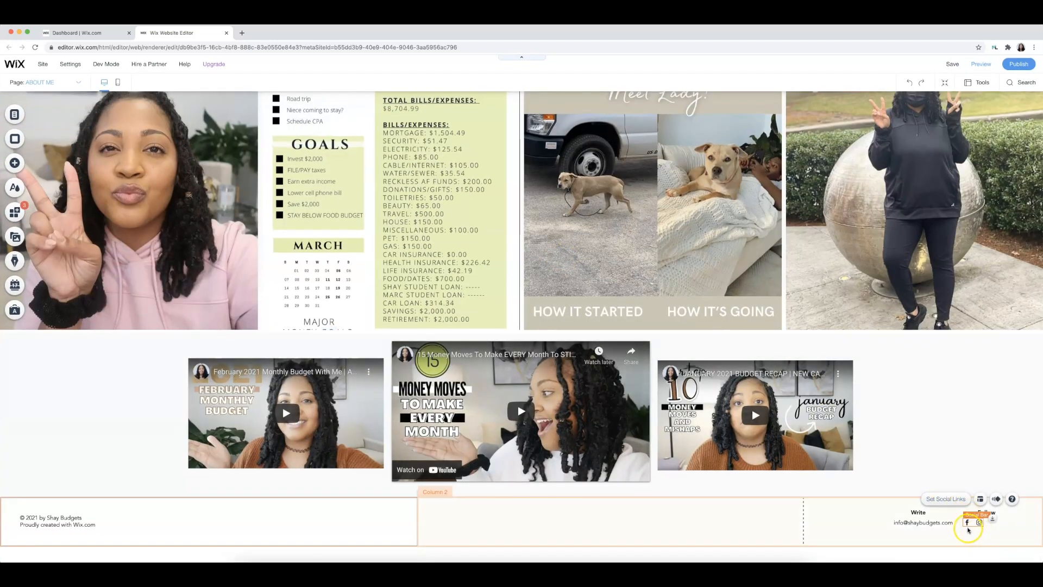
Add YouTube and Pinterest icons to the footer social bar
left_click(946, 498)
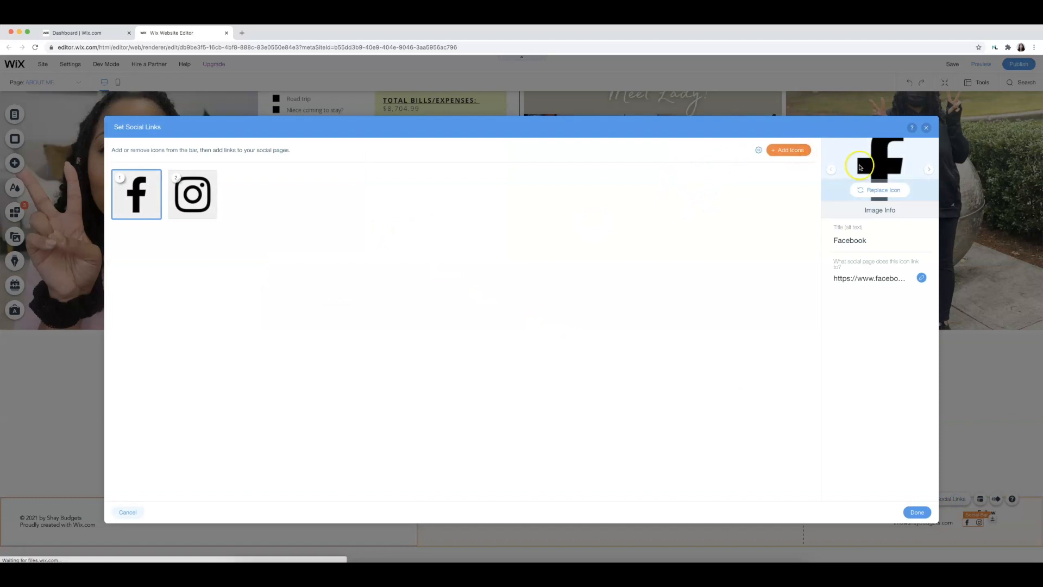
left_click(789, 150)
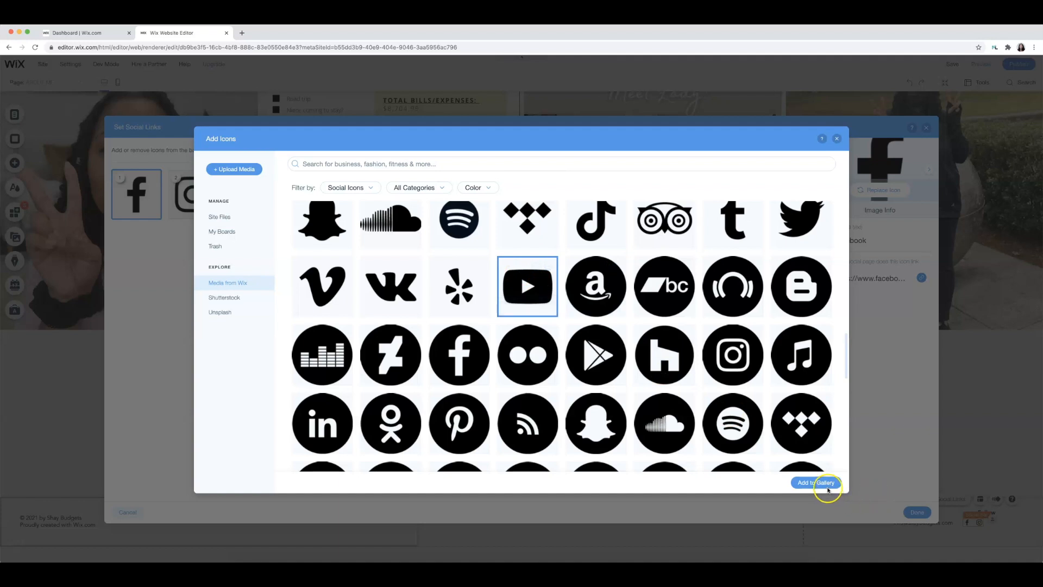
left_click(816, 483)
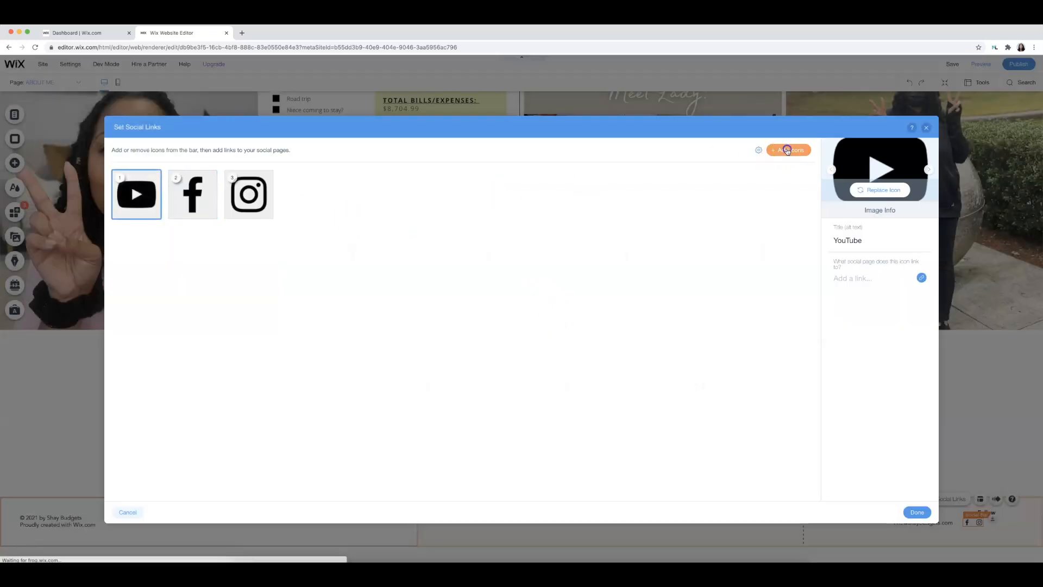
left_click(788, 150)
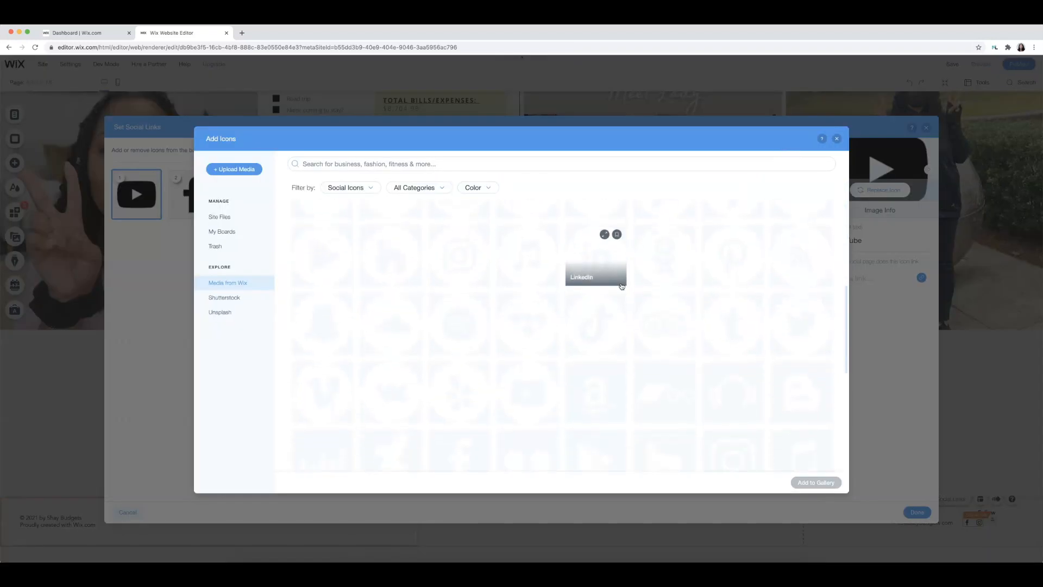
left_click(458, 311)
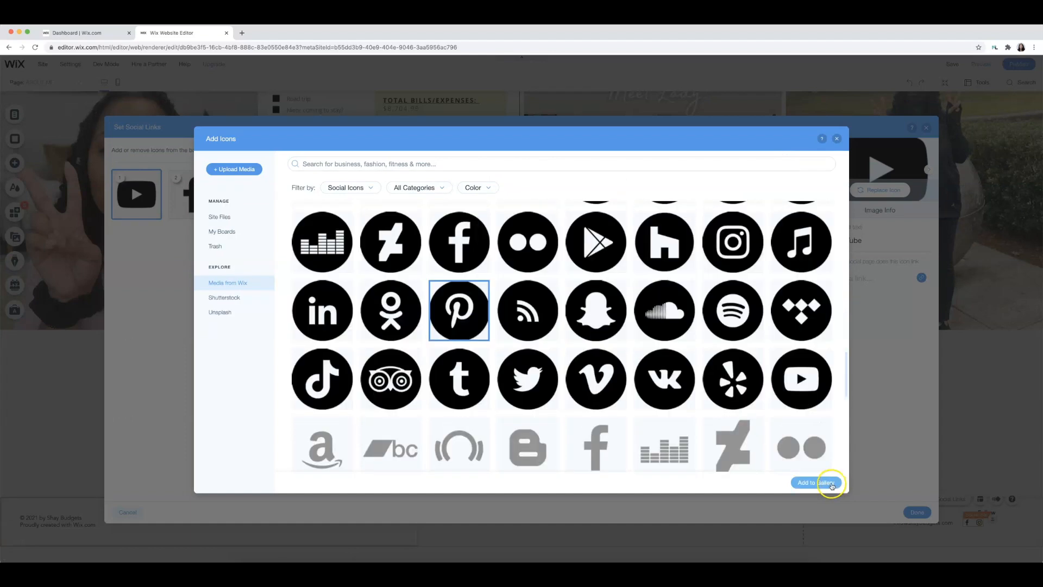
left_click(816, 482)
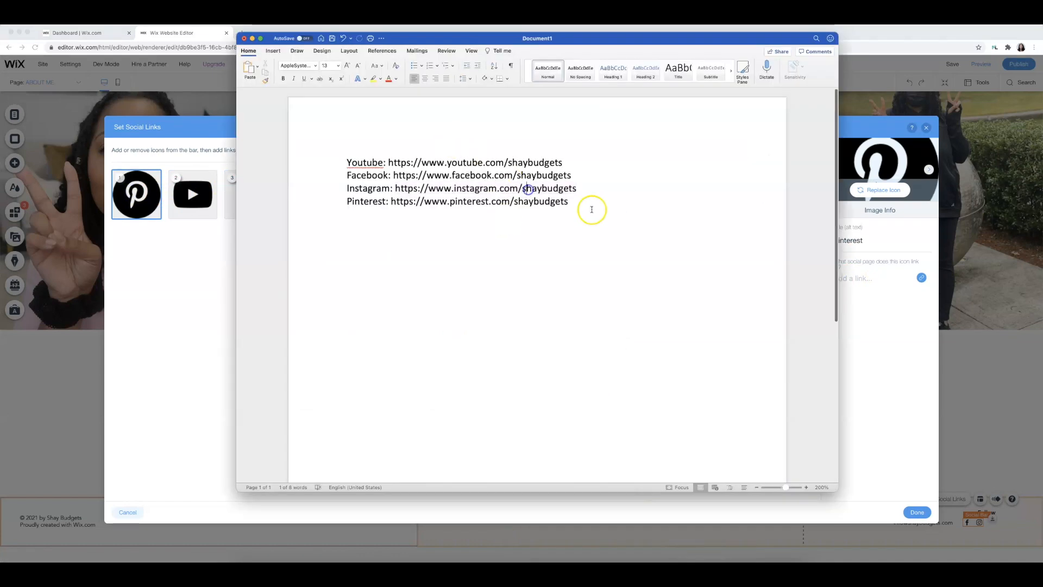
Link the Pinterest and YouTube icons to the shaybudgets pages and apply
right_click(479, 201)
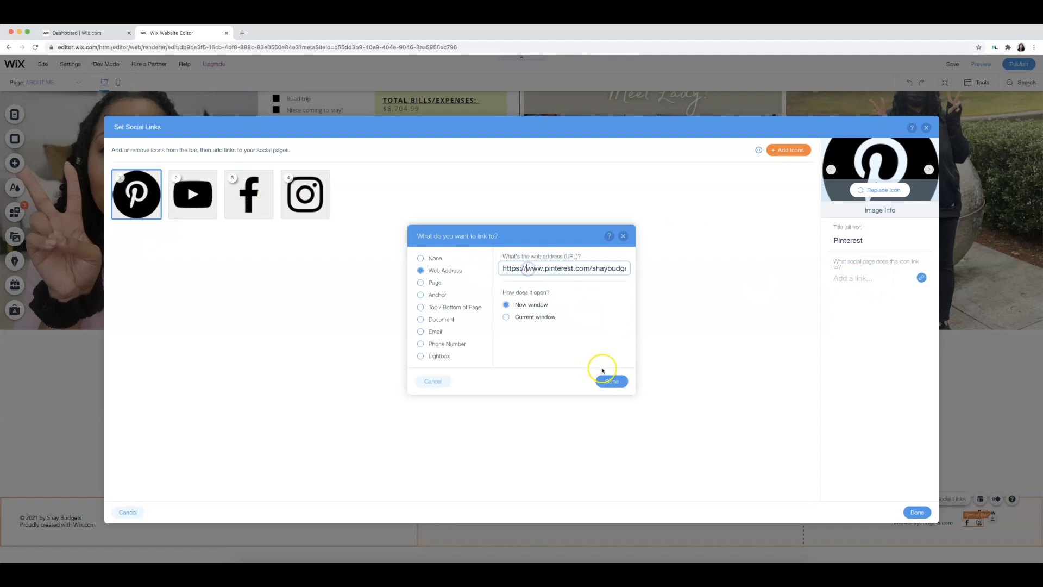
left_click(608, 381)
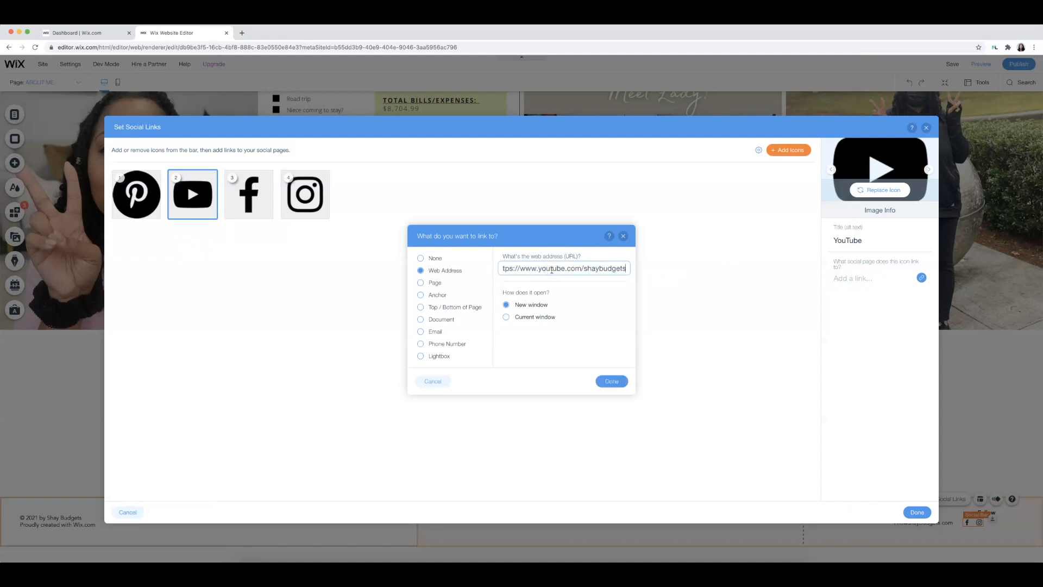
left_click(610, 380)
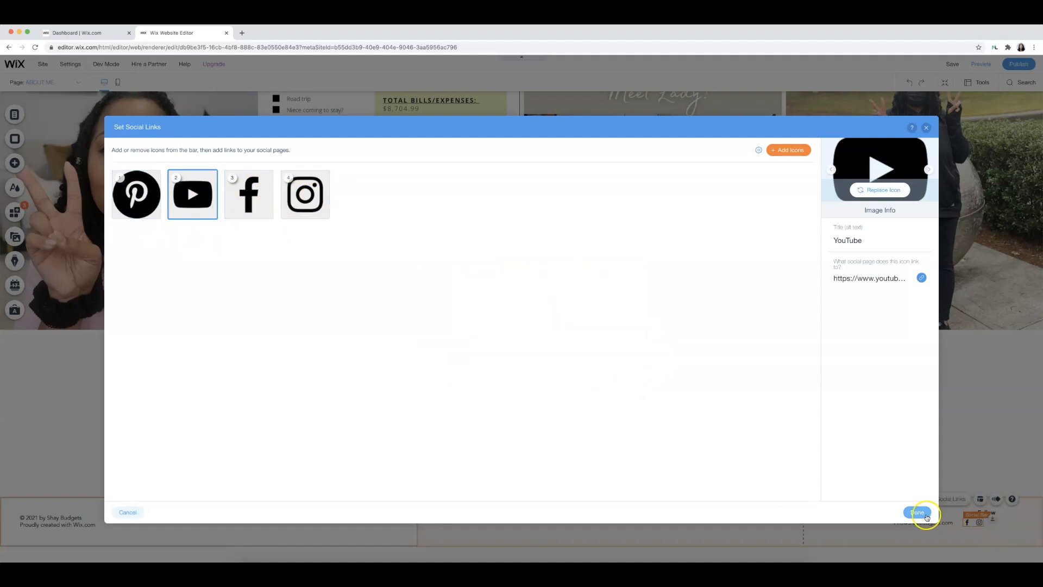
left_click(918, 512)
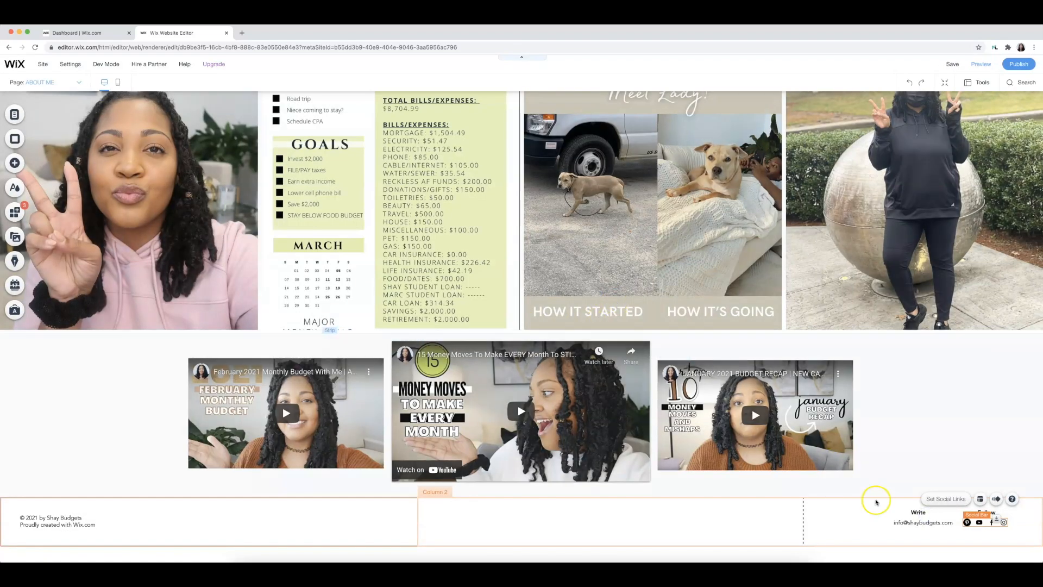
Check the Facebook icon's link, save the social links, and return to the dashboard SEO plan
scroll("up", 3)
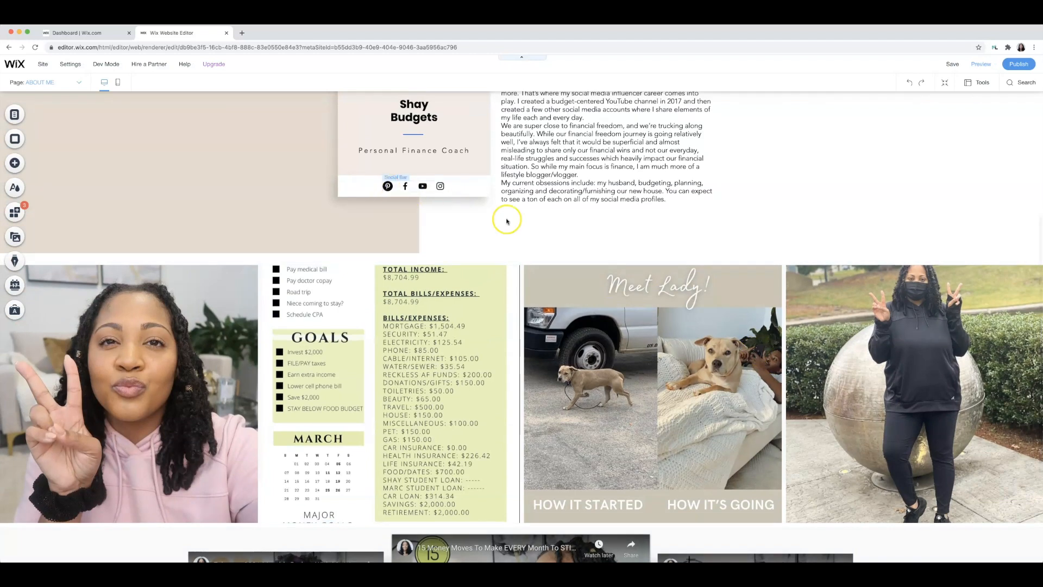
scroll("down", 3)
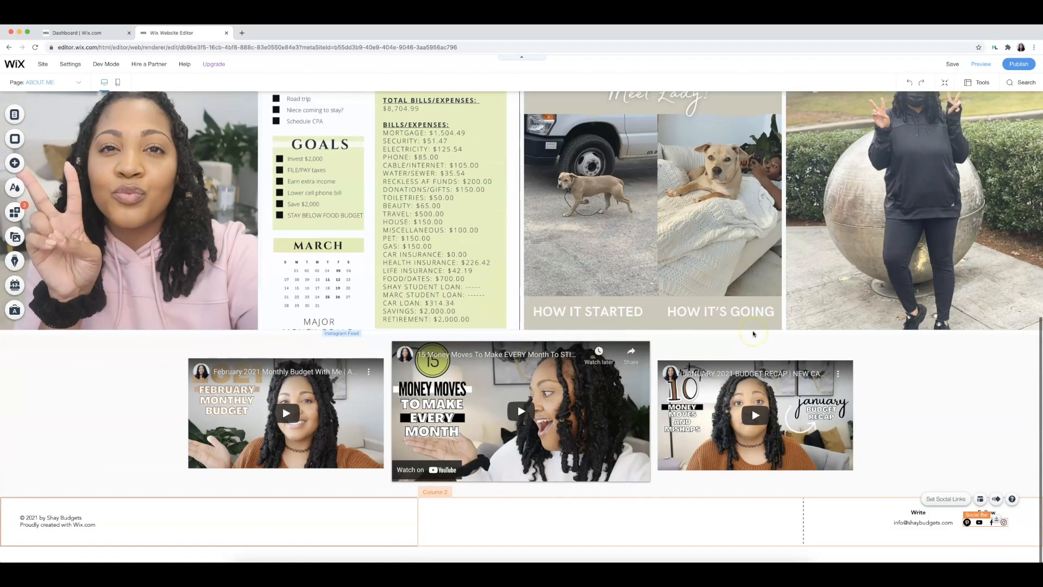
mouse_move(443, 173)
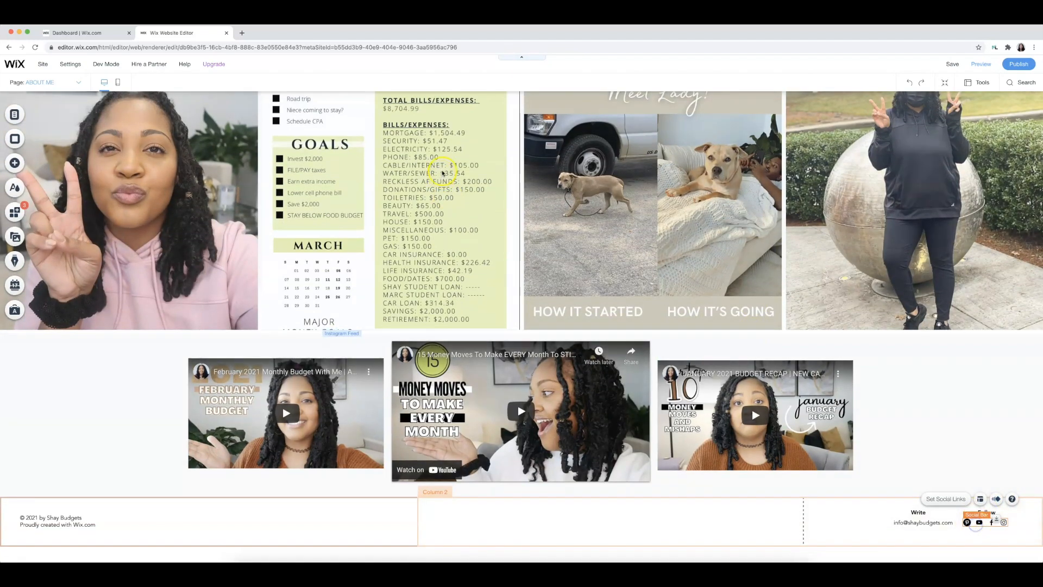
left_click(945, 498)
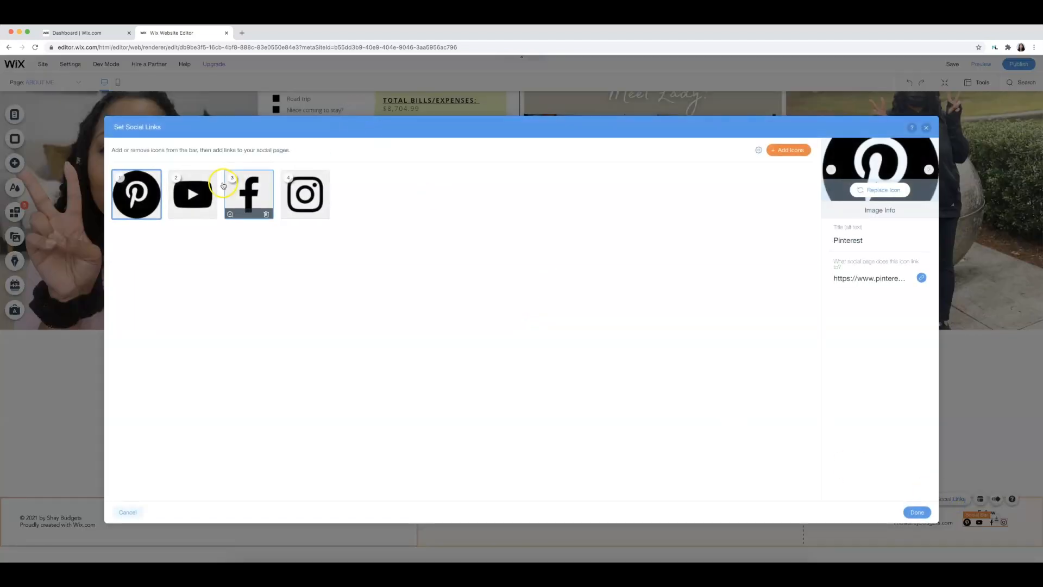
left_click(248, 193)
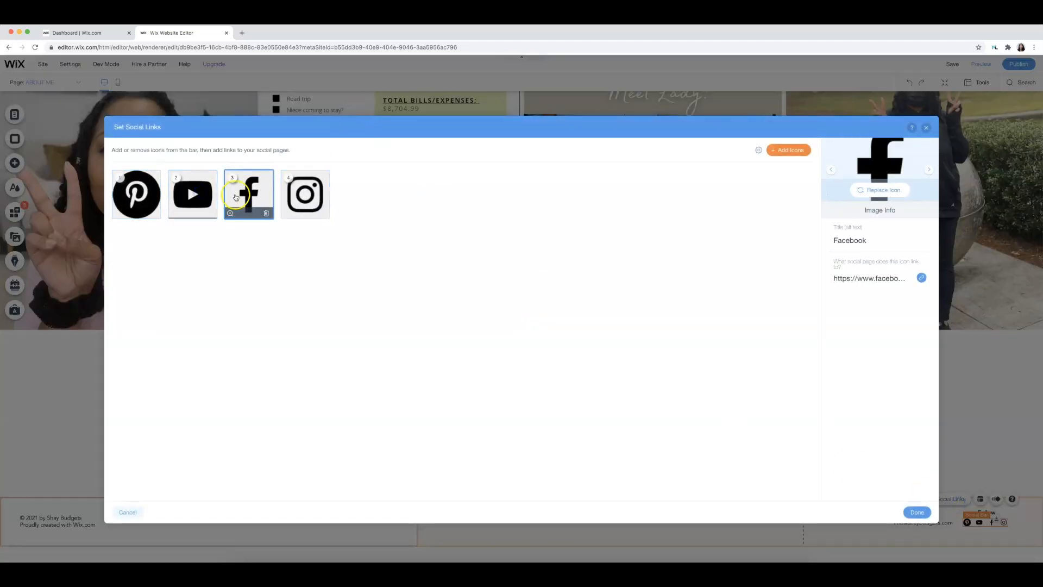
left_click_drag(248, 194, 193, 194)
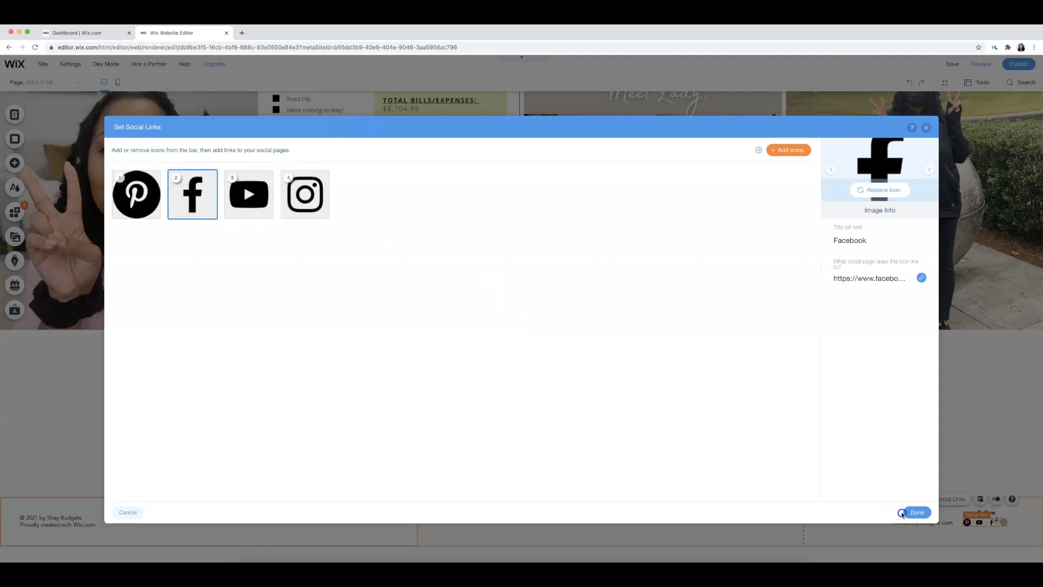
left_click(917, 512)
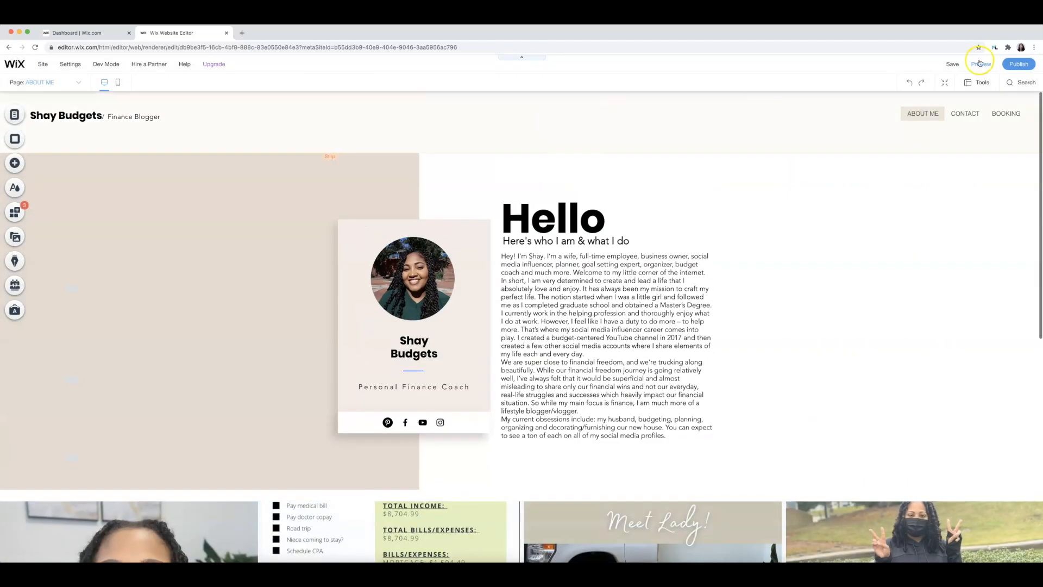
mouse_move(981, 63)
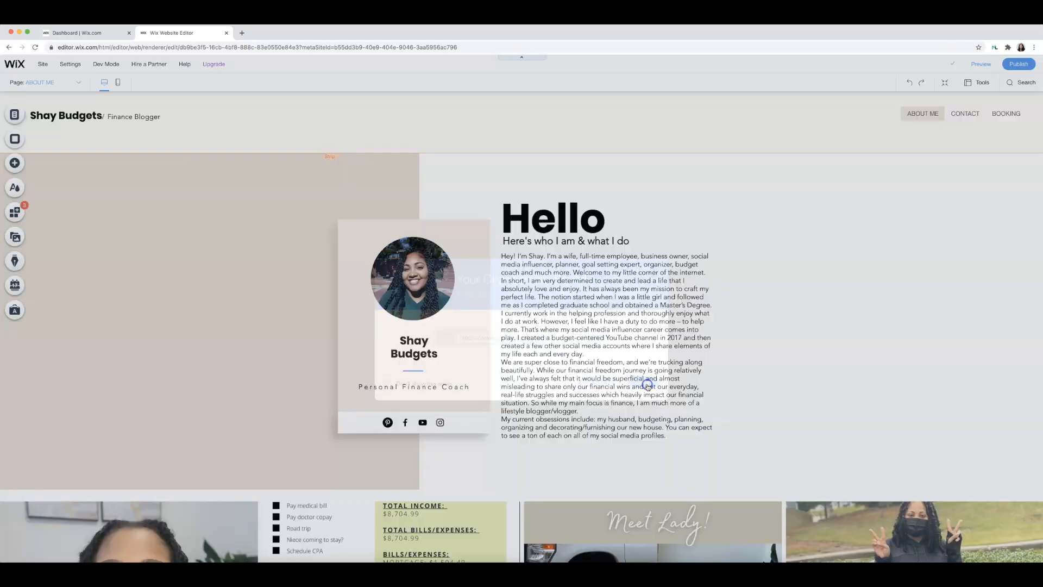
left_click(87, 33)
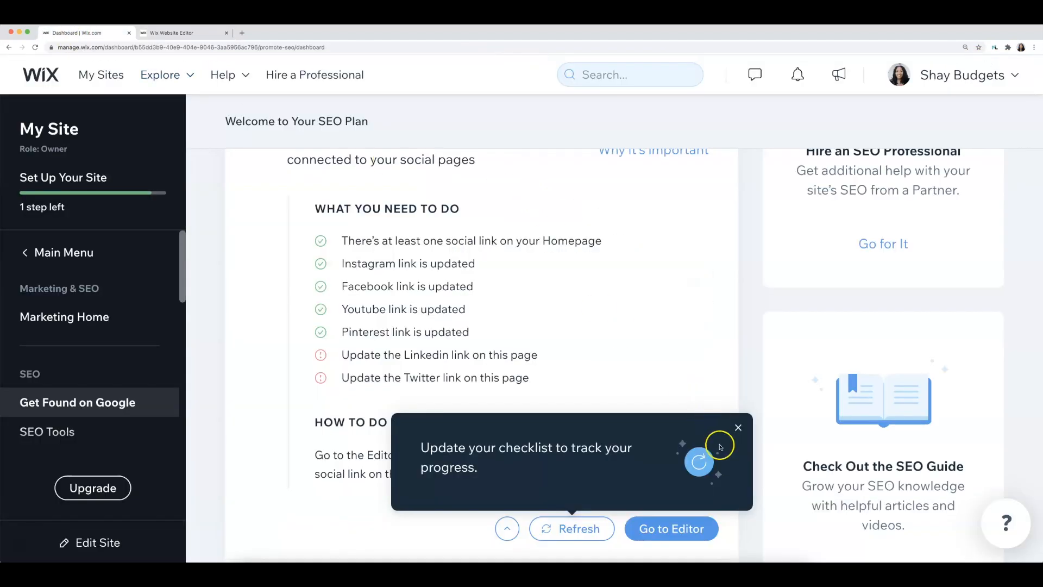
Refresh the checklist, expand the Booking page title task, and go back to the editor
left_click(738, 428)
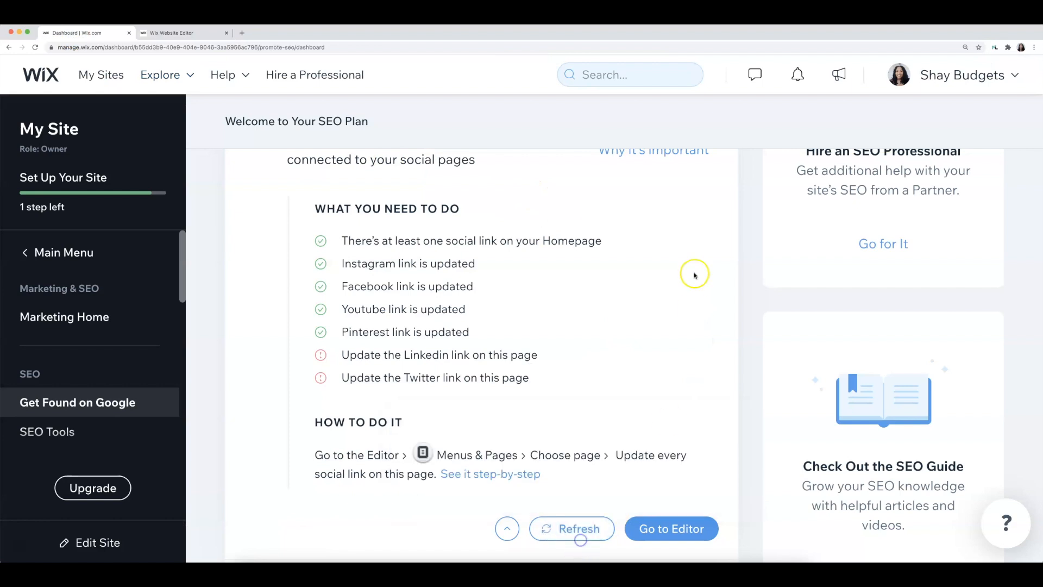
left_click(571, 528)
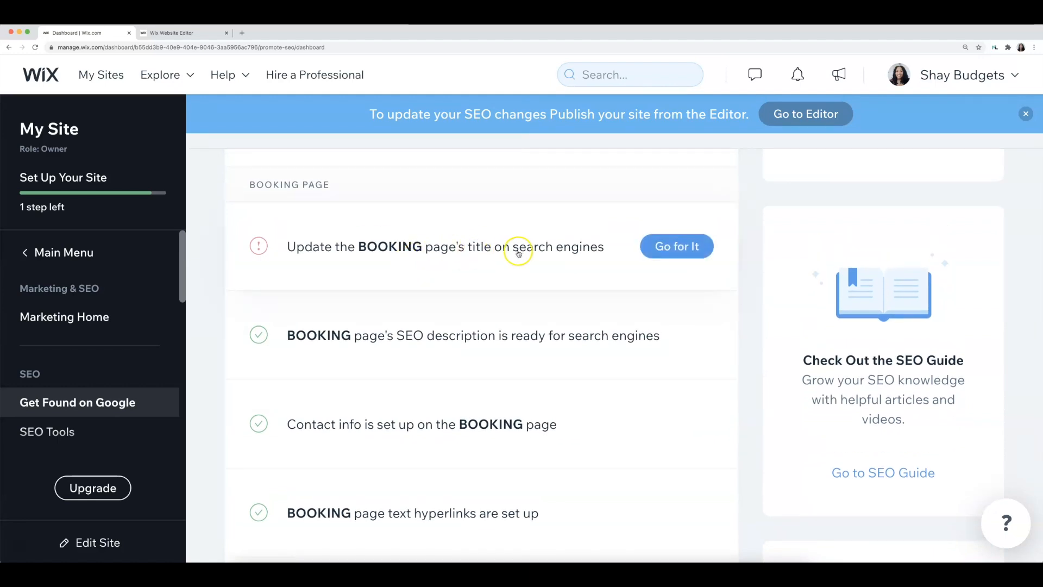
left_click(676, 247)
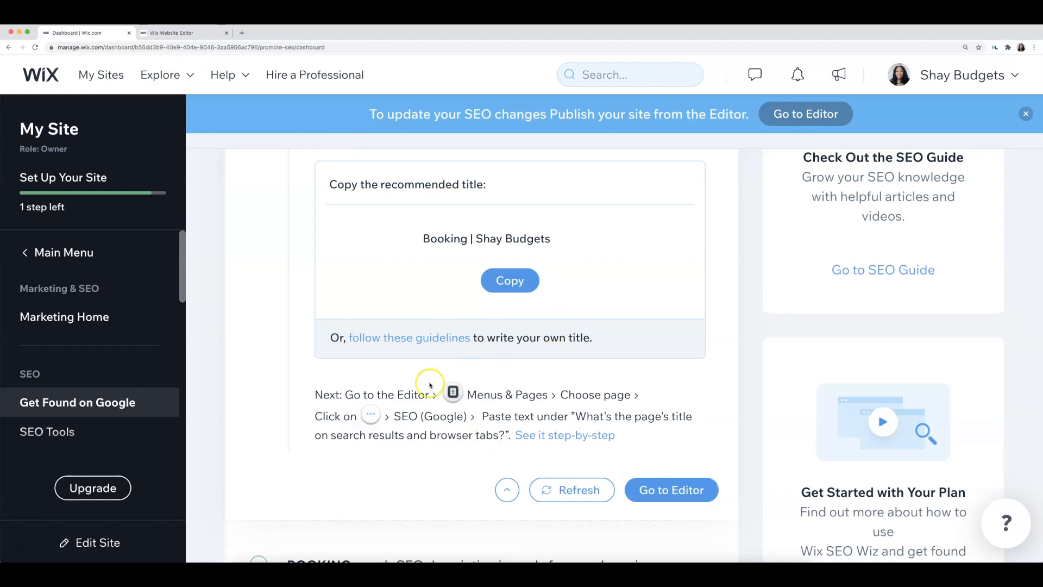
left_click(670, 490)
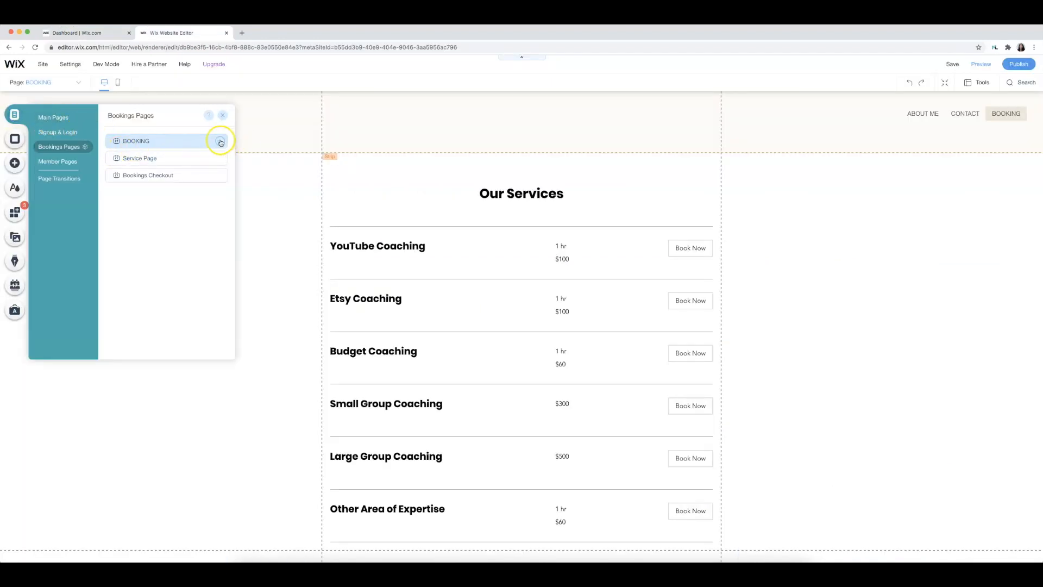
Set the BOOKING page's search title and description to 'Booking | Shay Budgets' and return to the checklist
left_click(220, 142)
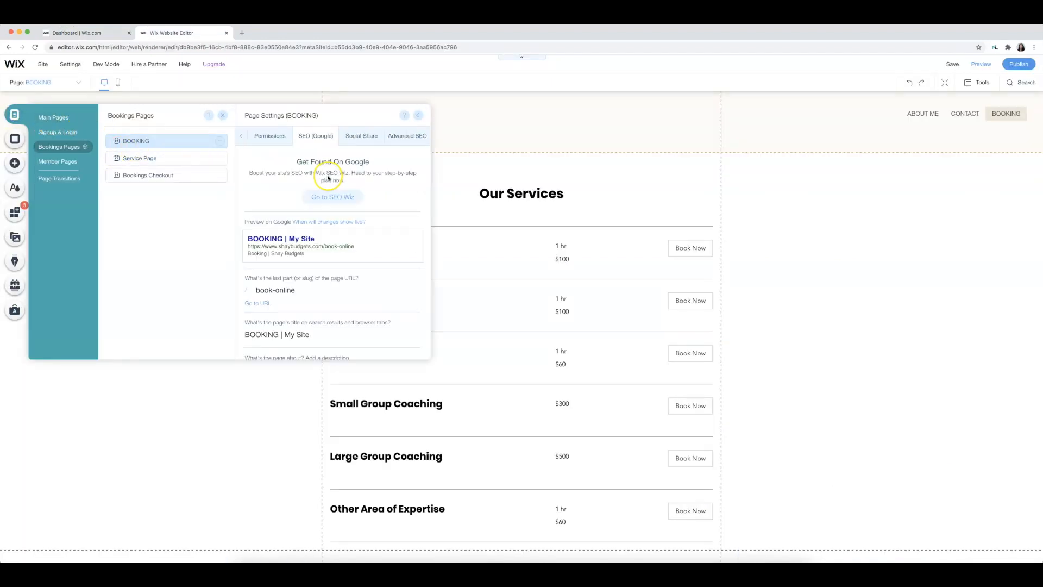
left_click(332, 196)
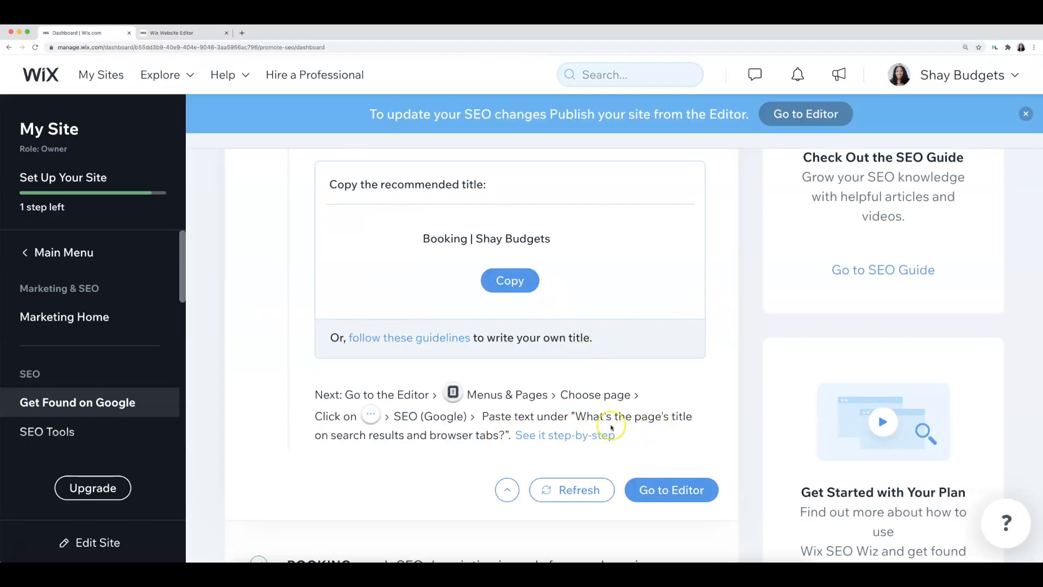
mouse_move(239, 60)
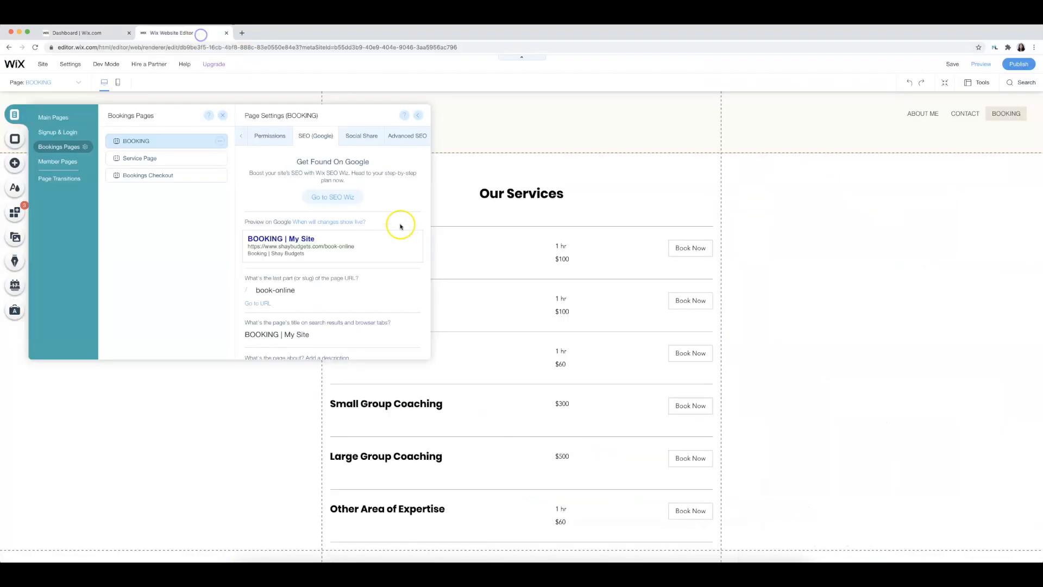
scroll("down", 3)
type("Booking | Shay Budgets")
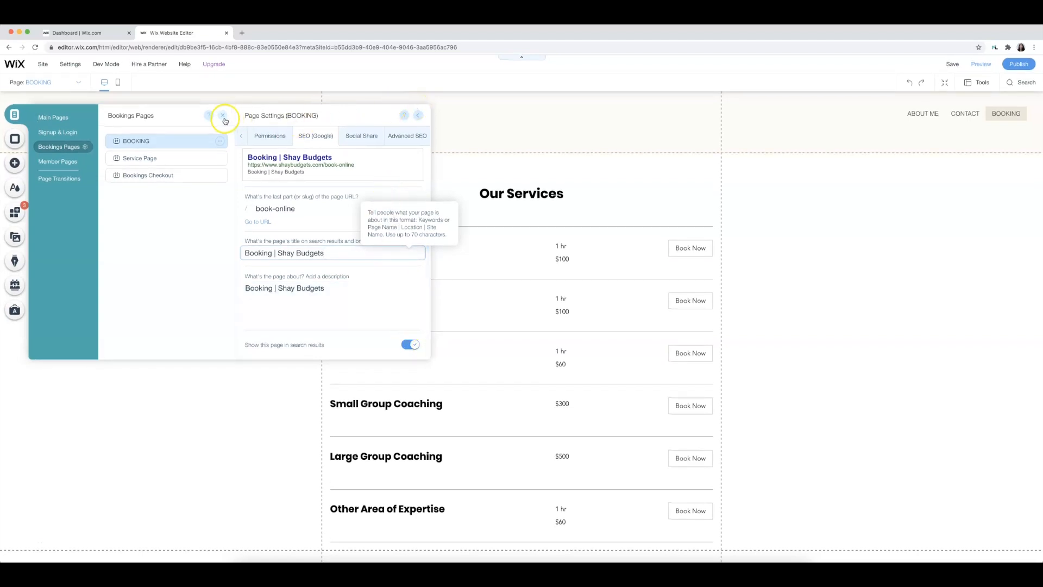
left_click(223, 115)
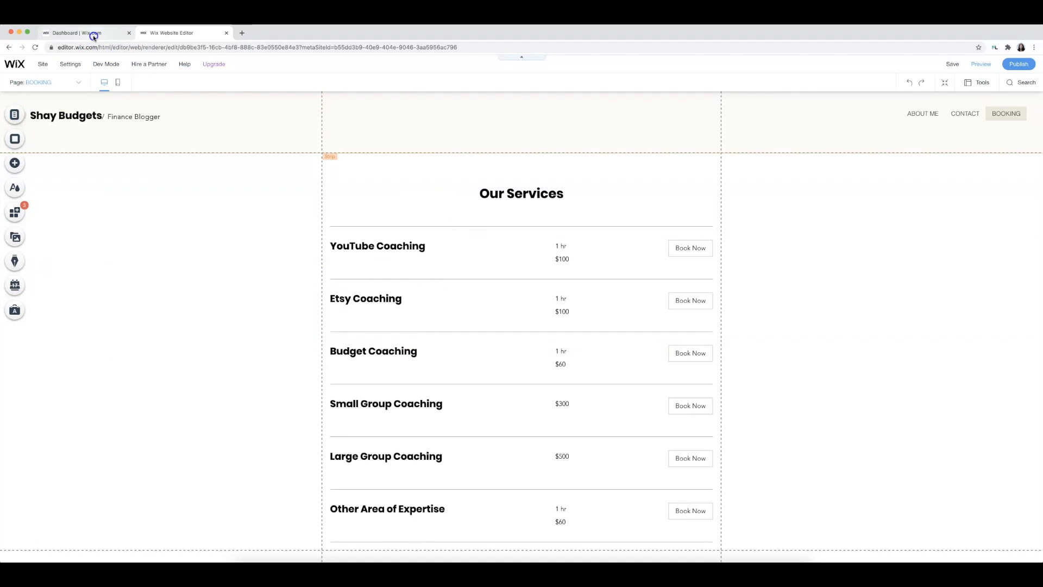
left_click(79, 32)
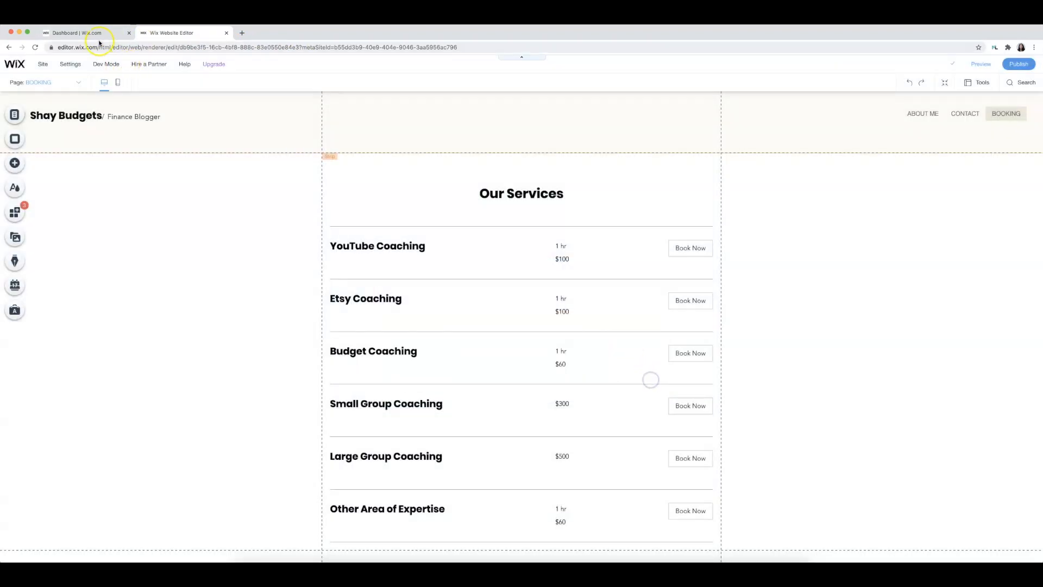
left_click(79, 33)
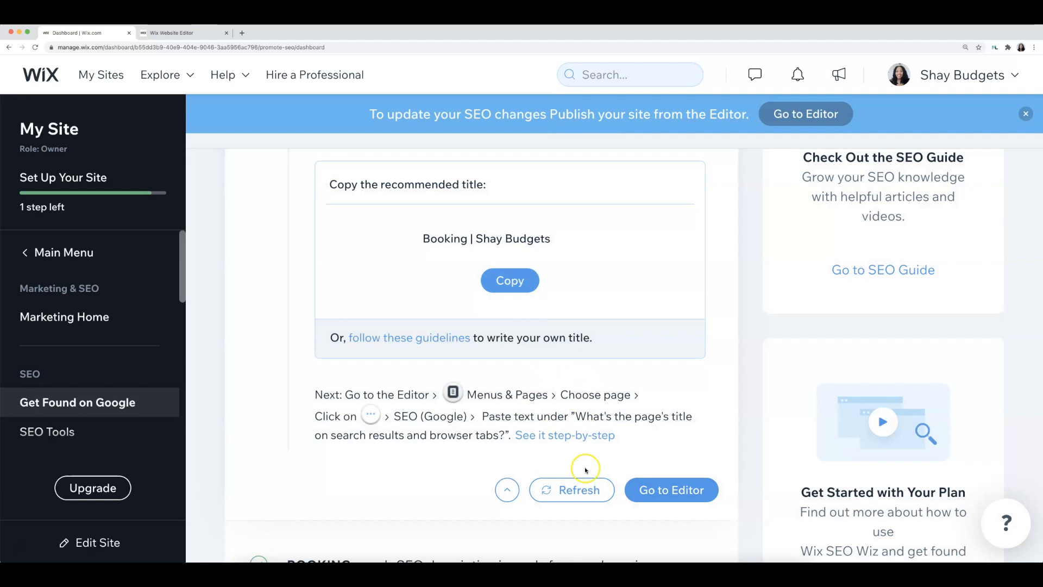
Refresh the checklist and expand the CONTACT page title task recommending 'Contact | Shay Budgets'
left_click(571, 490)
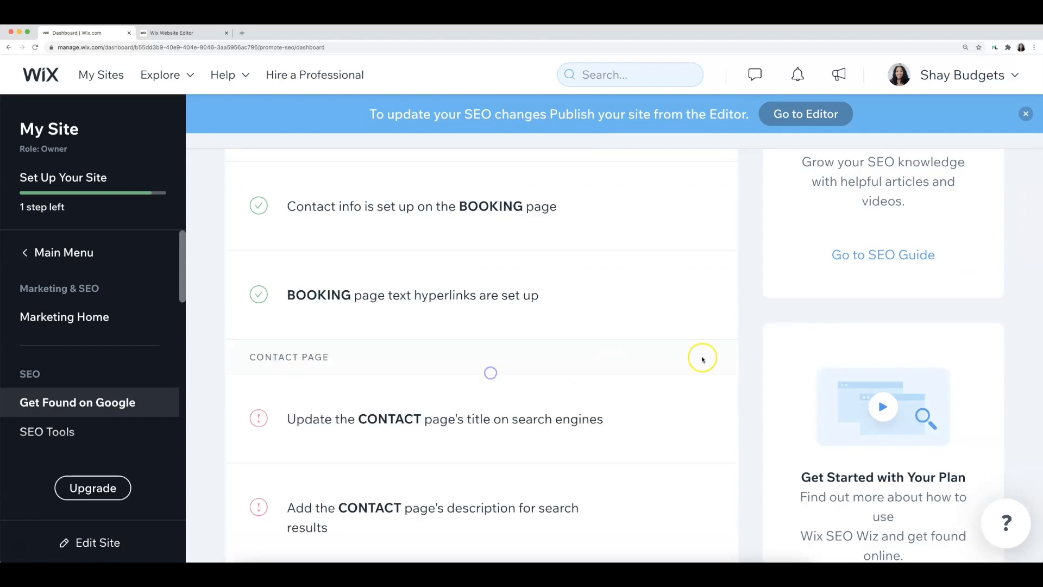
scroll("down", 3)
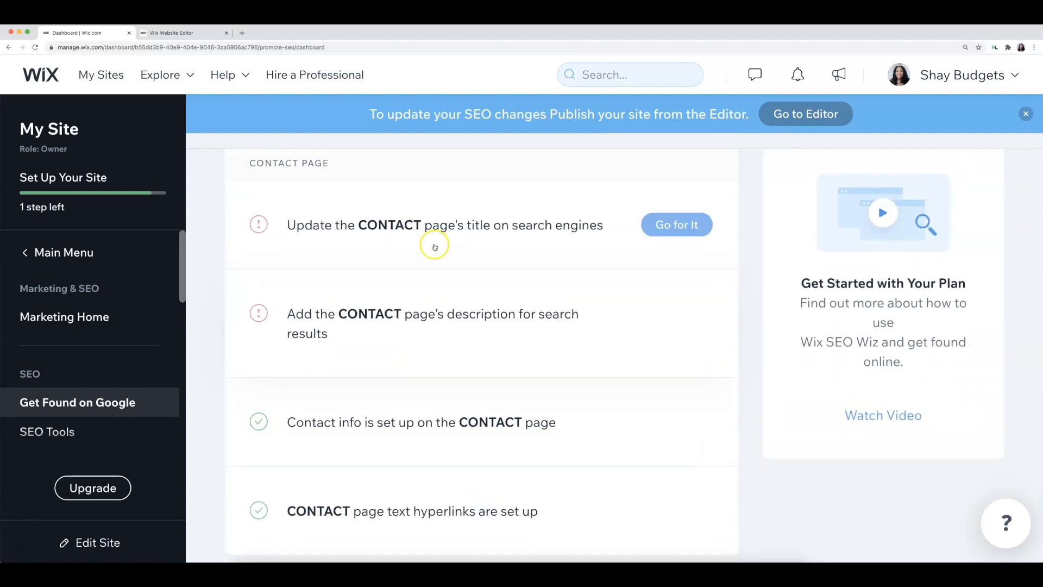
left_click(676, 225)
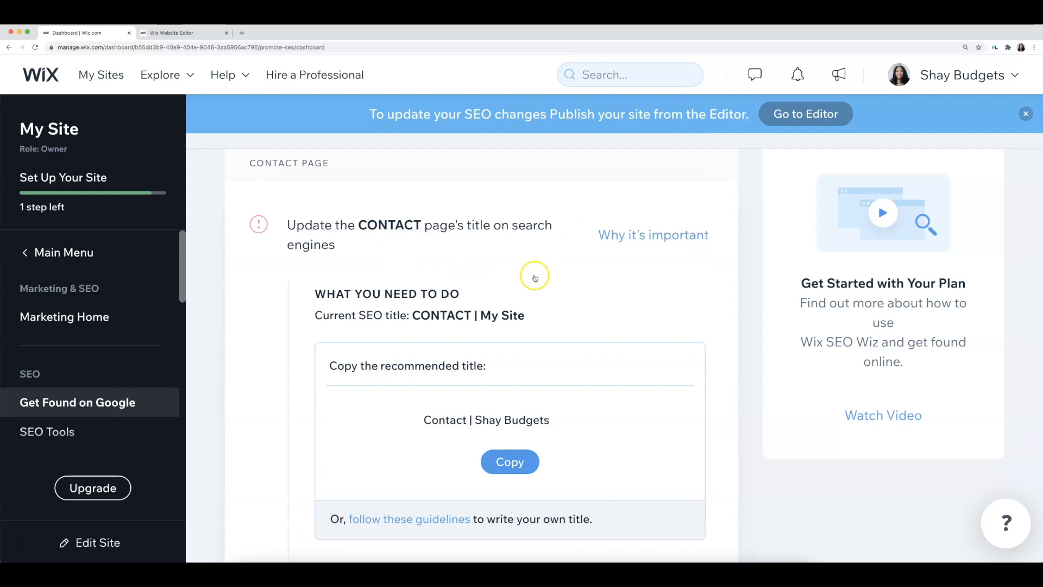
scroll("down", 3)
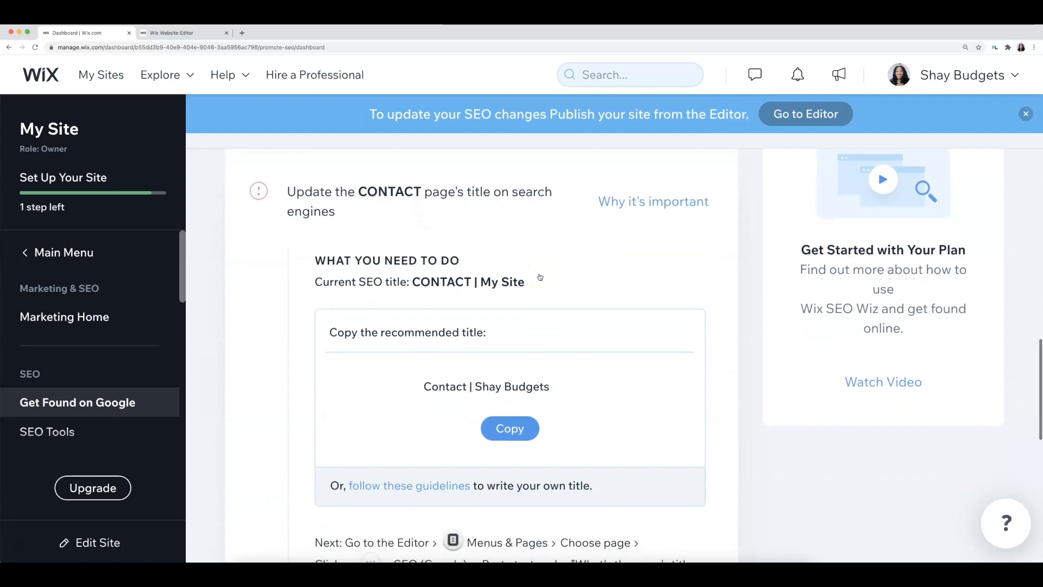
scroll("down", 3)
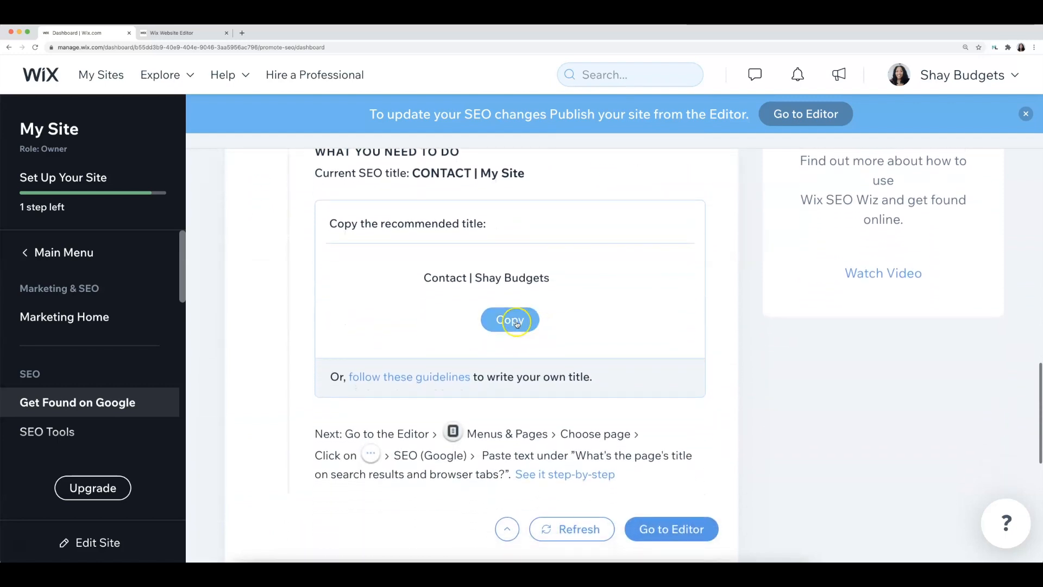
scroll("down", 3)
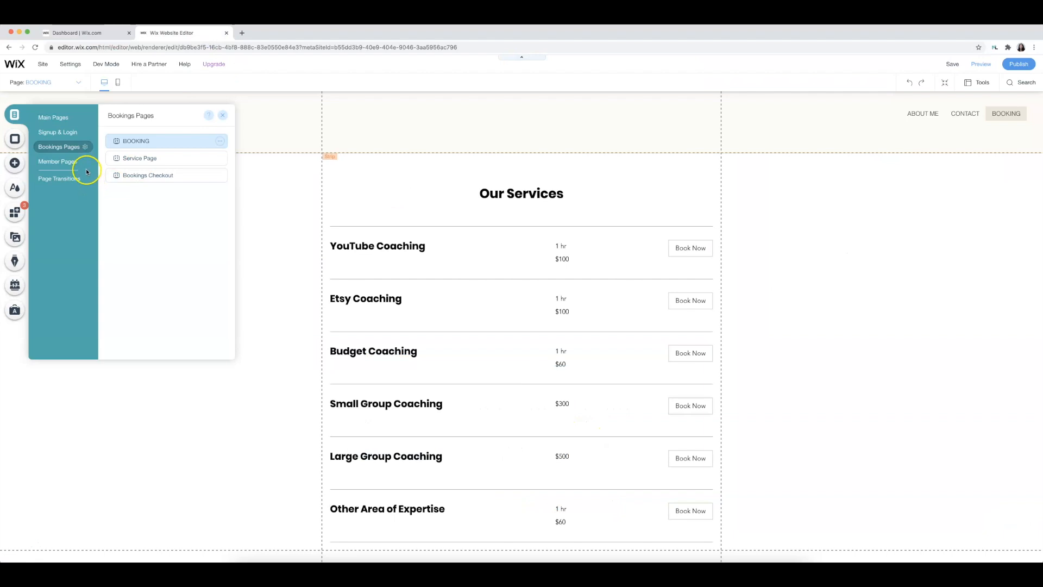
Reach the CONTACT page's SEO (Google) settings from Main Pages and edit its title
left_click(52, 117)
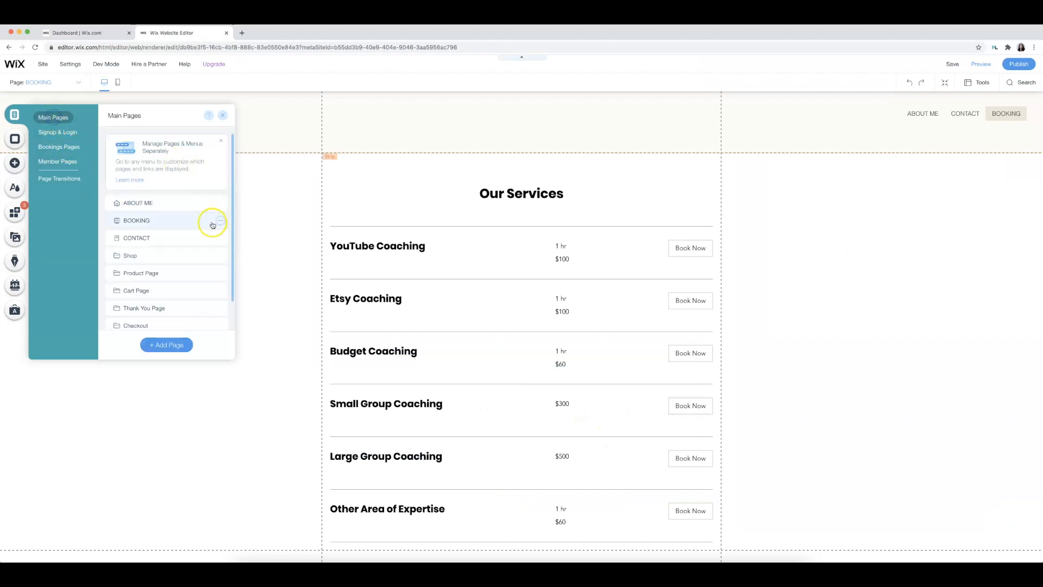
left_click(221, 209)
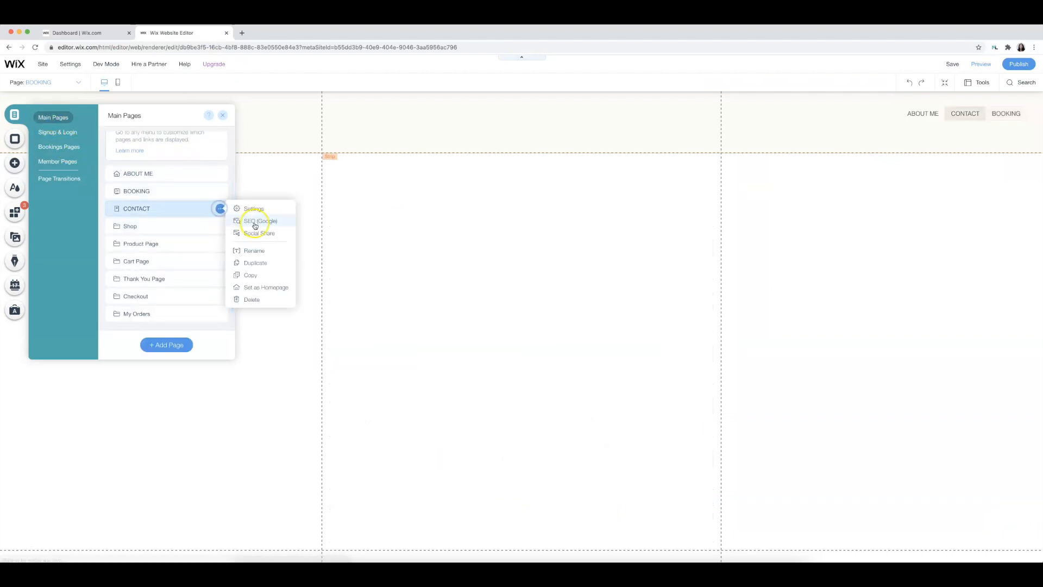
left_click(260, 220)
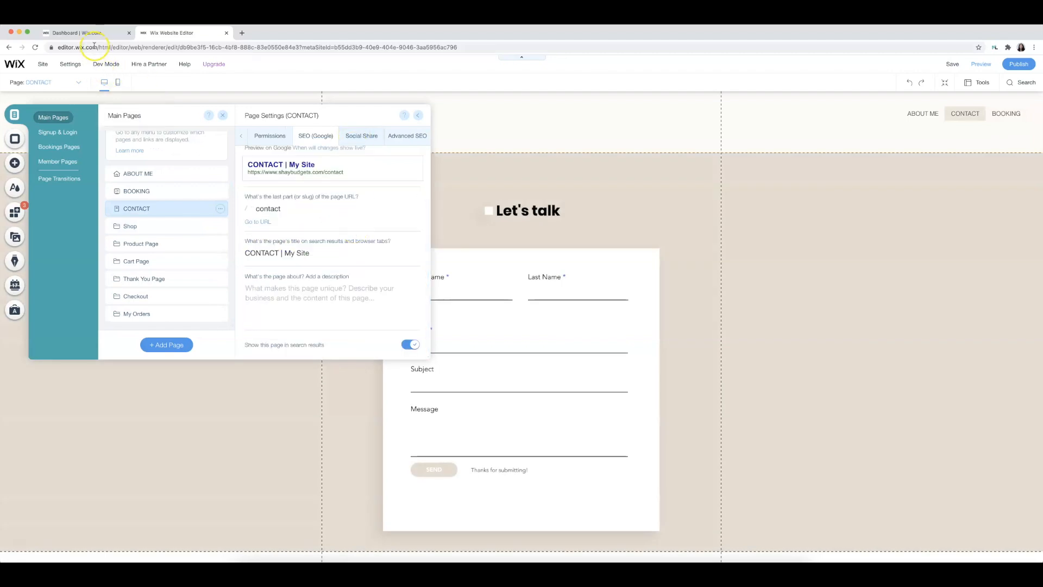
left_click(87, 33)
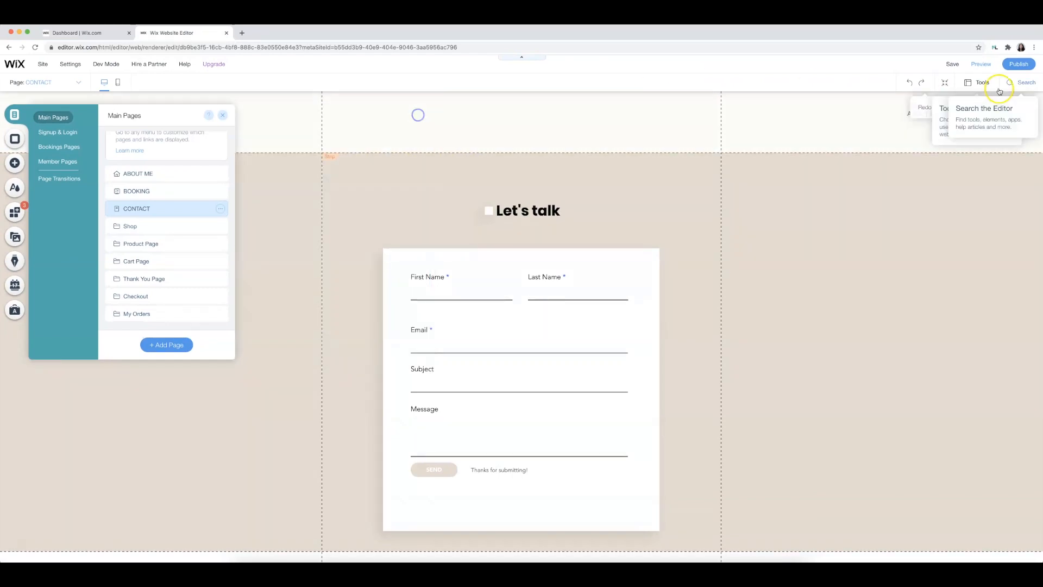
Save the site changes and return to the SEO checklist in the dashboard
left_click(951, 64)
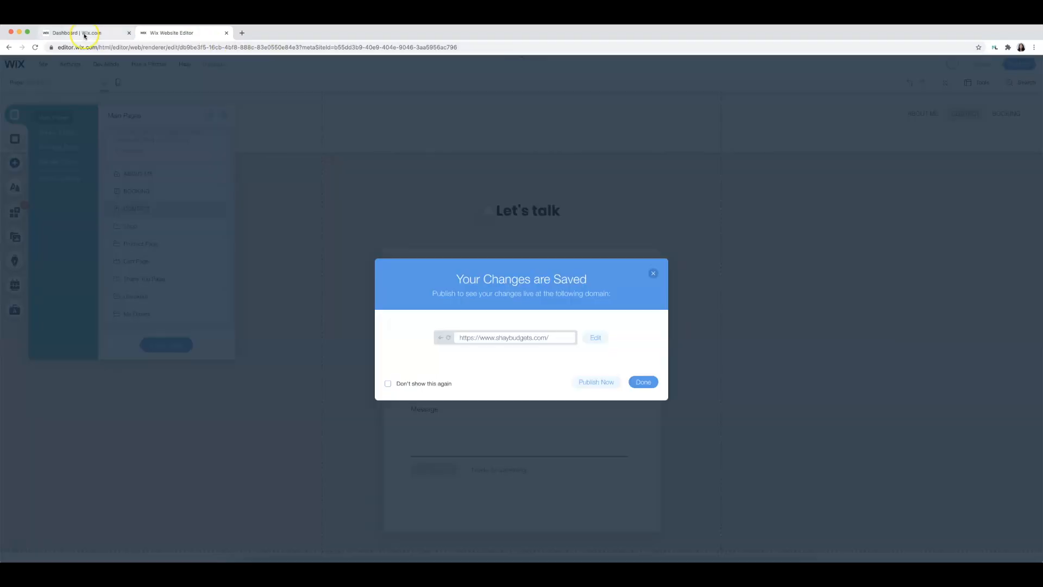
left_click(641, 381)
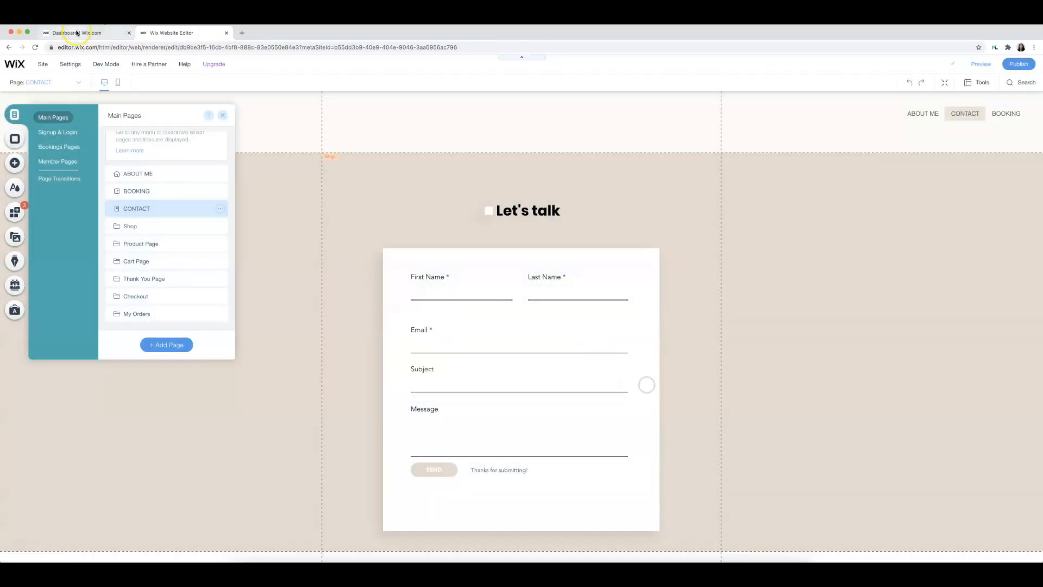
left_click(76, 32)
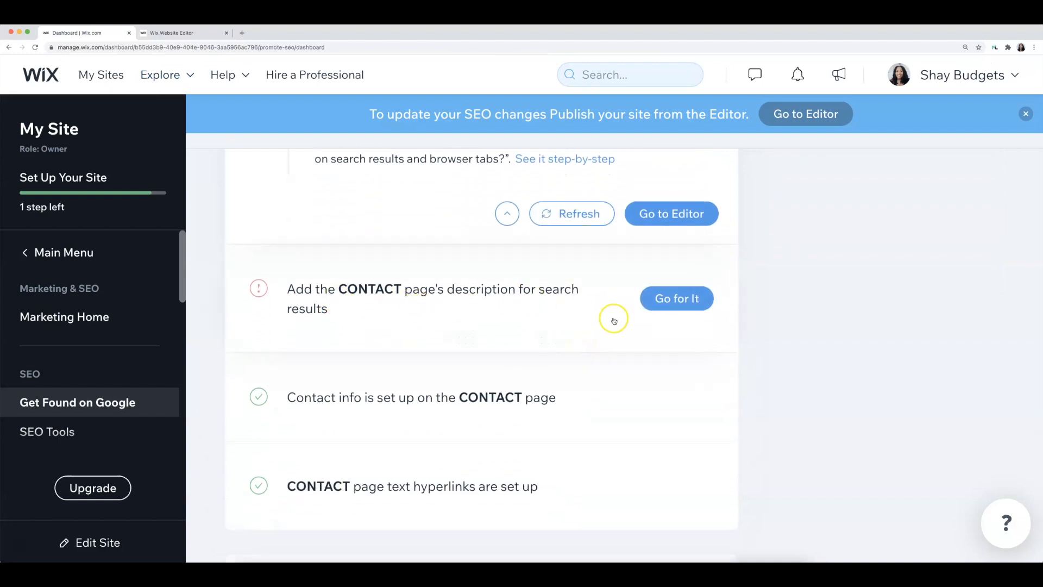
Expand the CONTACT page description task in the SEO checklist
left_click(676, 298)
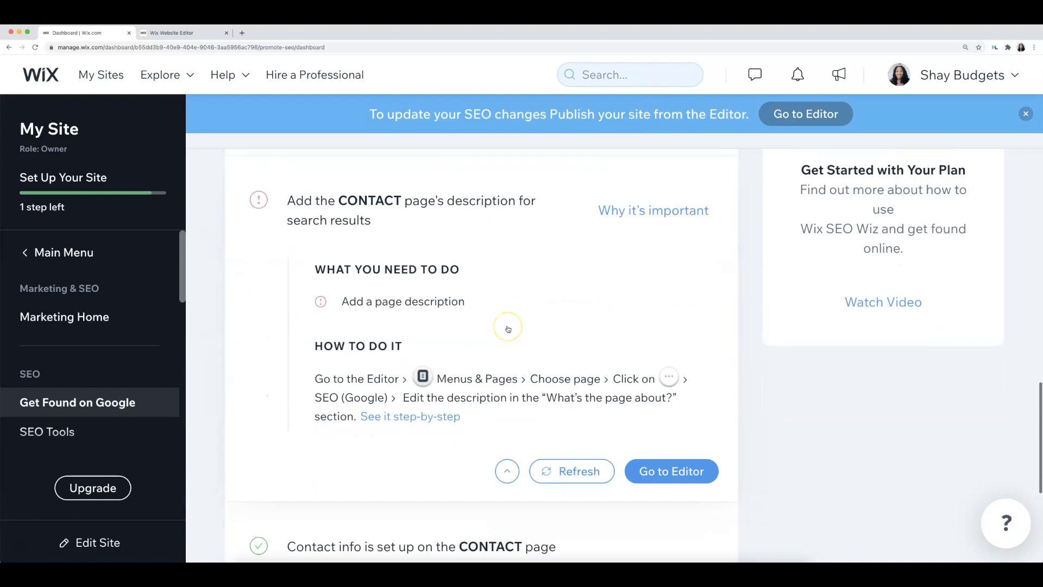
scroll("down", 3)
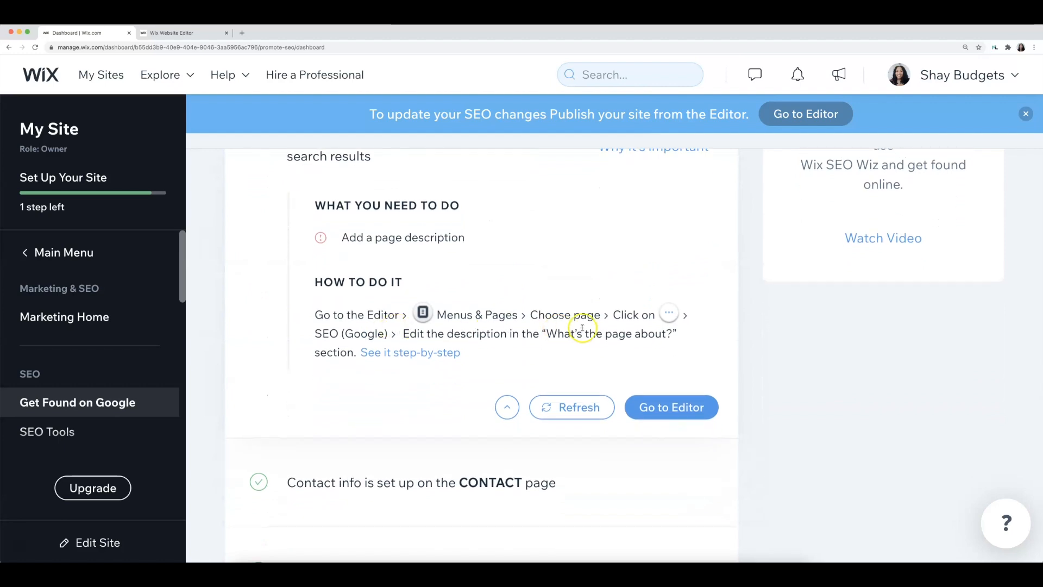
mouse_move(607, 353)
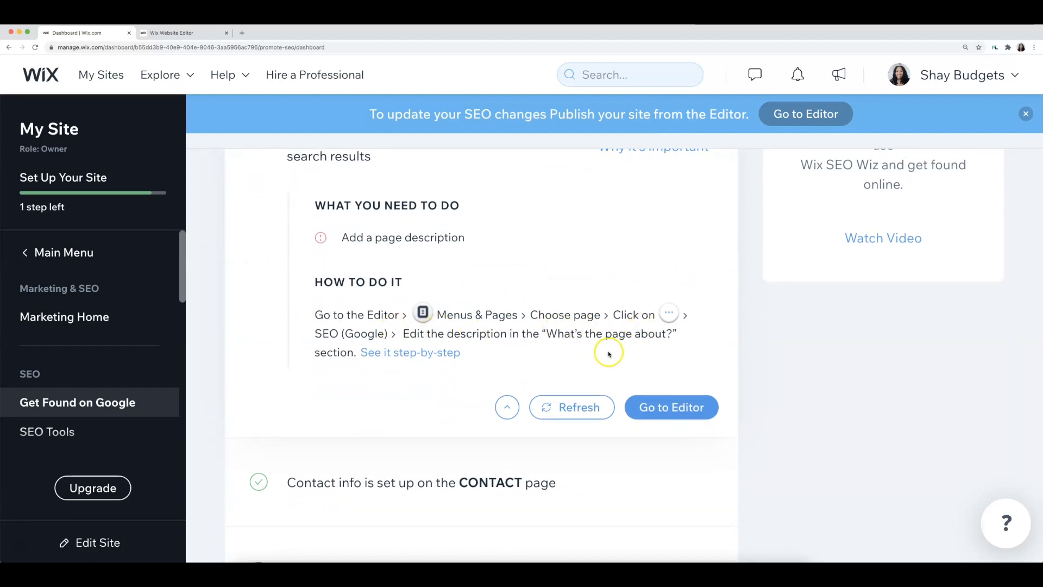
mouse_move(509, 307)
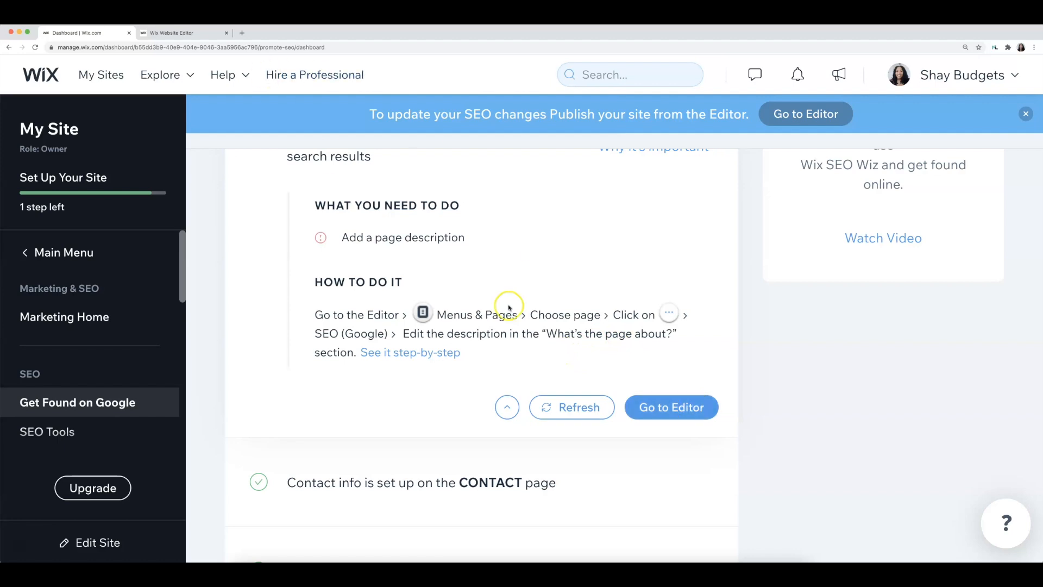
mouse_move(183, 32)
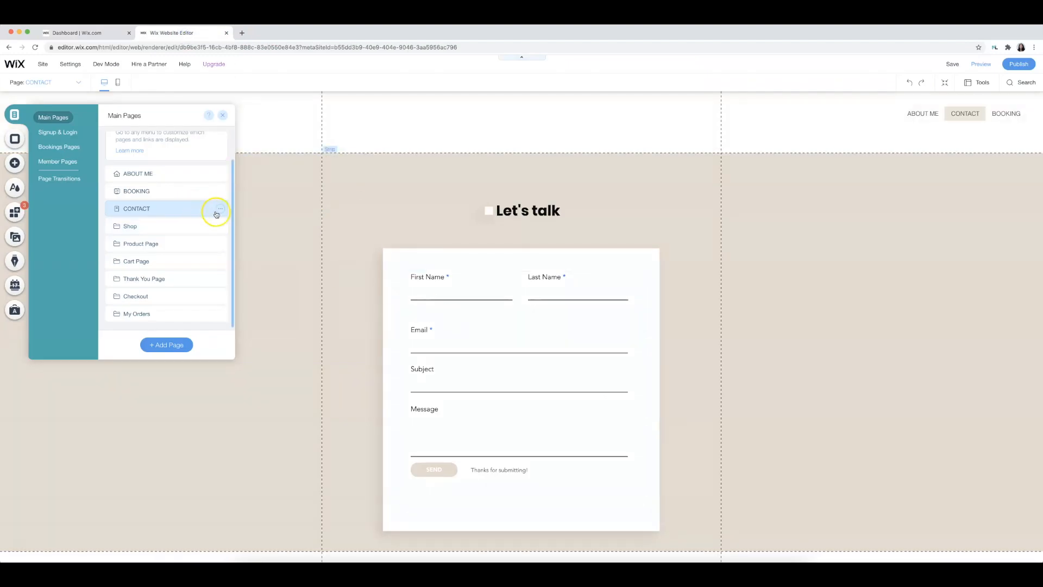
Write the CONTACT page description 'If you have any questions, comments or concerns, pleas…'
left_click(220, 209)
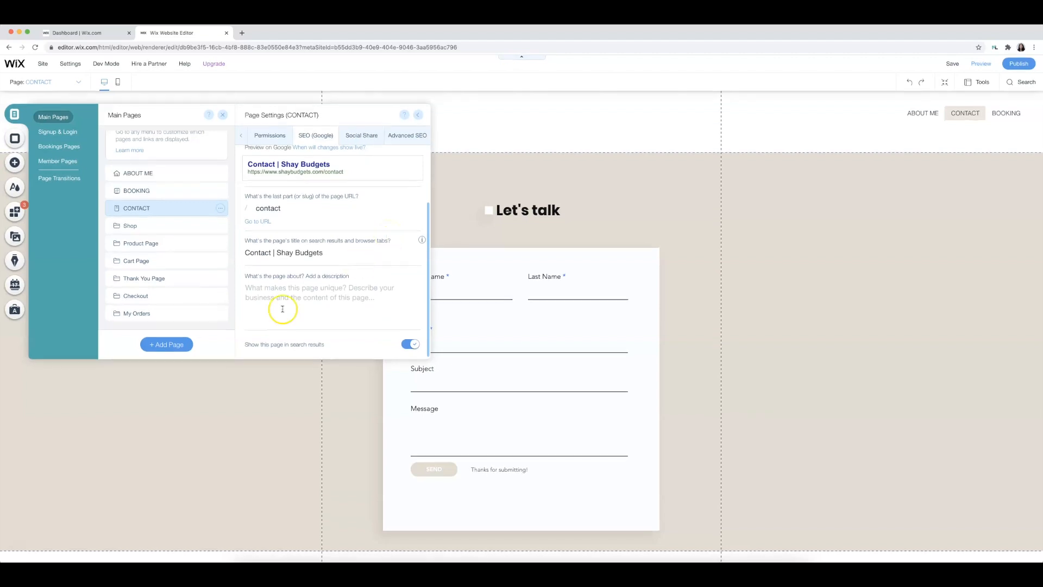
left_click(320, 292)
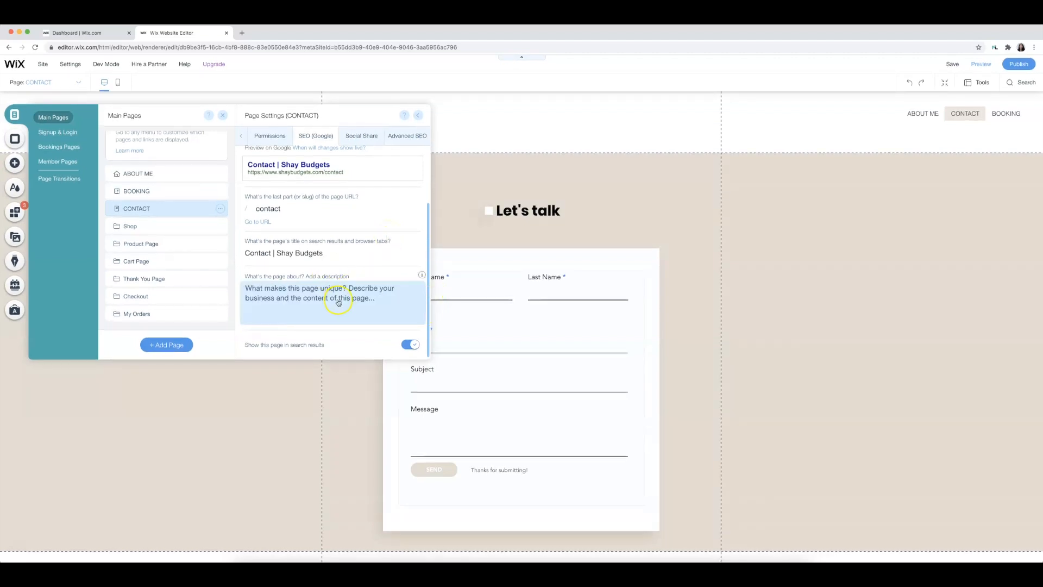
type("If")
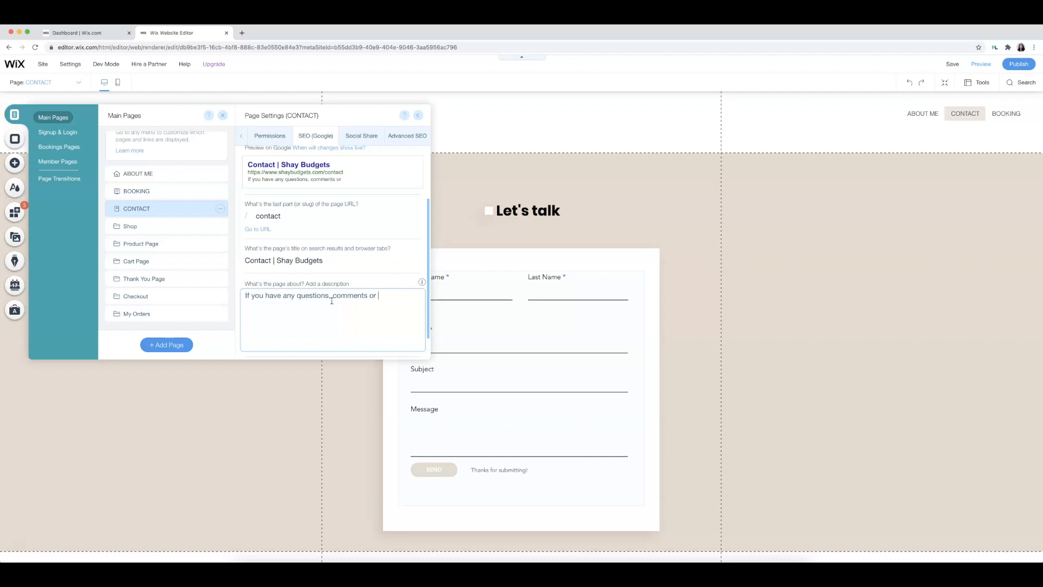
type("concerns, pleas")
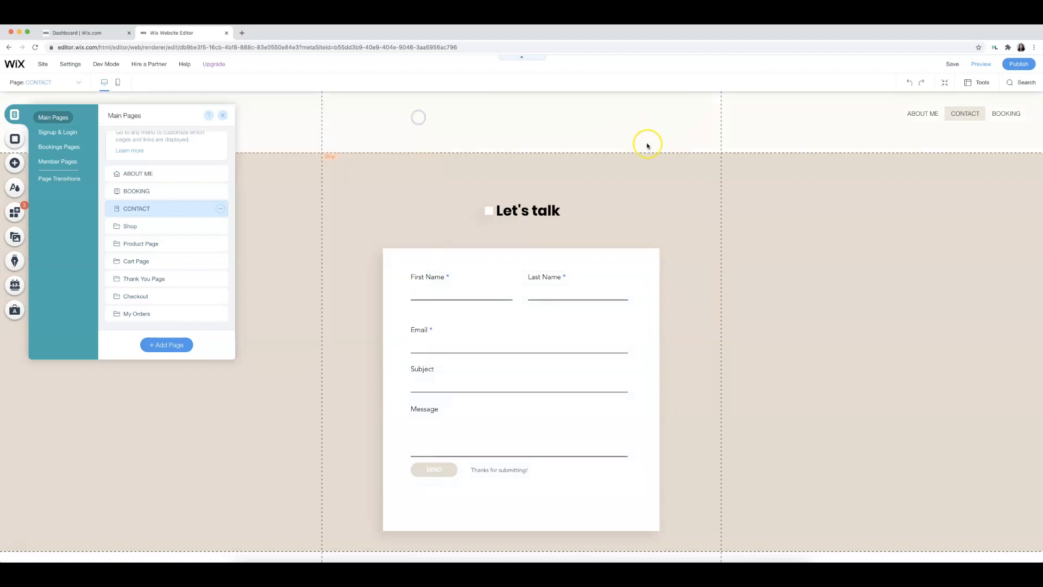
mouse_move(682, 215)
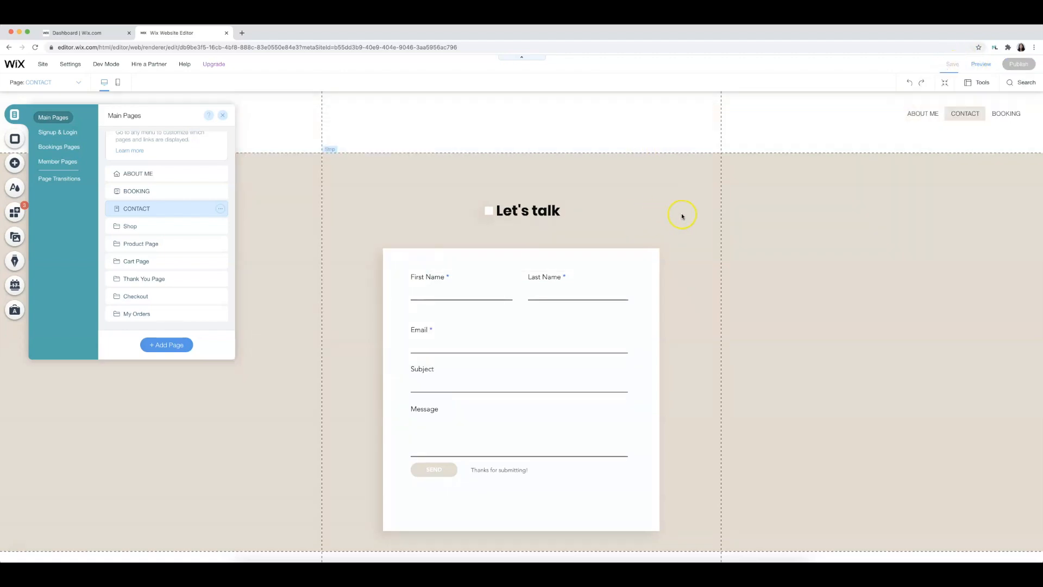
Save and publish the site, then refresh the SEO checklist progress
left_click(952, 64)
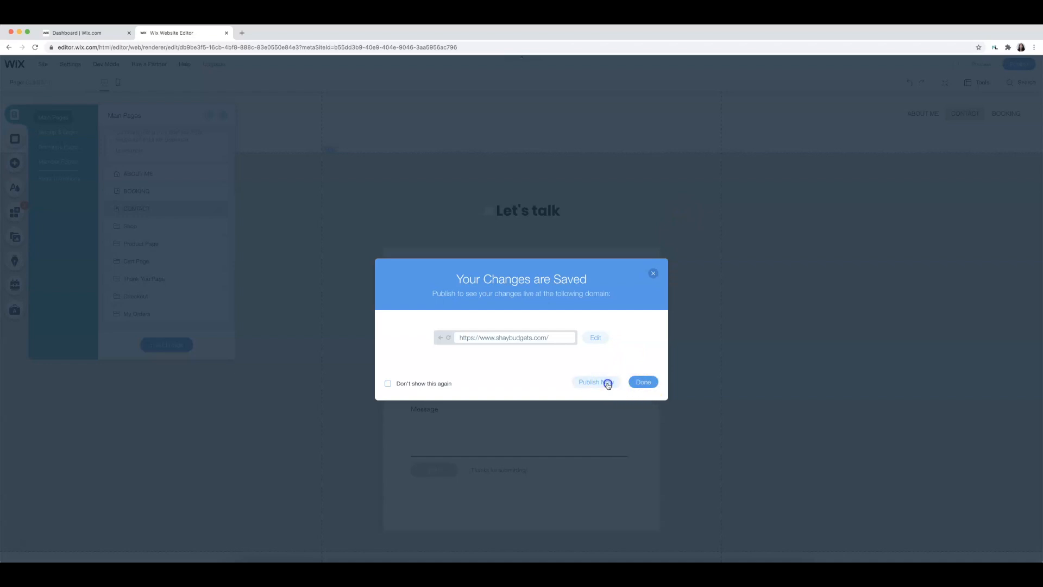
left_click(592, 382)
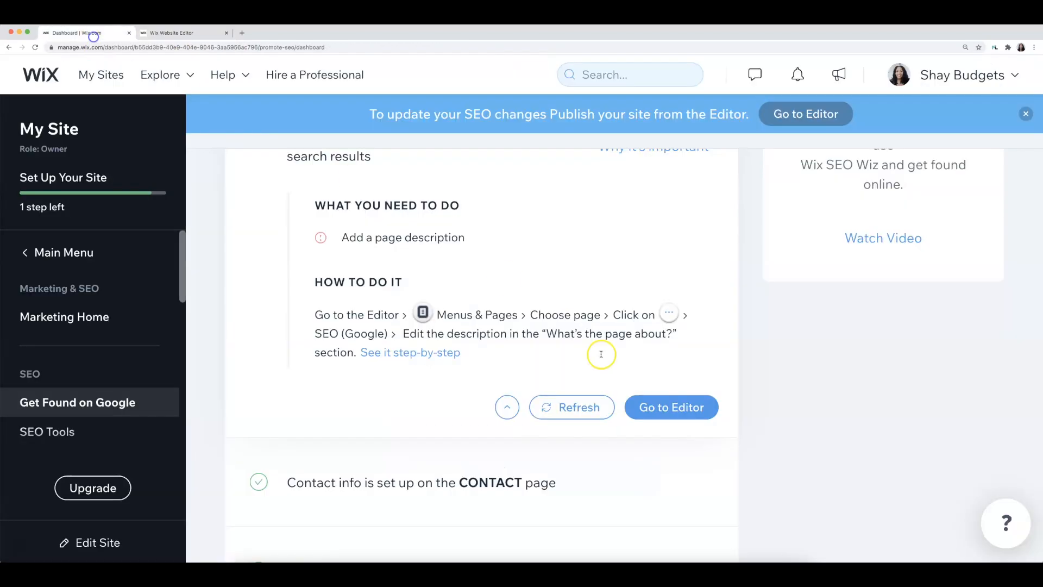
left_click(570, 408)
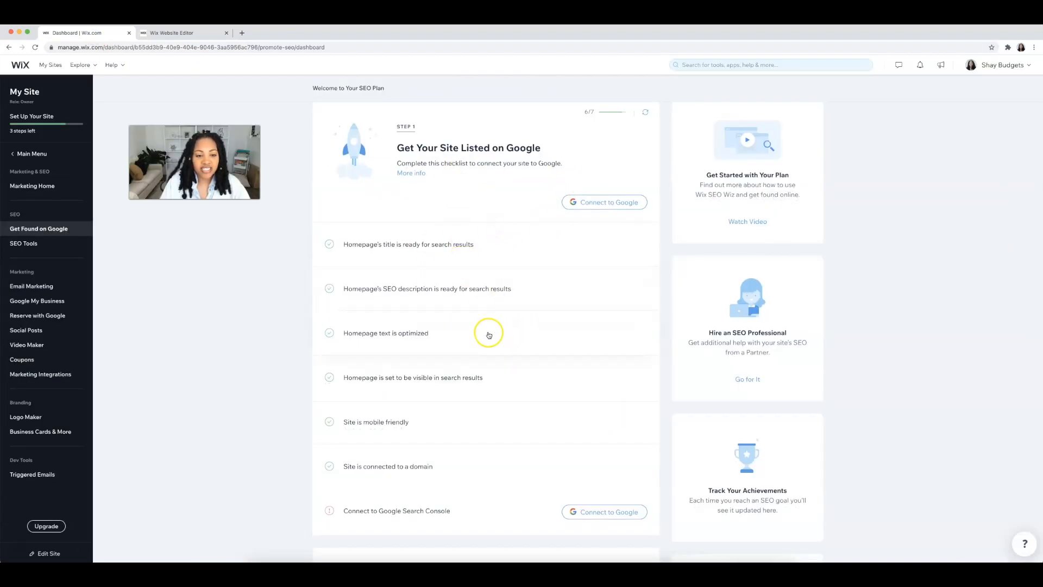
mouse_move(561, 280)
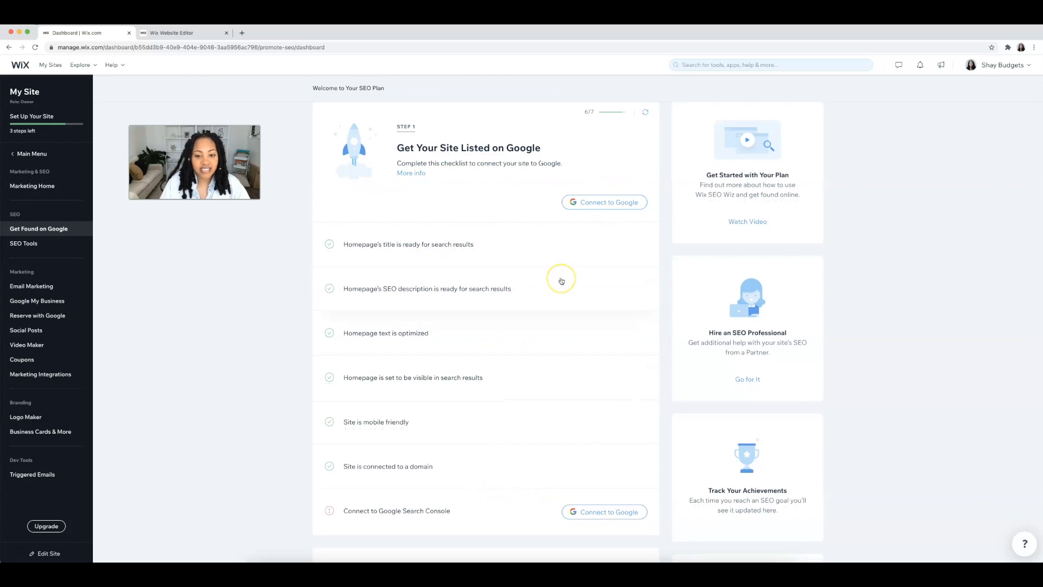
Connect the site to Google Search Console and view the Shay Budgets listing on Google
scroll("down", 3)
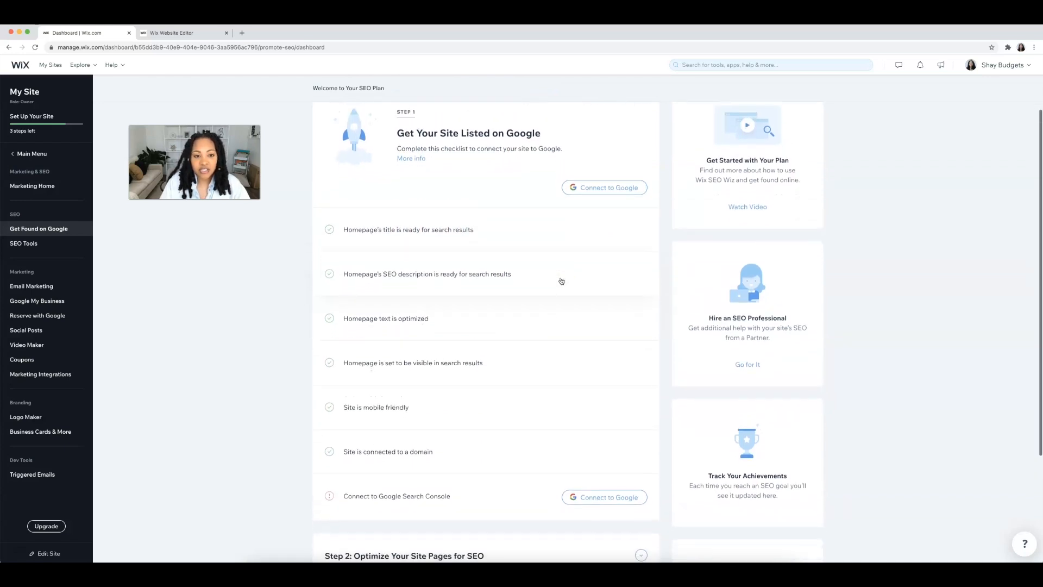
left_click(603, 187)
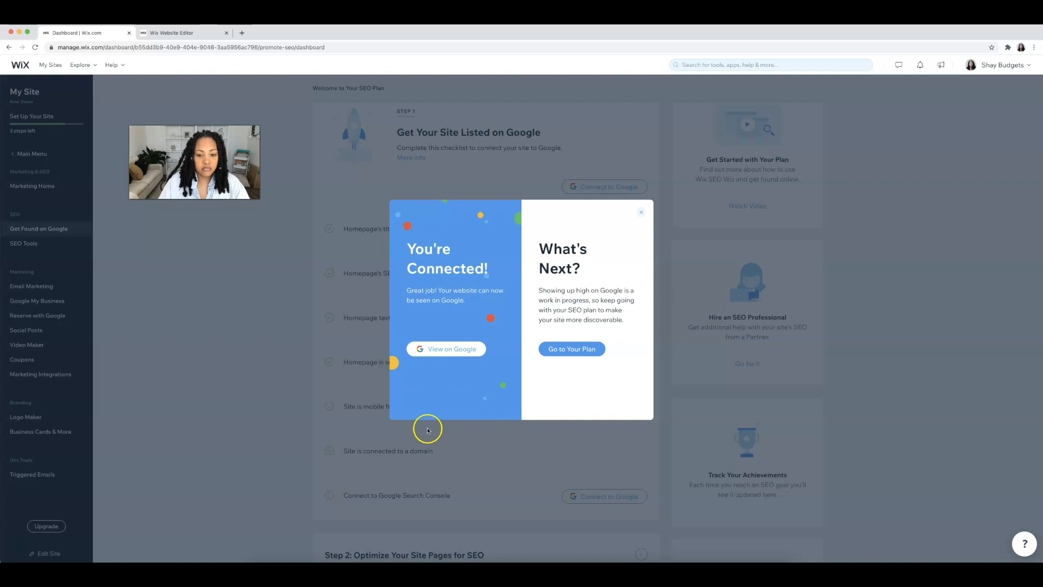
mouse_move(926, 208)
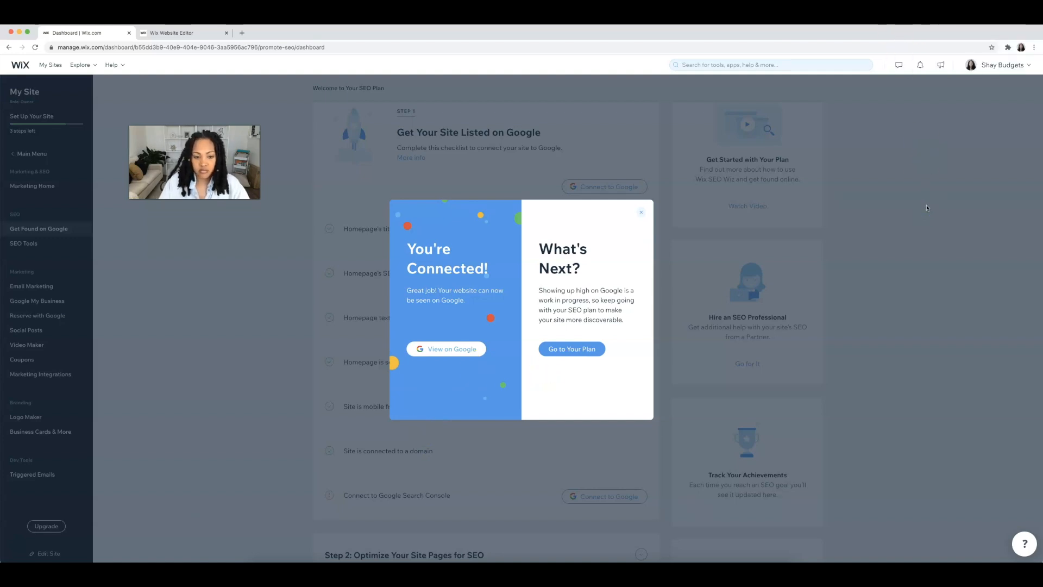
left_click(446, 349)
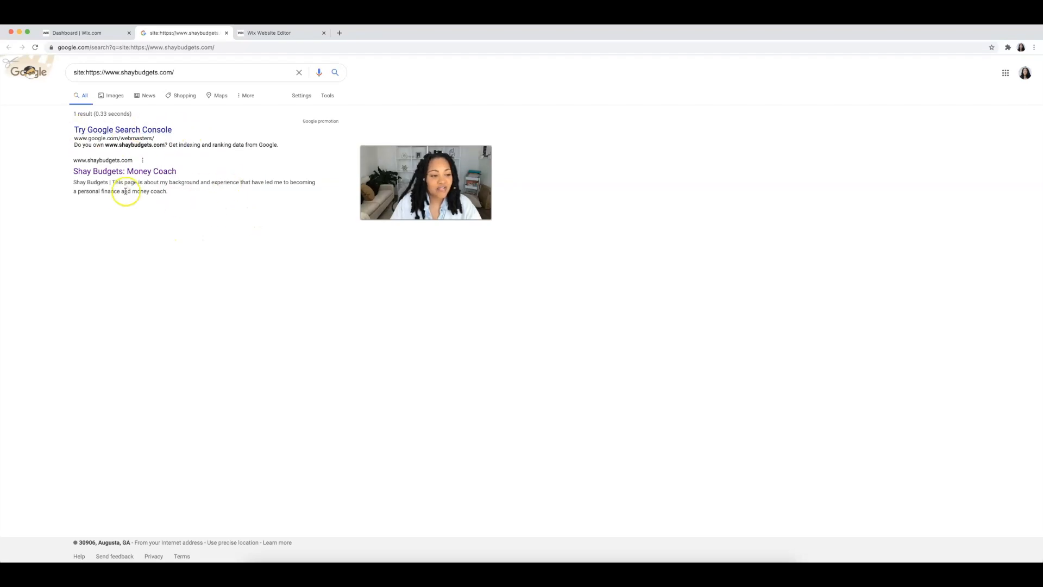
mouse_move(191, 185)
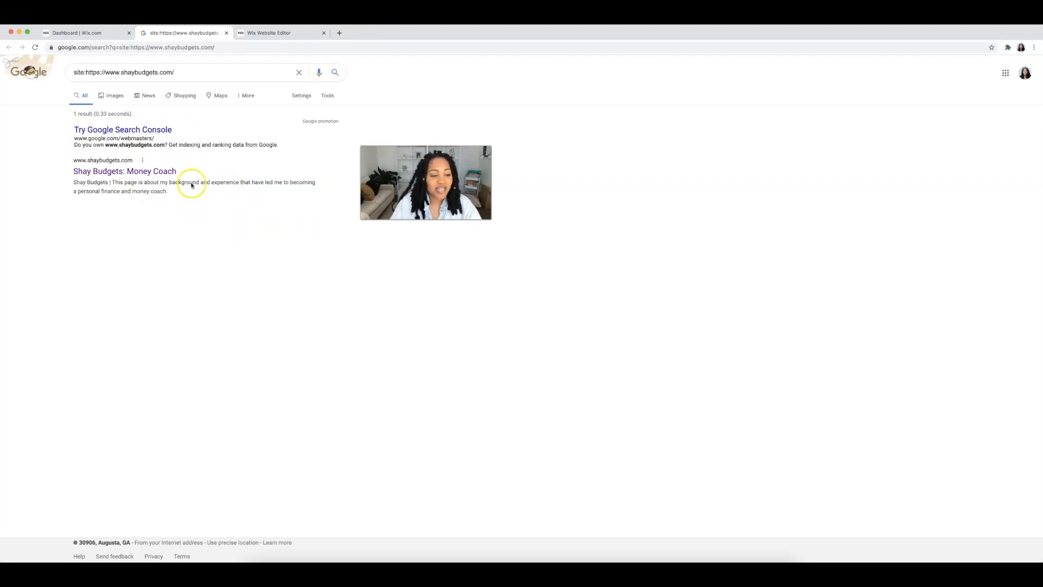
mouse_move(131, 133)
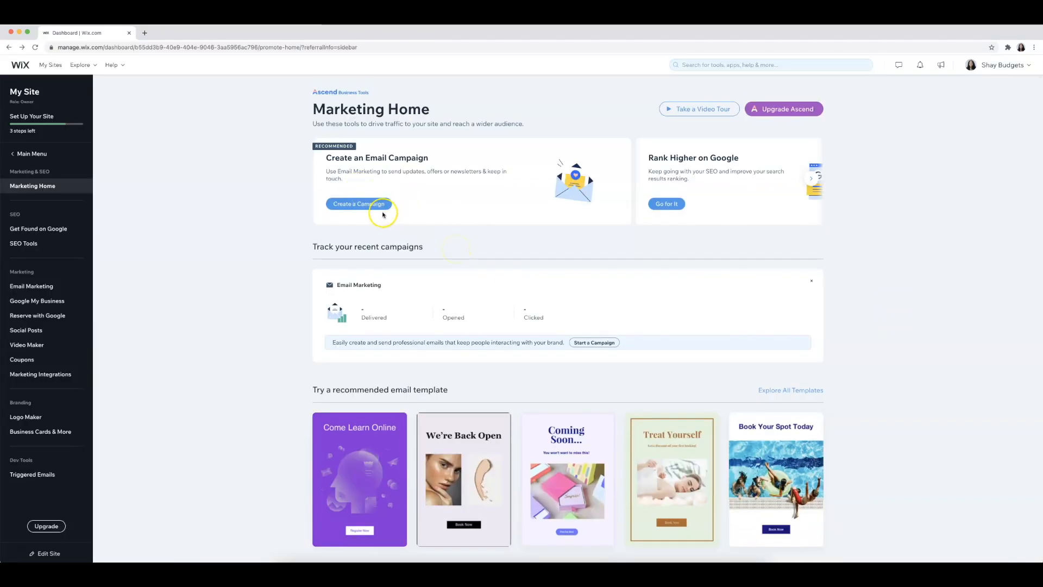
Start a new email campaign and preview the Announce Business Is Open template
left_click(358, 203)
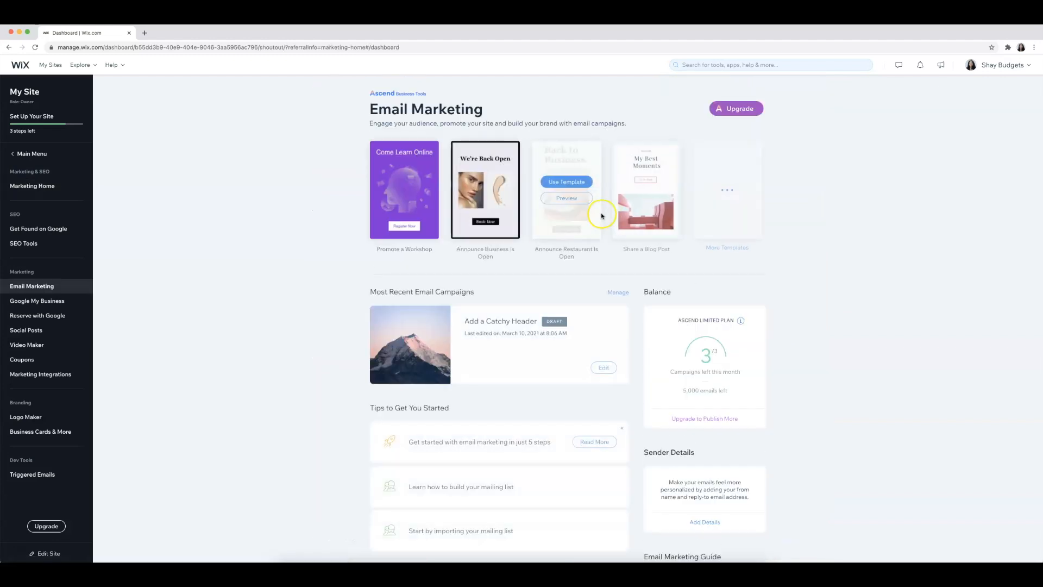
mouse_move(846, 248)
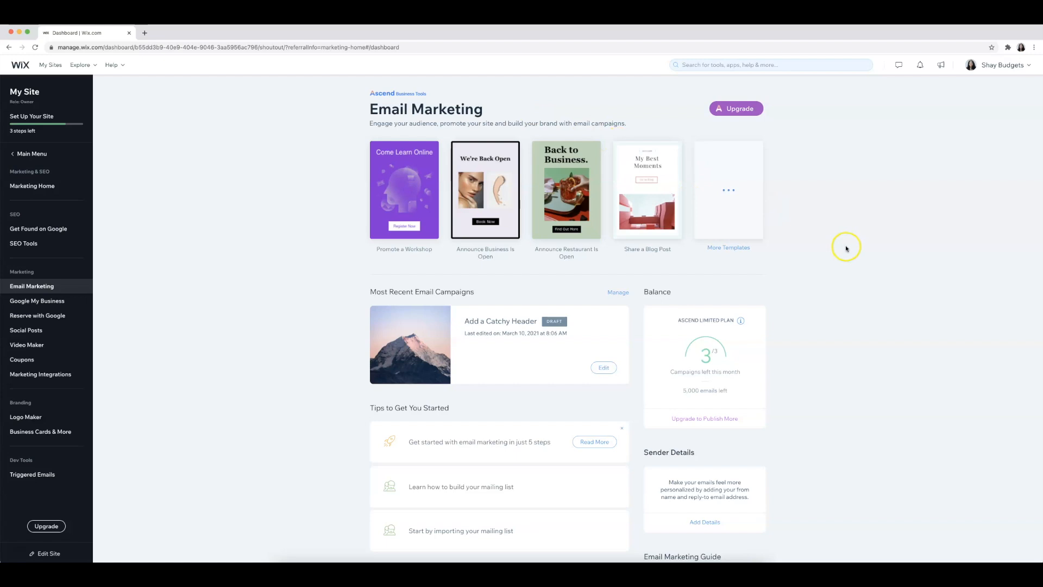
mouse_move(485, 198)
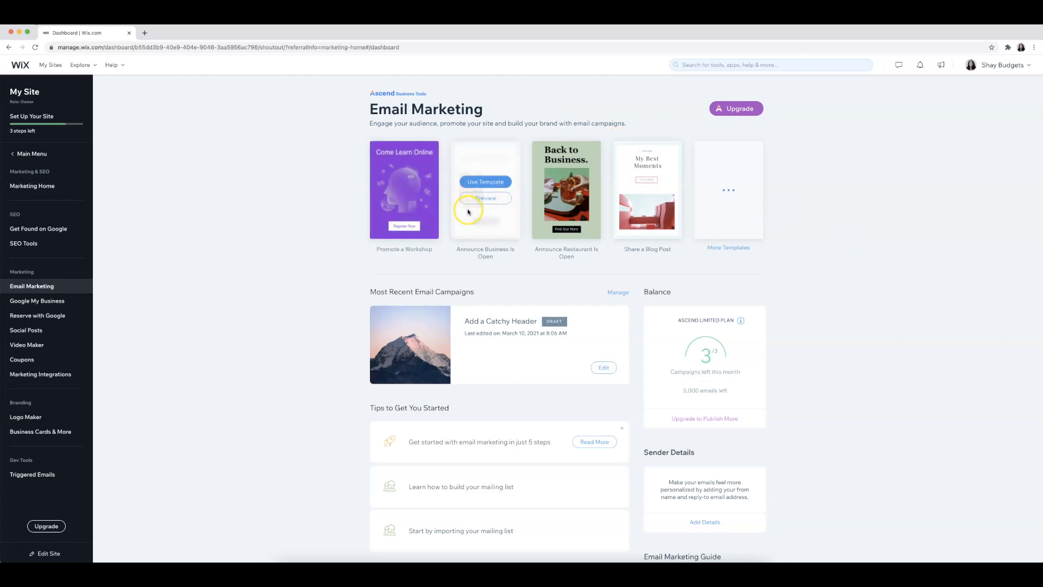
mouse_move(761, 251)
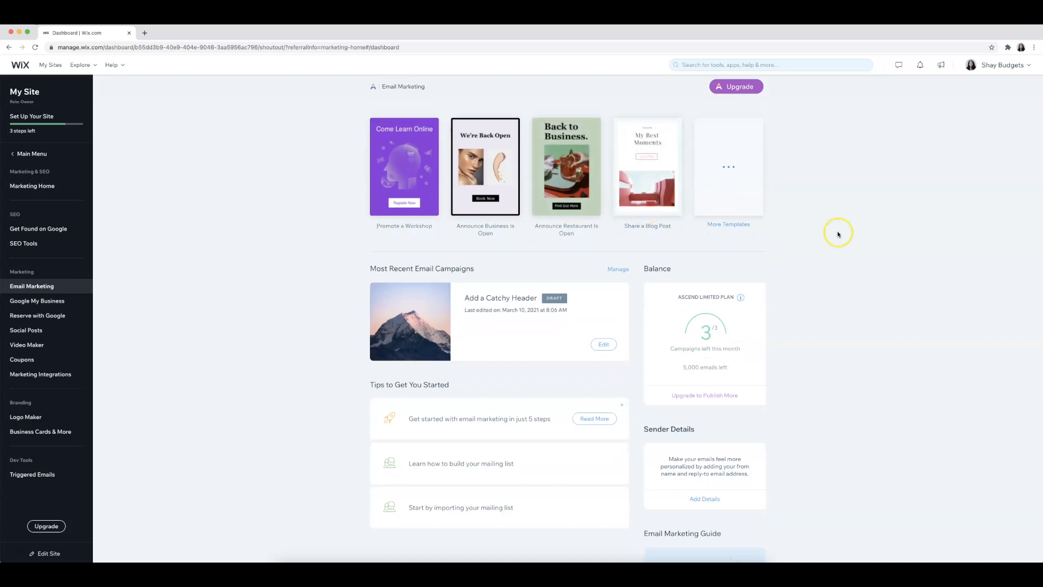
scroll("up", 3)
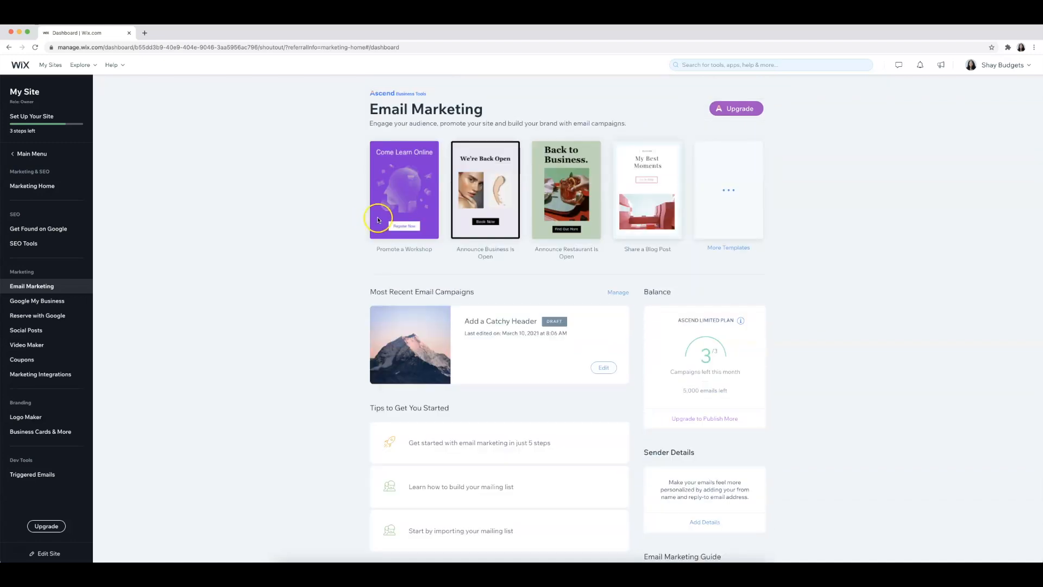
mouse_move(485, 190)
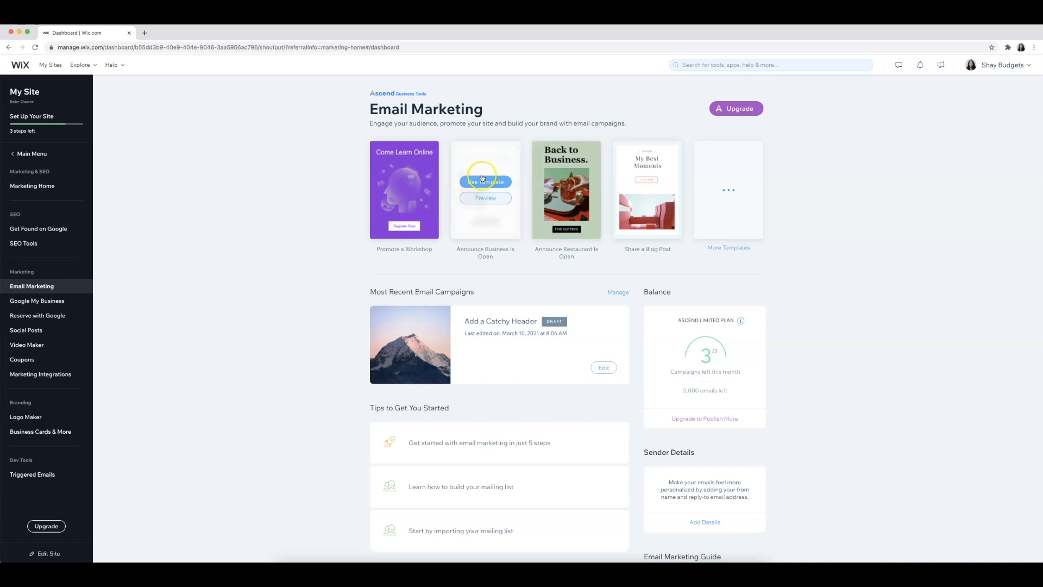
left_click(484, 181)
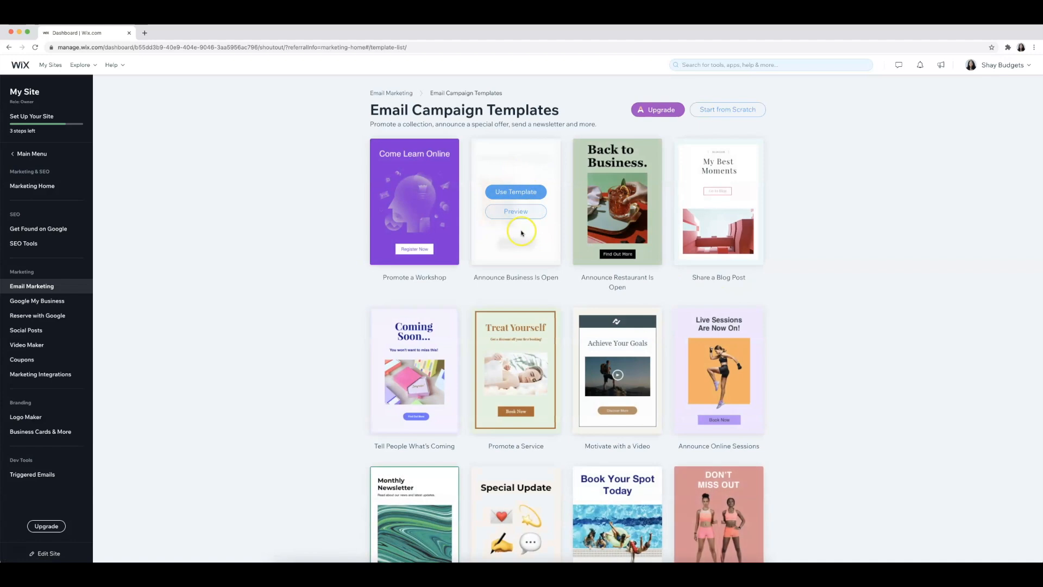
left_click(516, 212)
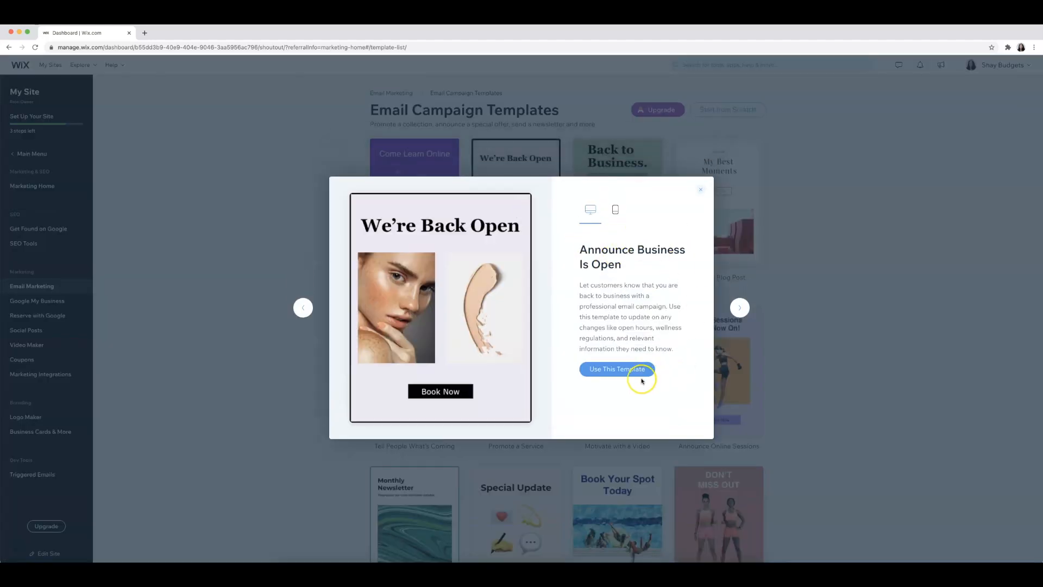
mouse_move(614, 211)
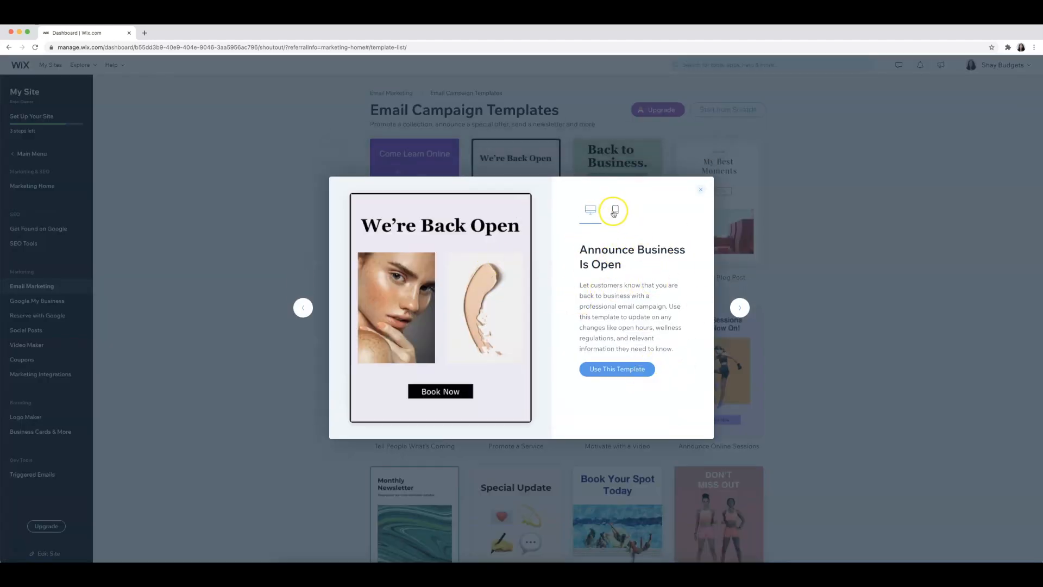
Check the template's mobile and desktop previews and use it for the campaign
left_click(615, 210)
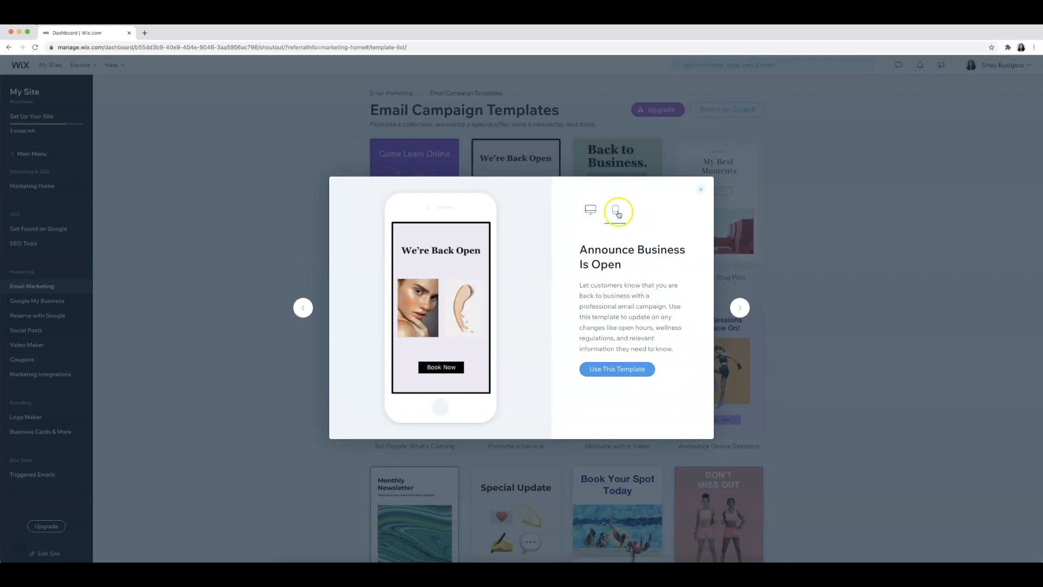
left_click(590, 210)
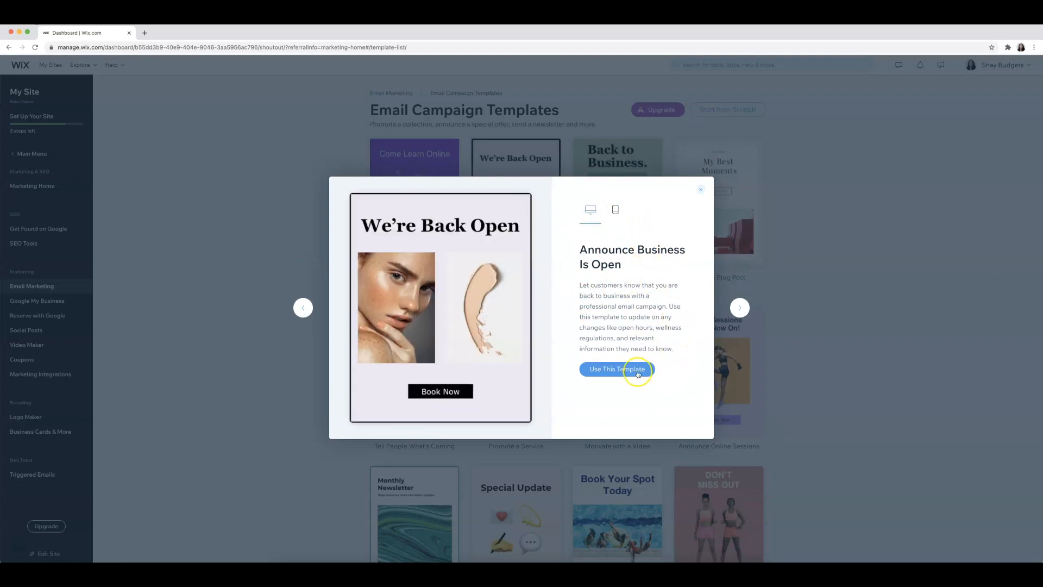
left_click(617, 370)
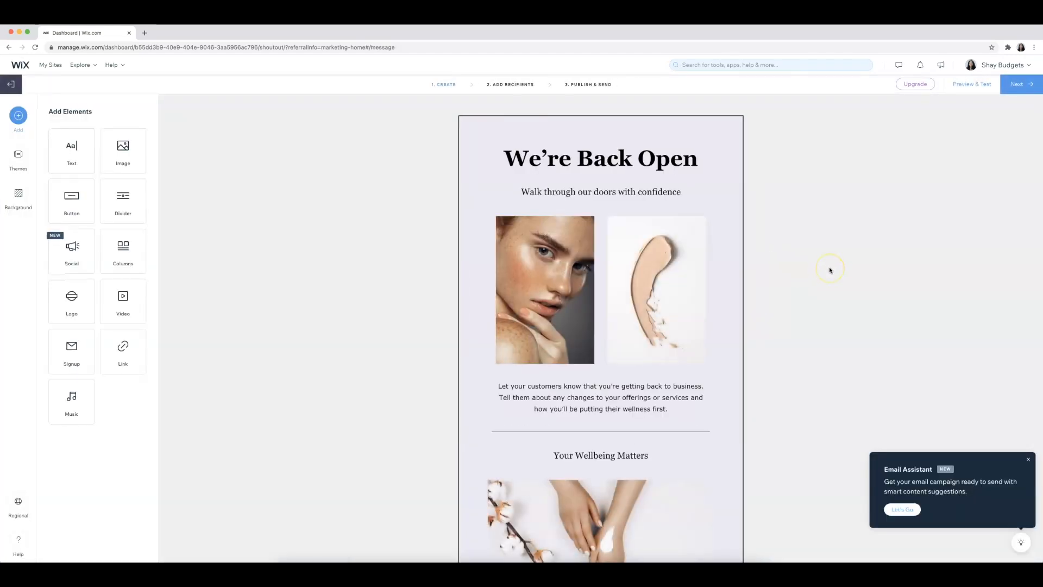
mouse_move(372, 253)
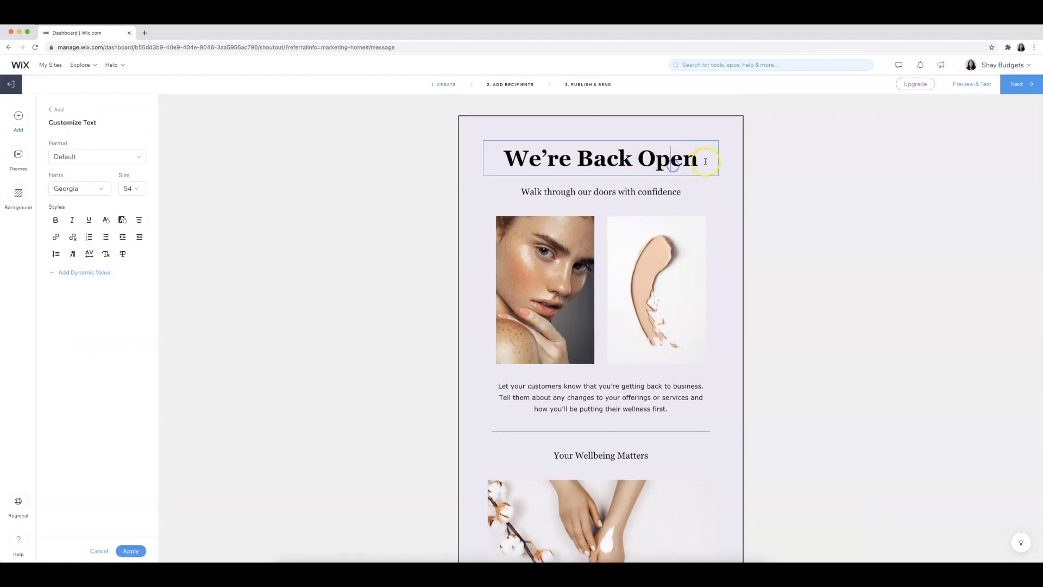
Clear the heading for 'WE'RE OPEN!' and replace the first photo with the personal photo
key("Backspace")
type("WE'RE")
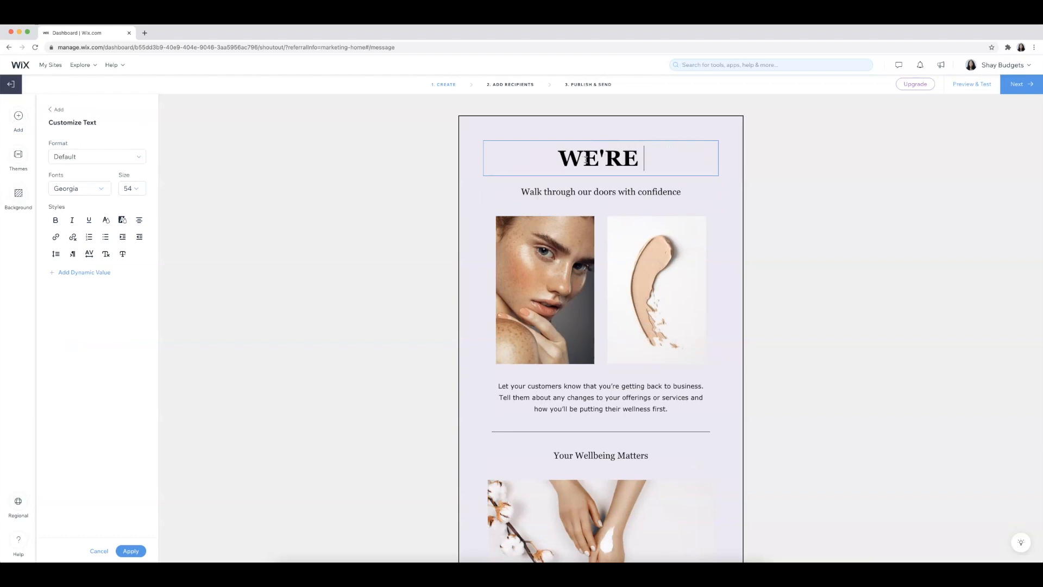
left_click(544, 289)
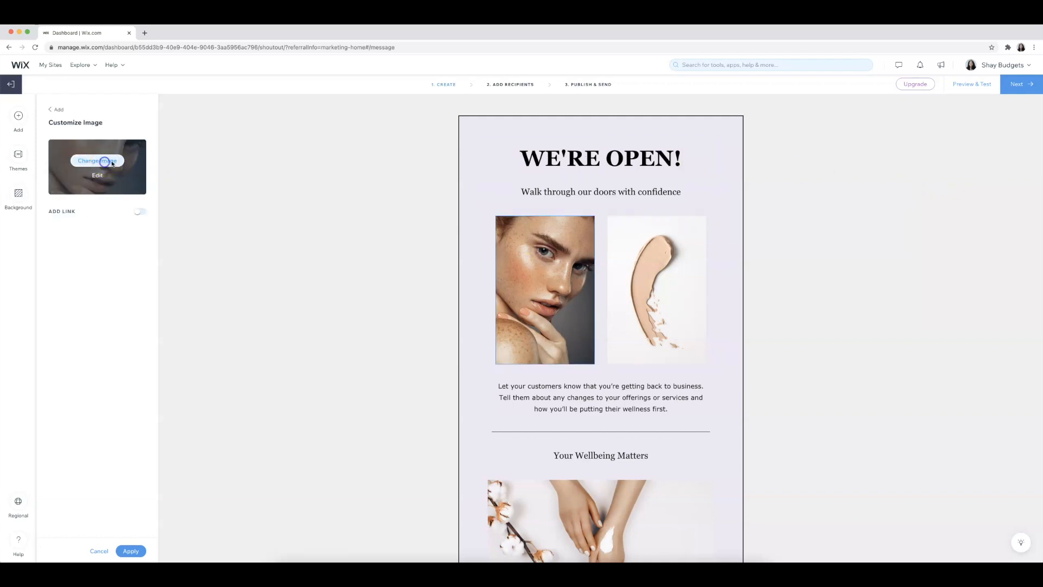
left_click(97, 161)
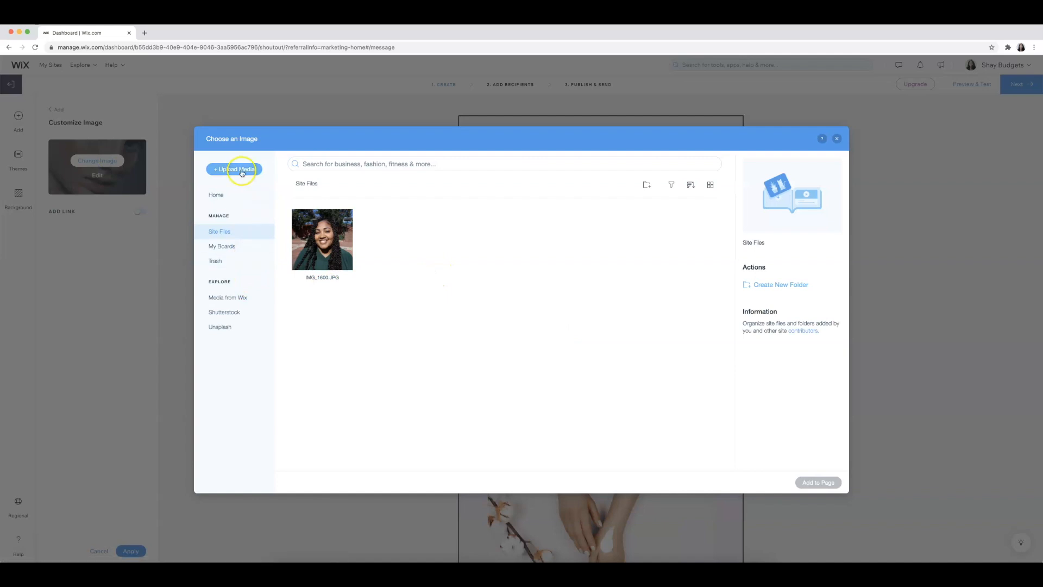
mouse_move(322, 239)
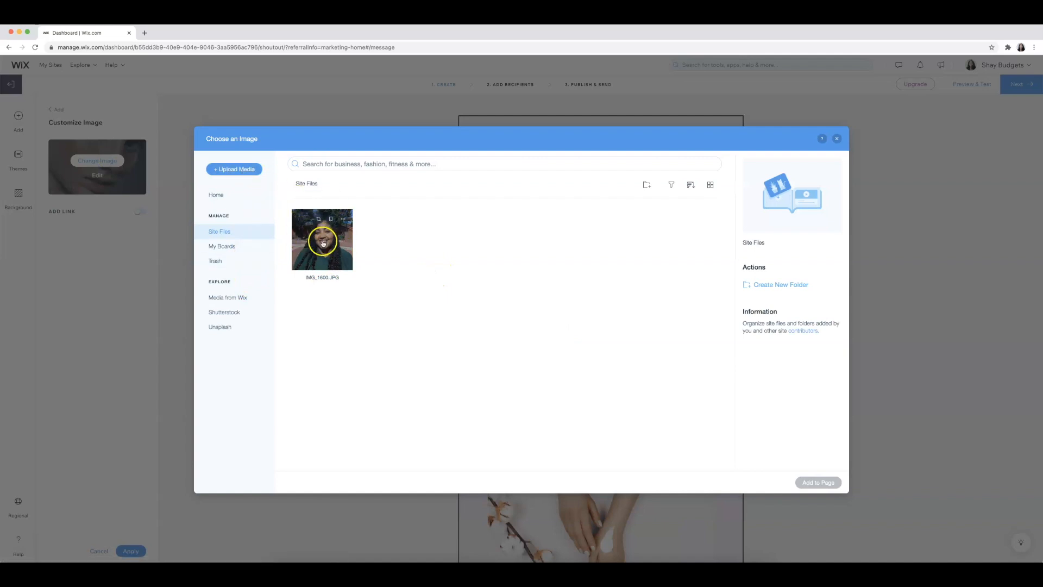
left_click(322, 239)
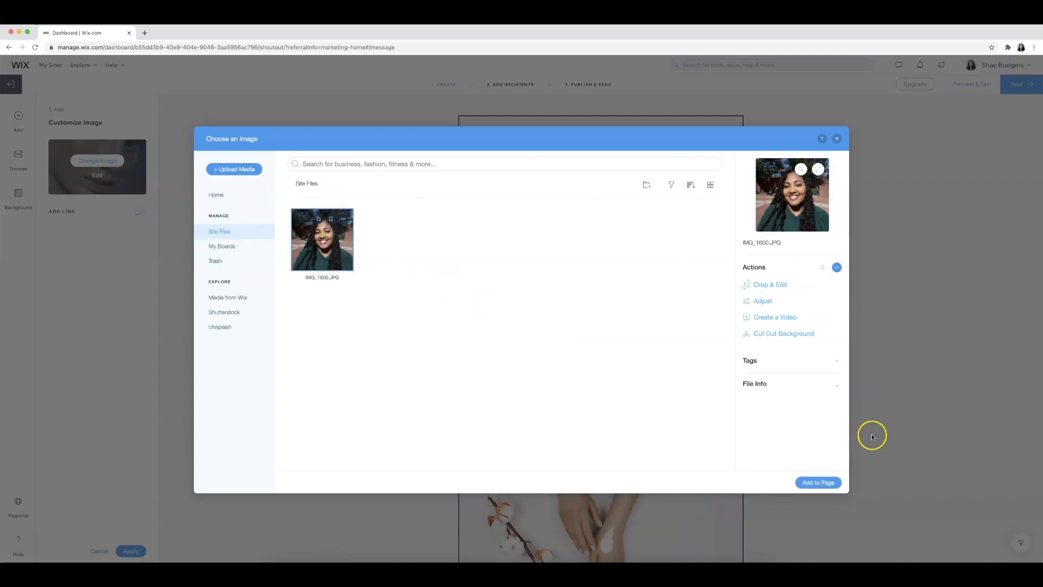
left_click(818, 482)
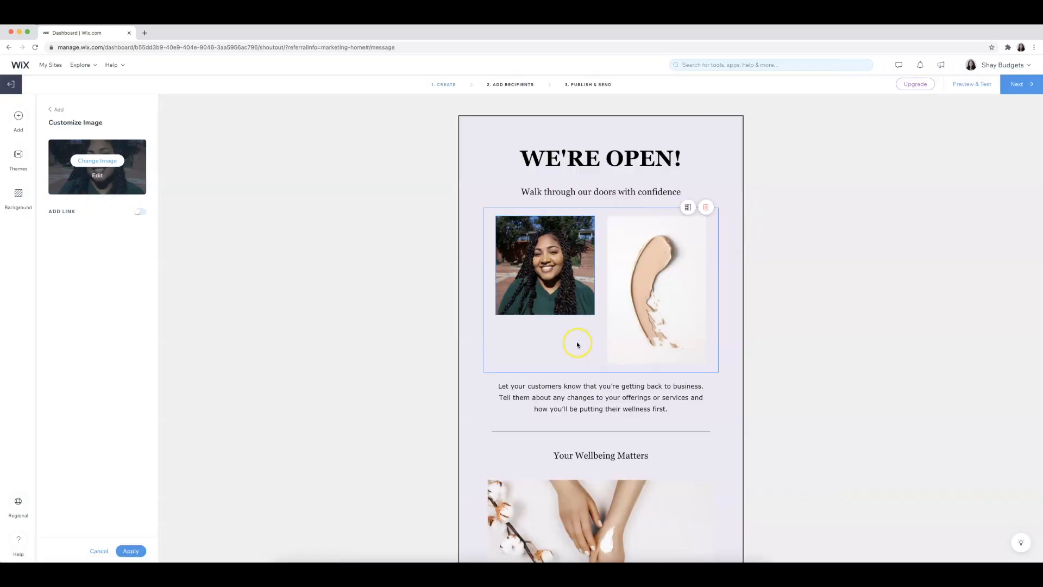
Remove the two-image row, swap the hands picture for the personal photo, and proceed to recipients
left_click(655, 289)
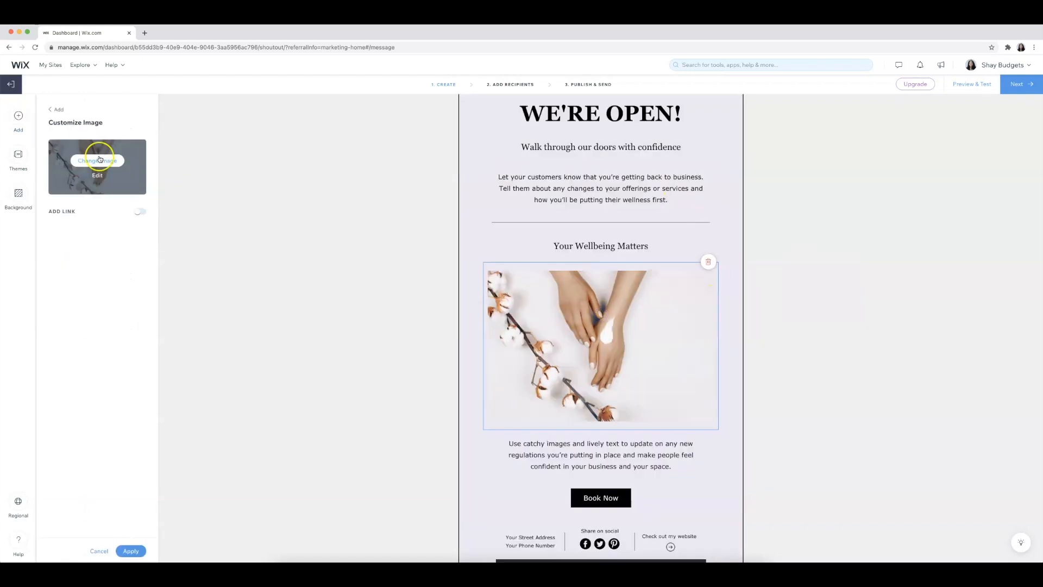
left_click(96, 161)
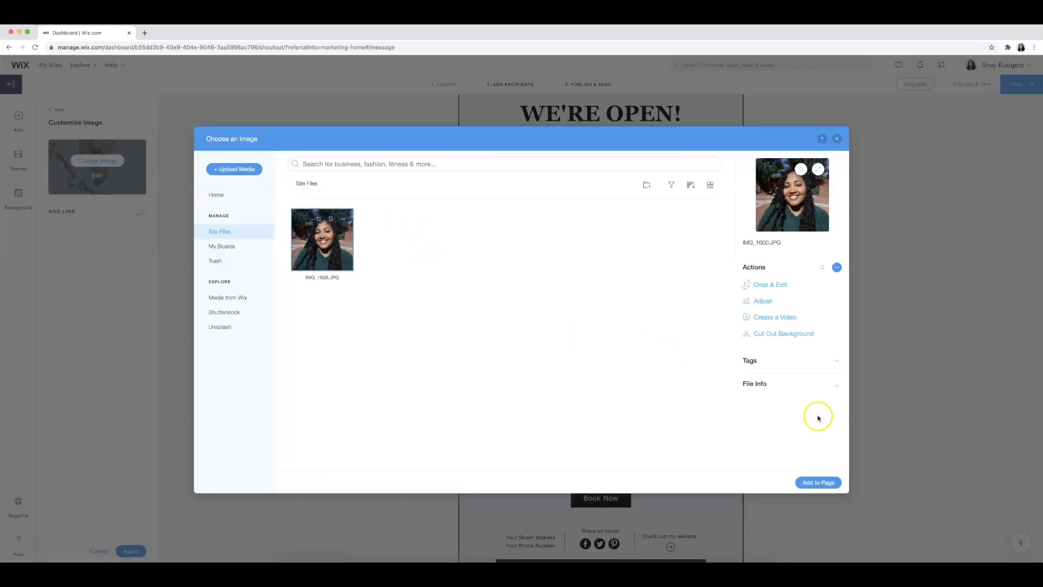
left_click(817, 483)
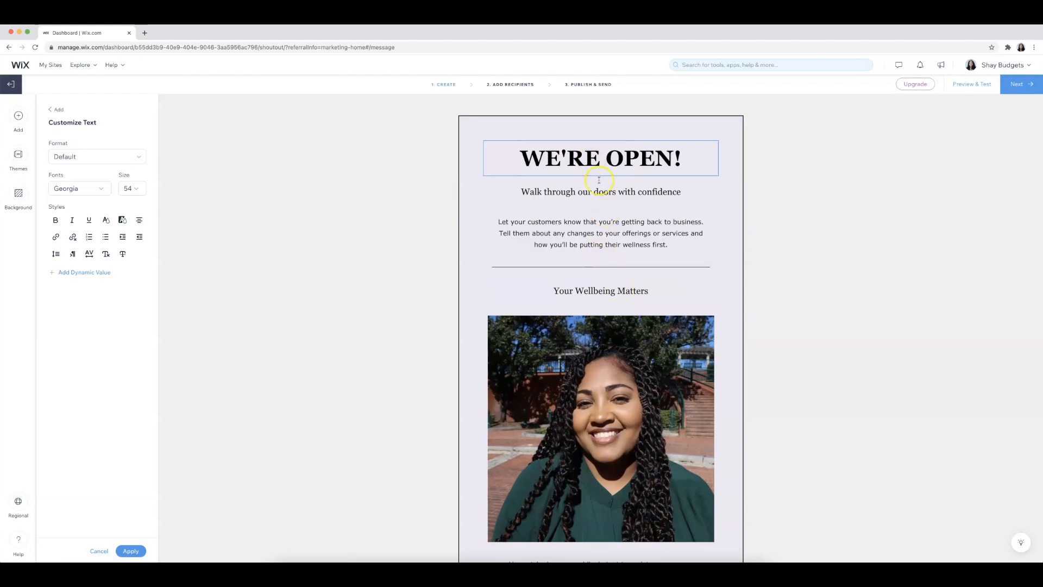
scroll("down", 3)
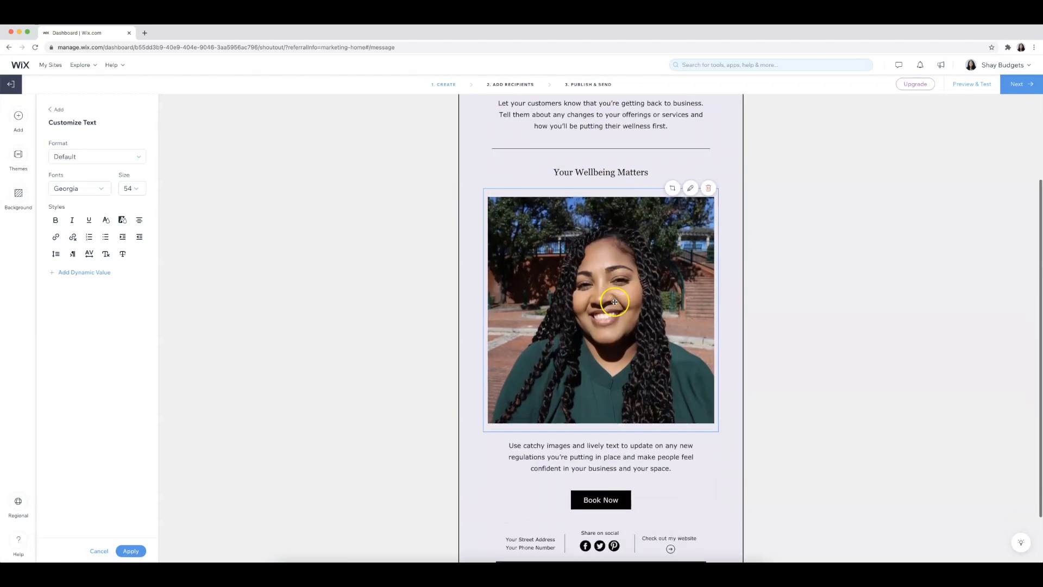
scroll("down", 3)
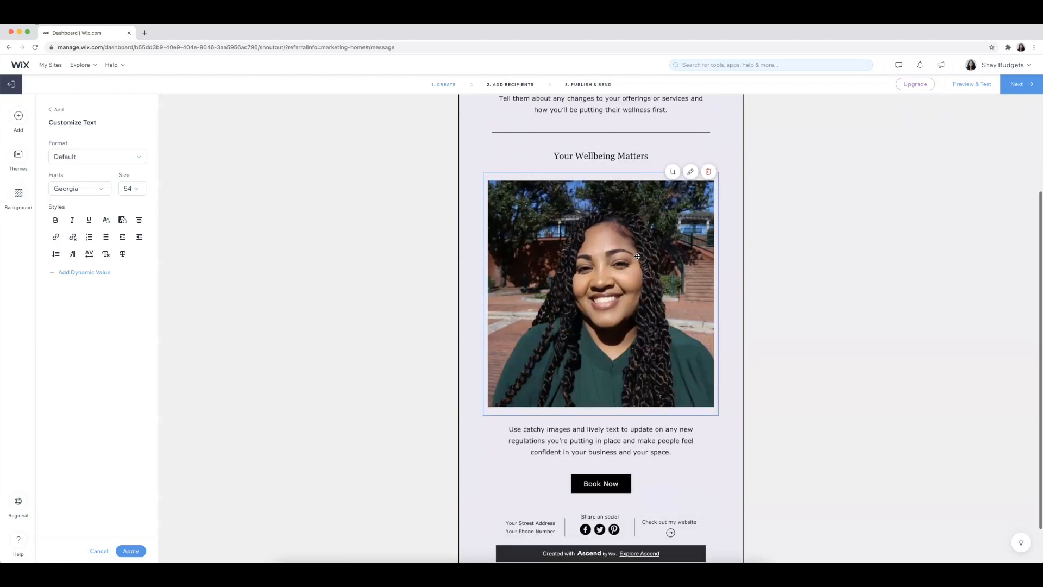
scroll("down", 3)
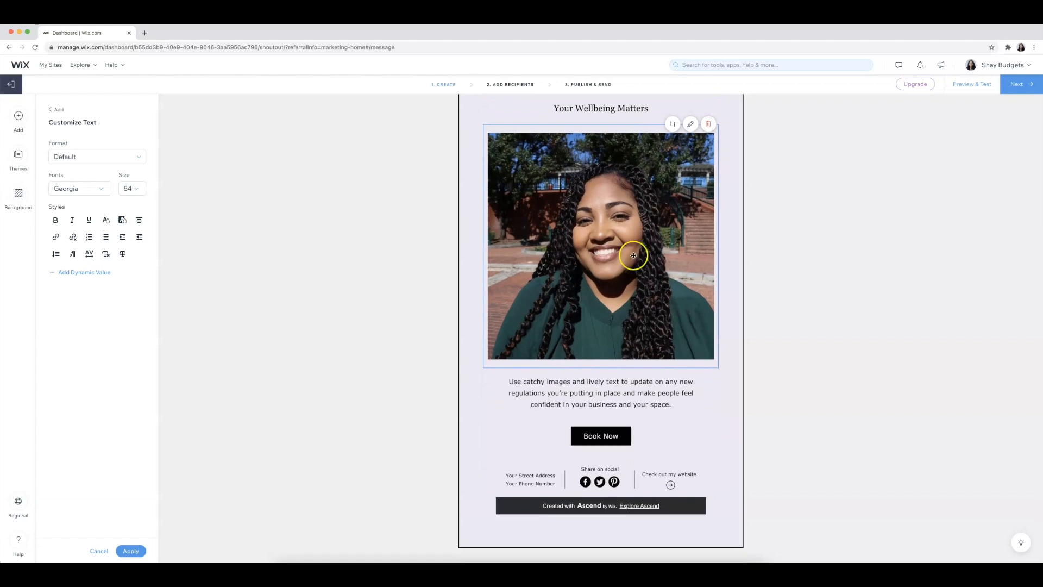
scroll("up", 3)
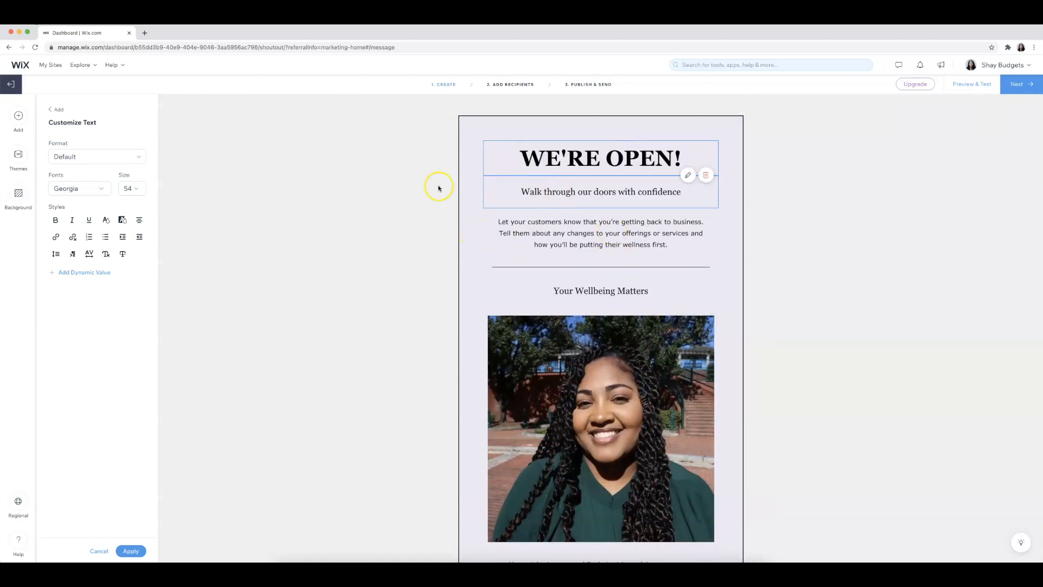
left_click(18, 115)
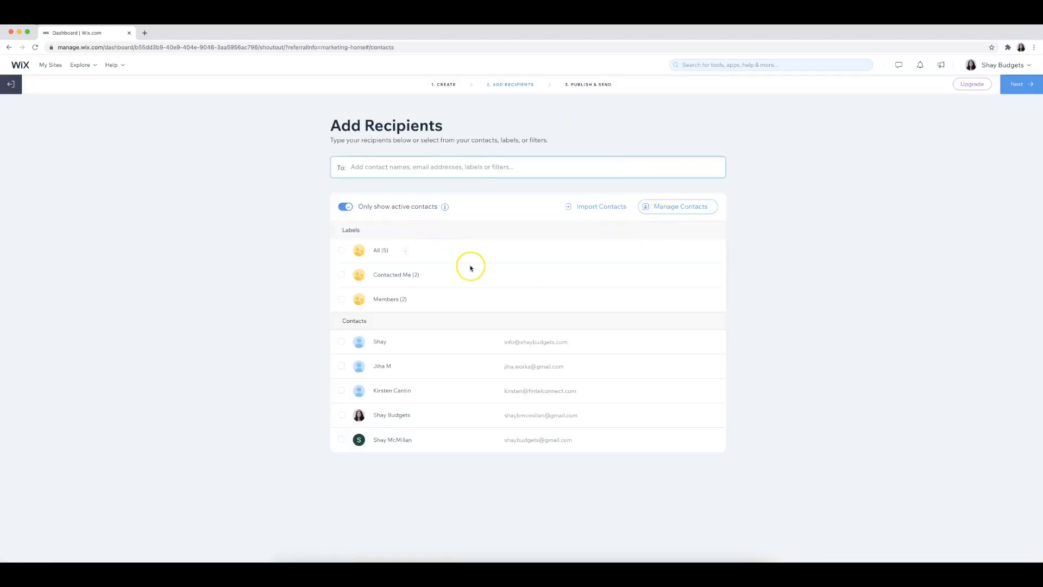
mouse_move(551, 347)
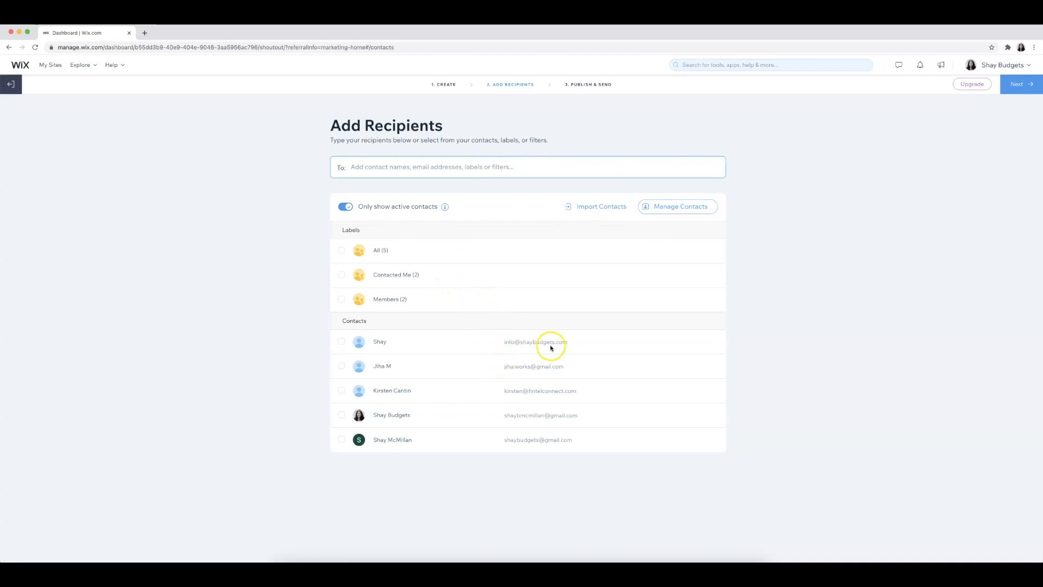
mouse_move(677, 207)
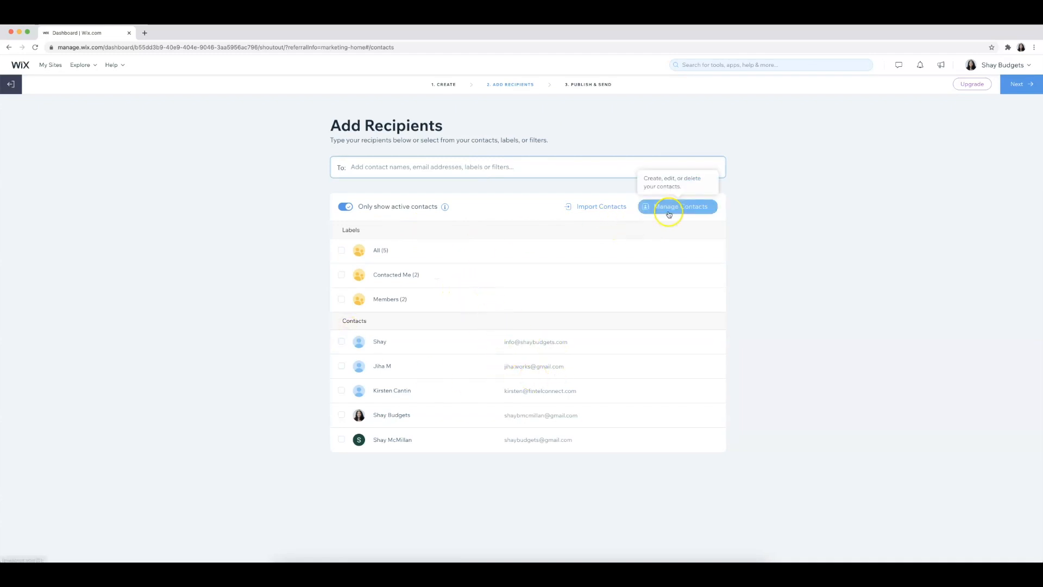
Tick all five contacts as recipients of the campaign
left_click(341, 365)
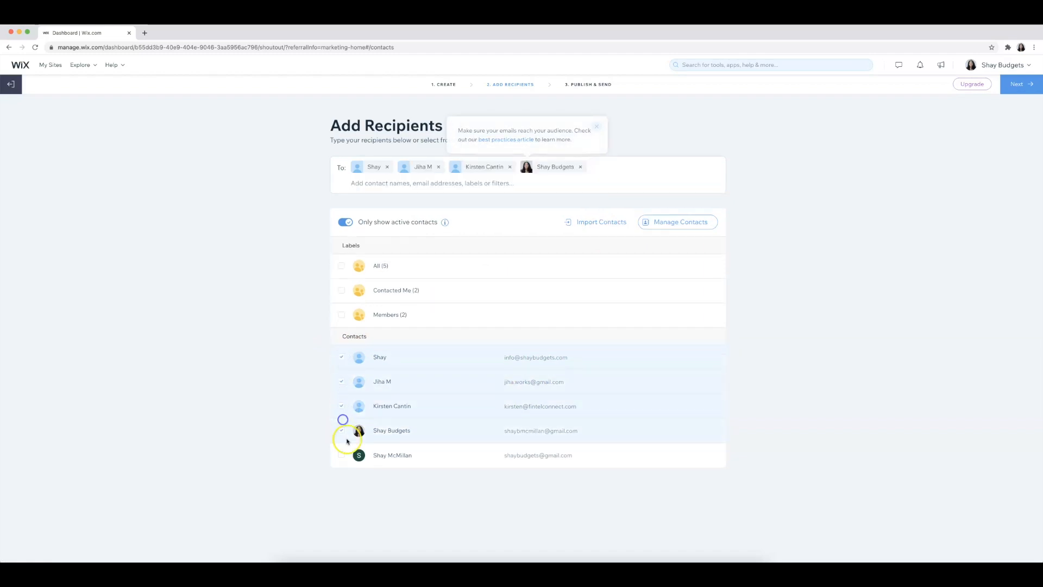
left_click(341, 455)
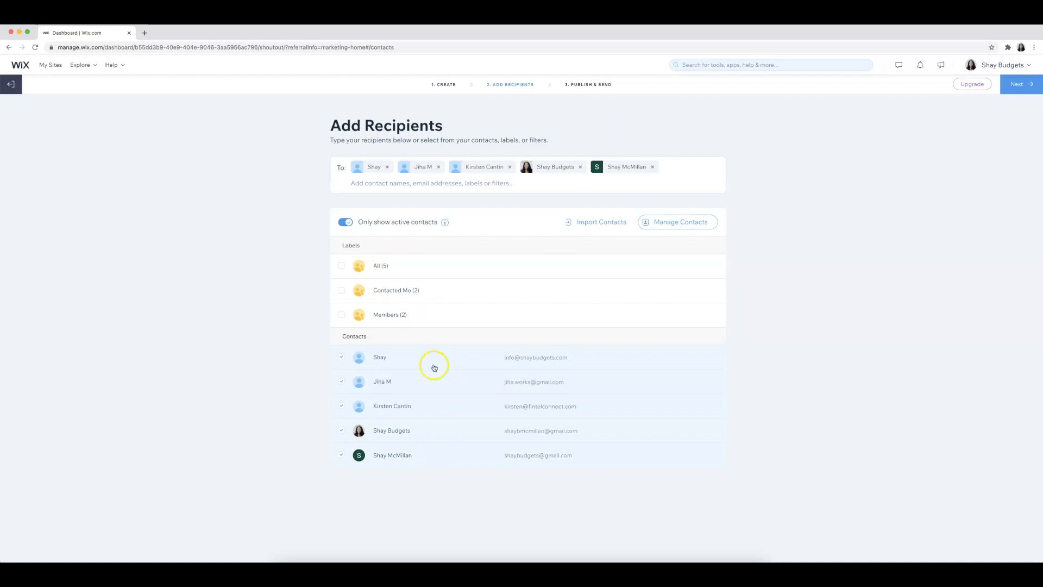
mouse_move(591, 85)
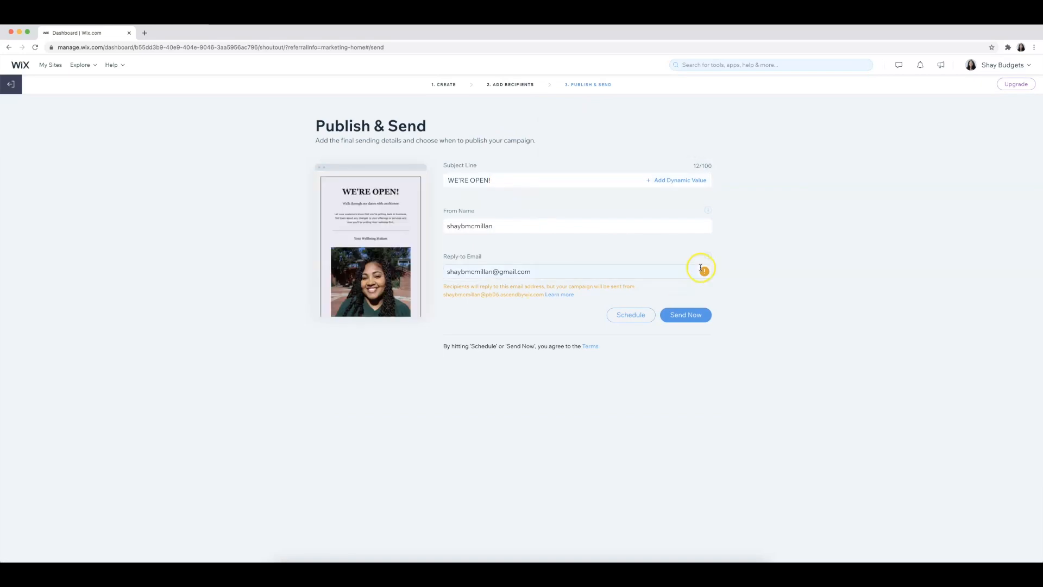
Dismiss scheduling to leave WE'RE OPEN! as a draft and return to Marketing Home
left_click(631, 315)
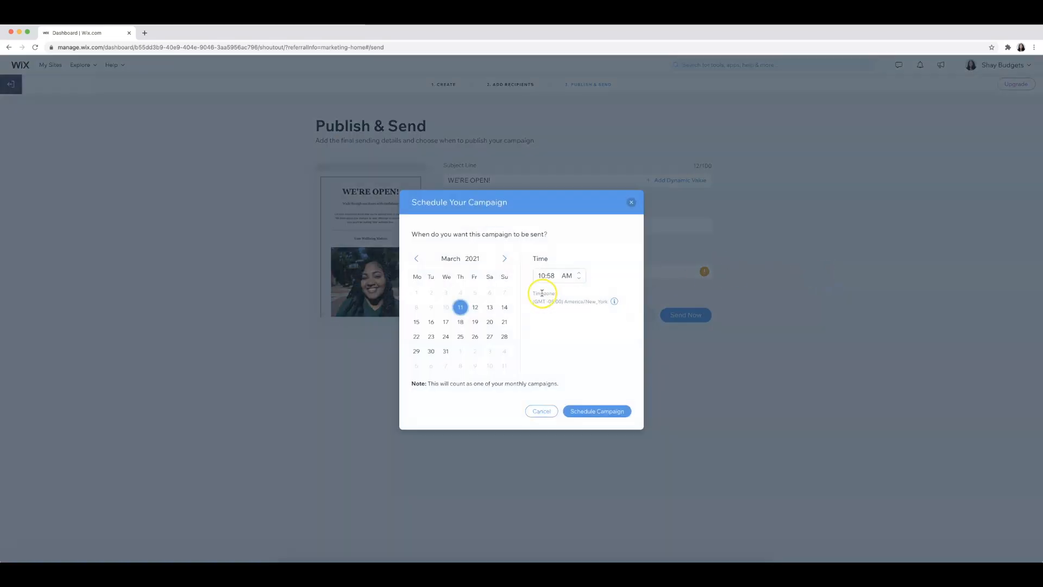
mouse_move(630, 202)
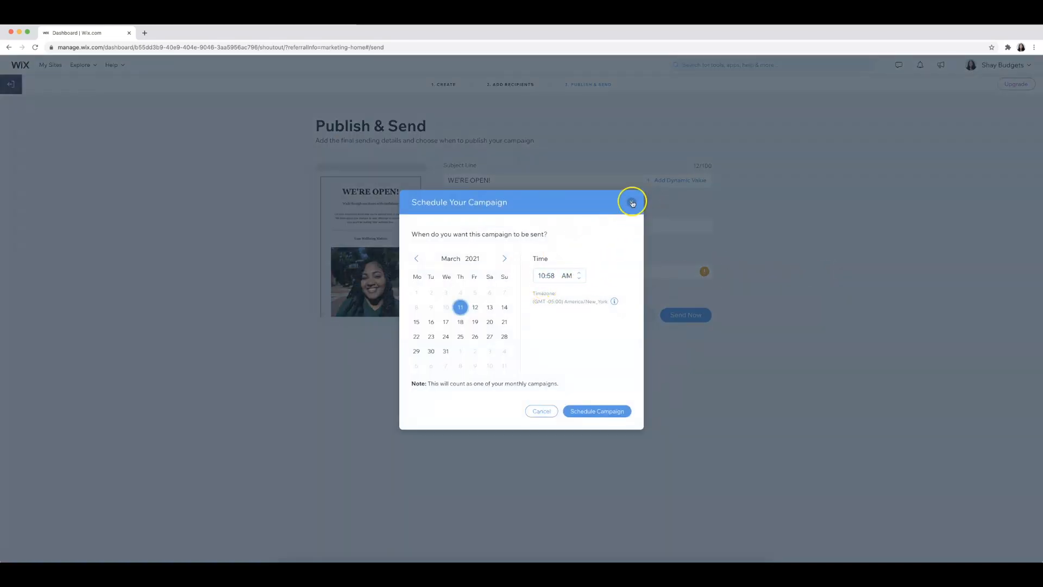
left_click(633, 202)
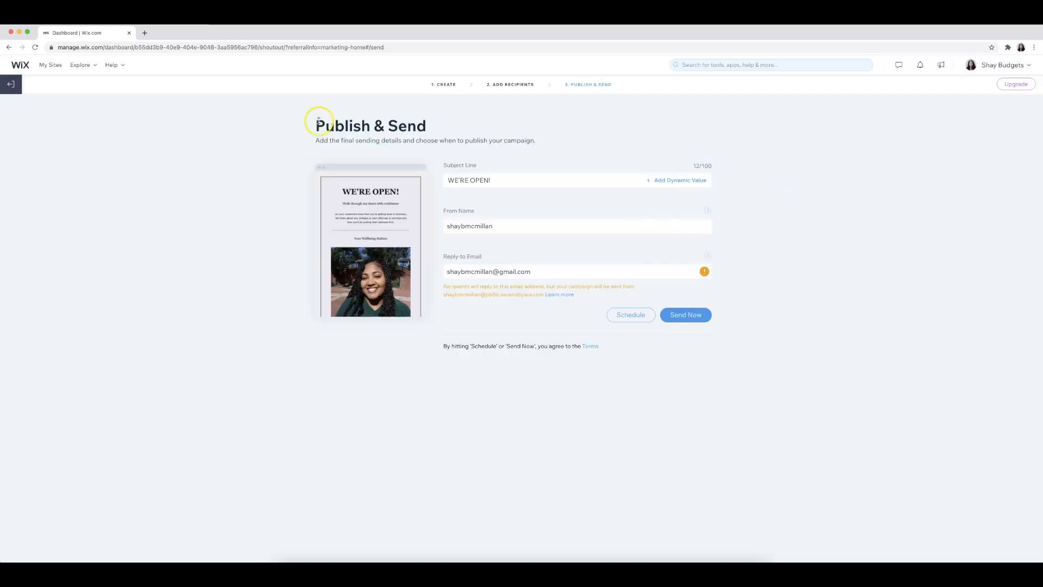
left_click(10, 84)
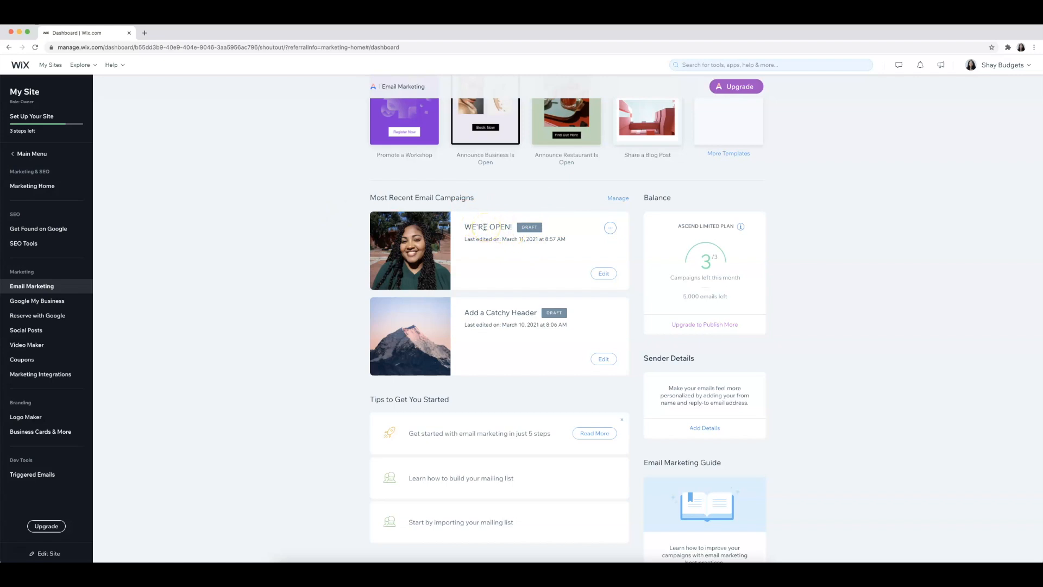
left_click(32, 186)
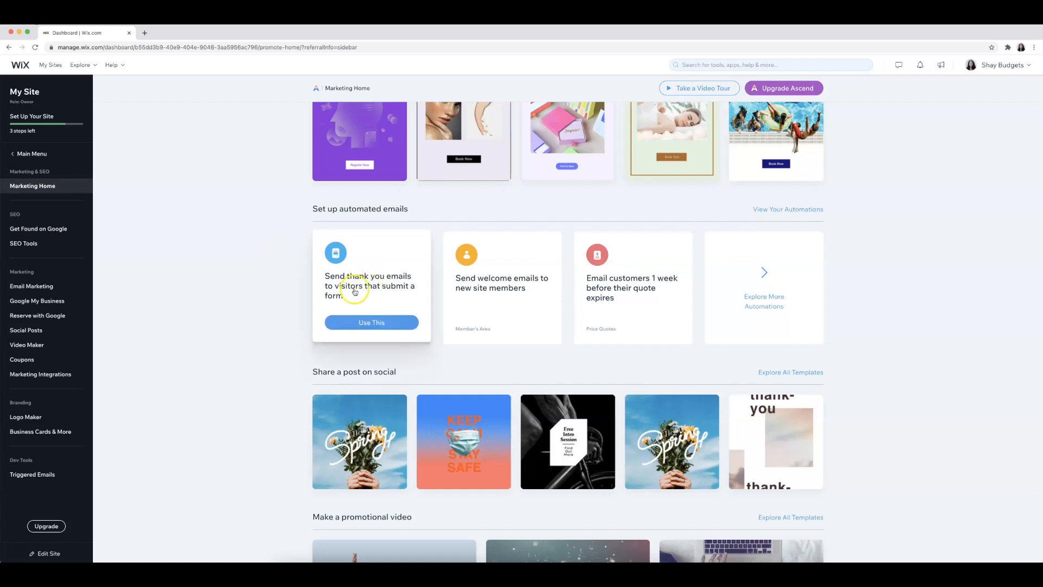
mouse_move(528, 295)
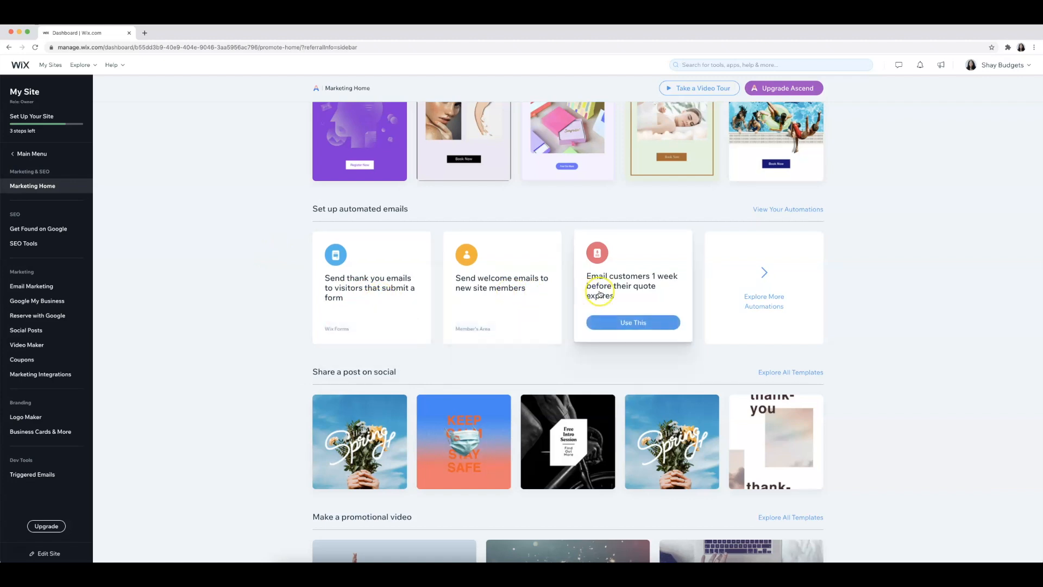
mouse_move(762, 284)
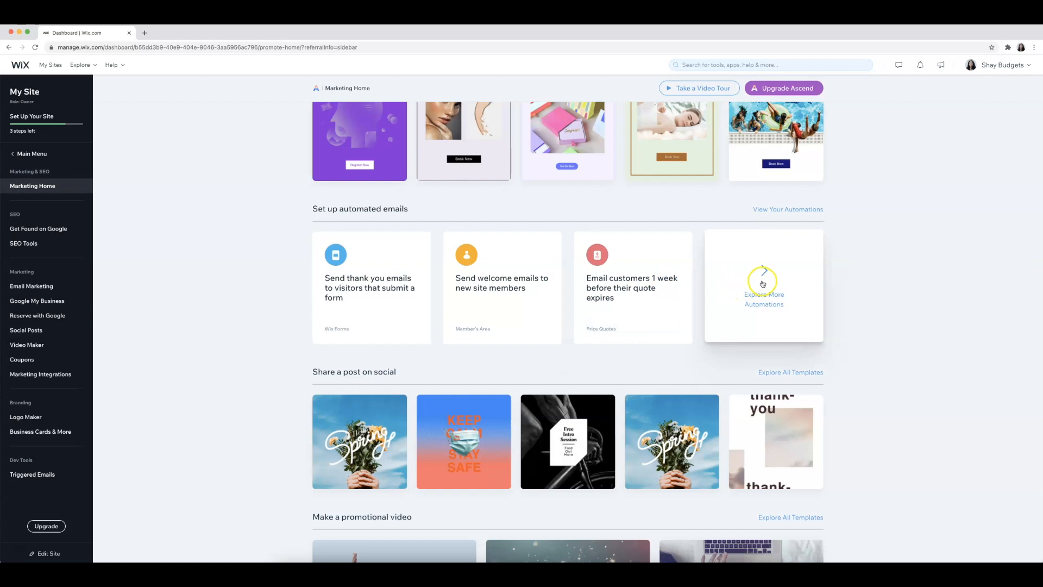
left_click(764, 286)
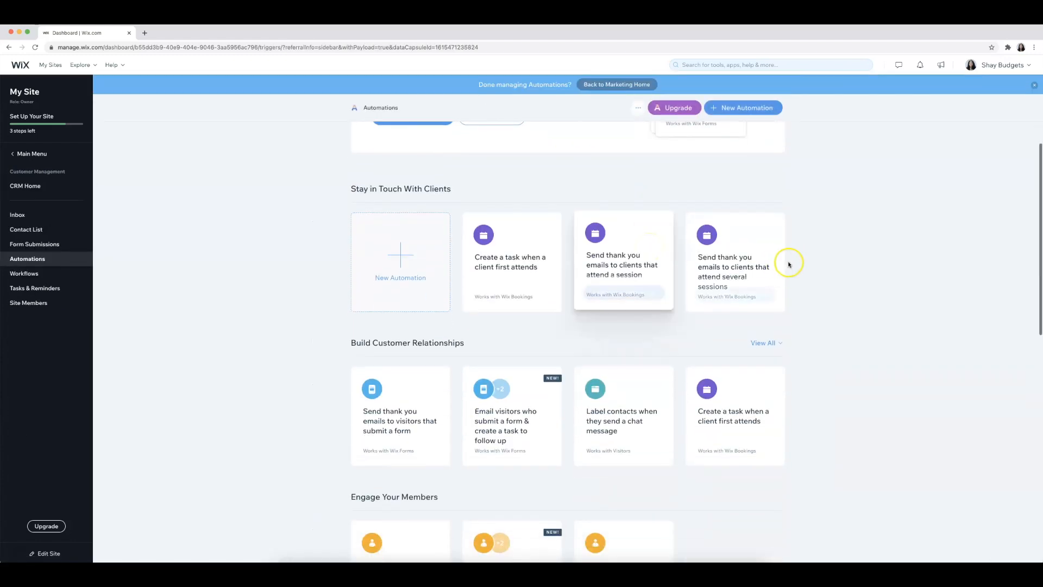
scroll("up", 3)
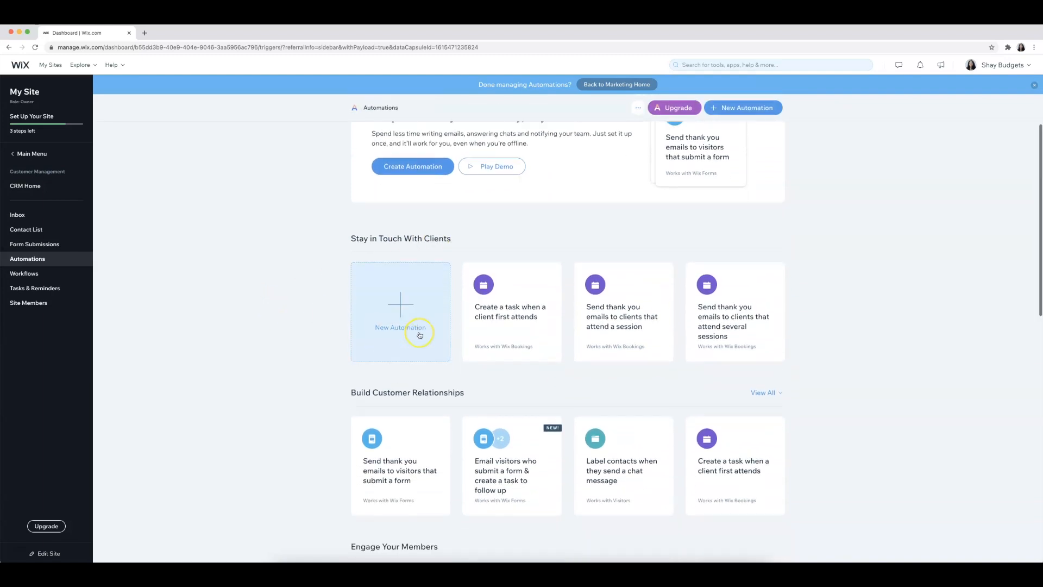
scroll("down", 3)
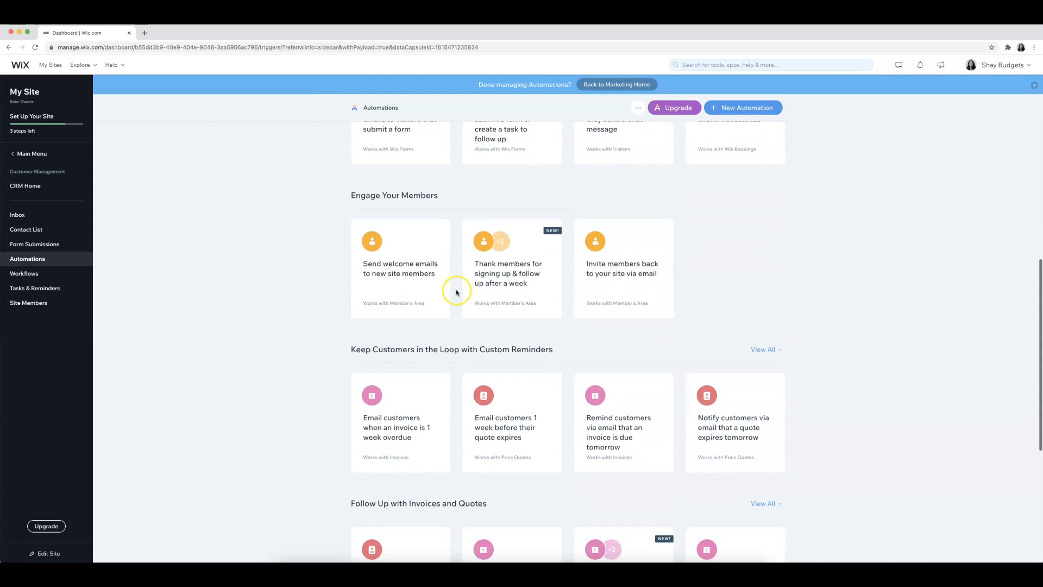
scroll("down", 3)
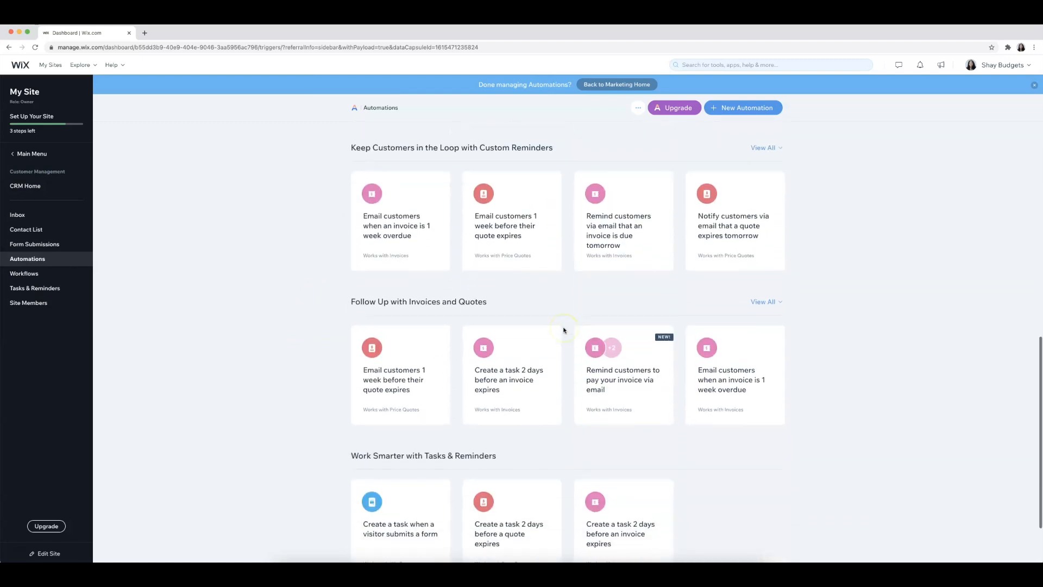
scroll("down", 3)
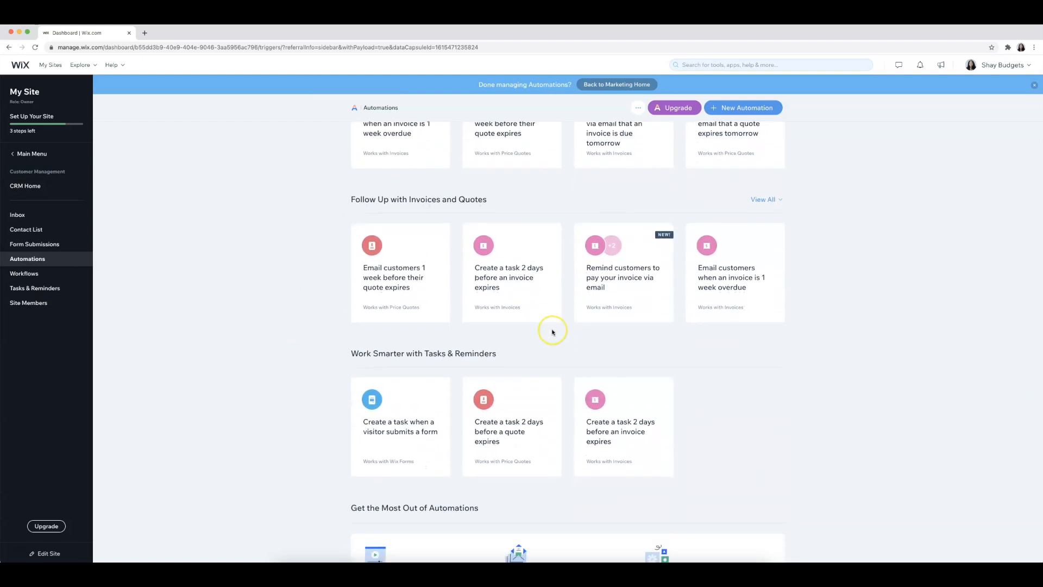
scroll("down", 3)
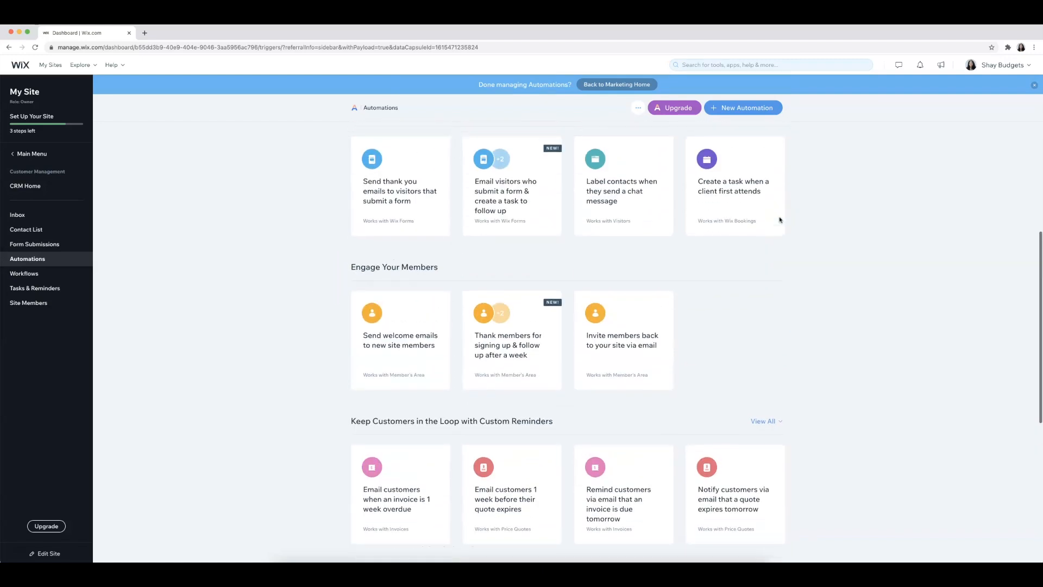
scroll("up", 3)
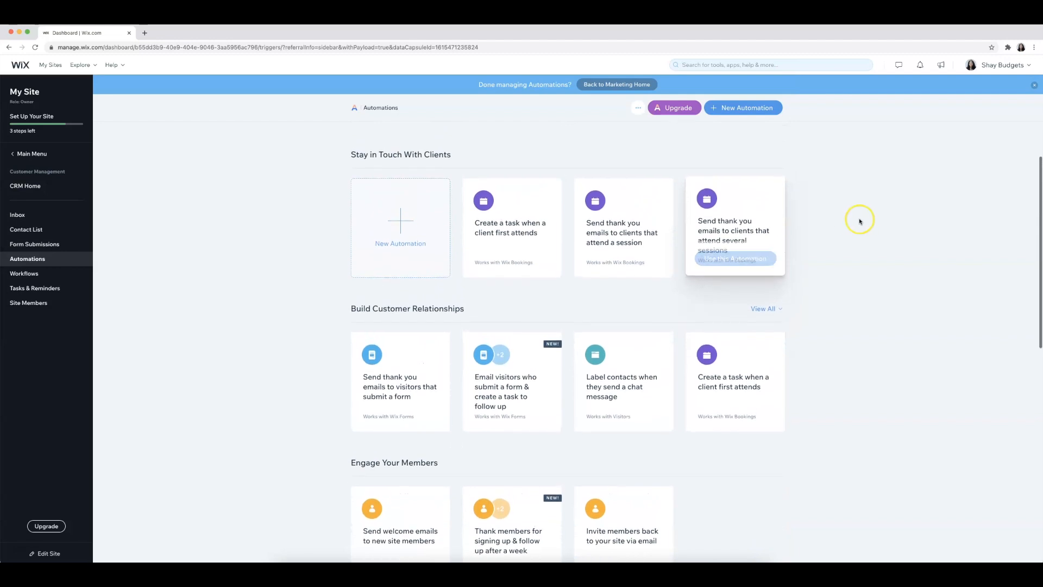
mouse_move(445, 304)
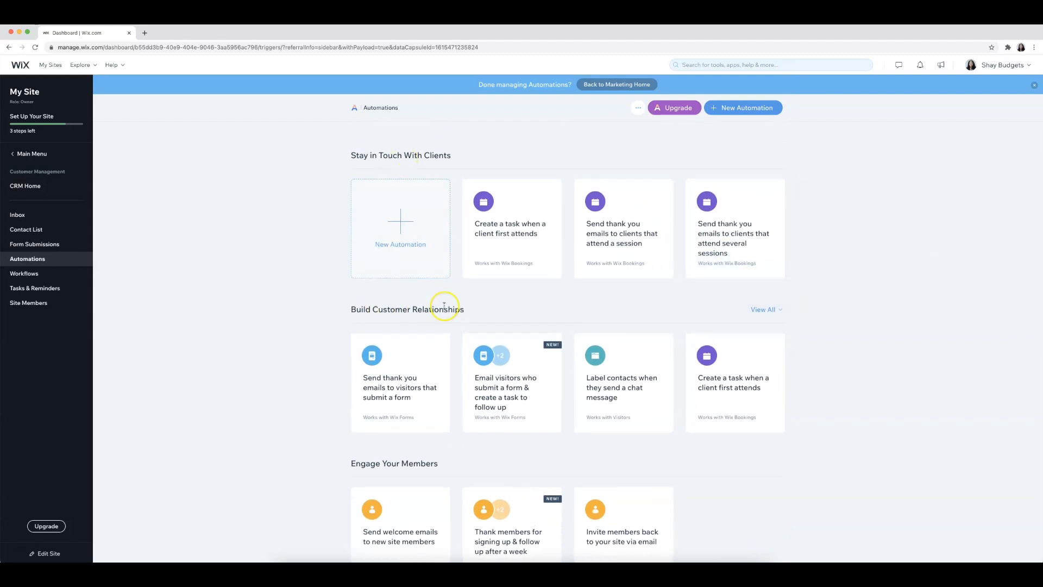
scroll("down", 3)
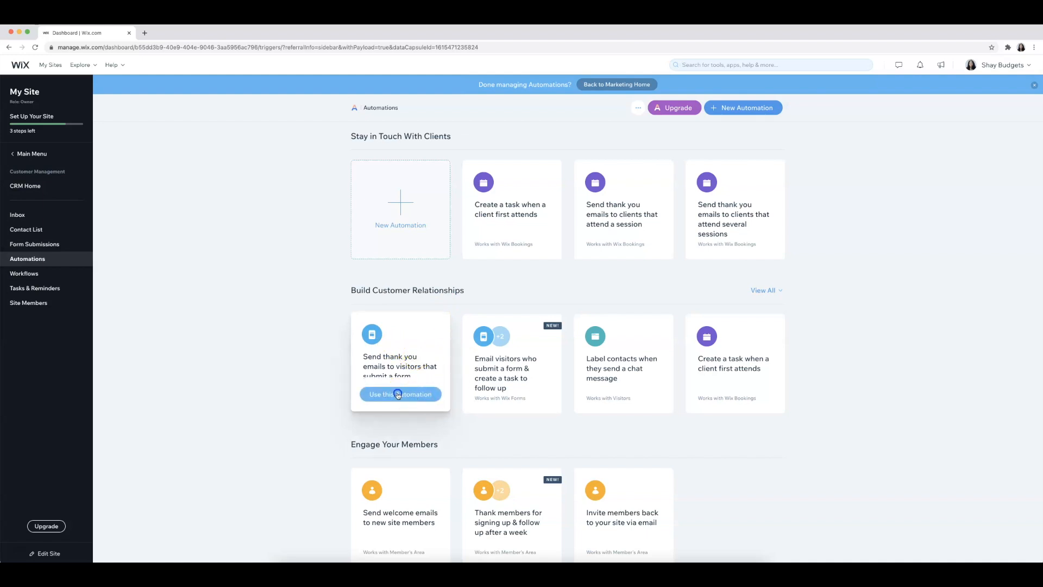
Start from the form thank-you email template and review its trigger forms and email action
left_click(400, 394)
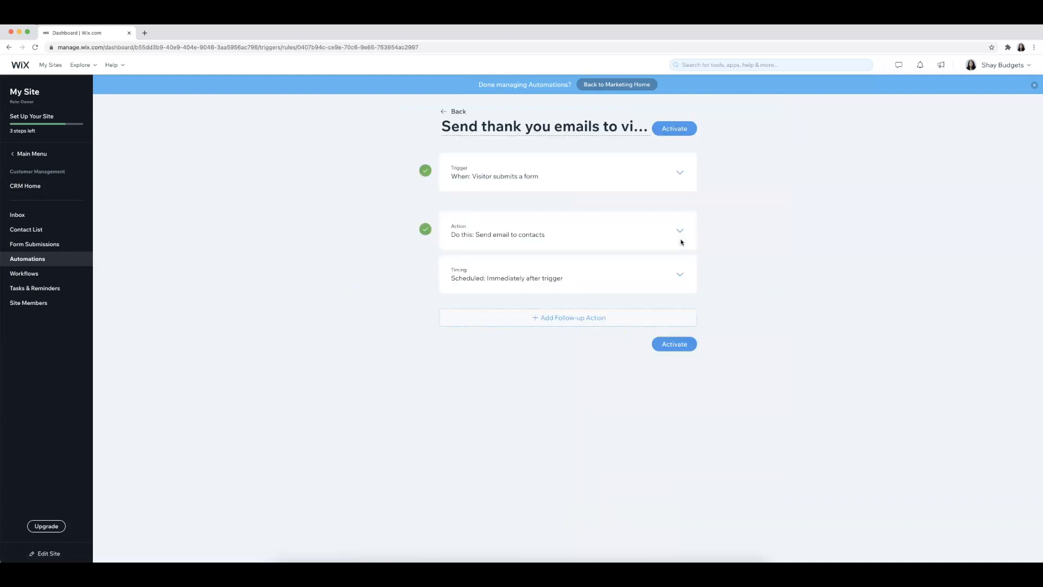
mouse_move(565, 149)
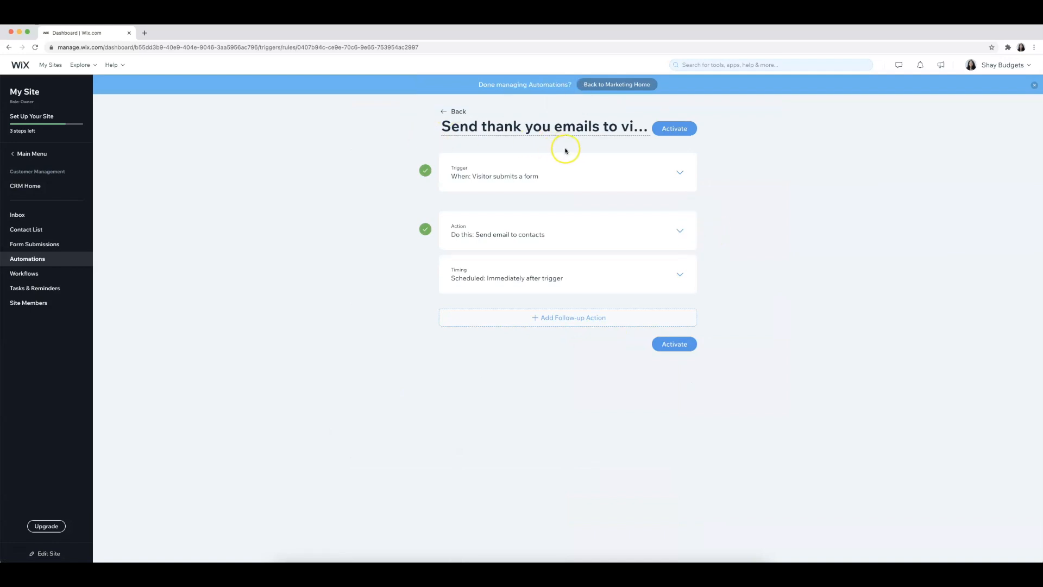
mouse_move(476, 177)
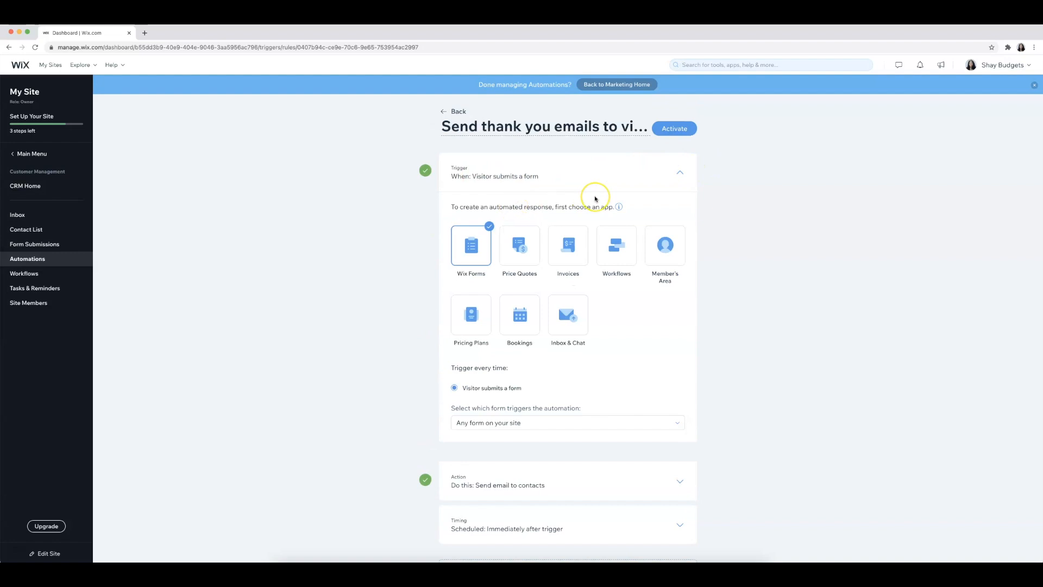
mouse_move(594, 198)
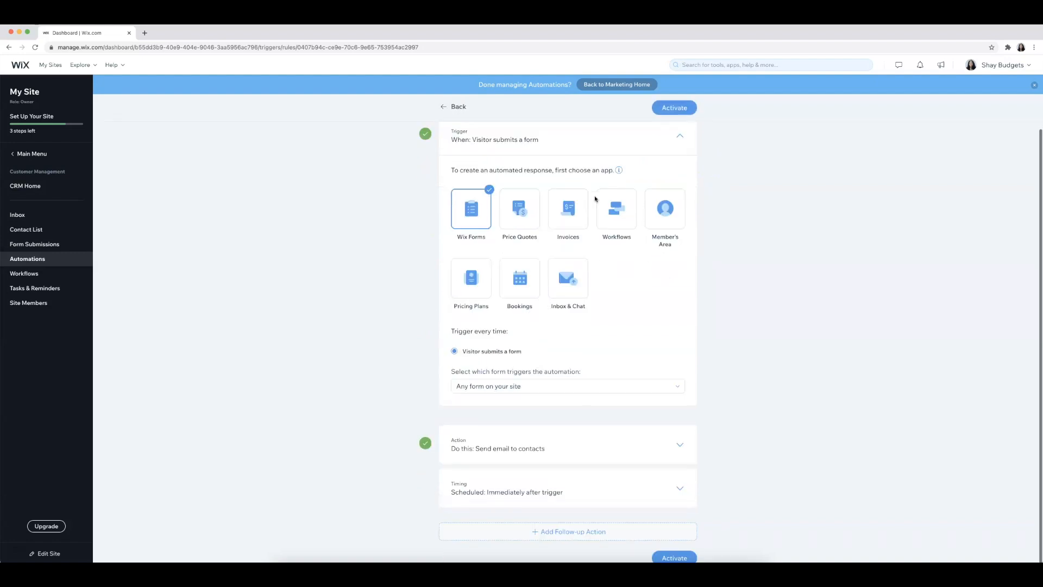
mouse_move(614, 365)
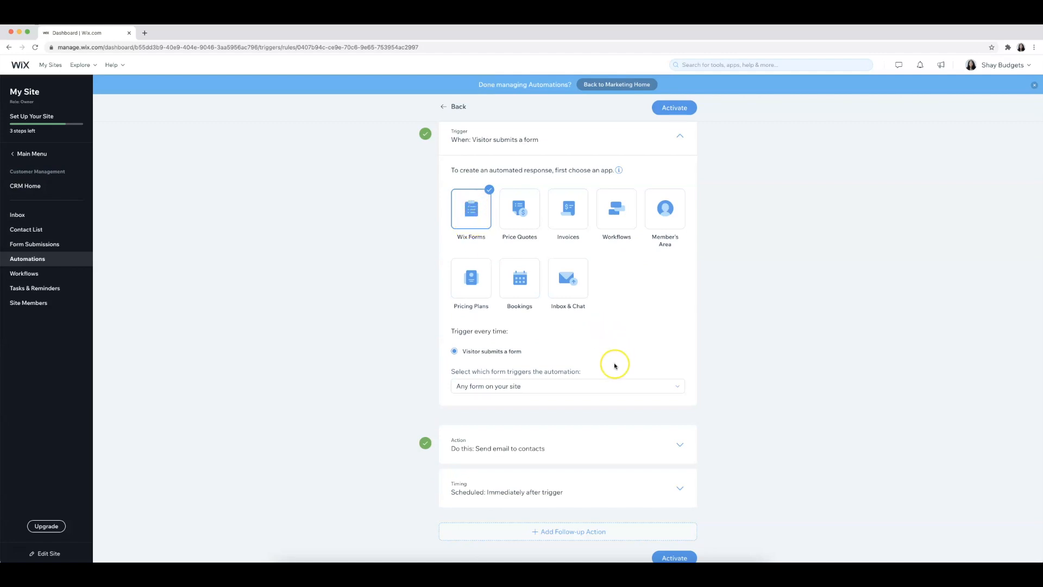
left_click(566, 386)
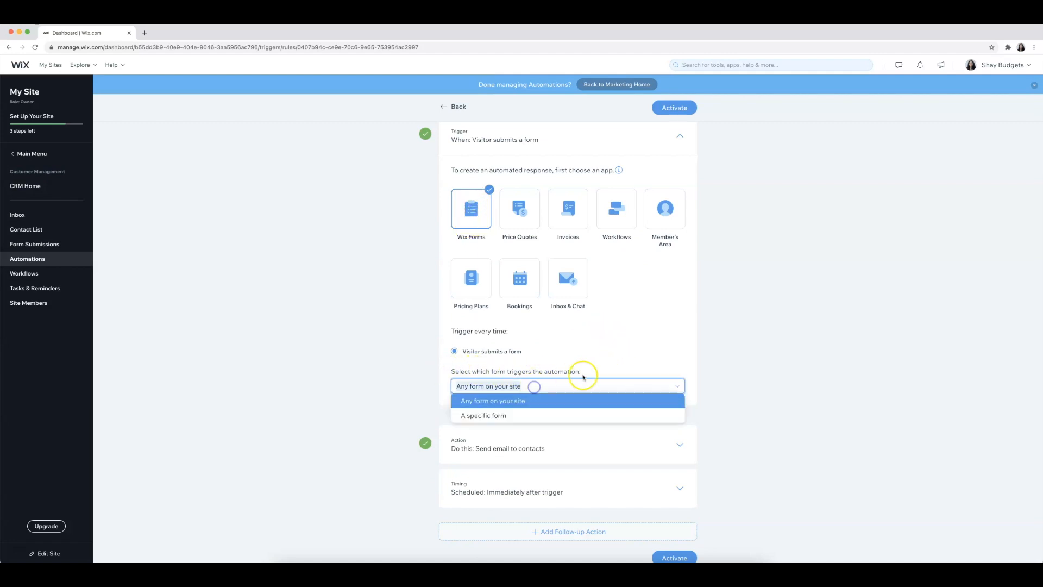
mouse_move(590, 369)
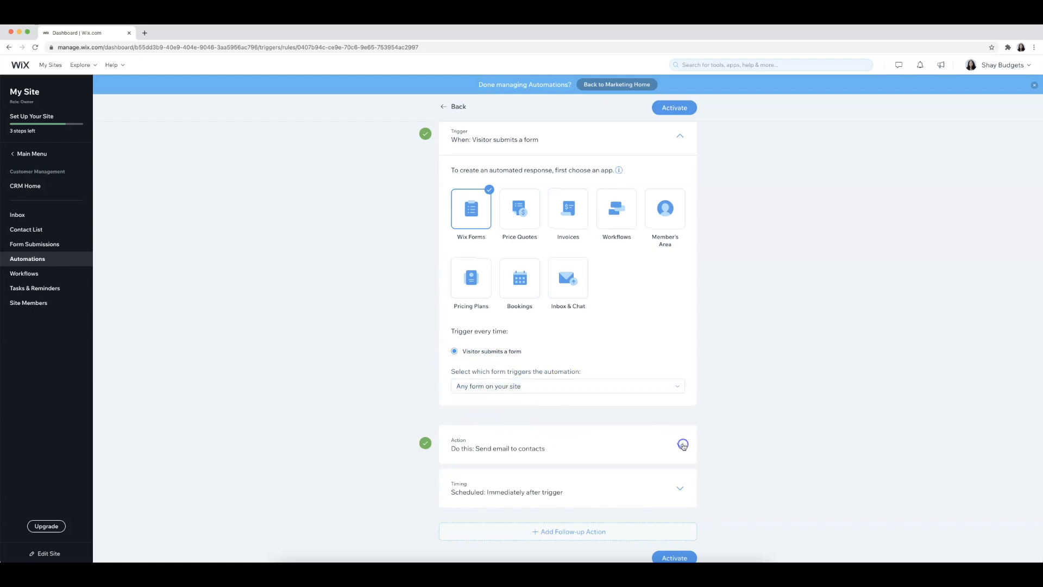
left_click(682, 444)
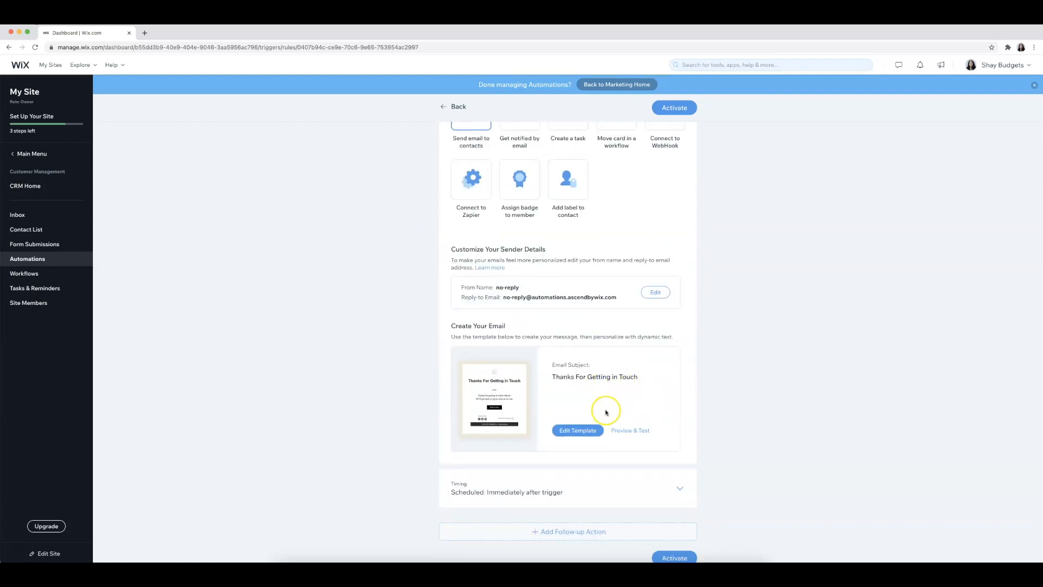
mouse_move(502, 379)
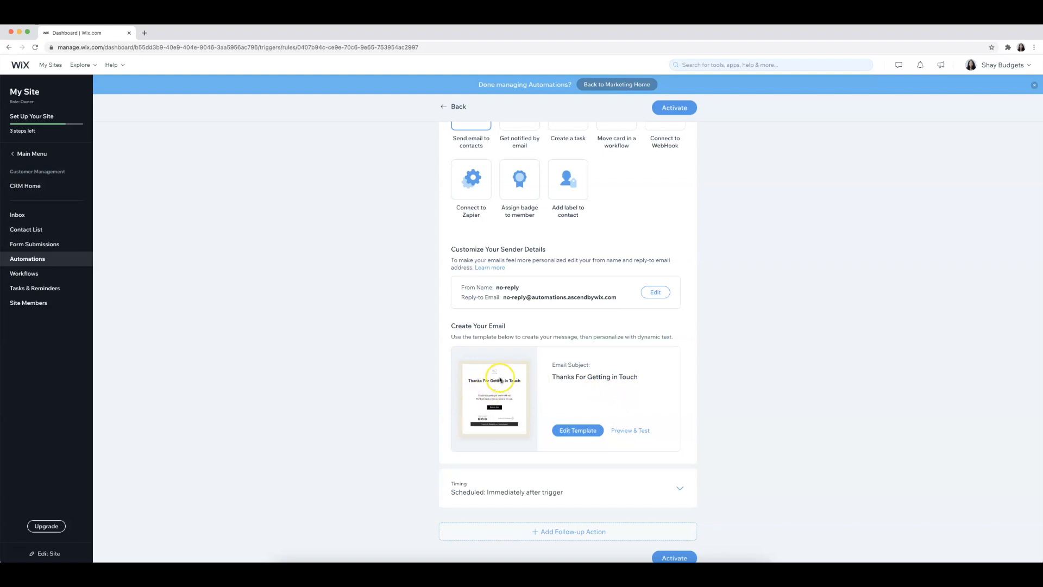
mouse_move(476, 391)
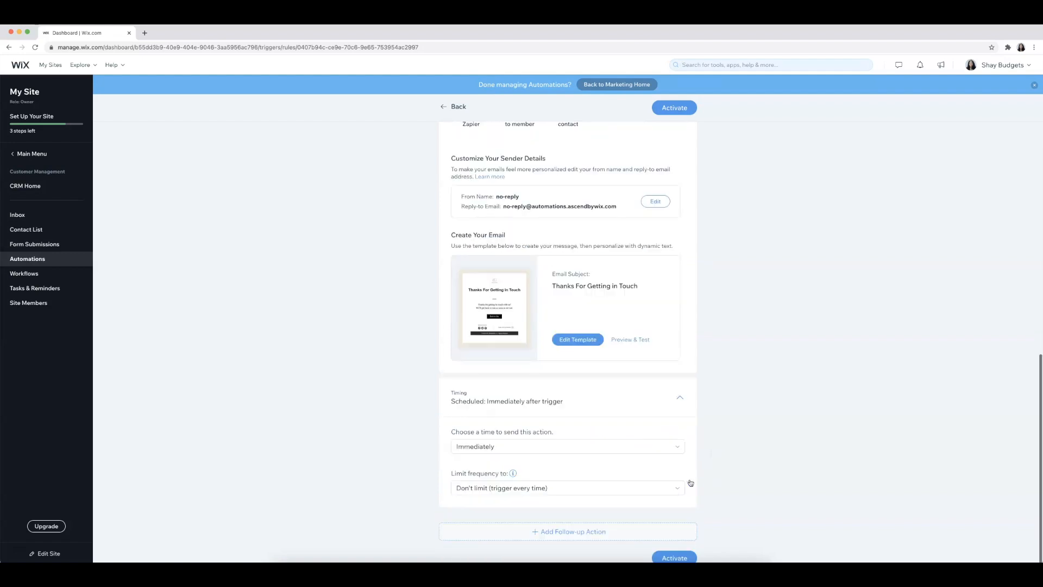
mouse_move(541, 426)
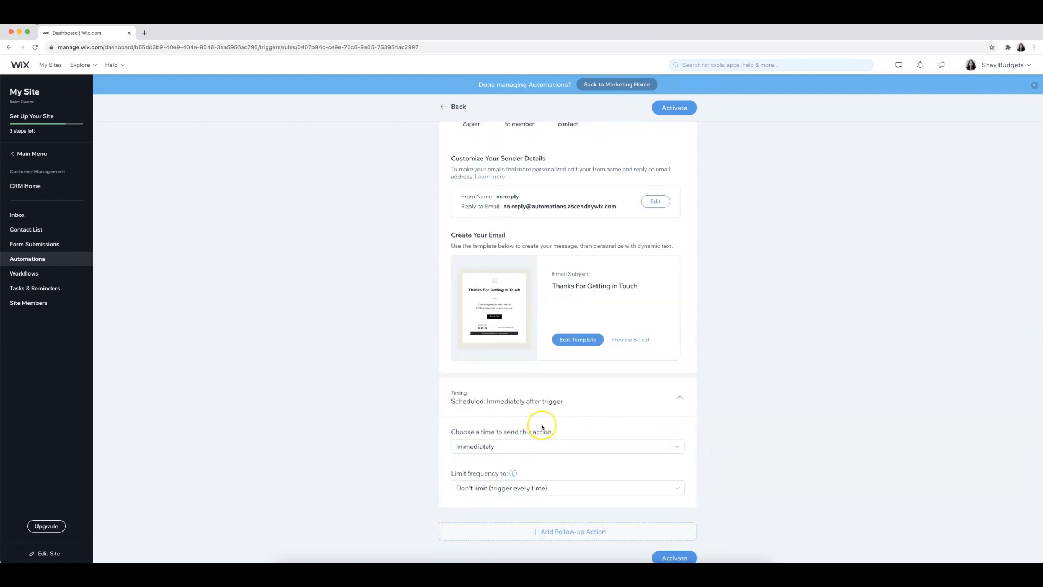
Set the send timing to a custom 1 Days after the trigger and return to Marketing Home
left_click(567, 447)
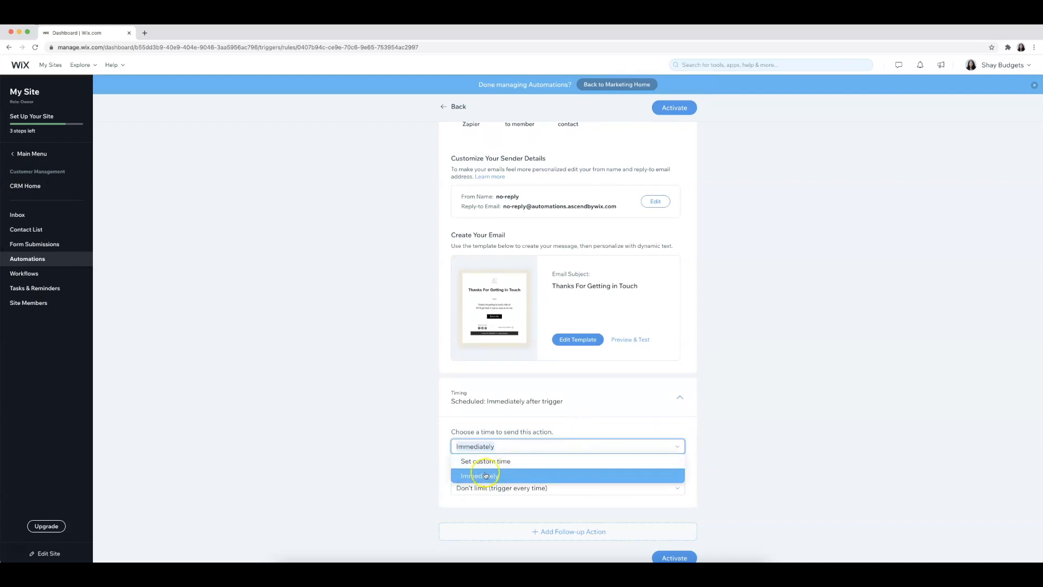
left_click(485, 461)
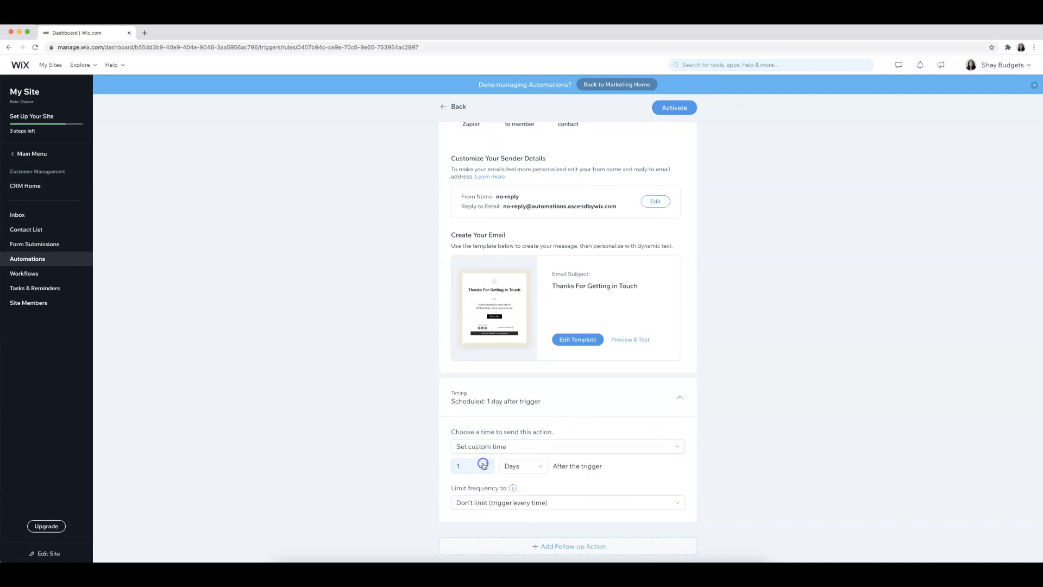
scroll("down", 3)
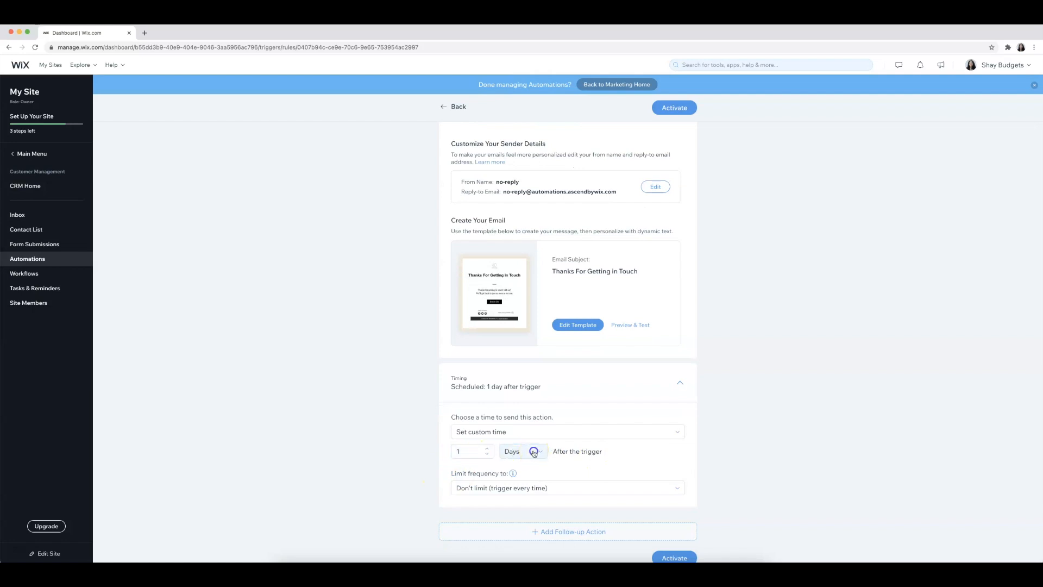
left_click(523, 451)
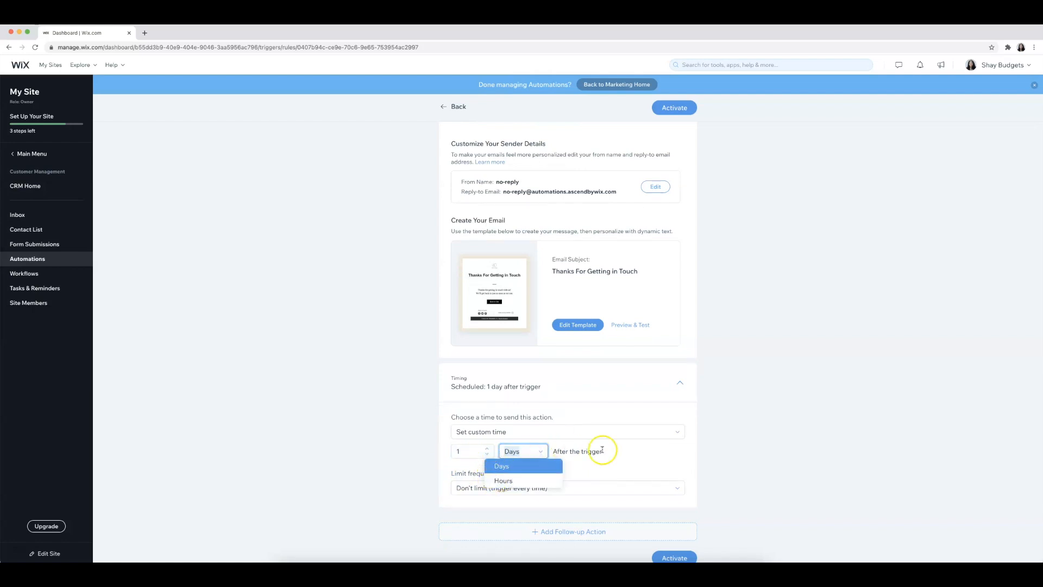
left_click(501, 466)
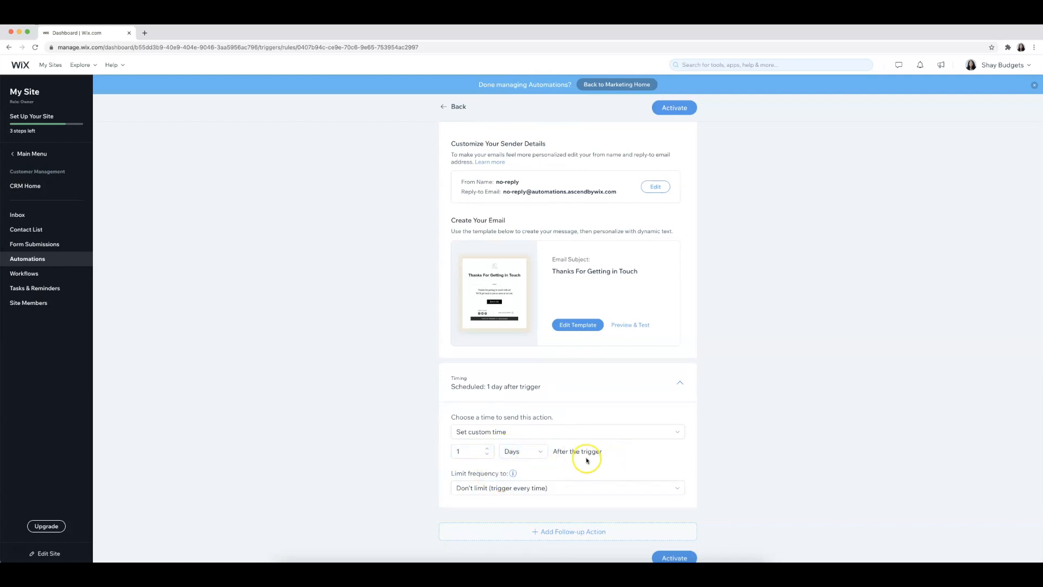
mouse_move(685, 472)
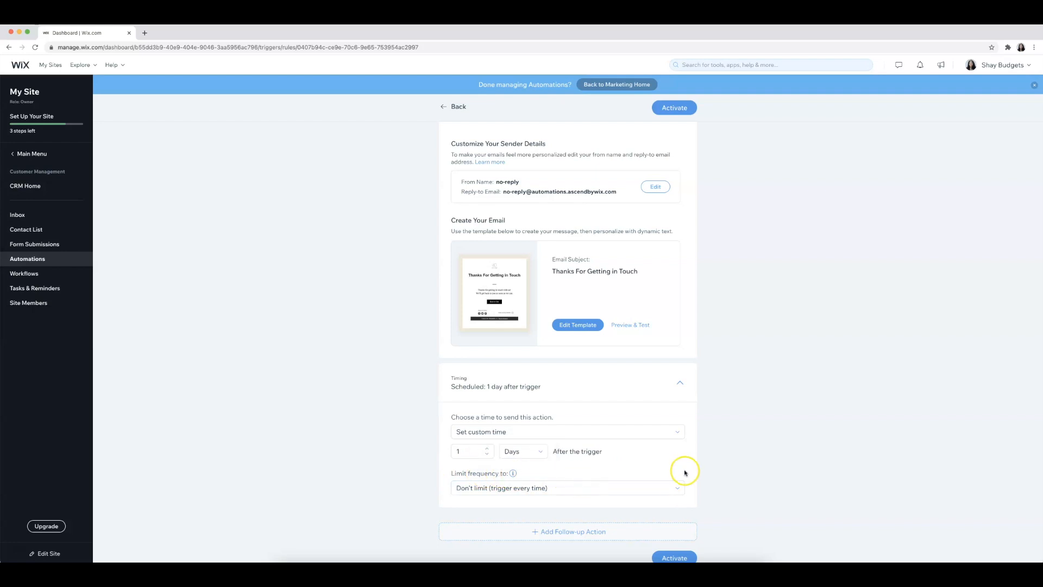
left_click(616, 85)
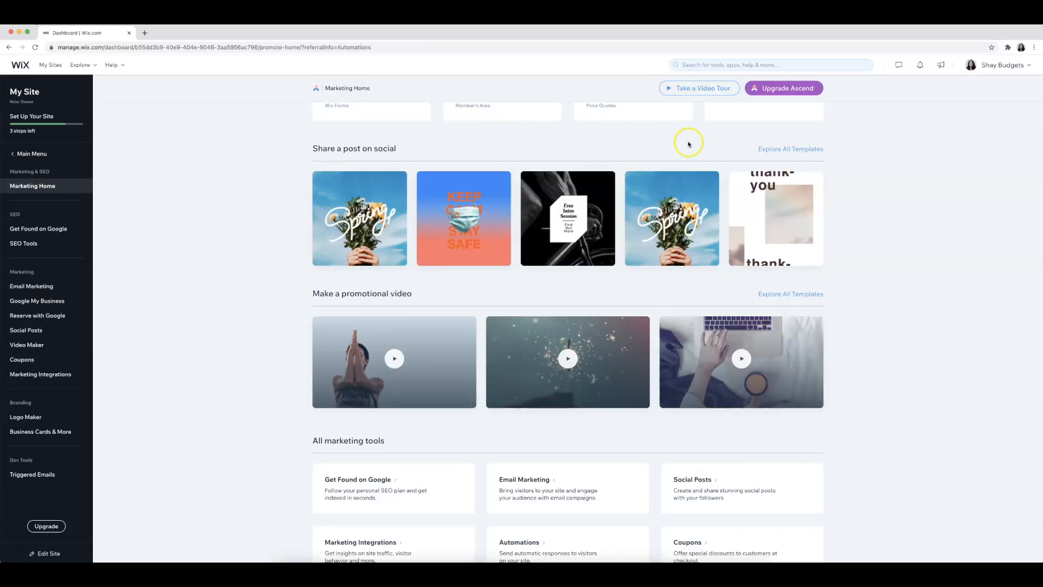
mouse_move(278, 171)
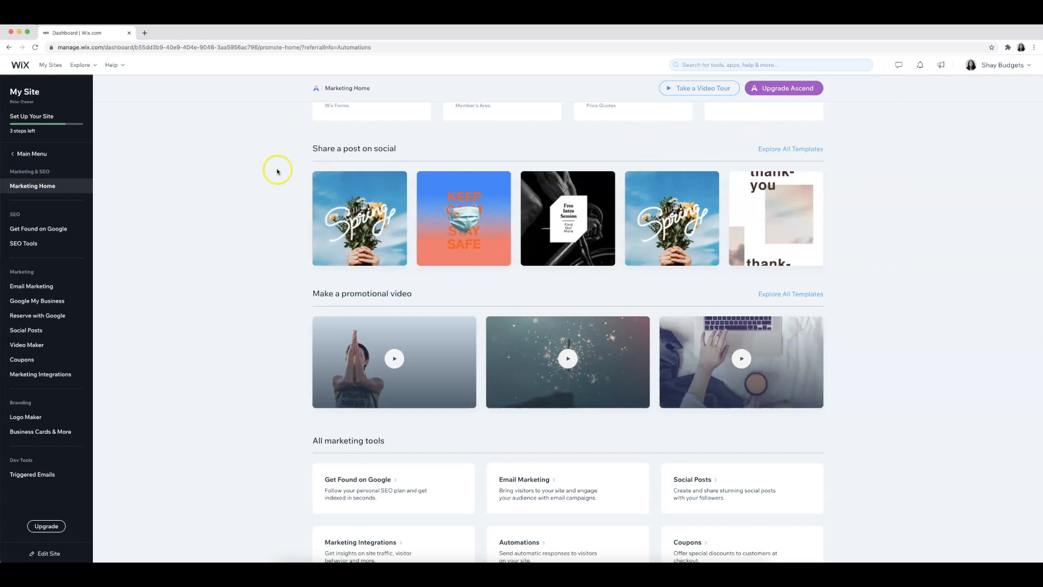
mouse_move(274, 157)
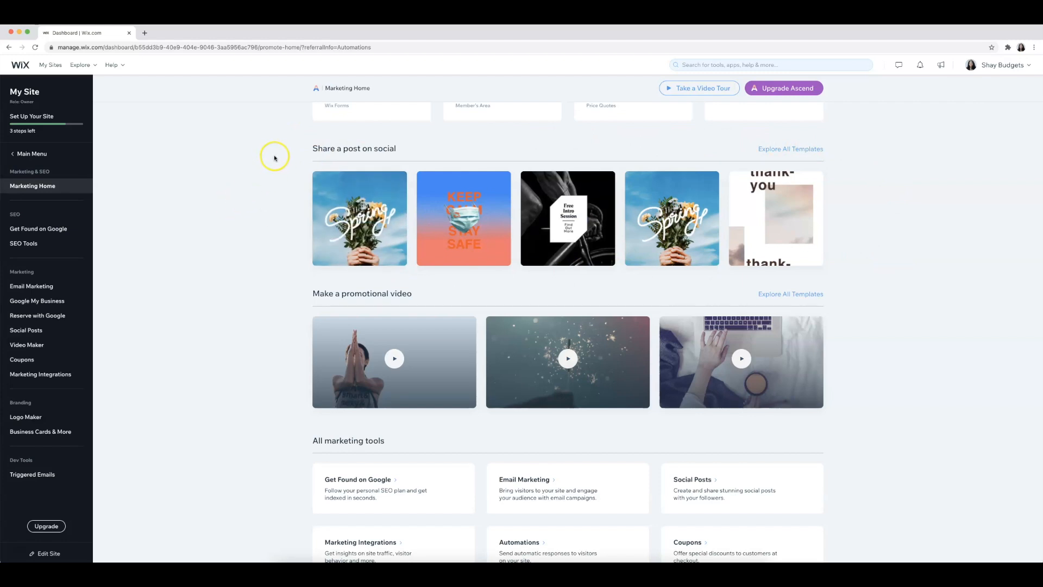
mouse_move(506, 140)
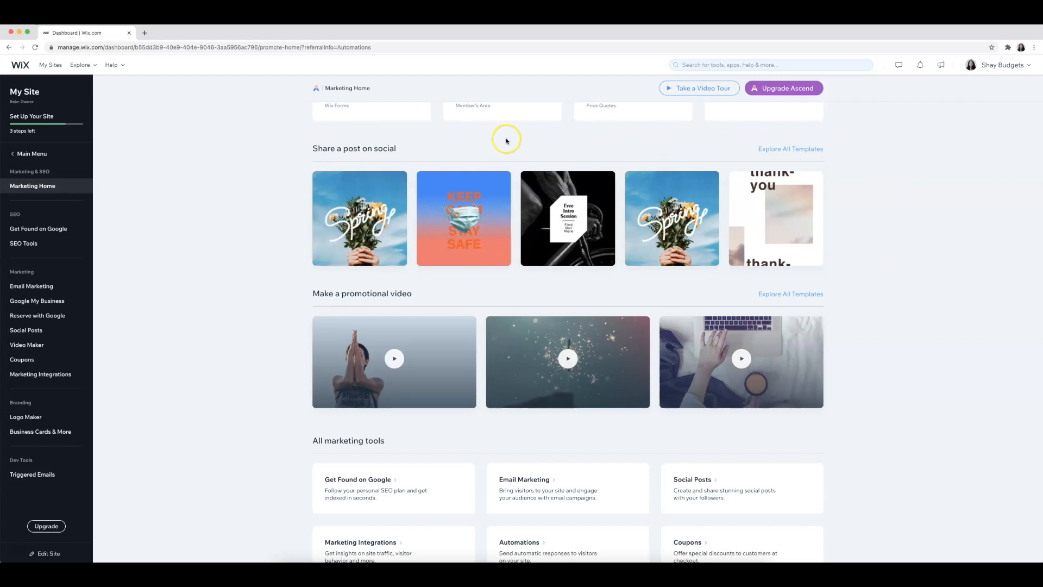
mouse_move(416, 197)
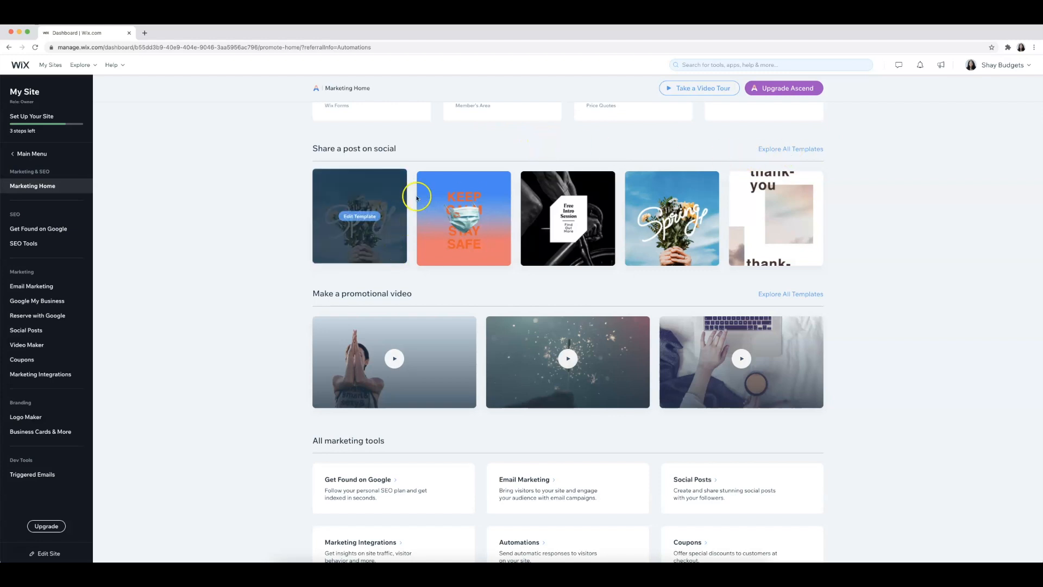
mouse_move(460, 138)
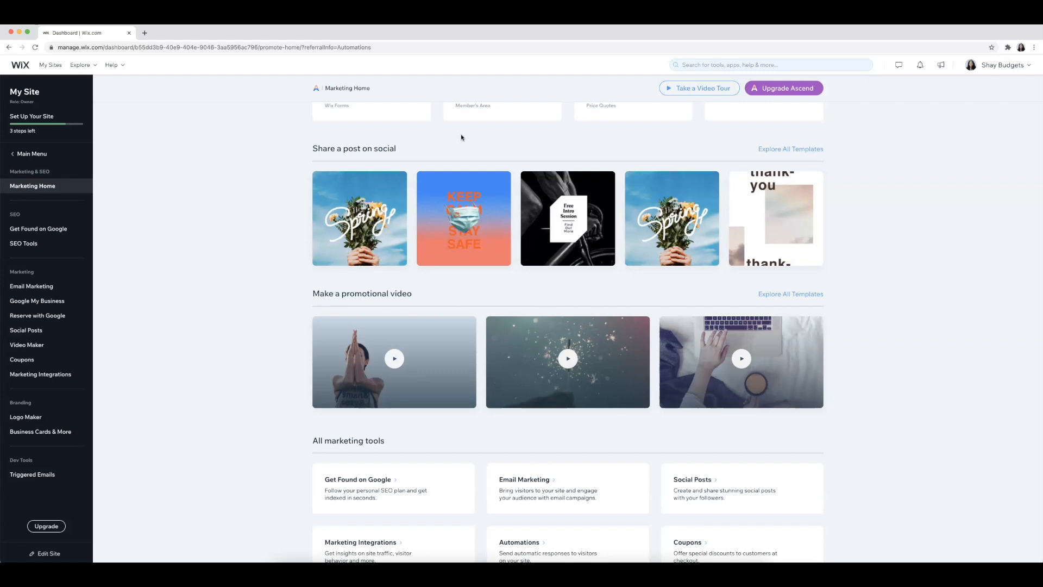
mouse_move(802, 149)
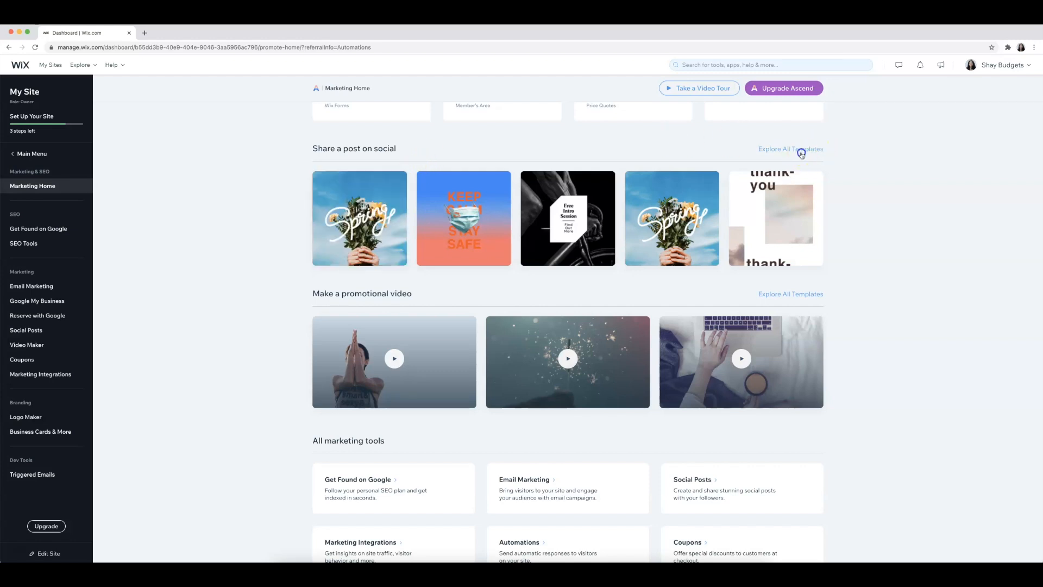
left_click(790, 149)
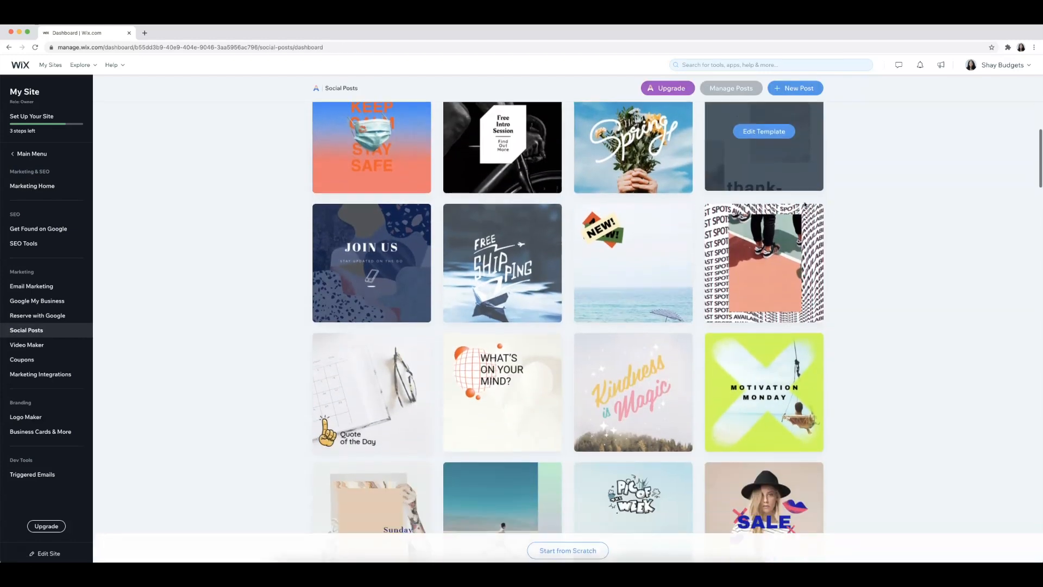
Edit the What's On Your Mind post and try the minimal balloon design on it
scroll("down", 3)
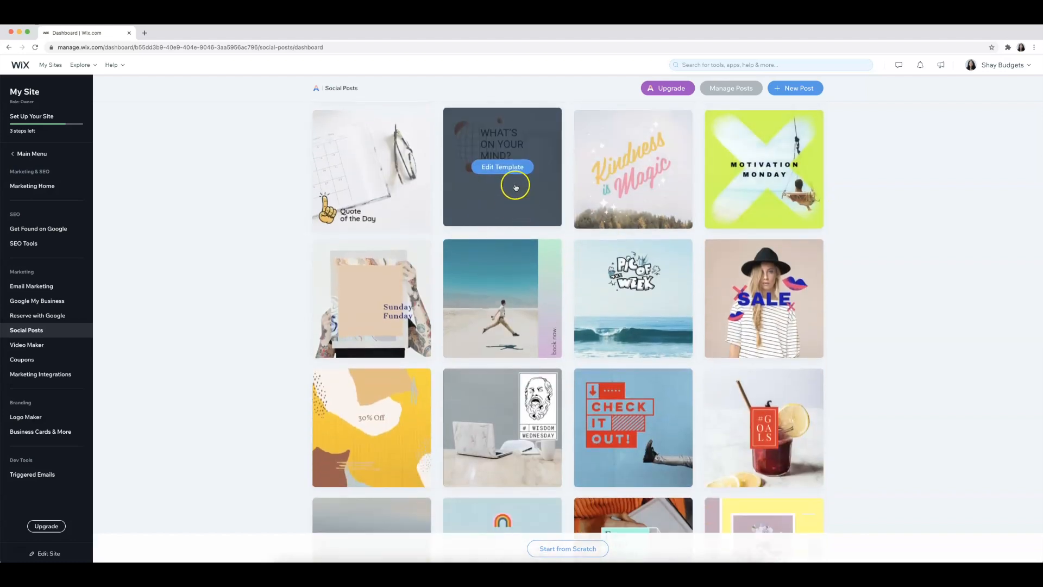
left_click(502, 166)
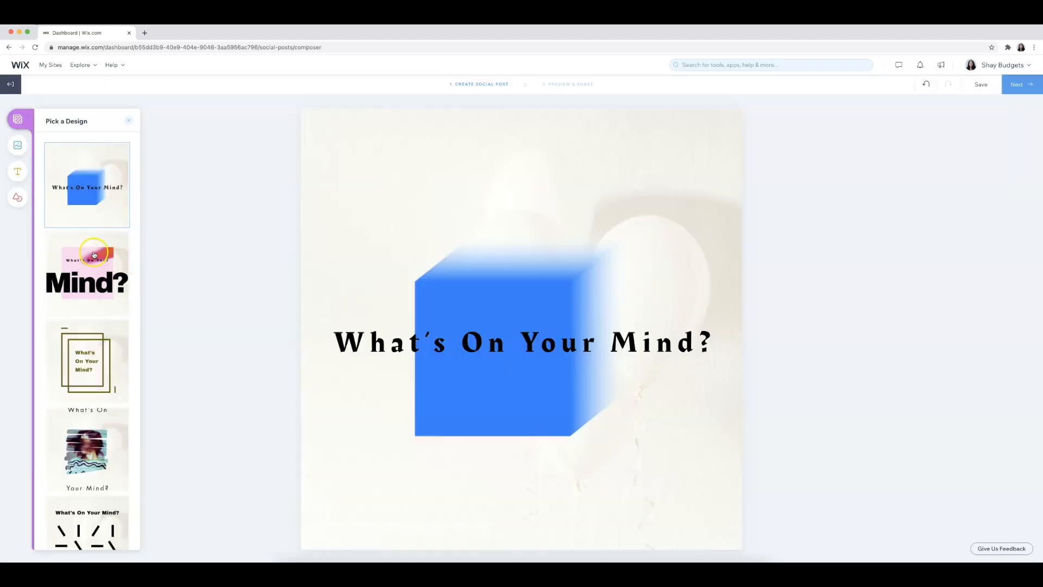
scroll("down", 3)
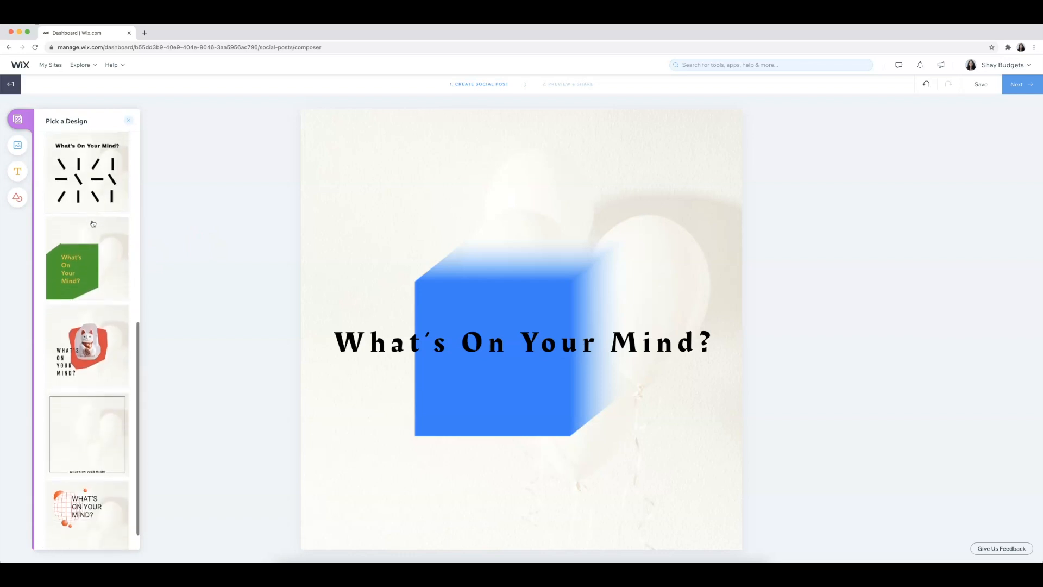
left_click(87, 408)
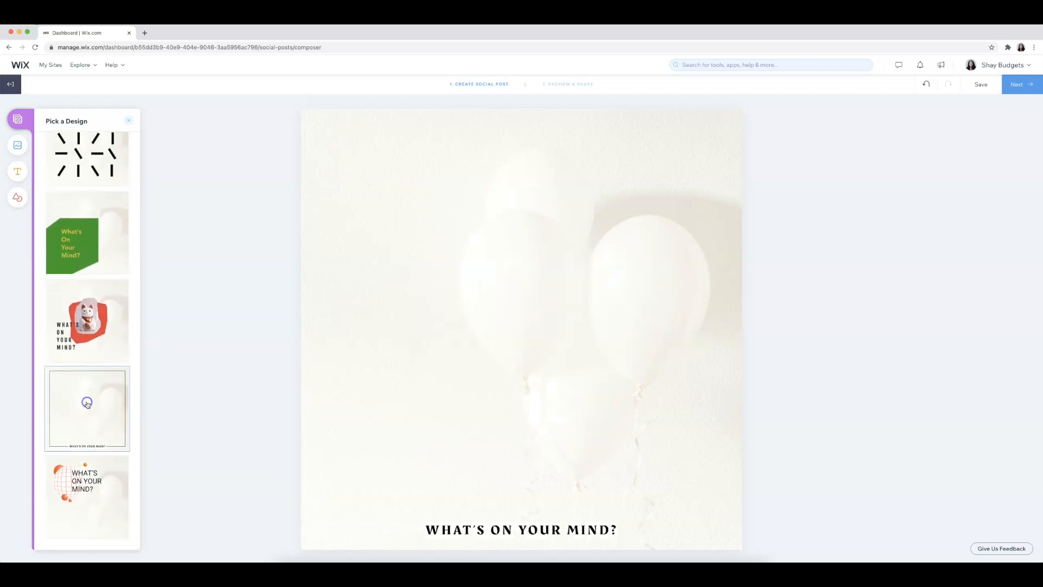
scroll("up", 3)
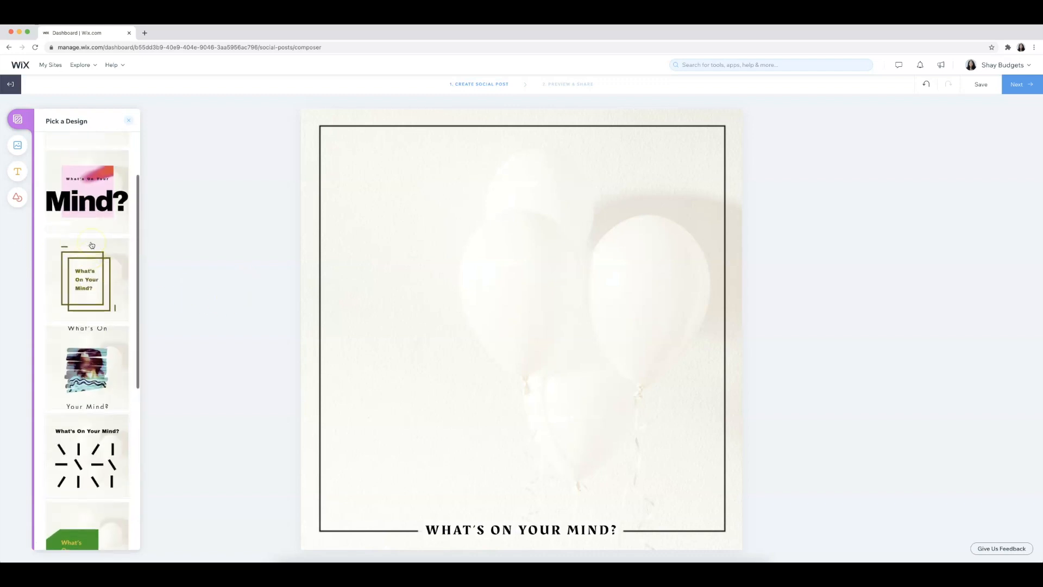
scroll("down", 3)
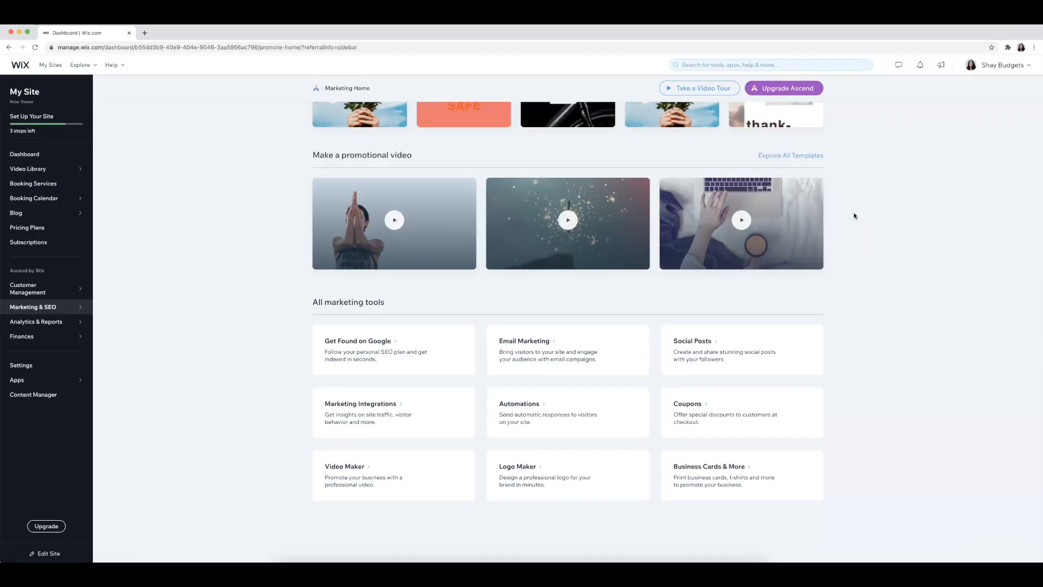
mouse_move(286, 138)
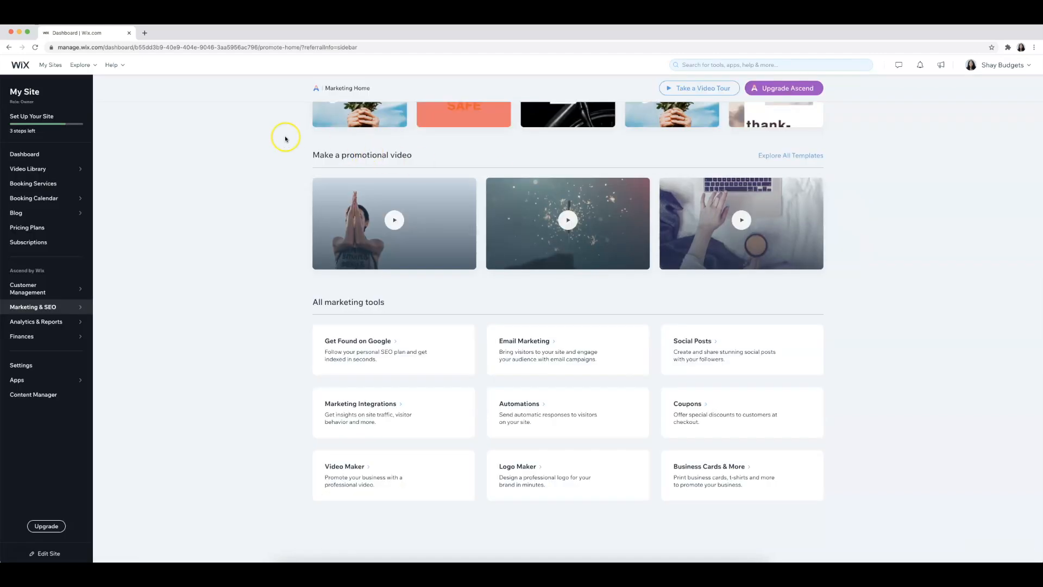
mouse_move(878, 254)
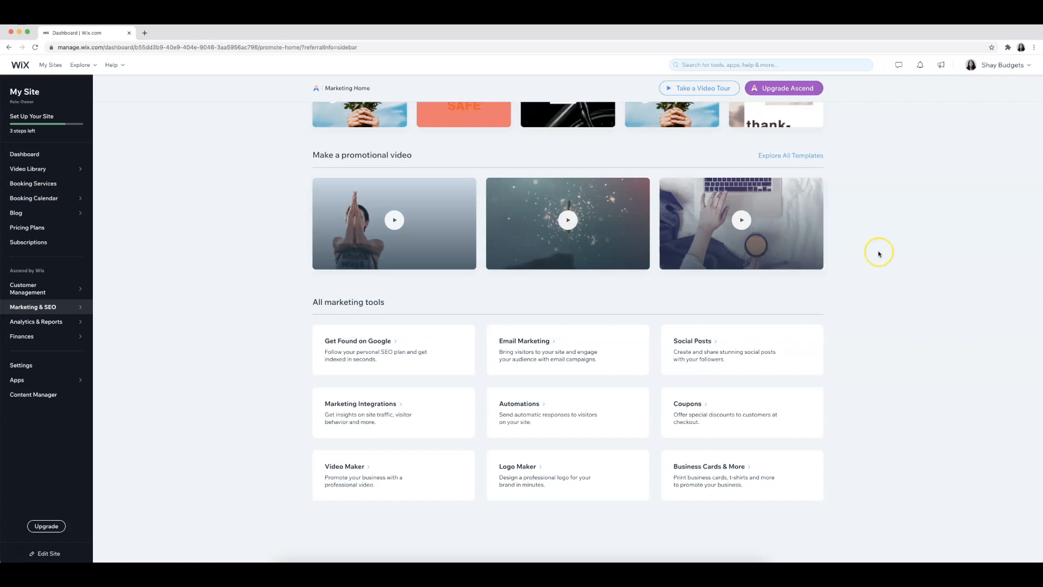
mouse_move(879, 253)
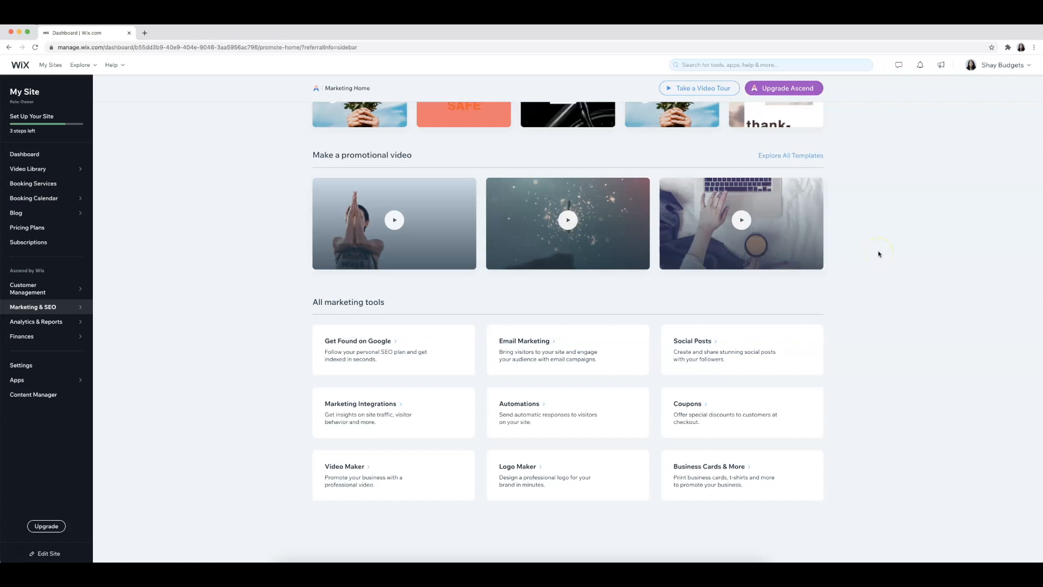
Go from Marketing Home to Video Maker for a promotional video
scroll("up", 3)
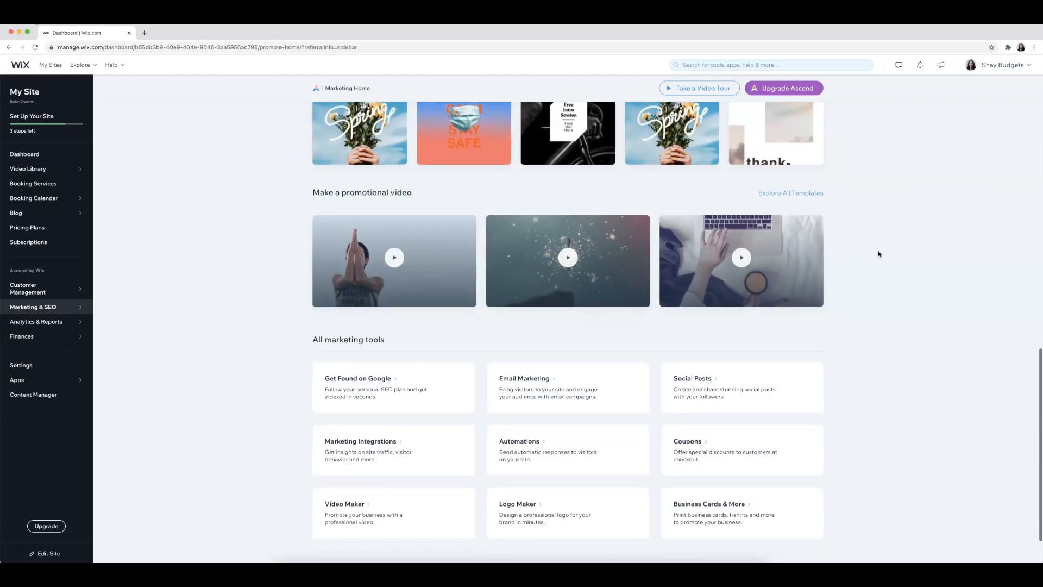
scroll("down", 3)
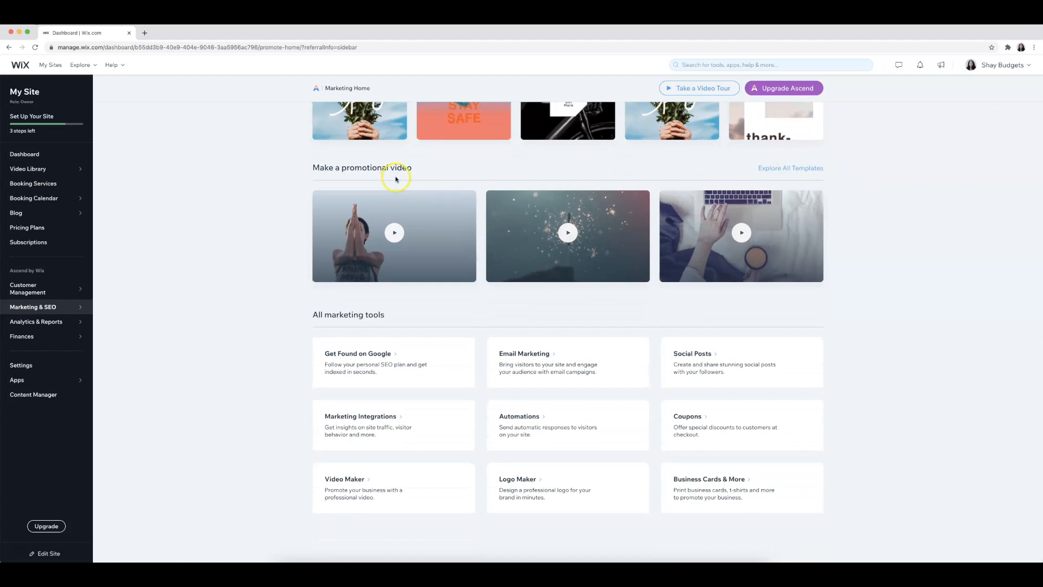
left_click(344, 478)
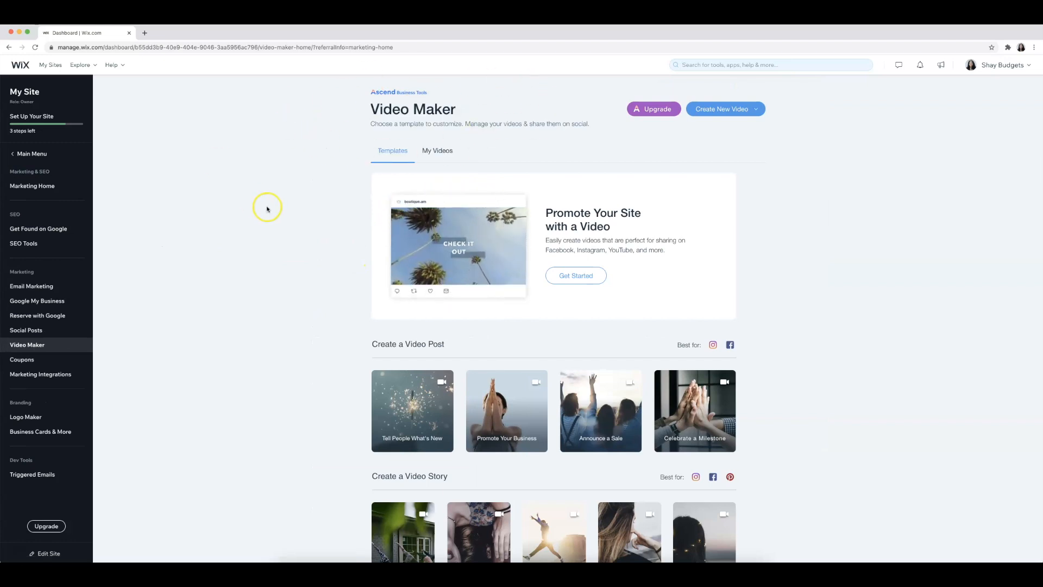
scroll("down", 3)
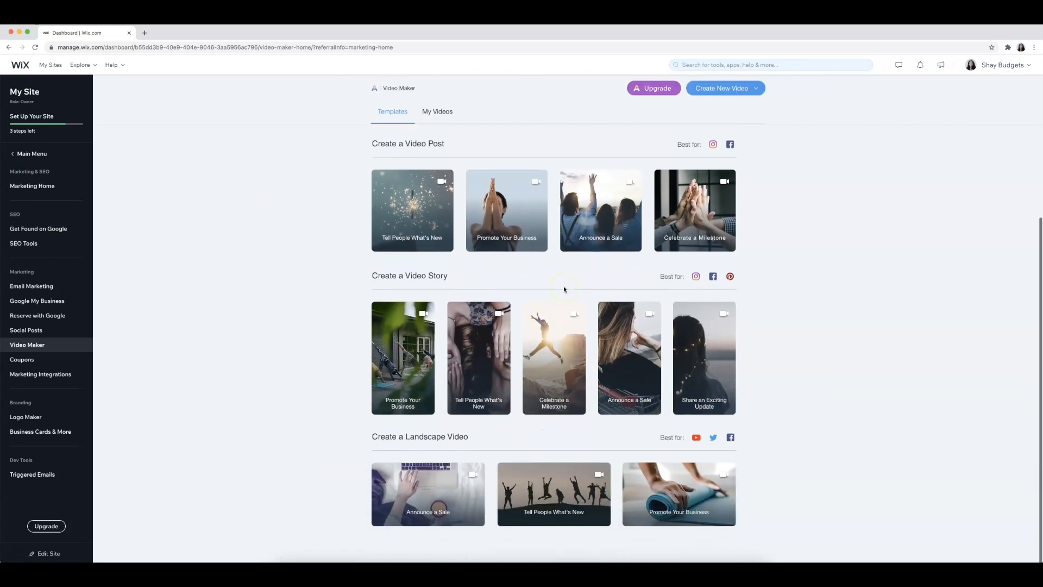
mouse_move(506, 210)
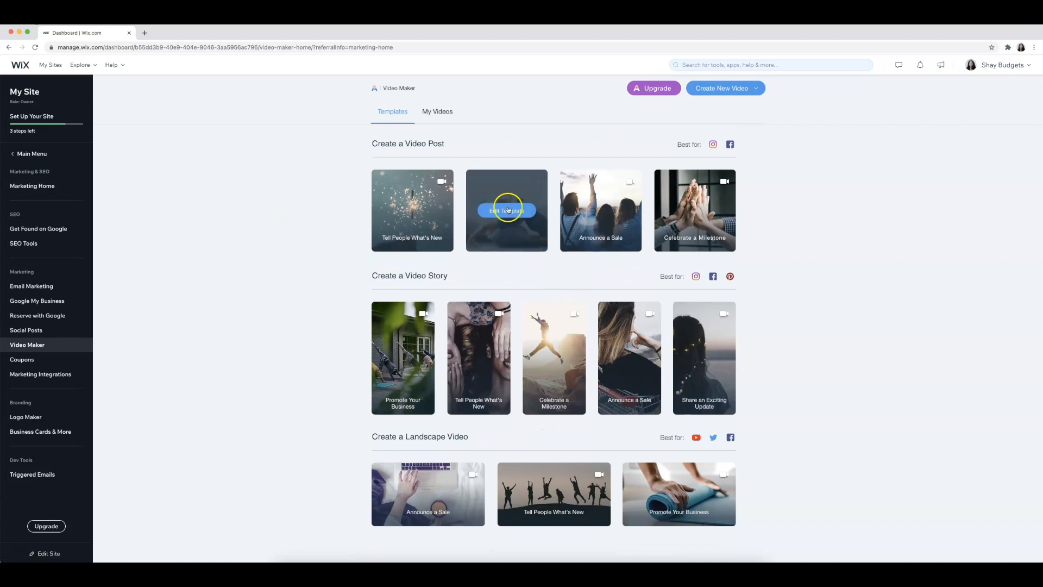
mouse_move(512, 207)
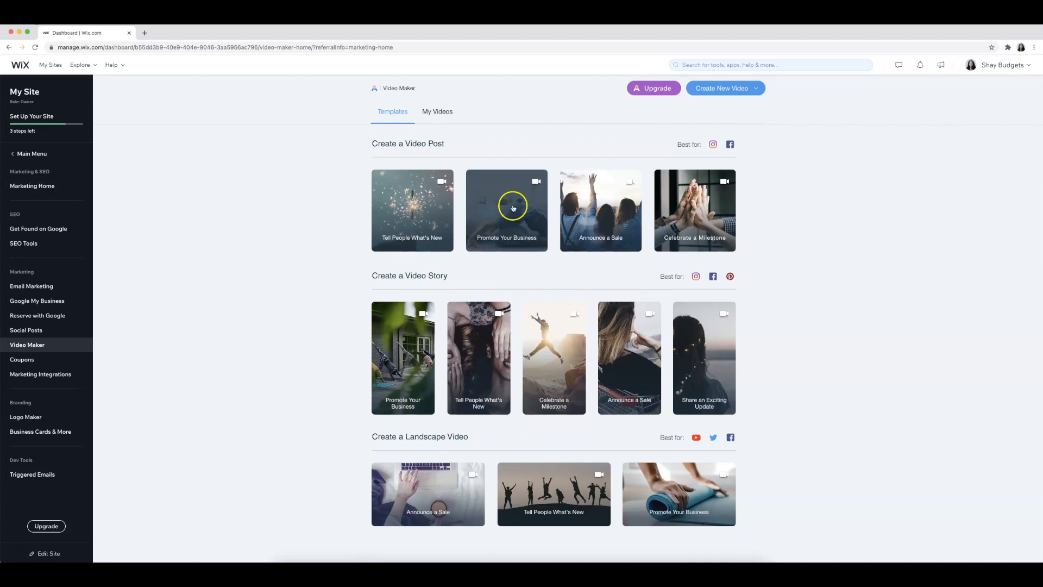
Customize the Promote Your Business video and add the portrait photo IMG_1600.JPG as a clip
left_click(506, 209)
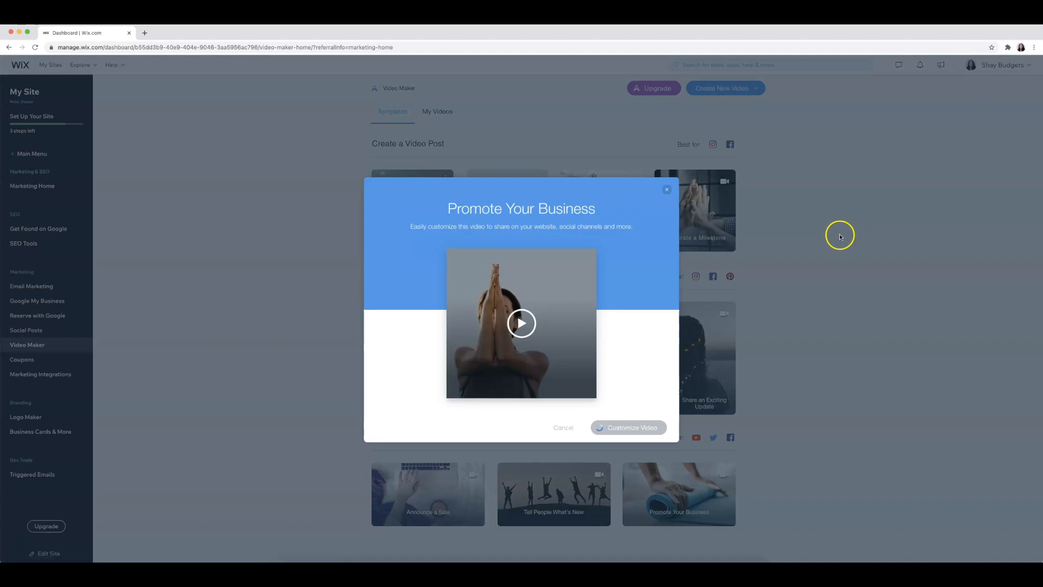
left_click(627, 427)
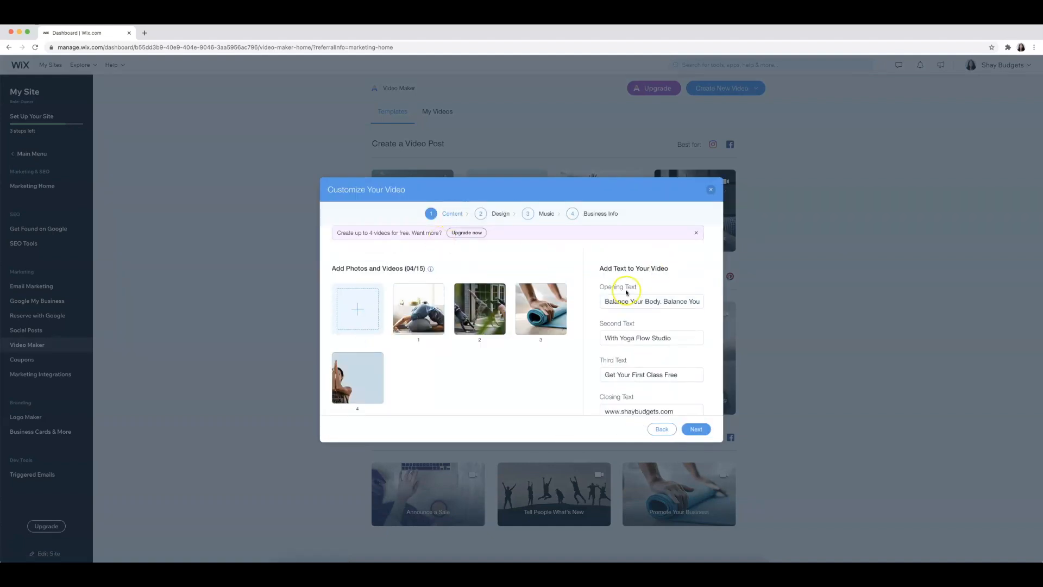
left_click(695, 233)
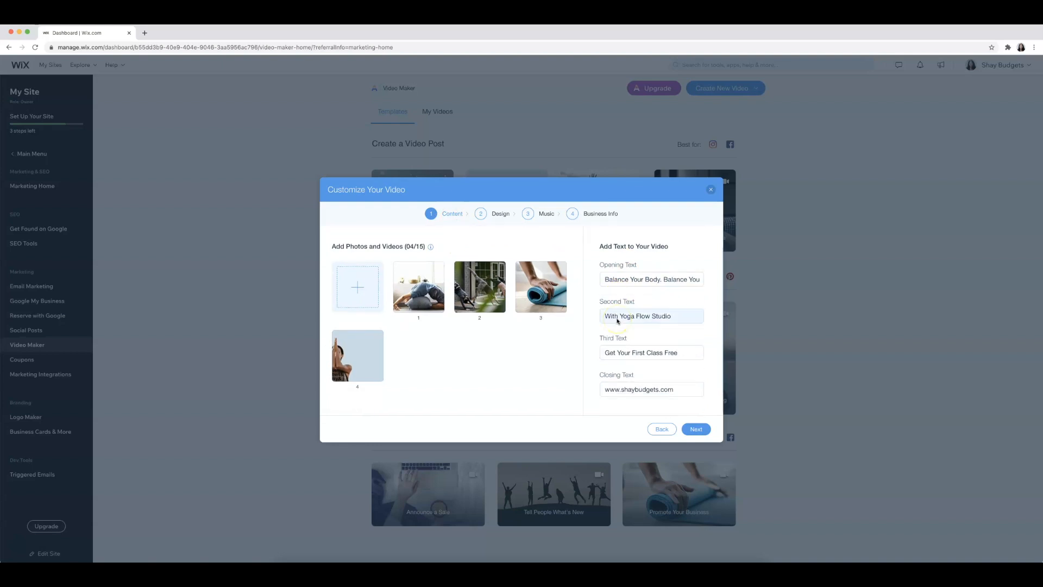
mouse_move(664, 345)
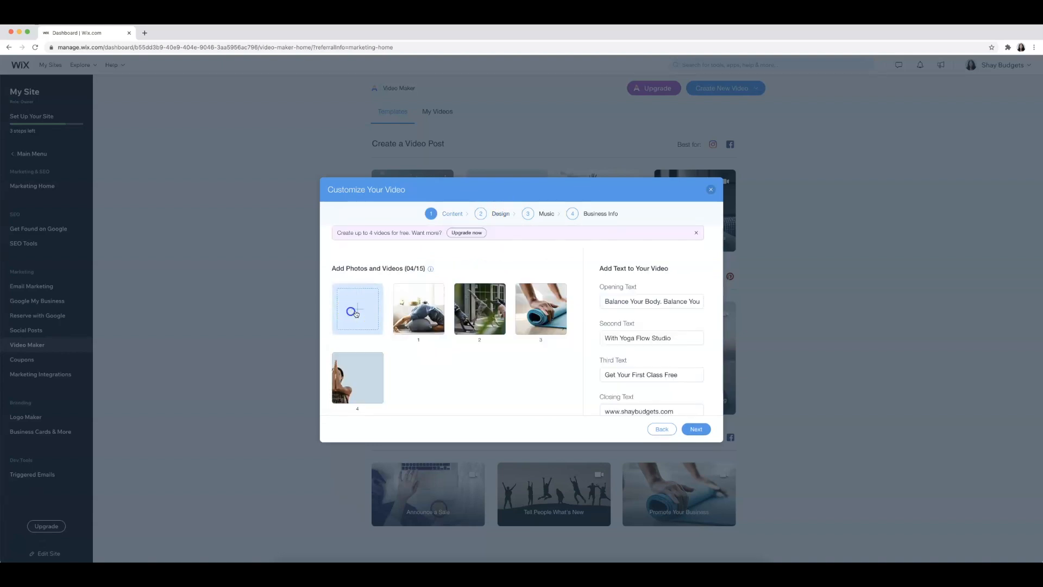
left_click(358, 308)
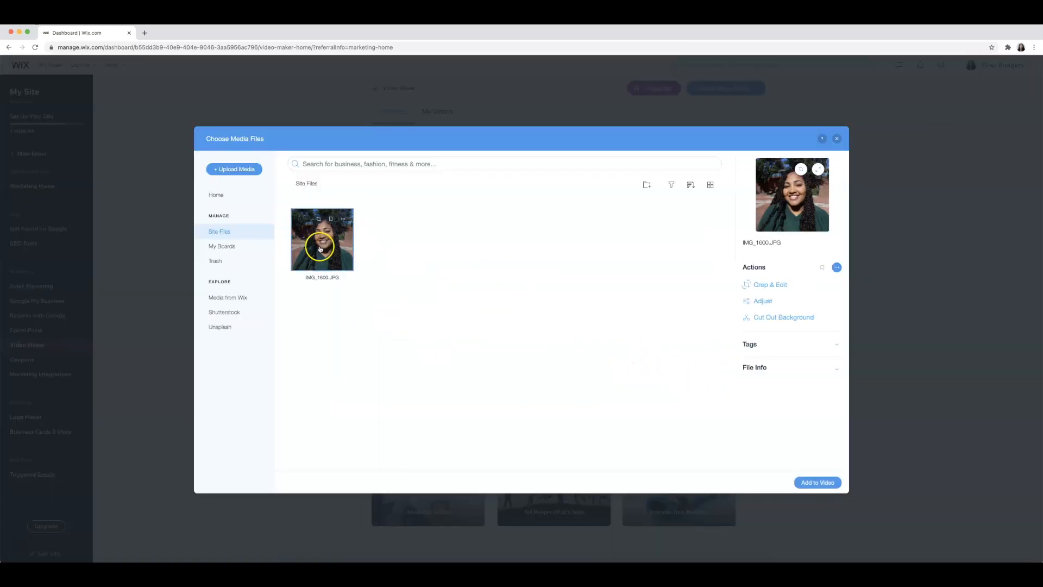
left_click(817, 482)
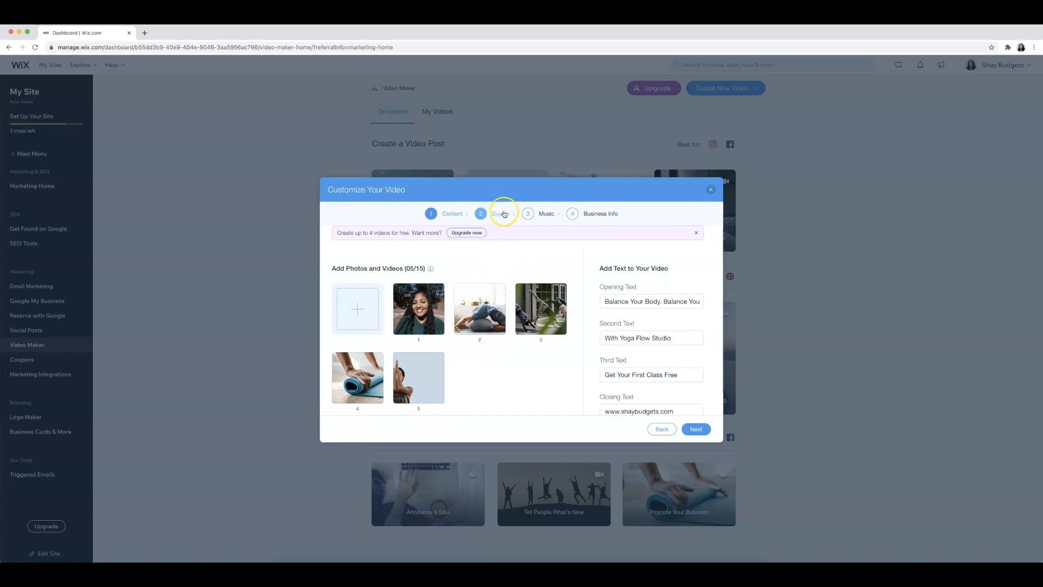
mouse_move(512, 257)
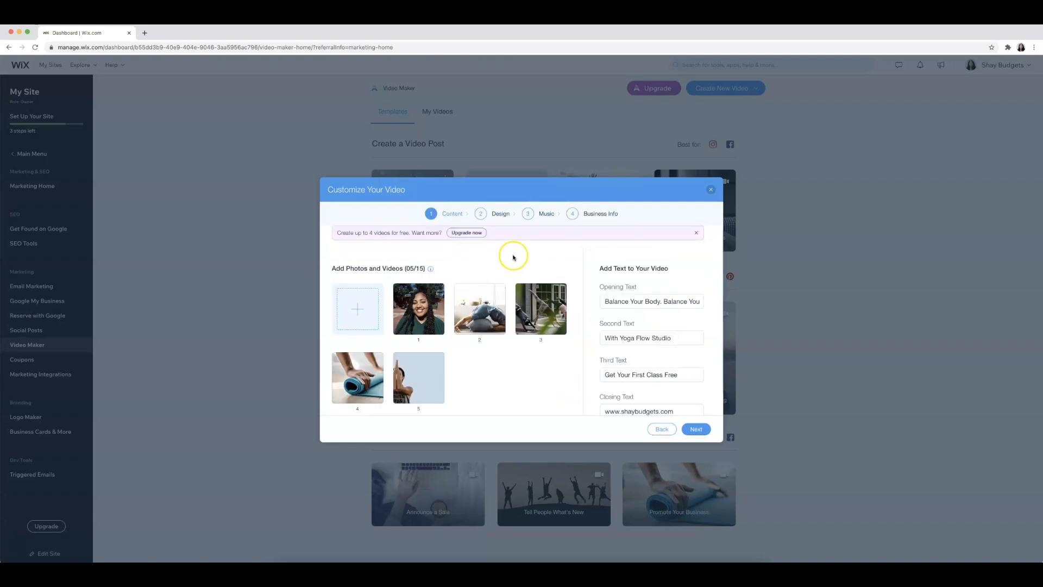
In the Design step try horizontal and other layouts, then choose Vertical
left_click(696, 428)
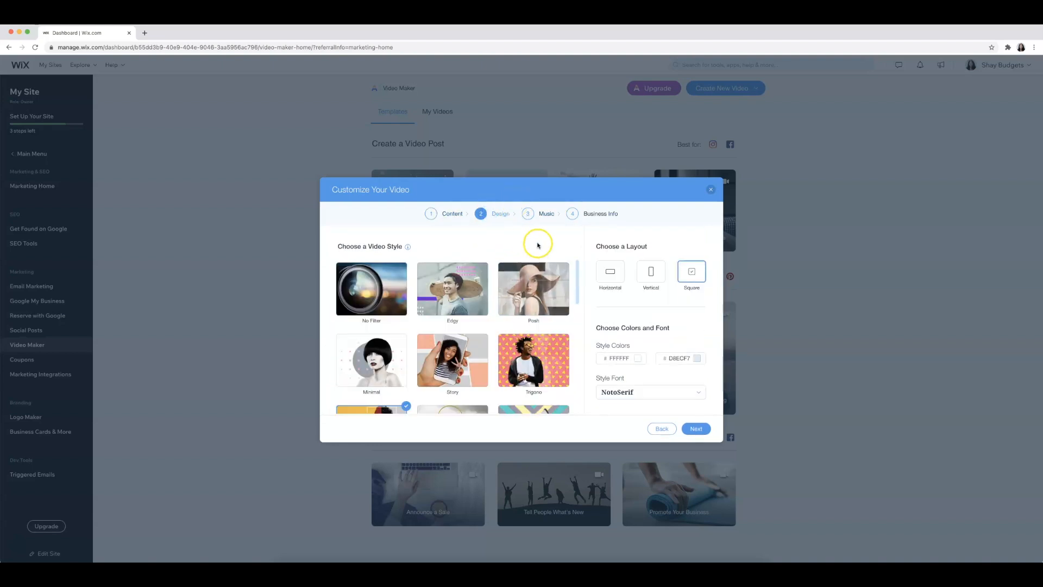
left_click(609, 273)
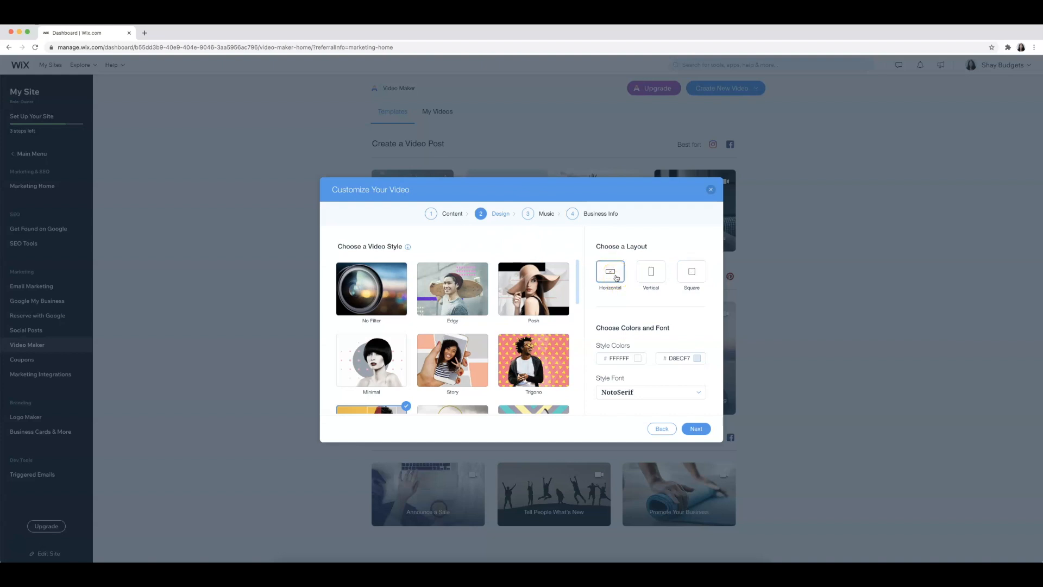
scroll("down", 3)
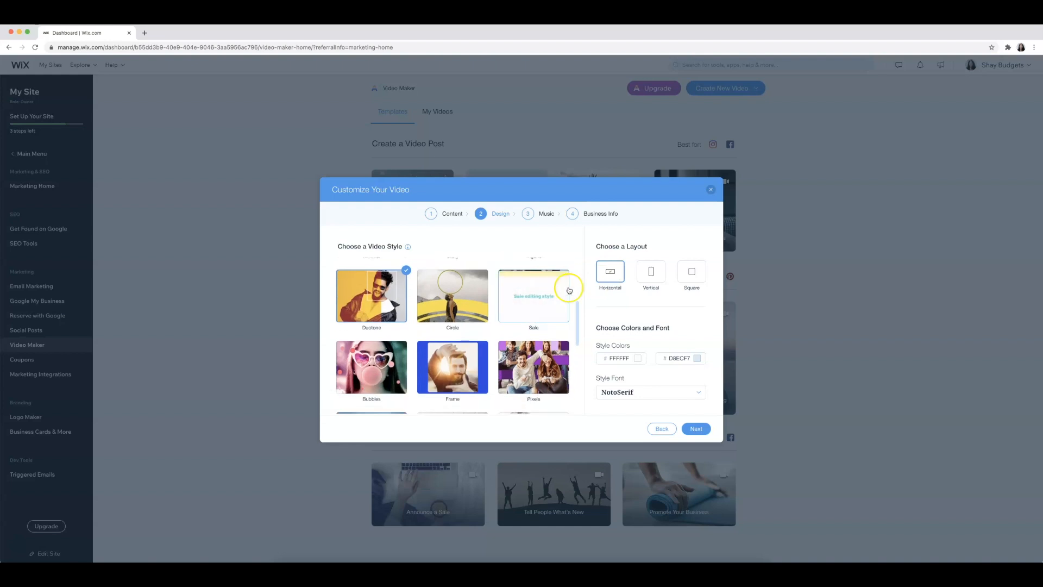
left_click(692, 272)
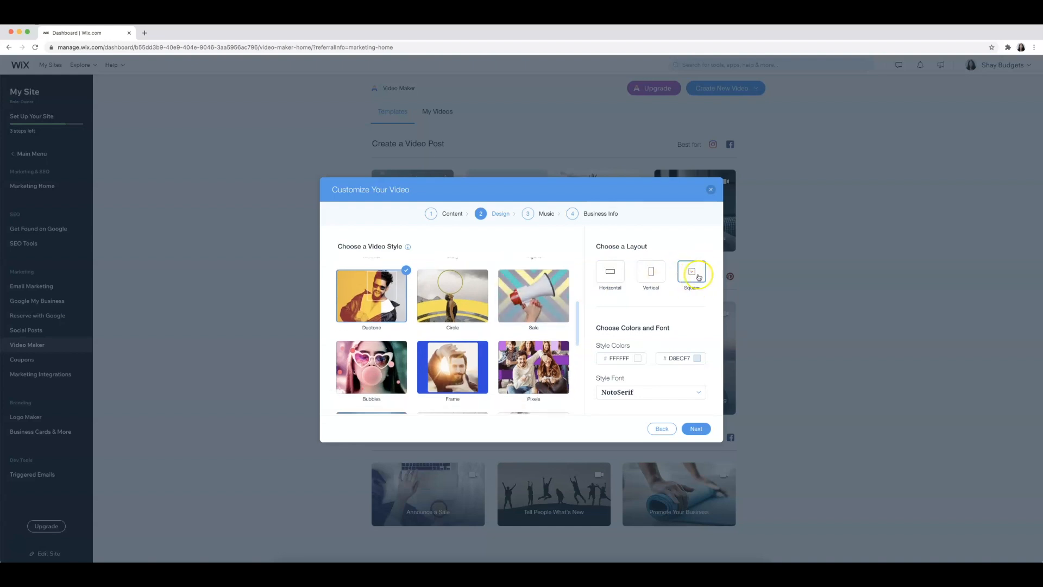
left_click(651, 272)
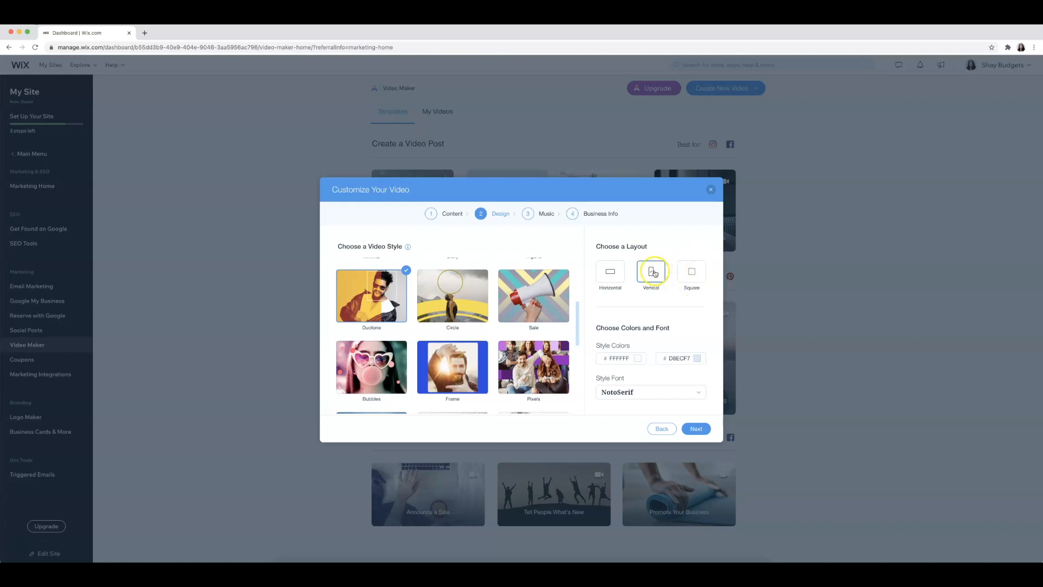
mouse_move(579, 301)
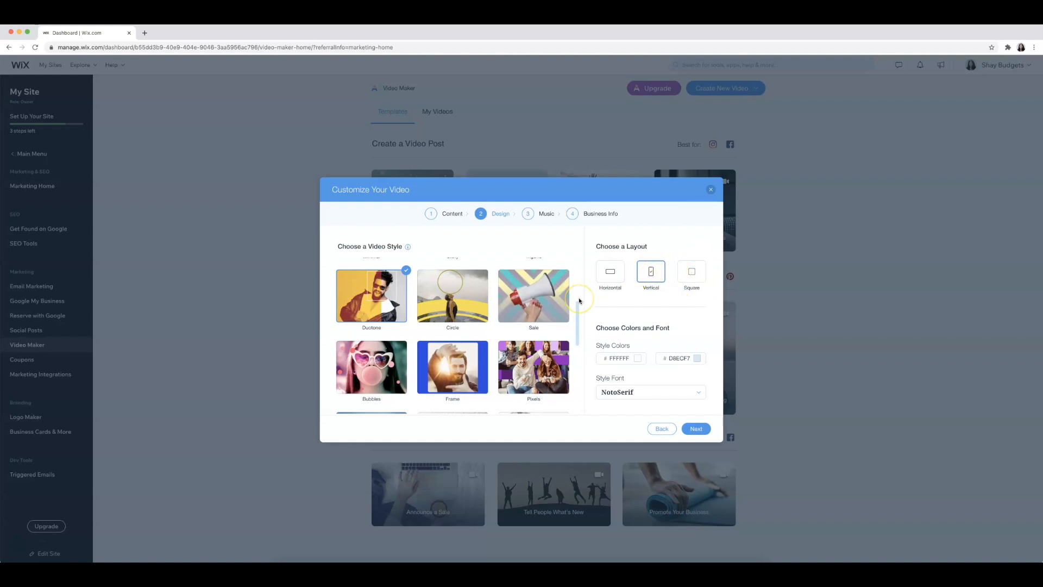
Keep Music On for the video and add IMG_1600.JPG as the business logo
left_click(695, 429)
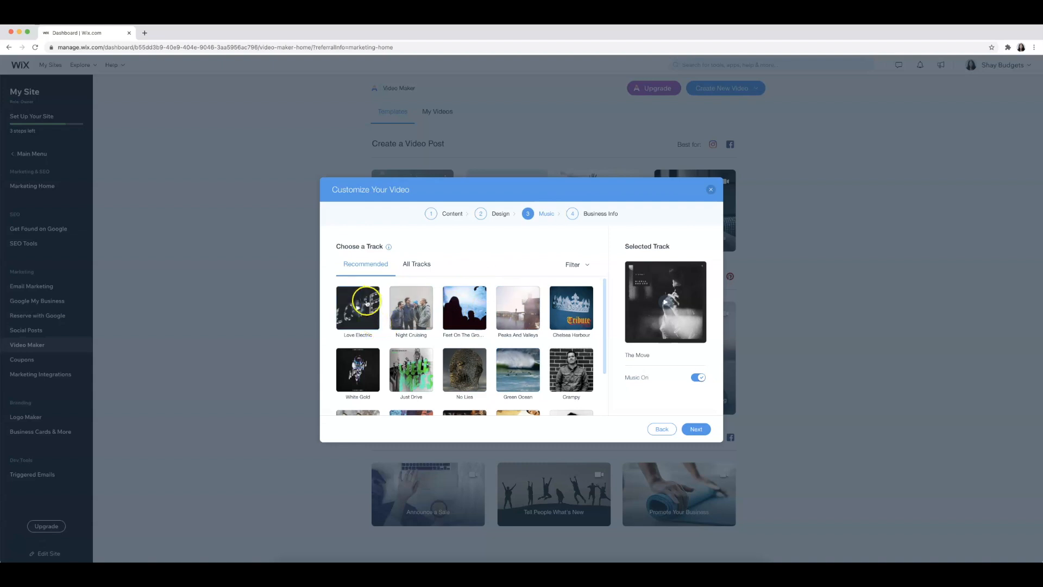
mouse_move(518, 307)
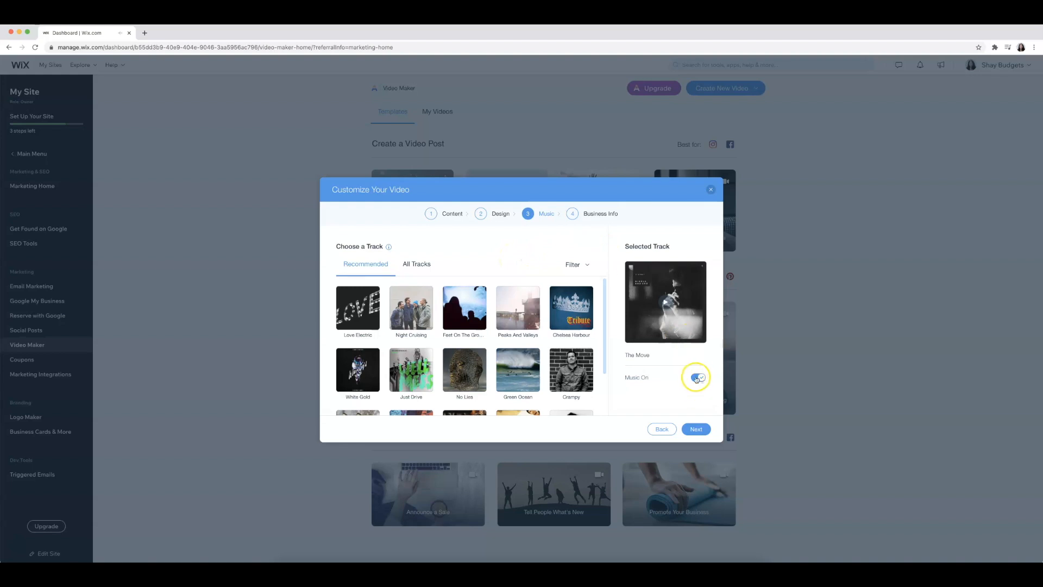
left_click(698, 377)
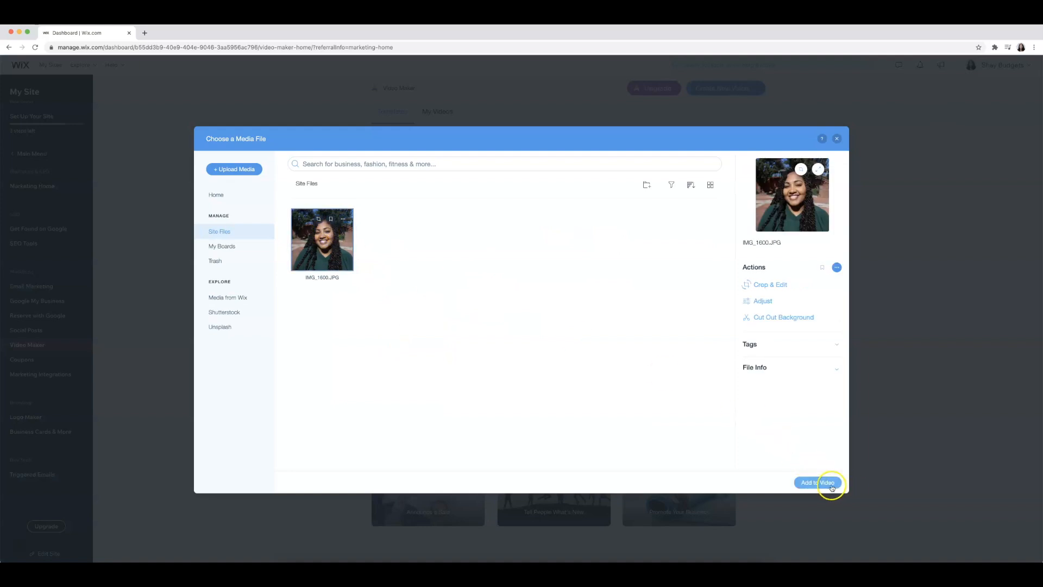
left_click(817, 483)
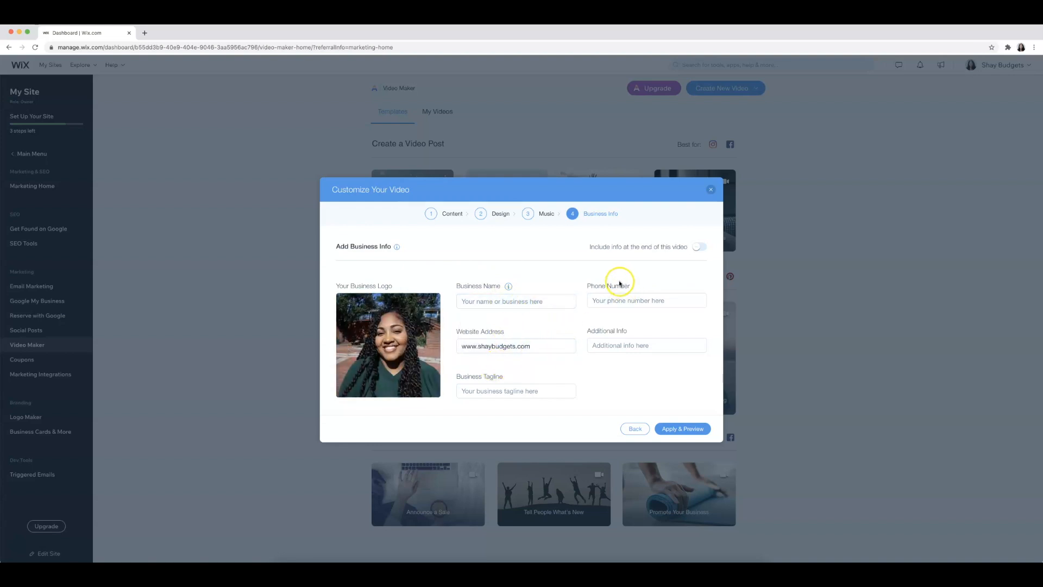
mouse_move(630, 381)
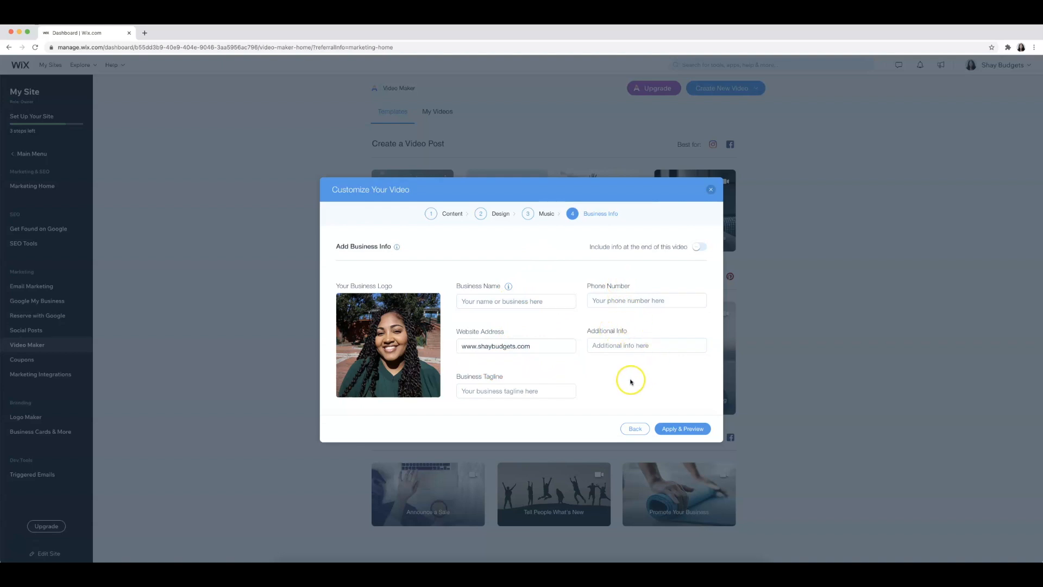
Include business info at the video's end, then Apply & Preview and play the finished video
left_click(698, 246)
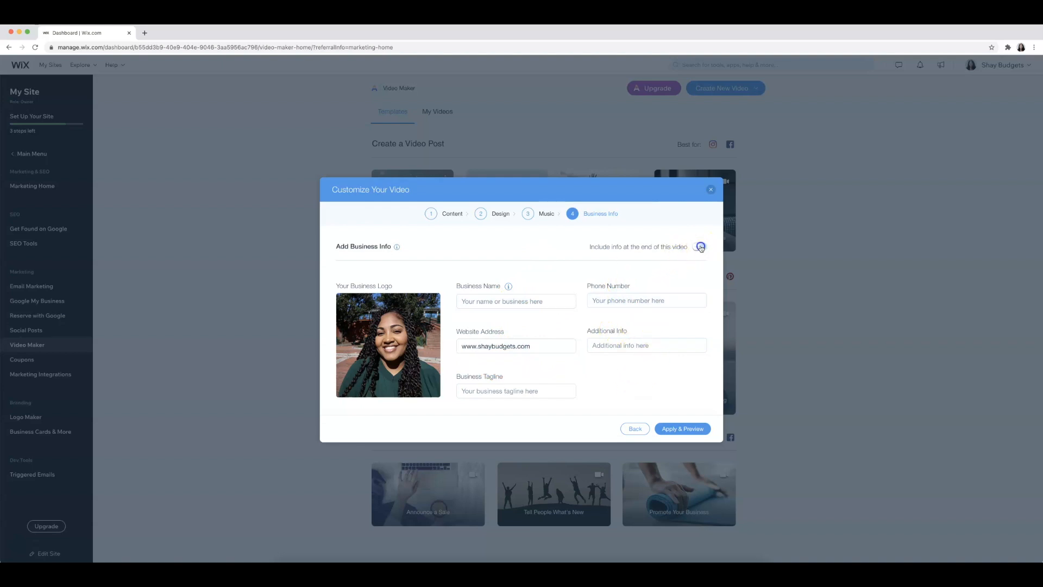
left_click(699, 247)
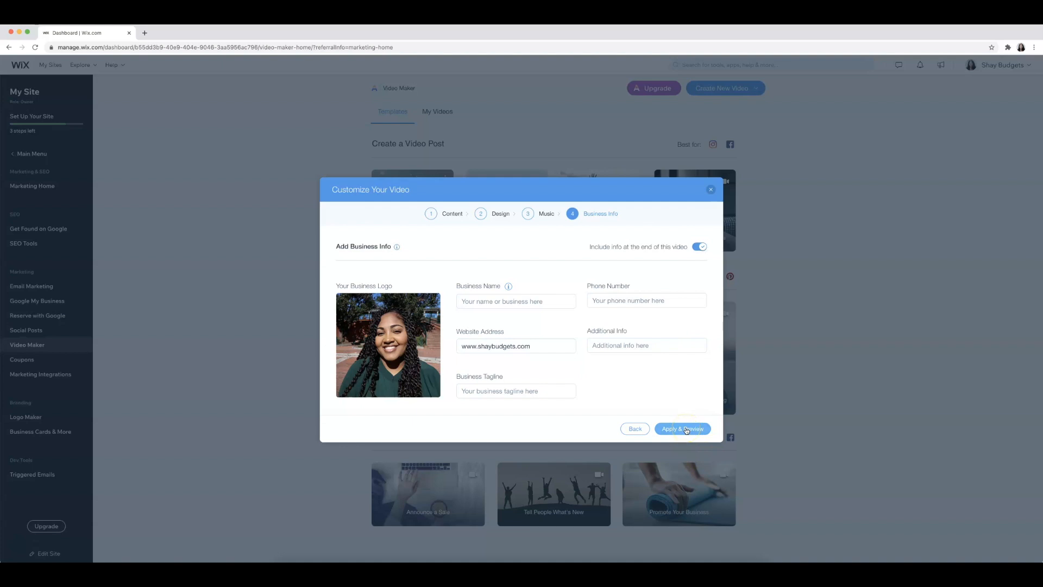
left_click(682, 428)
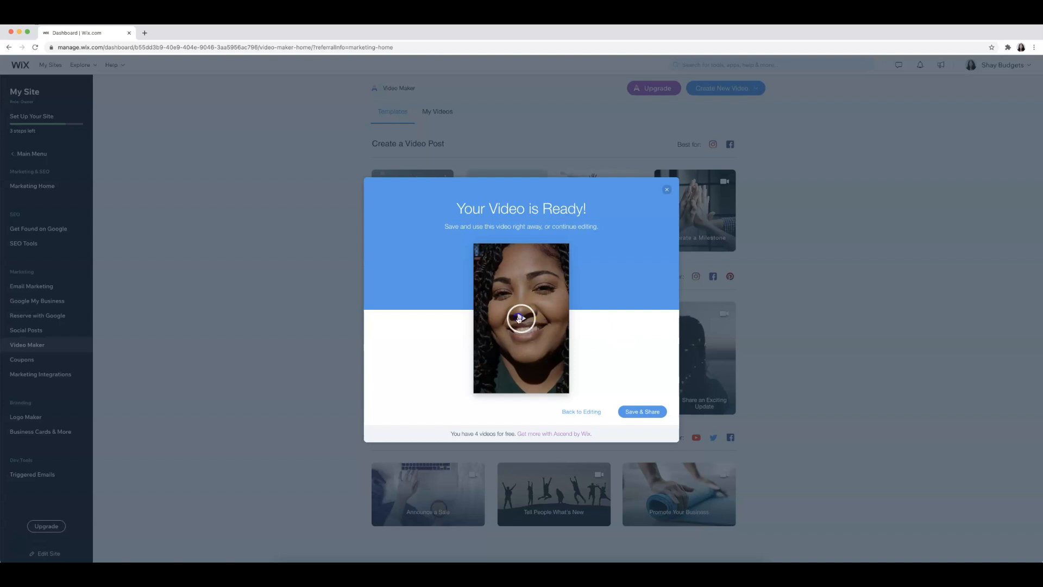
left_click(520, 318)
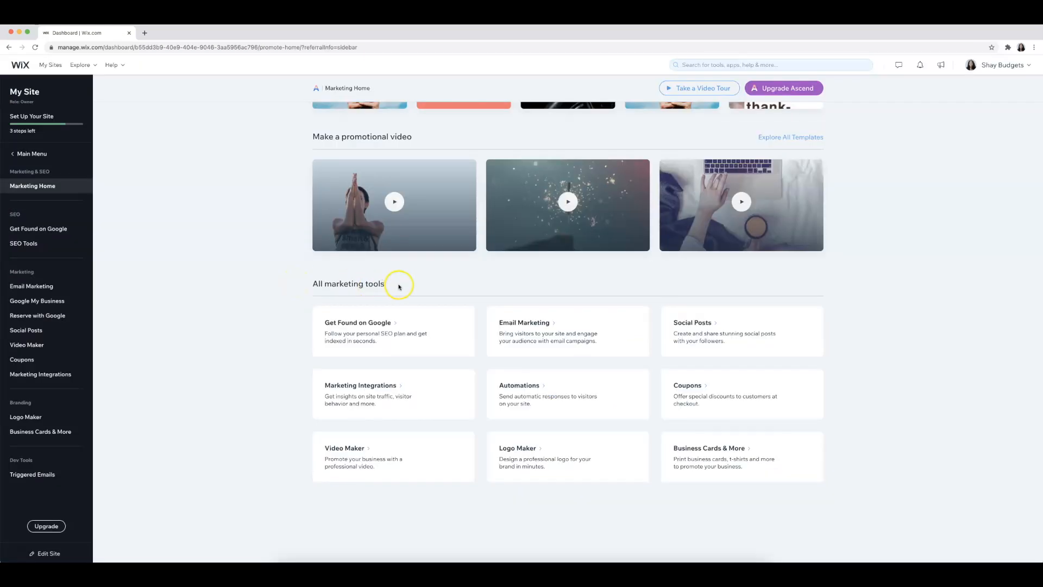
mouse_move(401, 287)
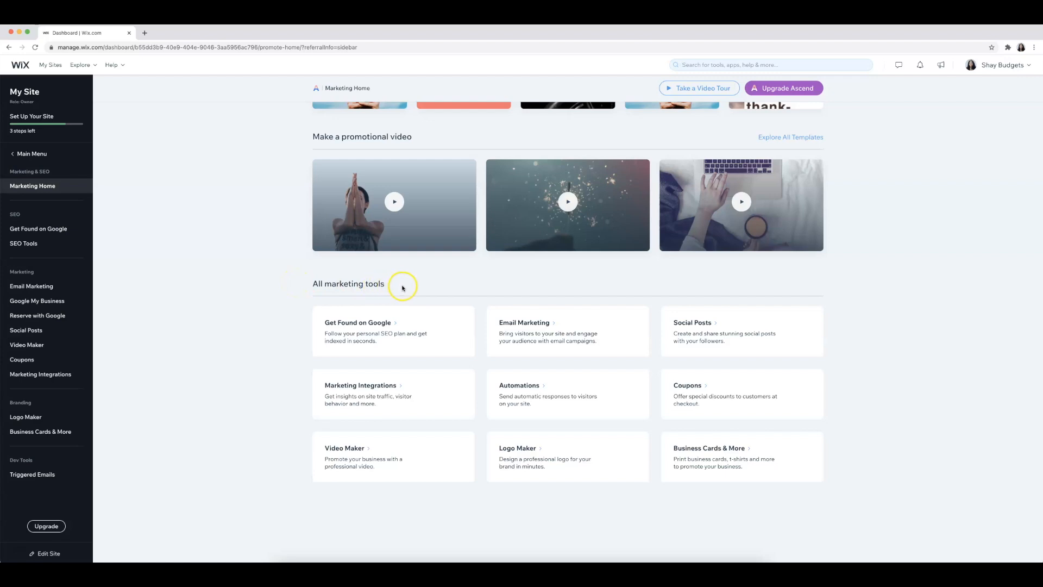
mouse_move(402, 288)
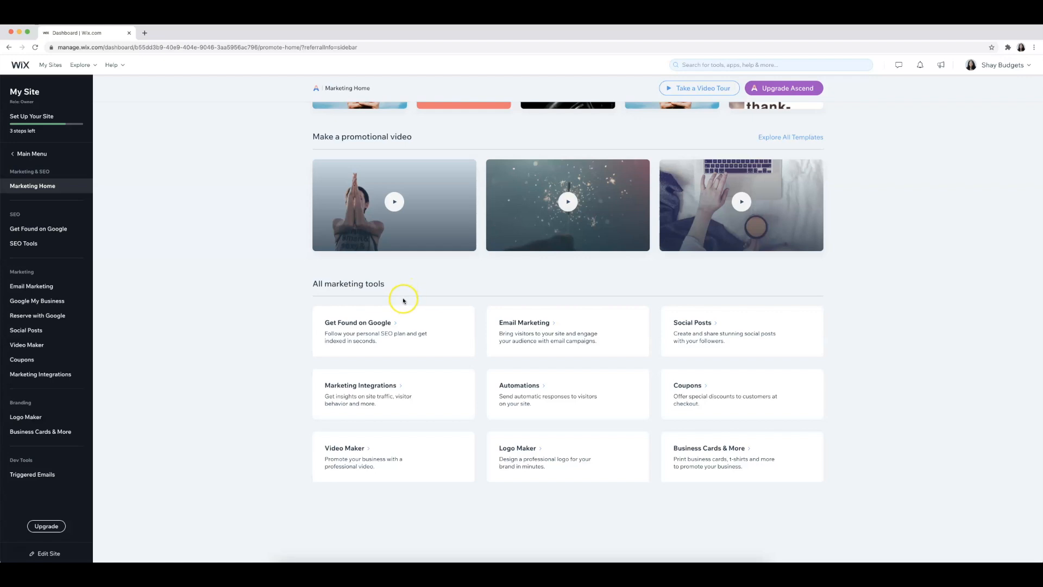
mouse_move(366, 326)
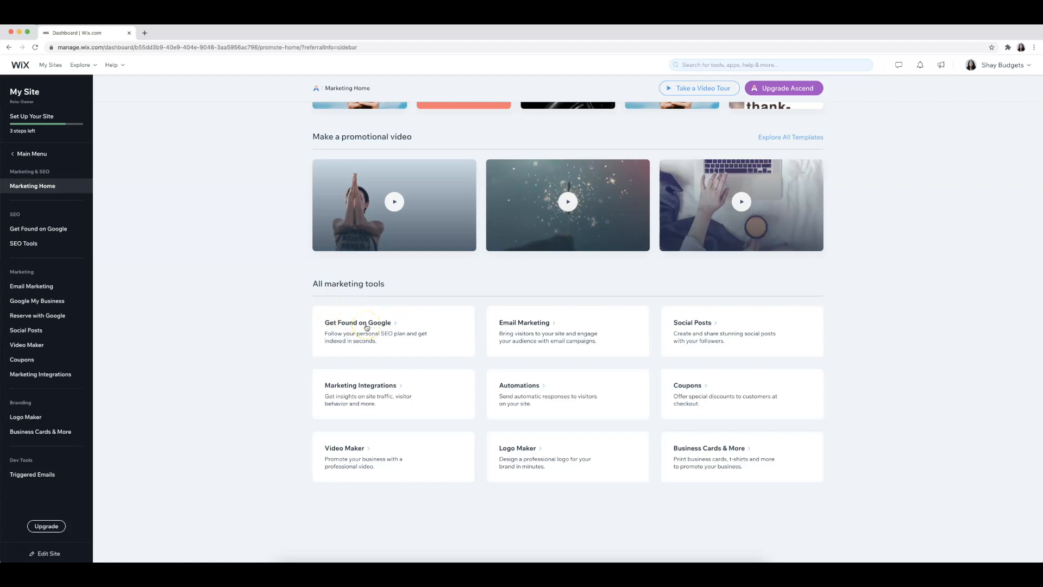
mouse_move(722, 328)
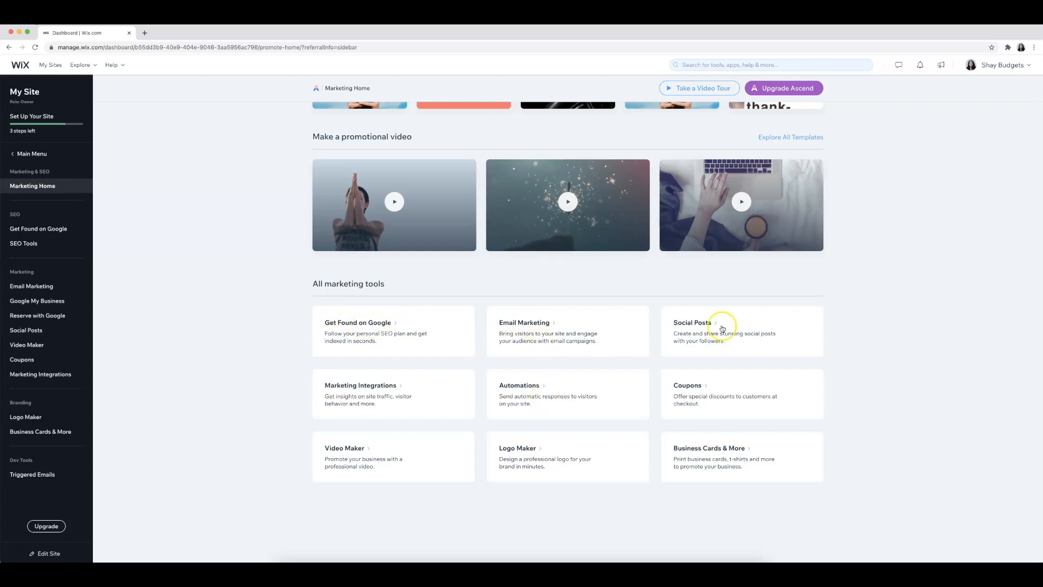
mouse_move(265, 456)
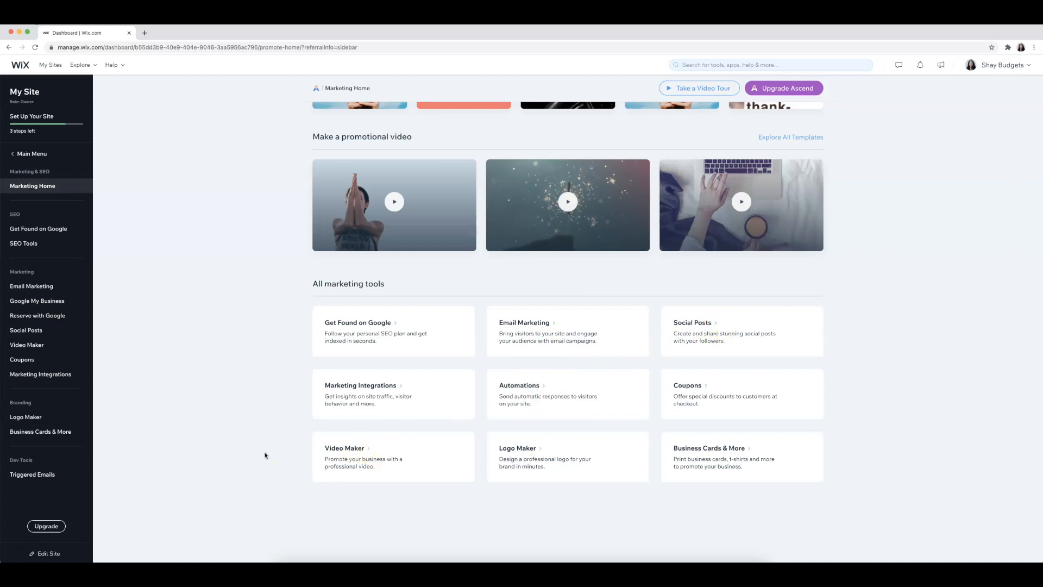
mouse_move(454, 432)
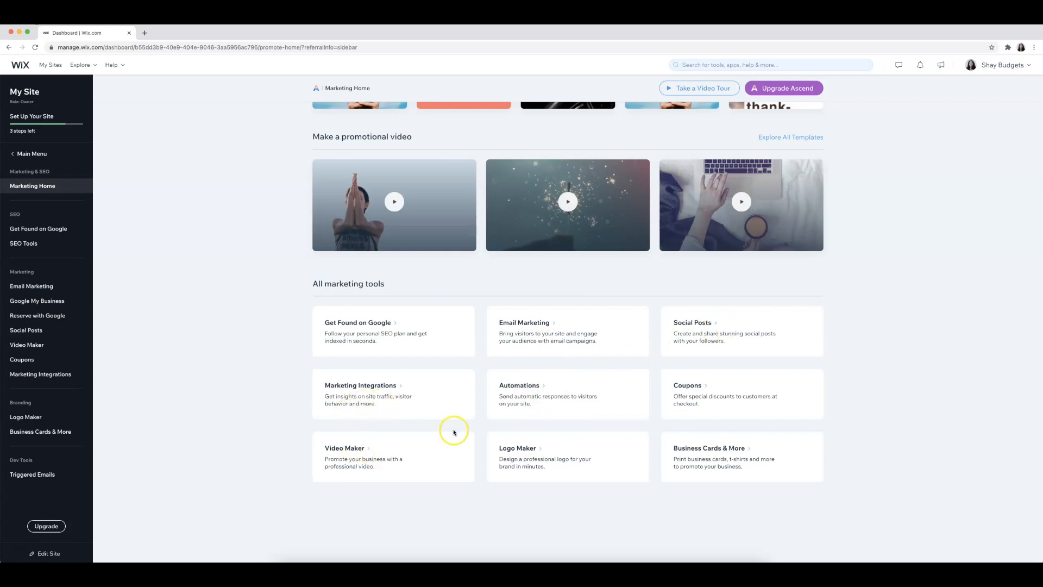
mouse_move(692, 459)
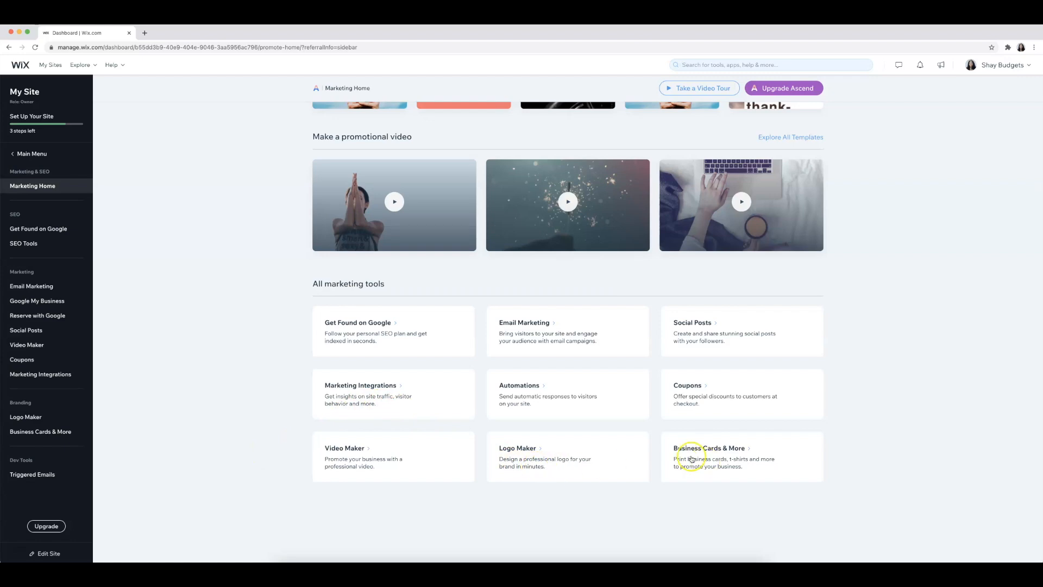
mouse_move(642, 431)
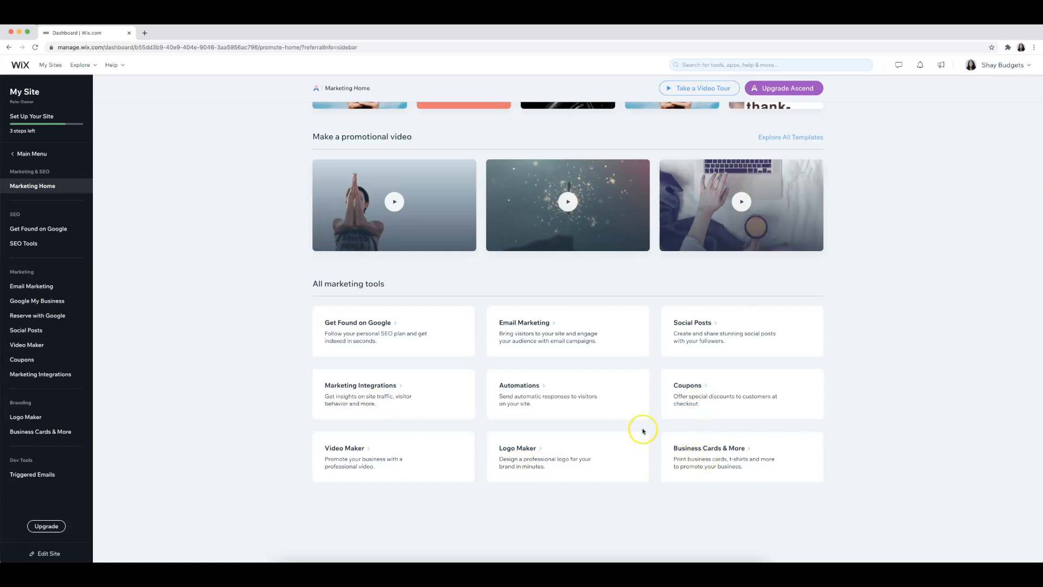
mouse_move(707, 388)
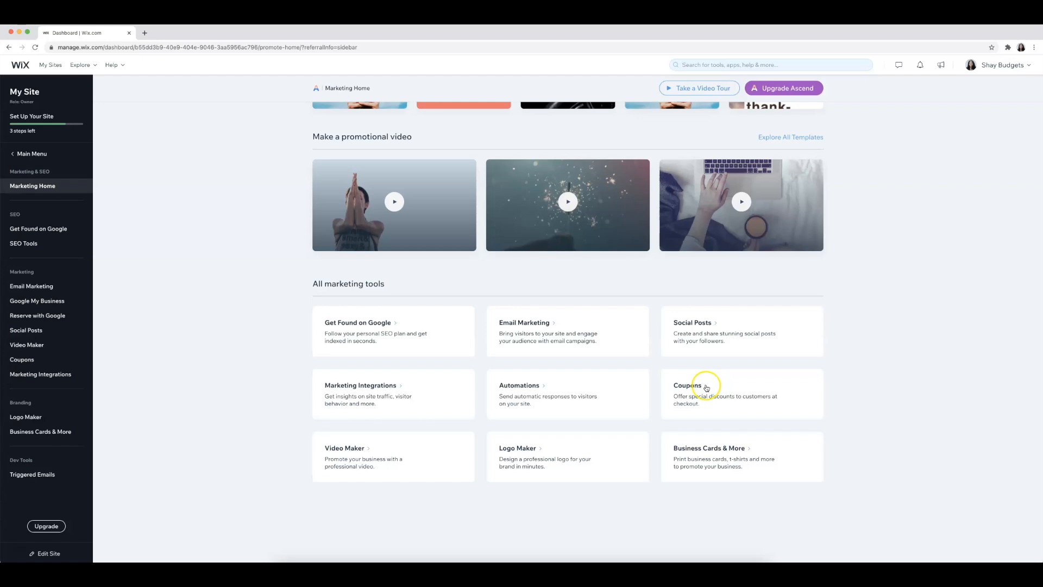
left_click(23, 243)
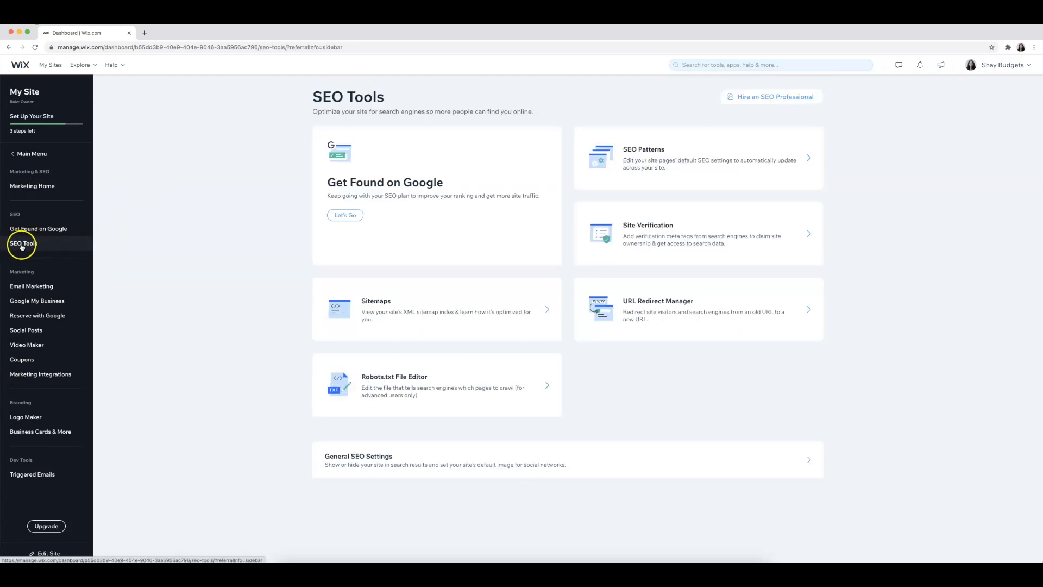
mouse_move(206, 255)
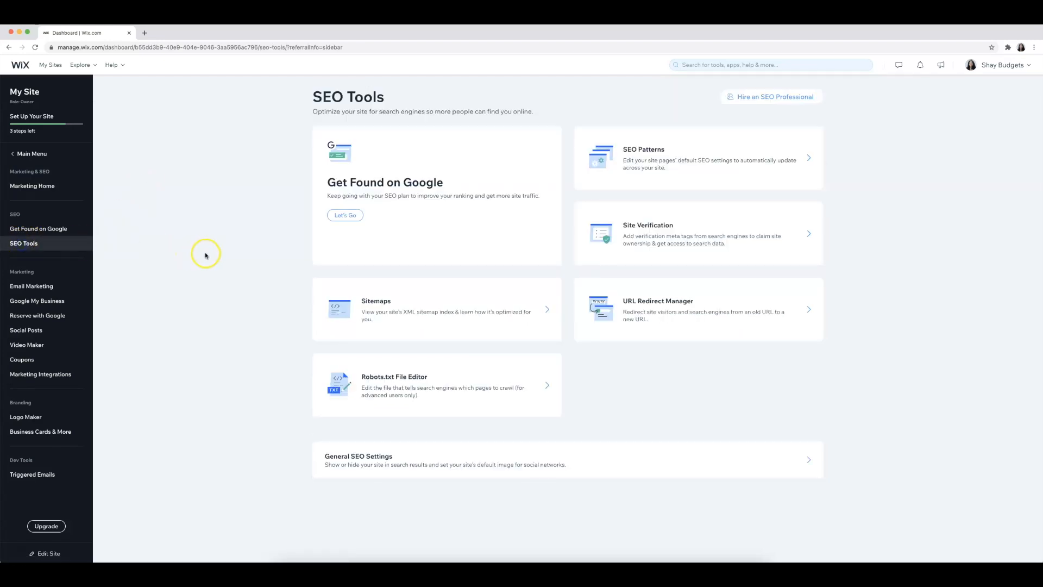
mouse_move(423, 206)
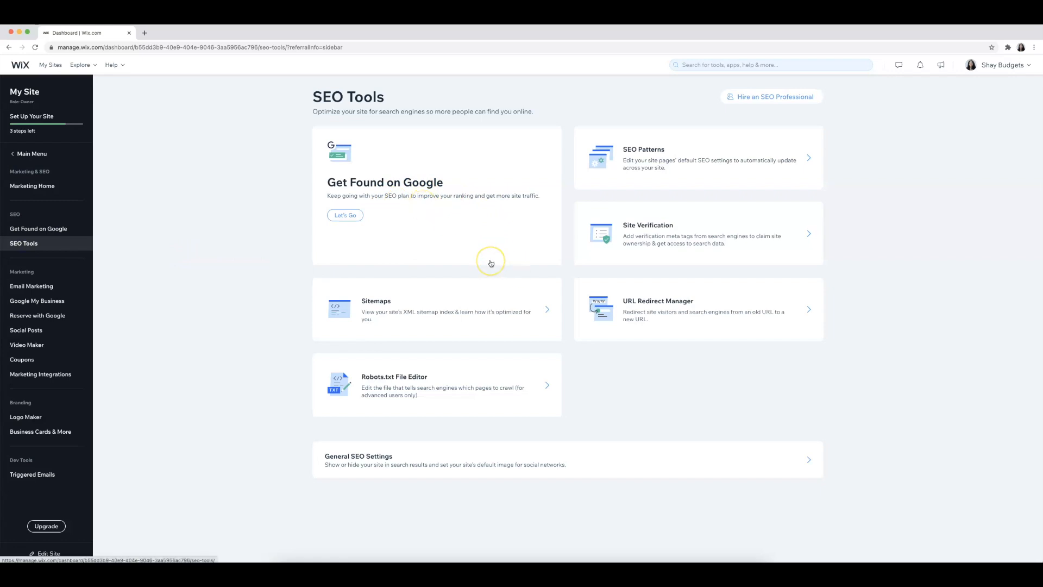
mouse_move(391, 389)
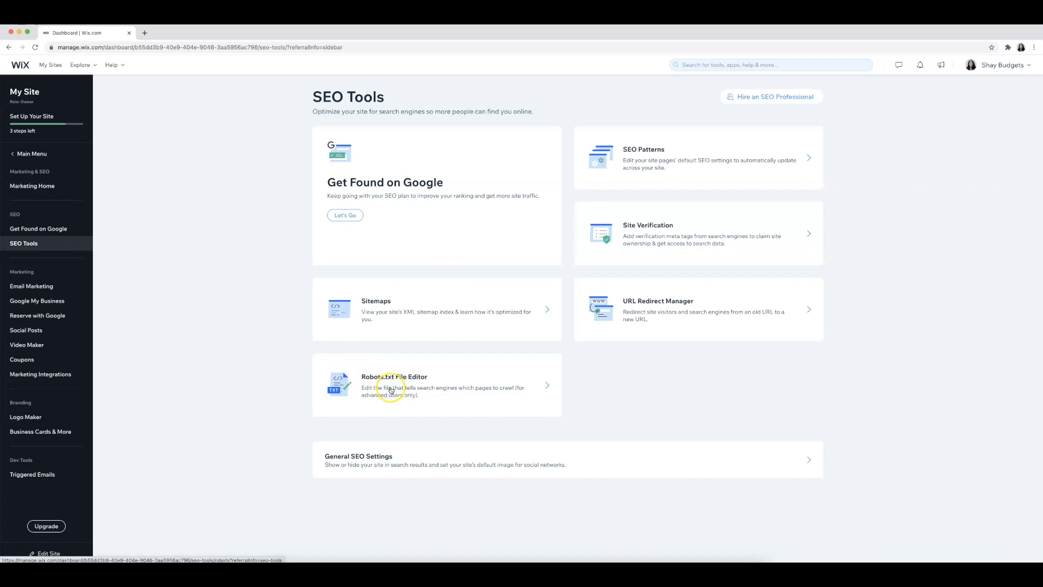
mouse_move(628, 156)
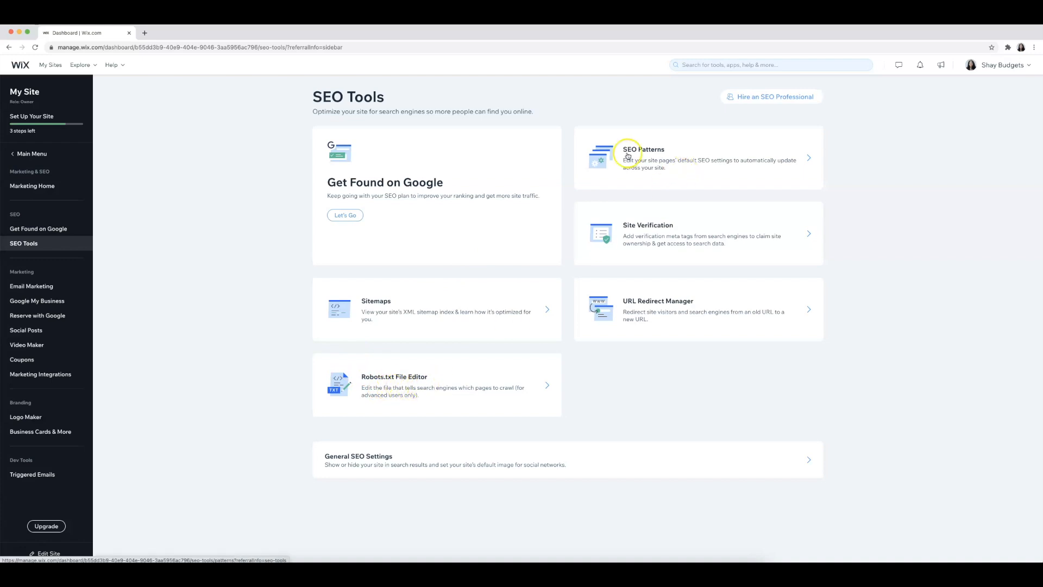
mouse_move(696, 308)
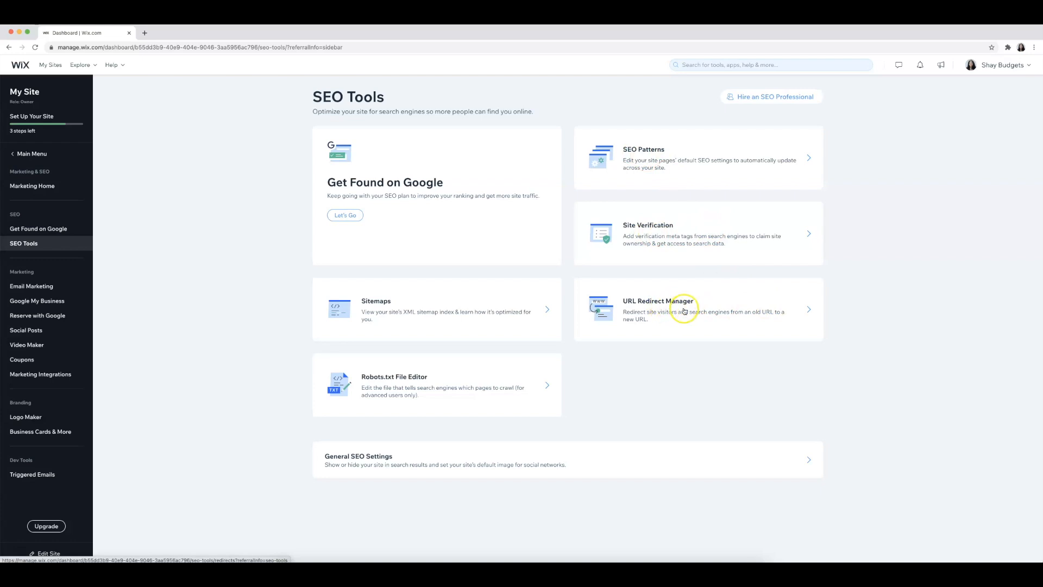
mouse_move(914, 279)
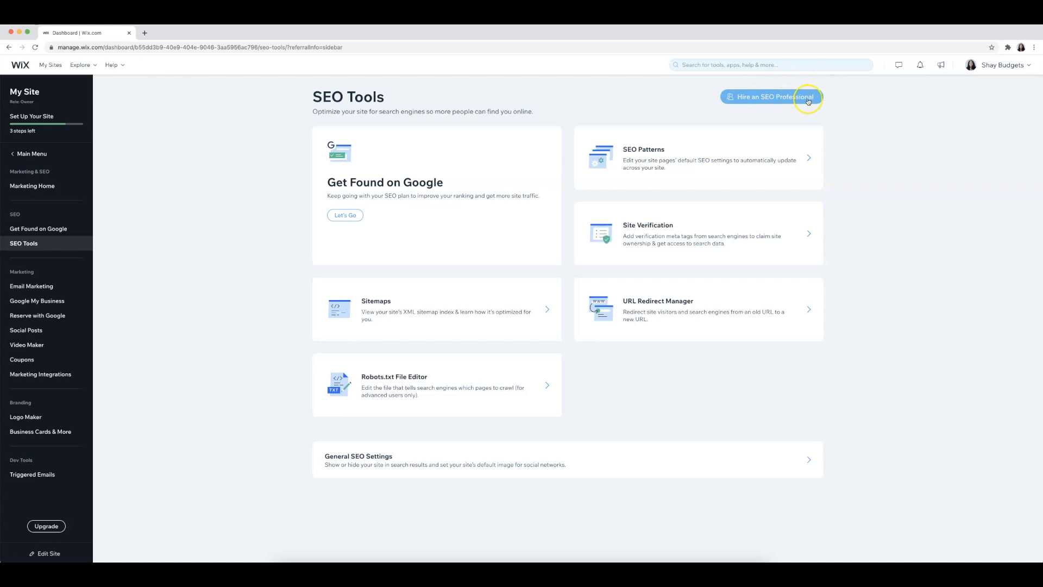
left_click(31, 186)
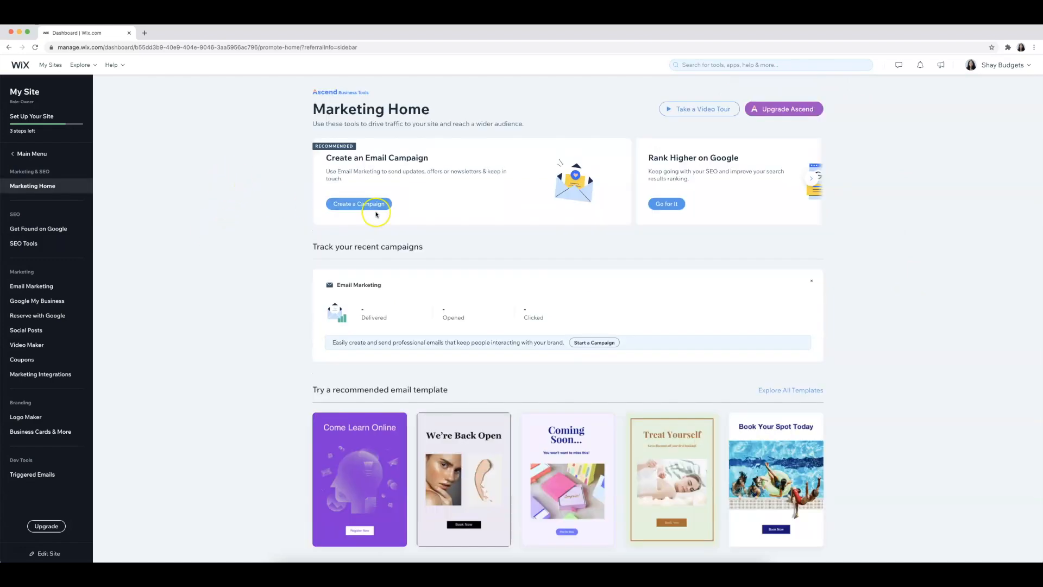
scroll("down", 3)
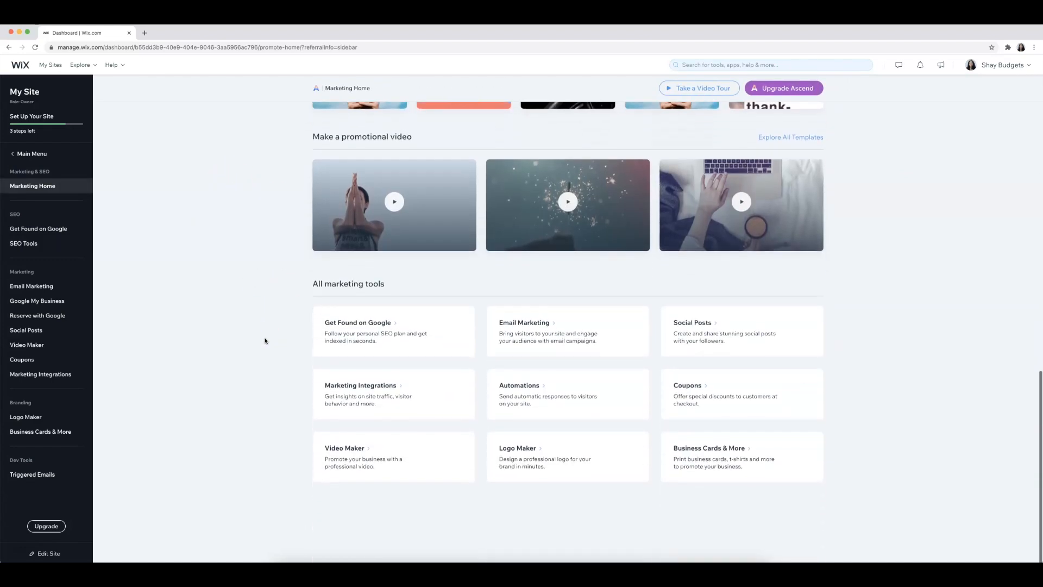
mouse_move(39, 251)
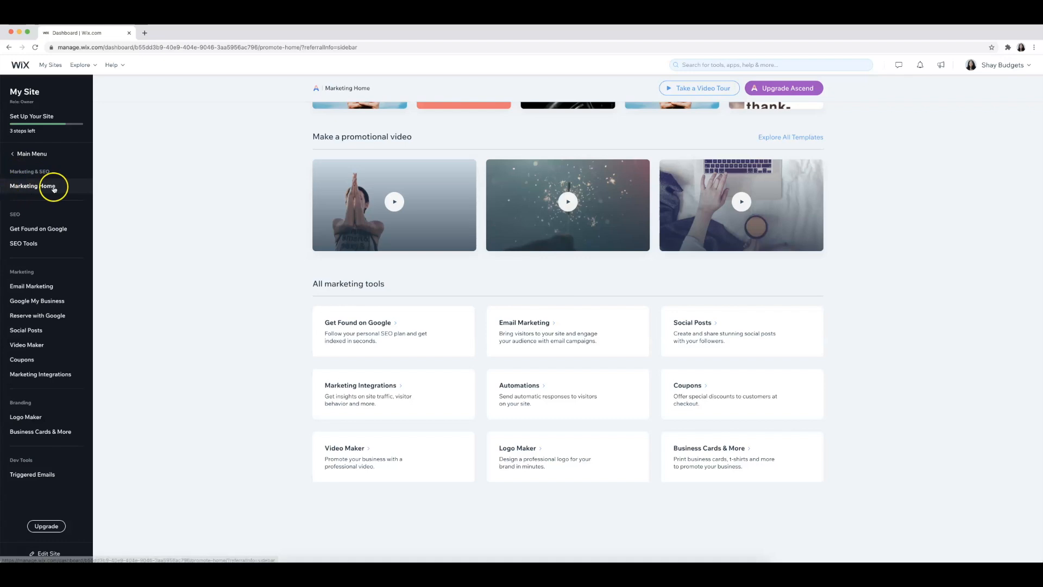
mouse_move(6, 278)
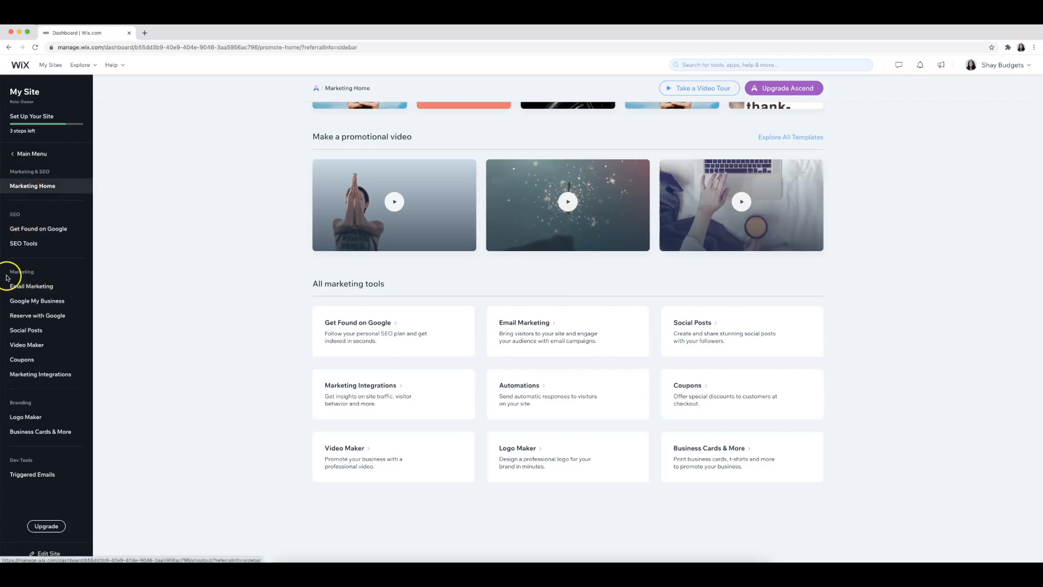